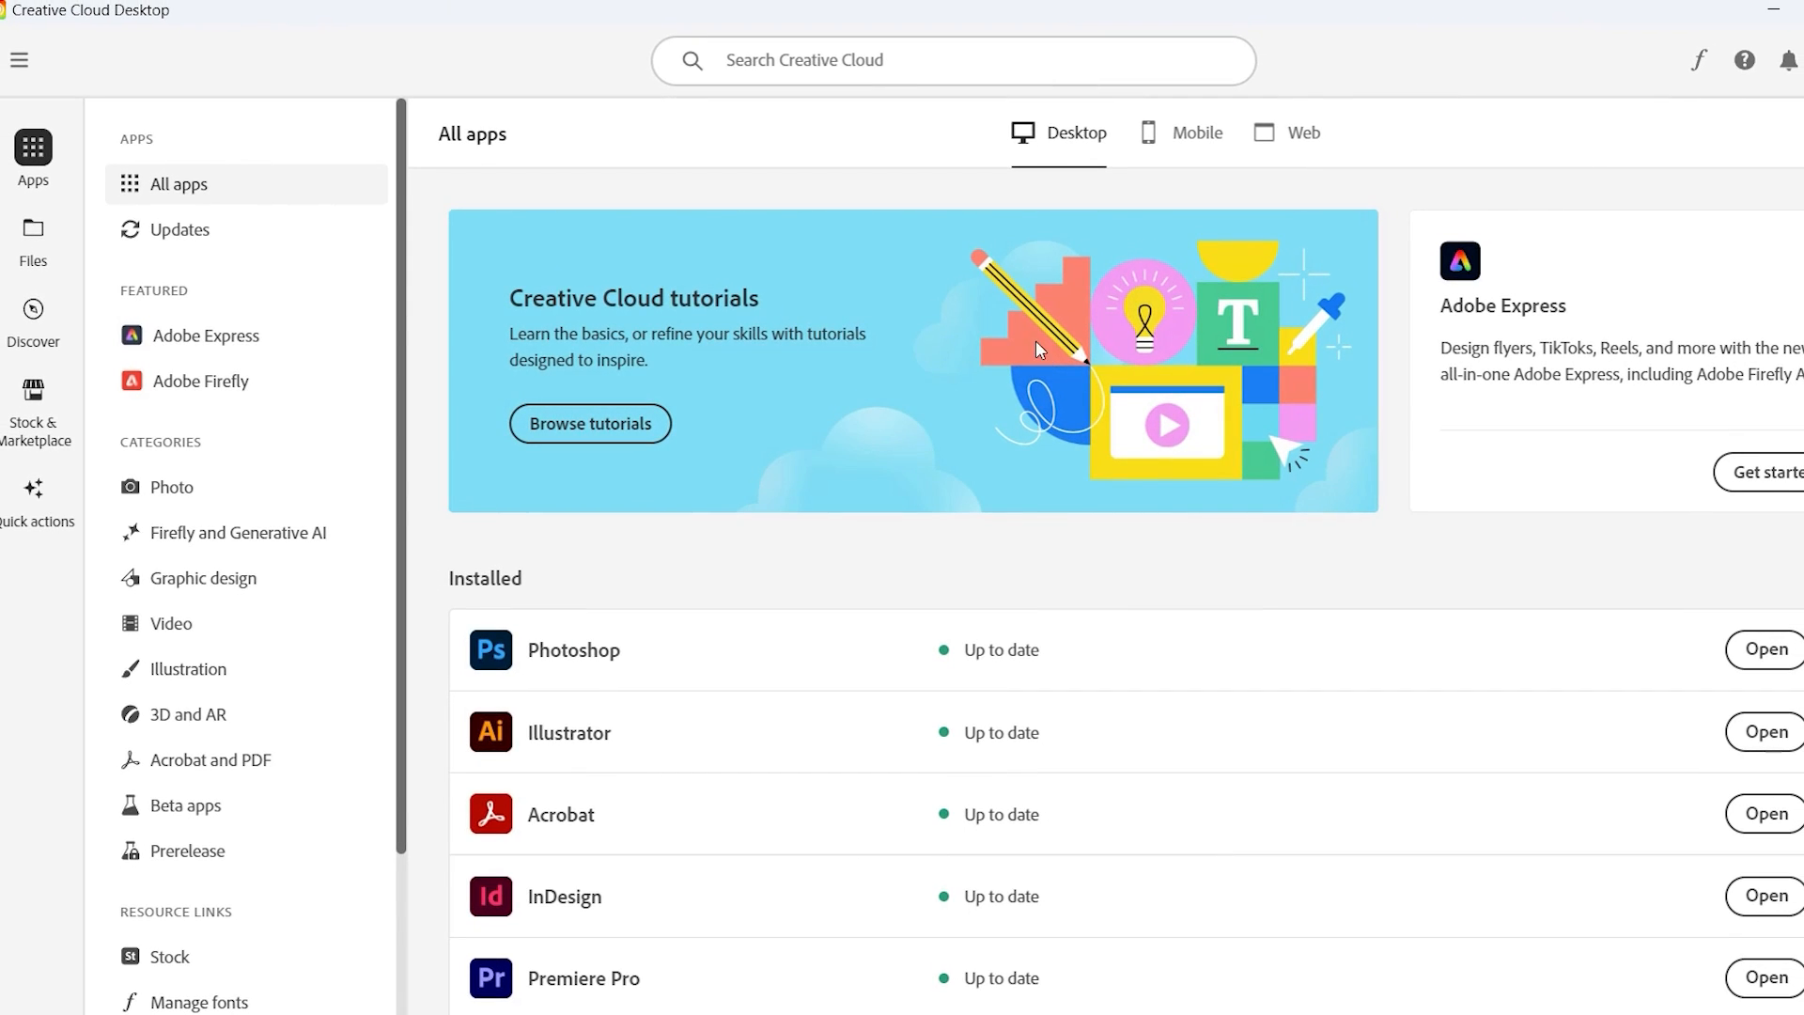
{"action": "mouse_move", "coordinate": [201, 381]}
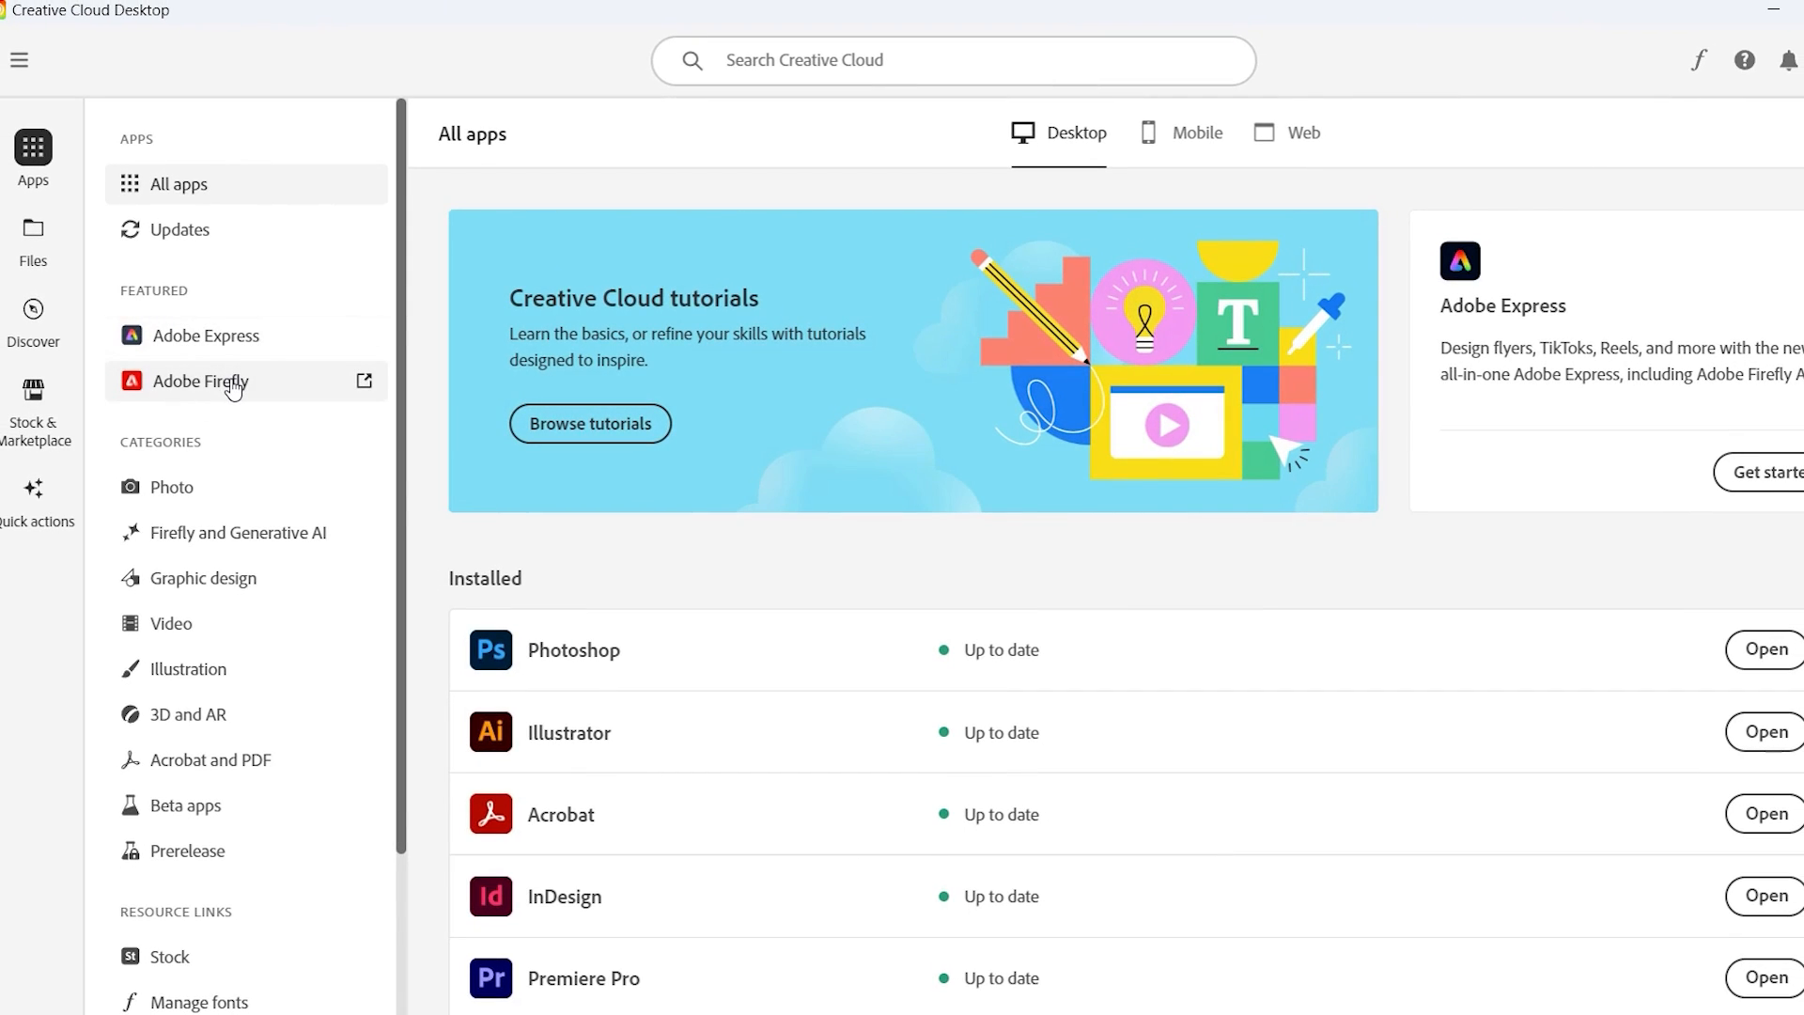
{"action": "mouse_move", "coordinate": [192, 389]}
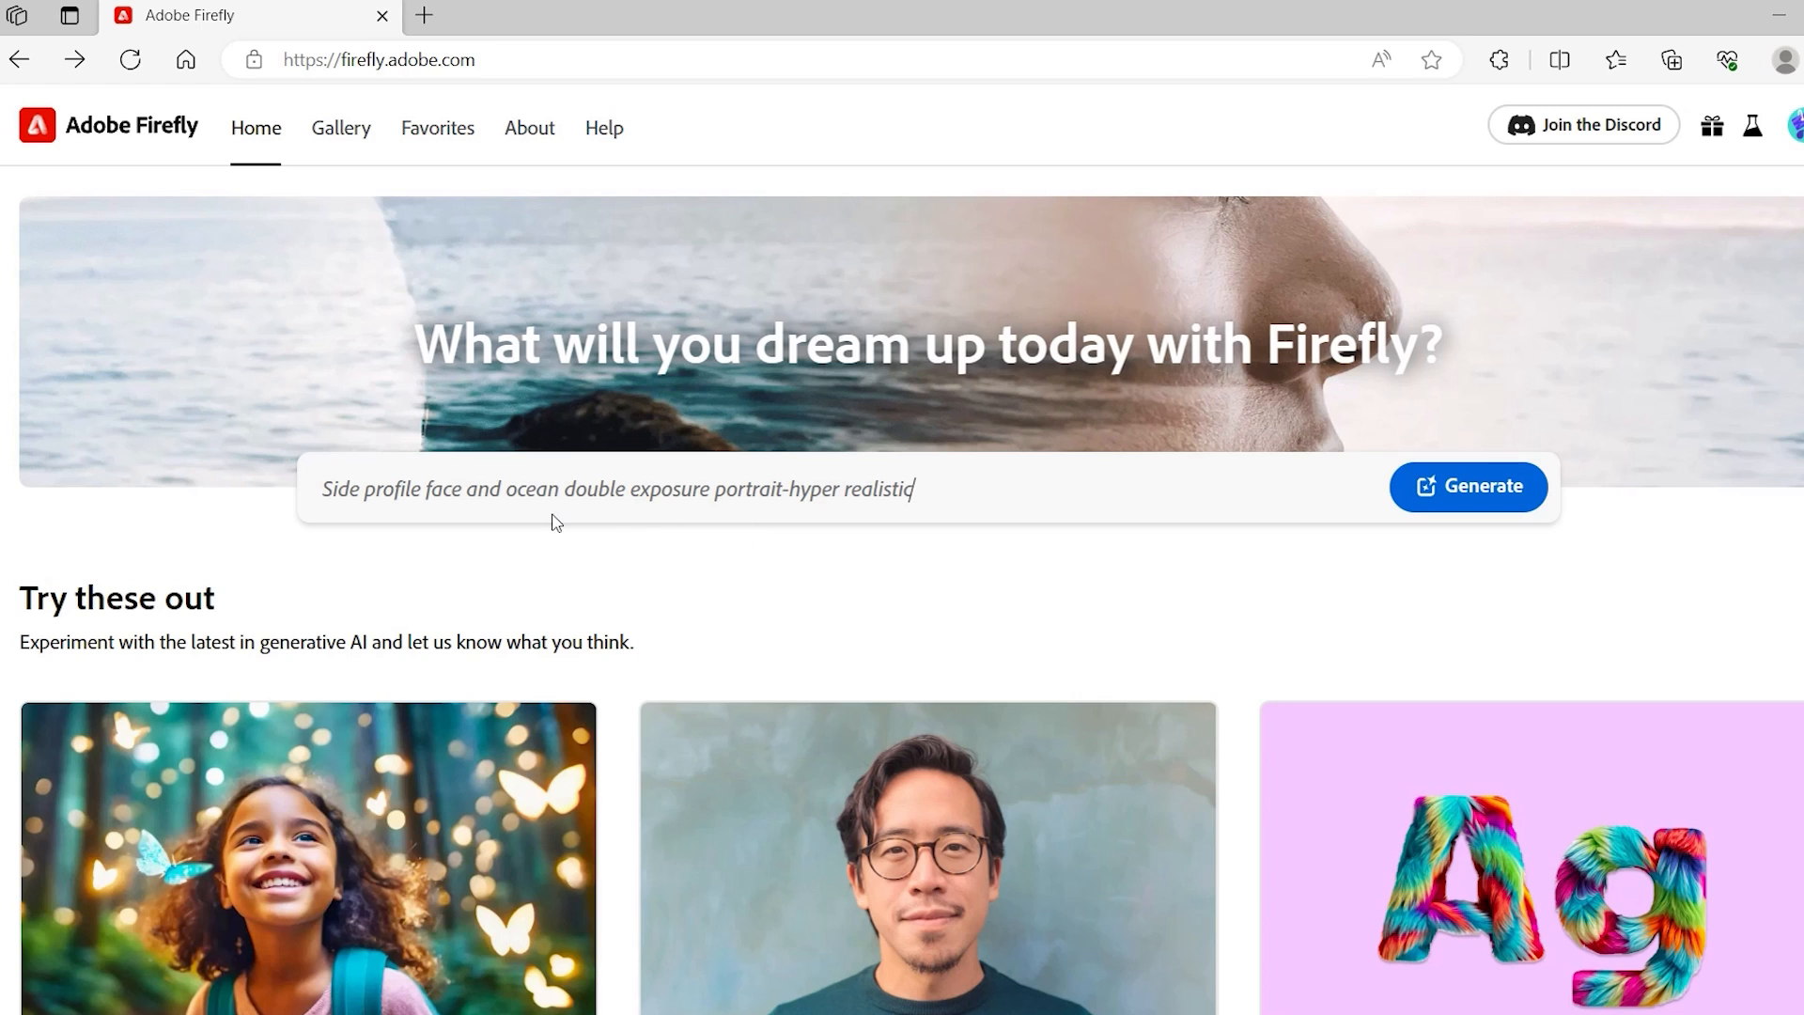
{"action": "scroll", "scroll_direction": "down", "scroll_amount": 3}
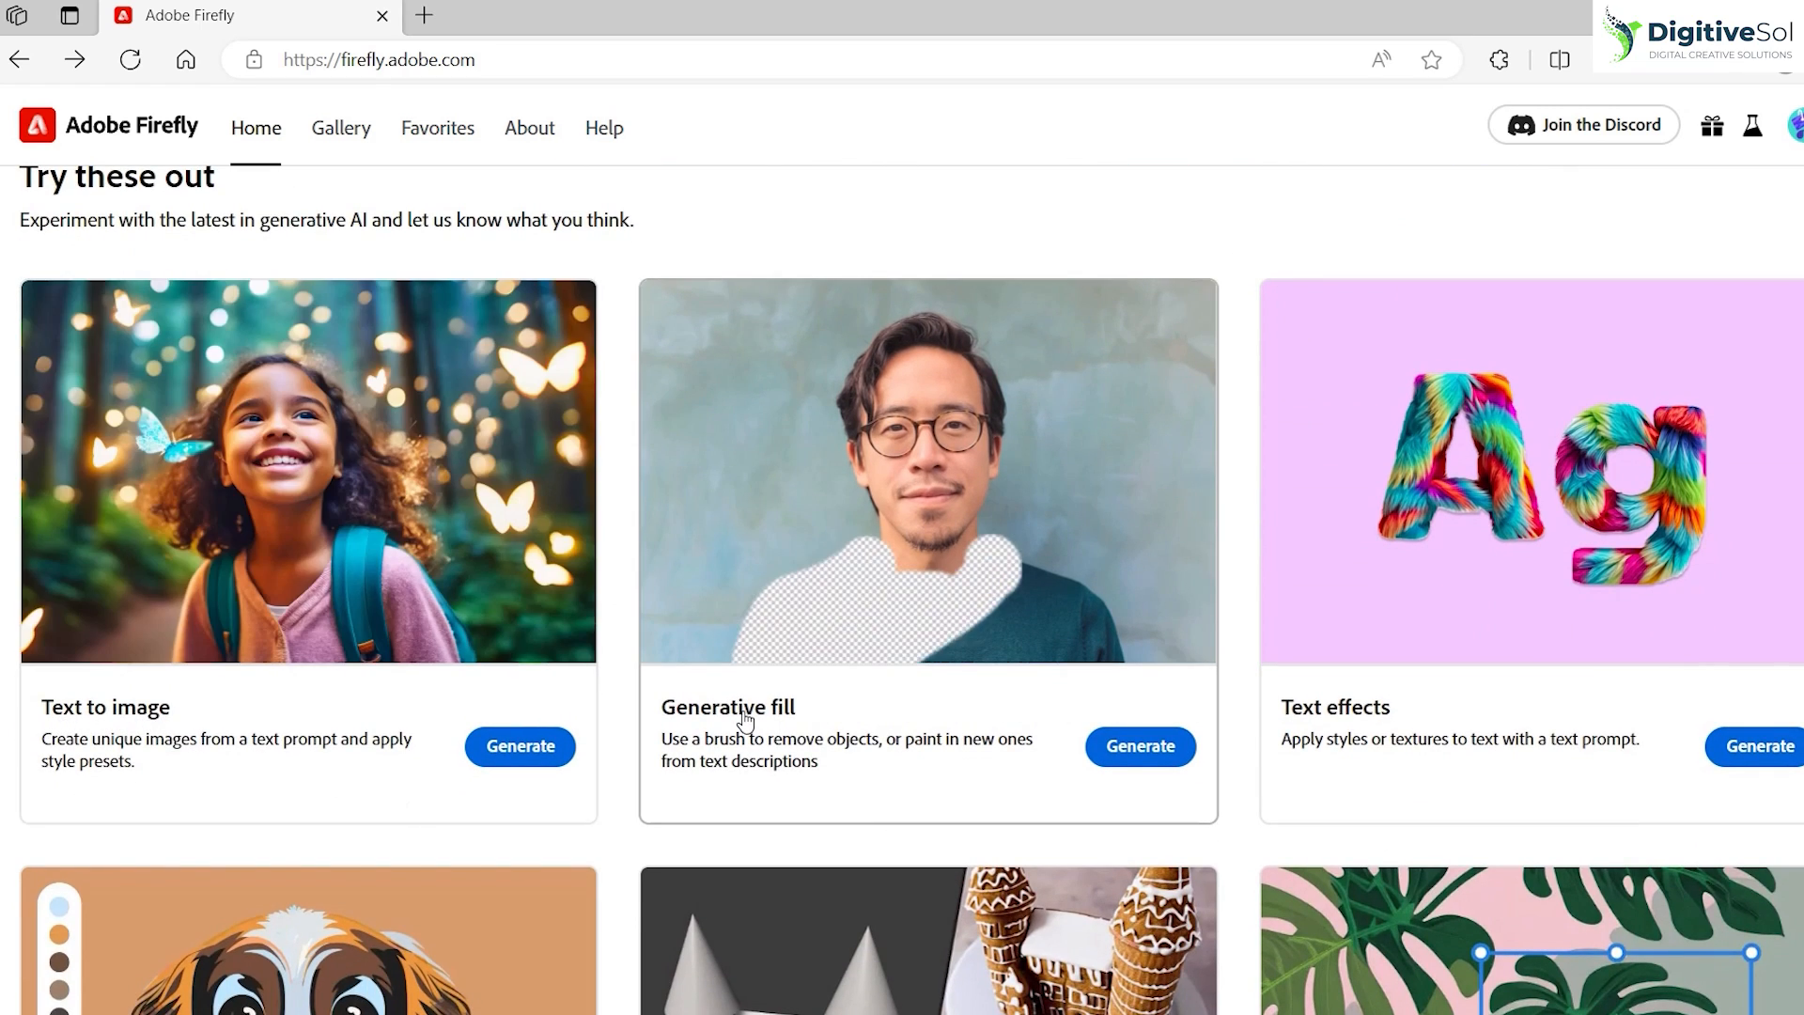
{"action": "scroll", "scroll_direction": "down", "scroll_amount": 3}
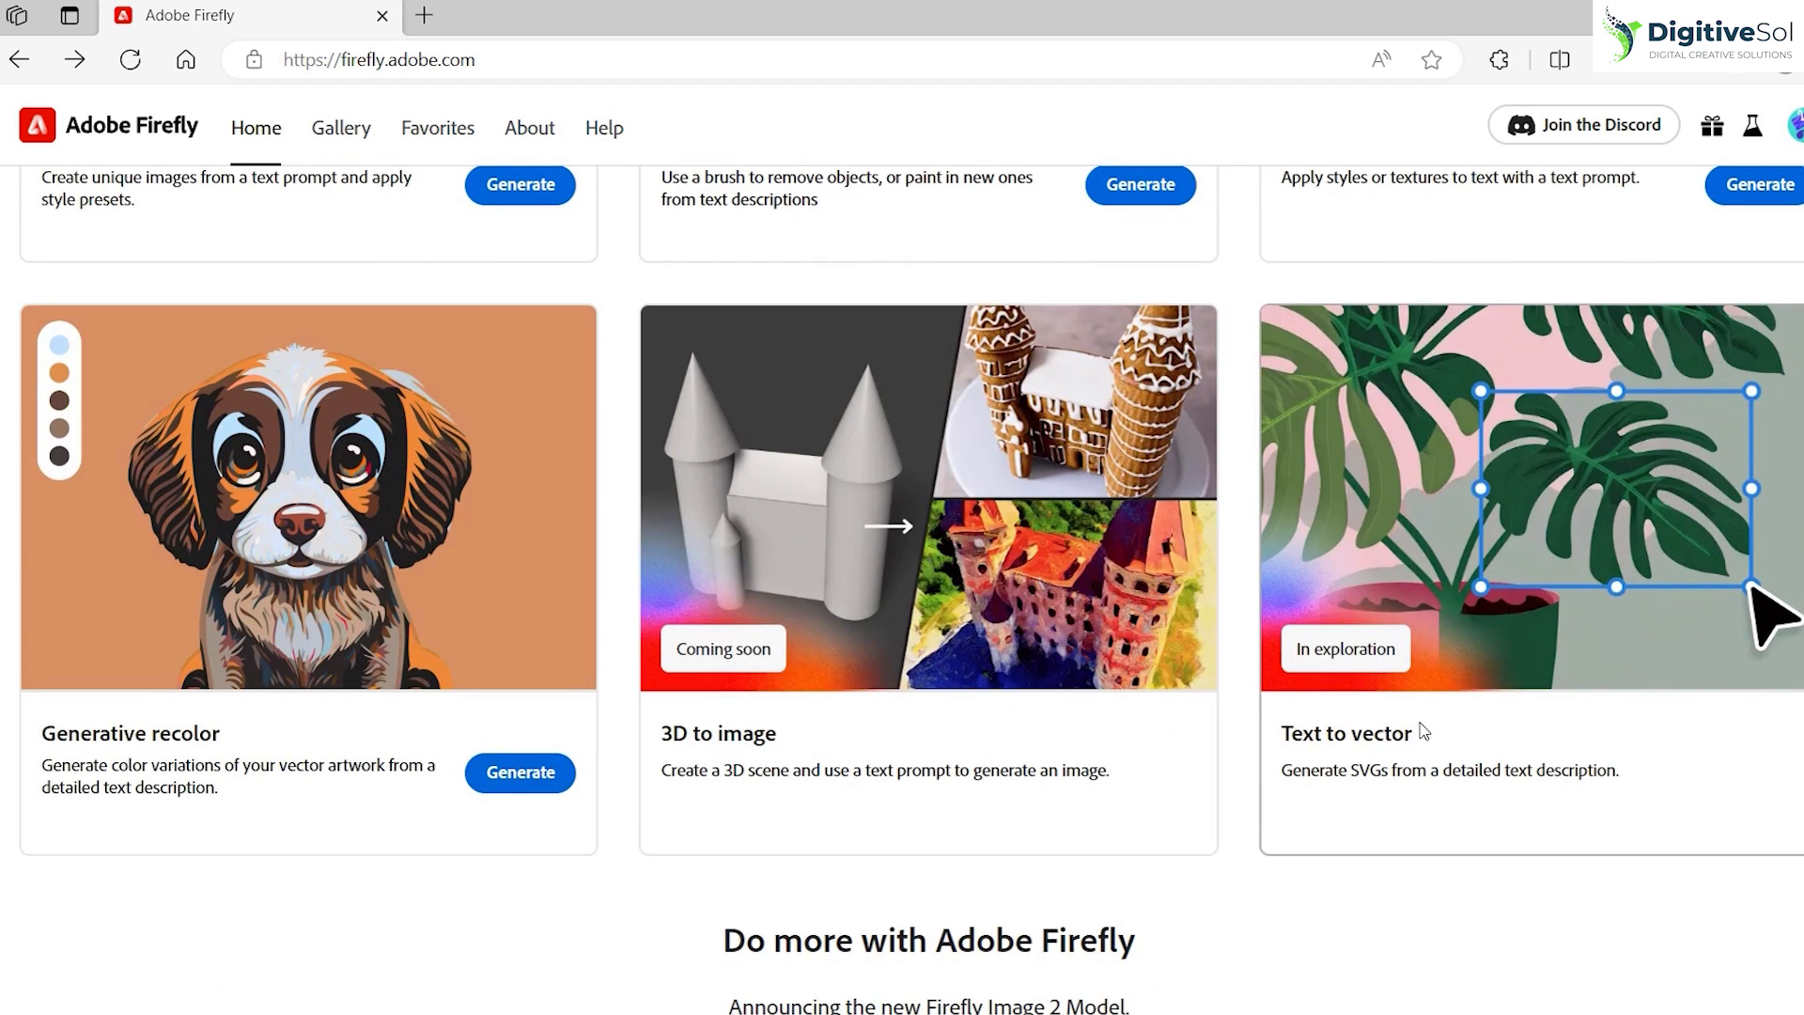
{"action": "scroll", "scroll_direction": "up", "scroll_amount": 3}
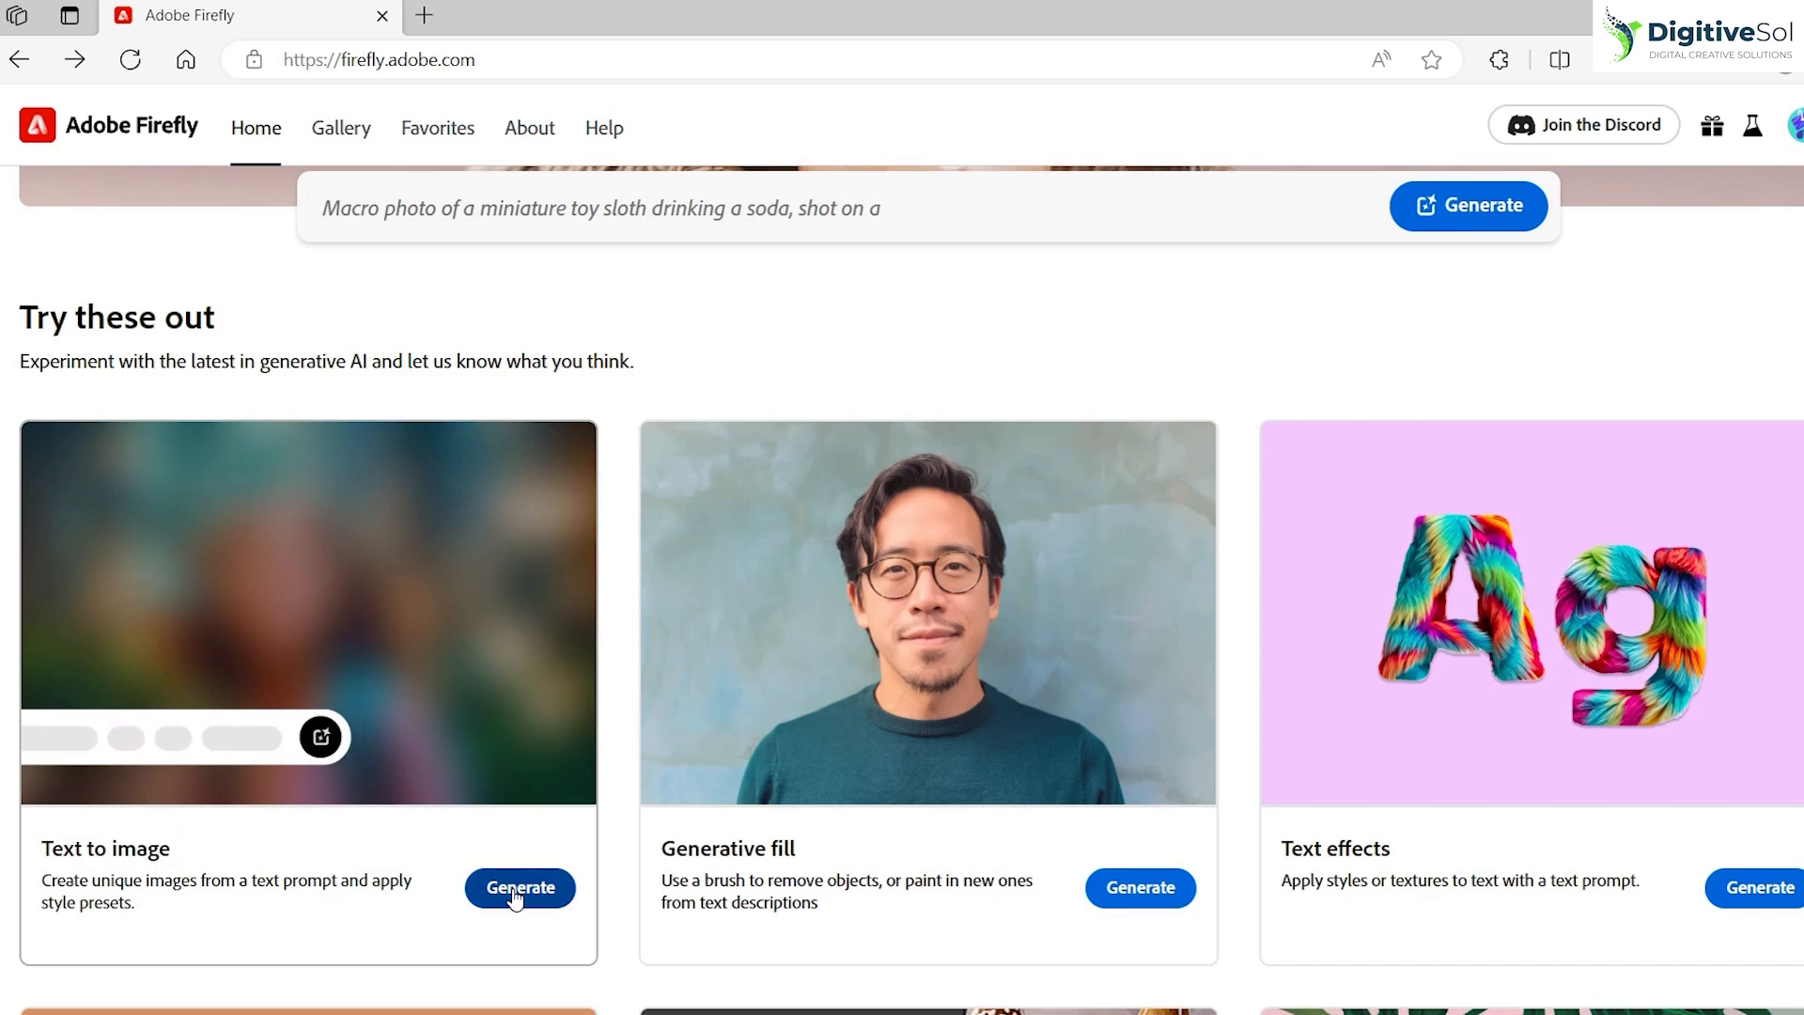
- Generate Firefly text-to-image results for the prompt 'red car on the beach, realistic'
{"action": "left_click", "coordinate": [519, 887]}
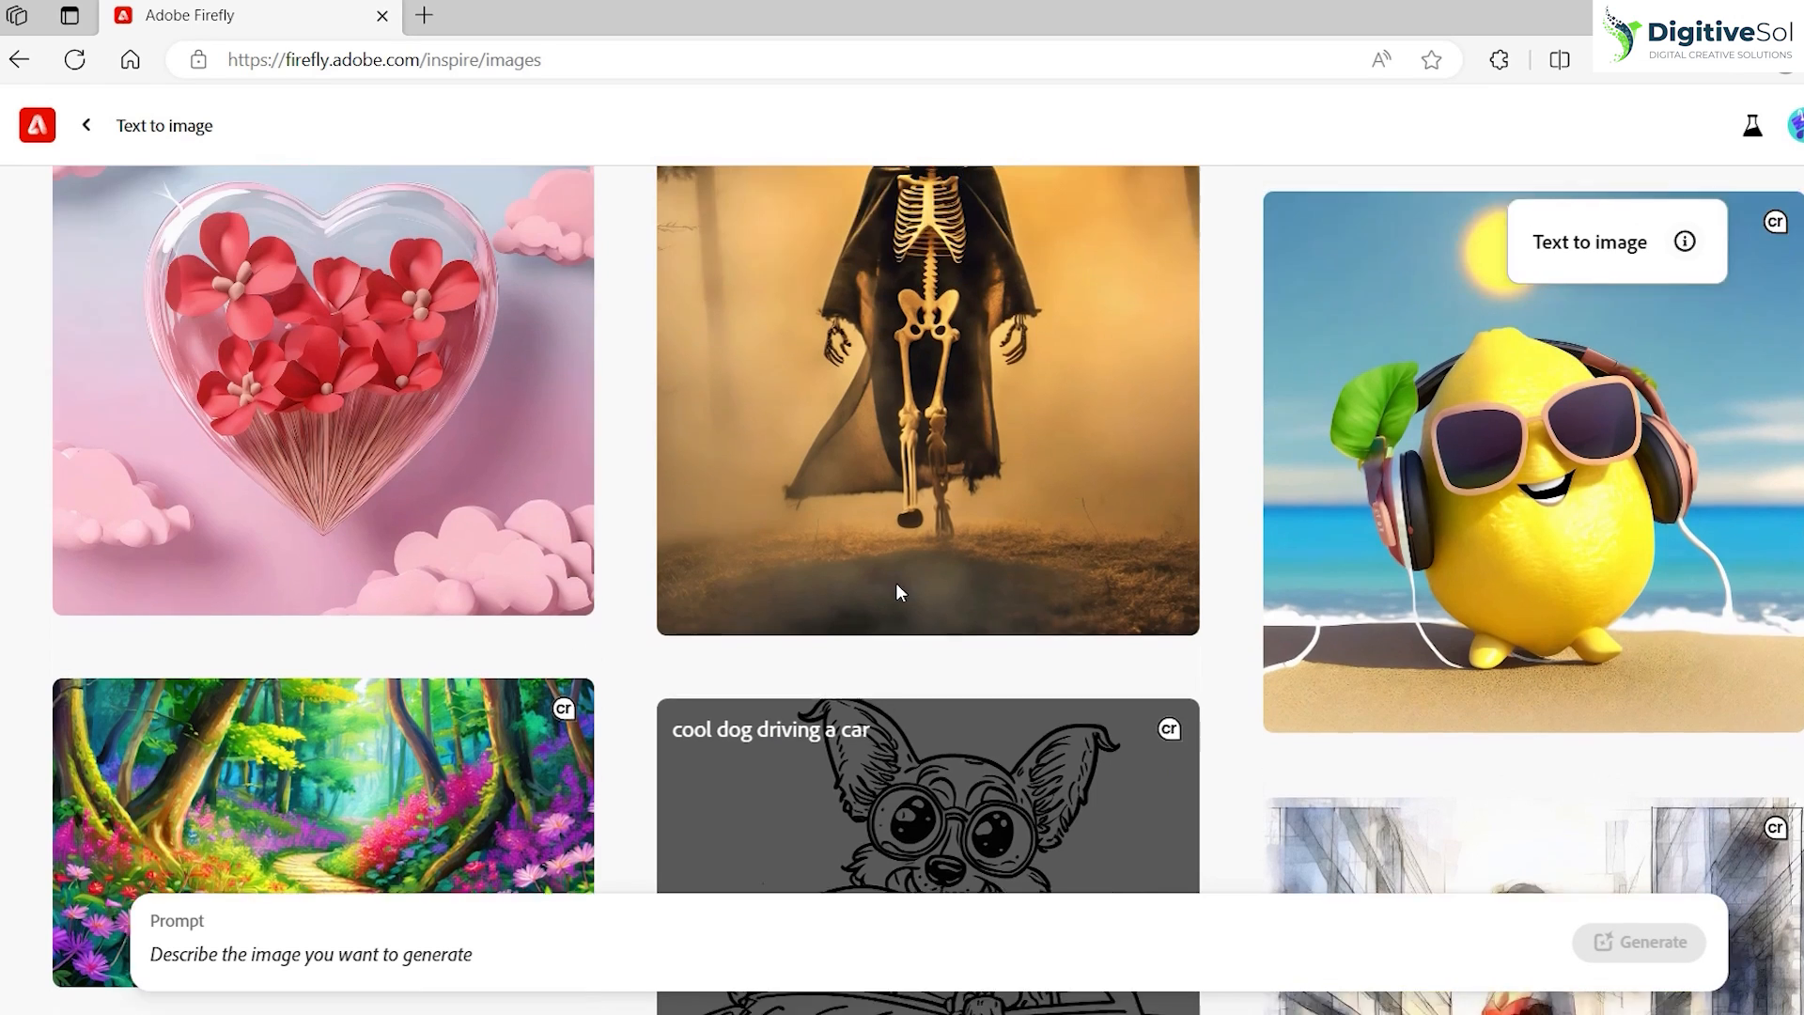
{"action": "scroll", "scroll_direction": "down", "scroll_amount": 3}
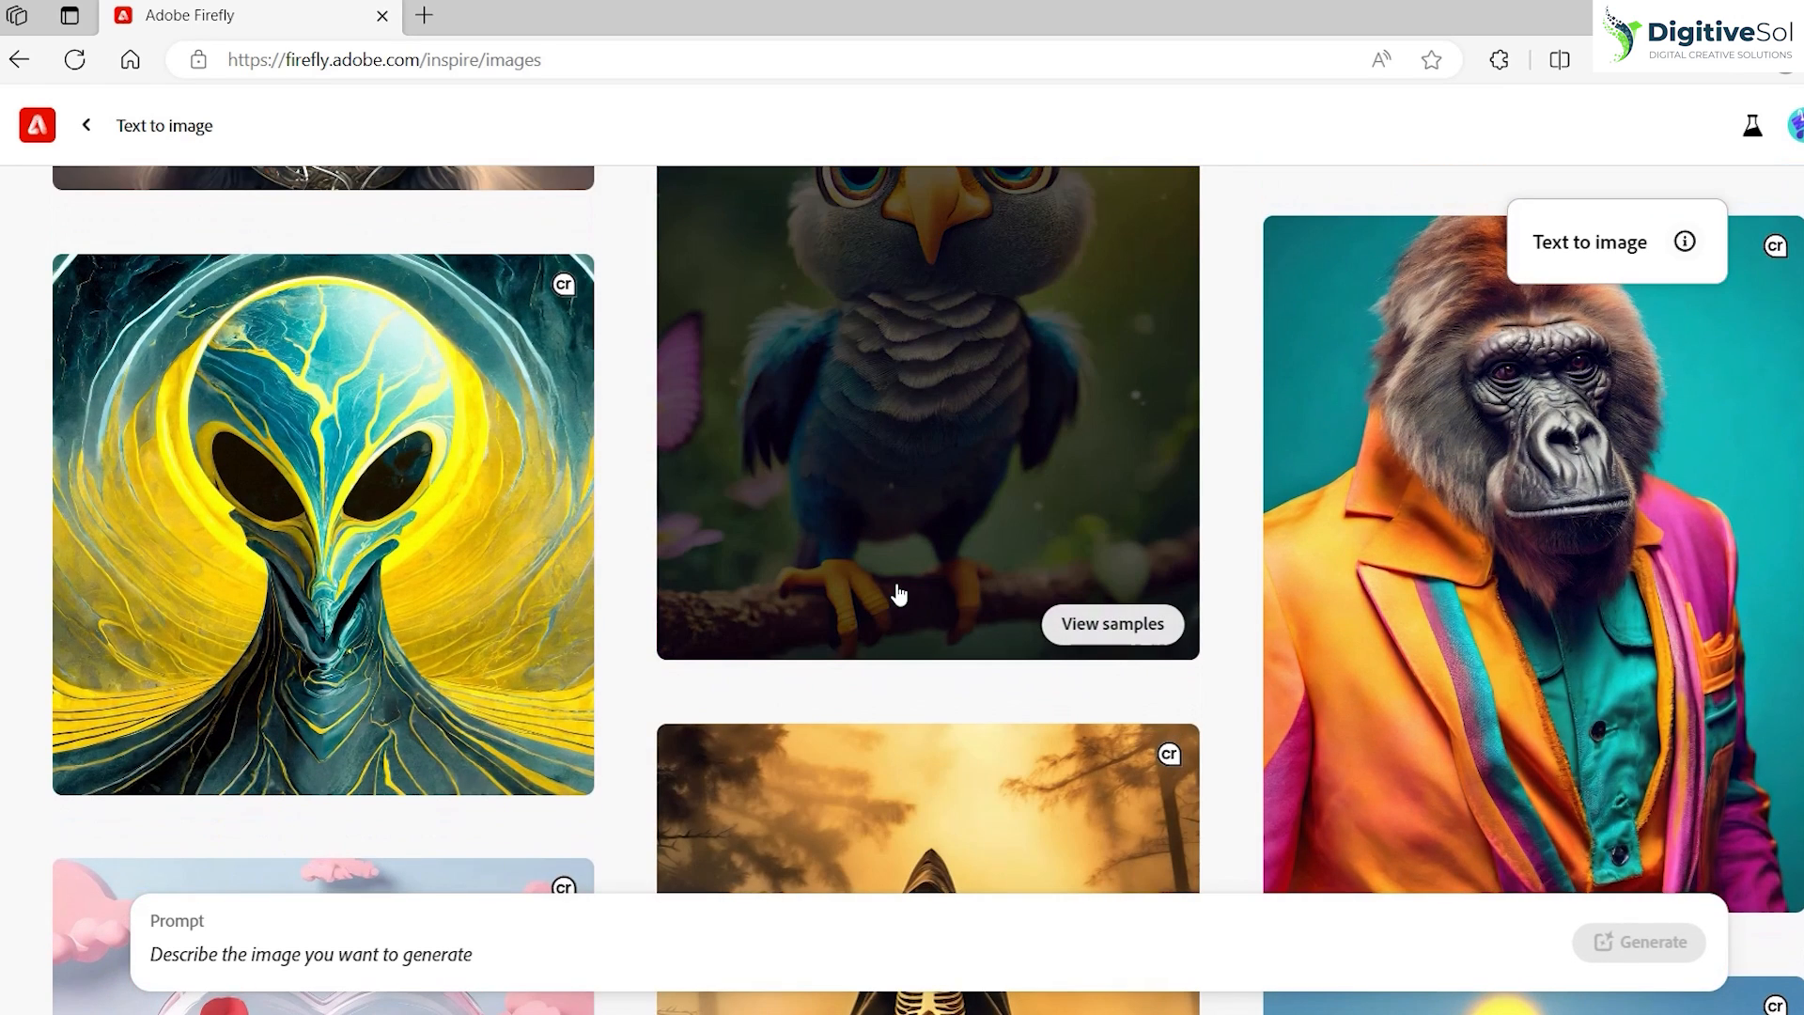
{"action": "scroll", "scroll_direction": "down", "scroll_amount": 3}
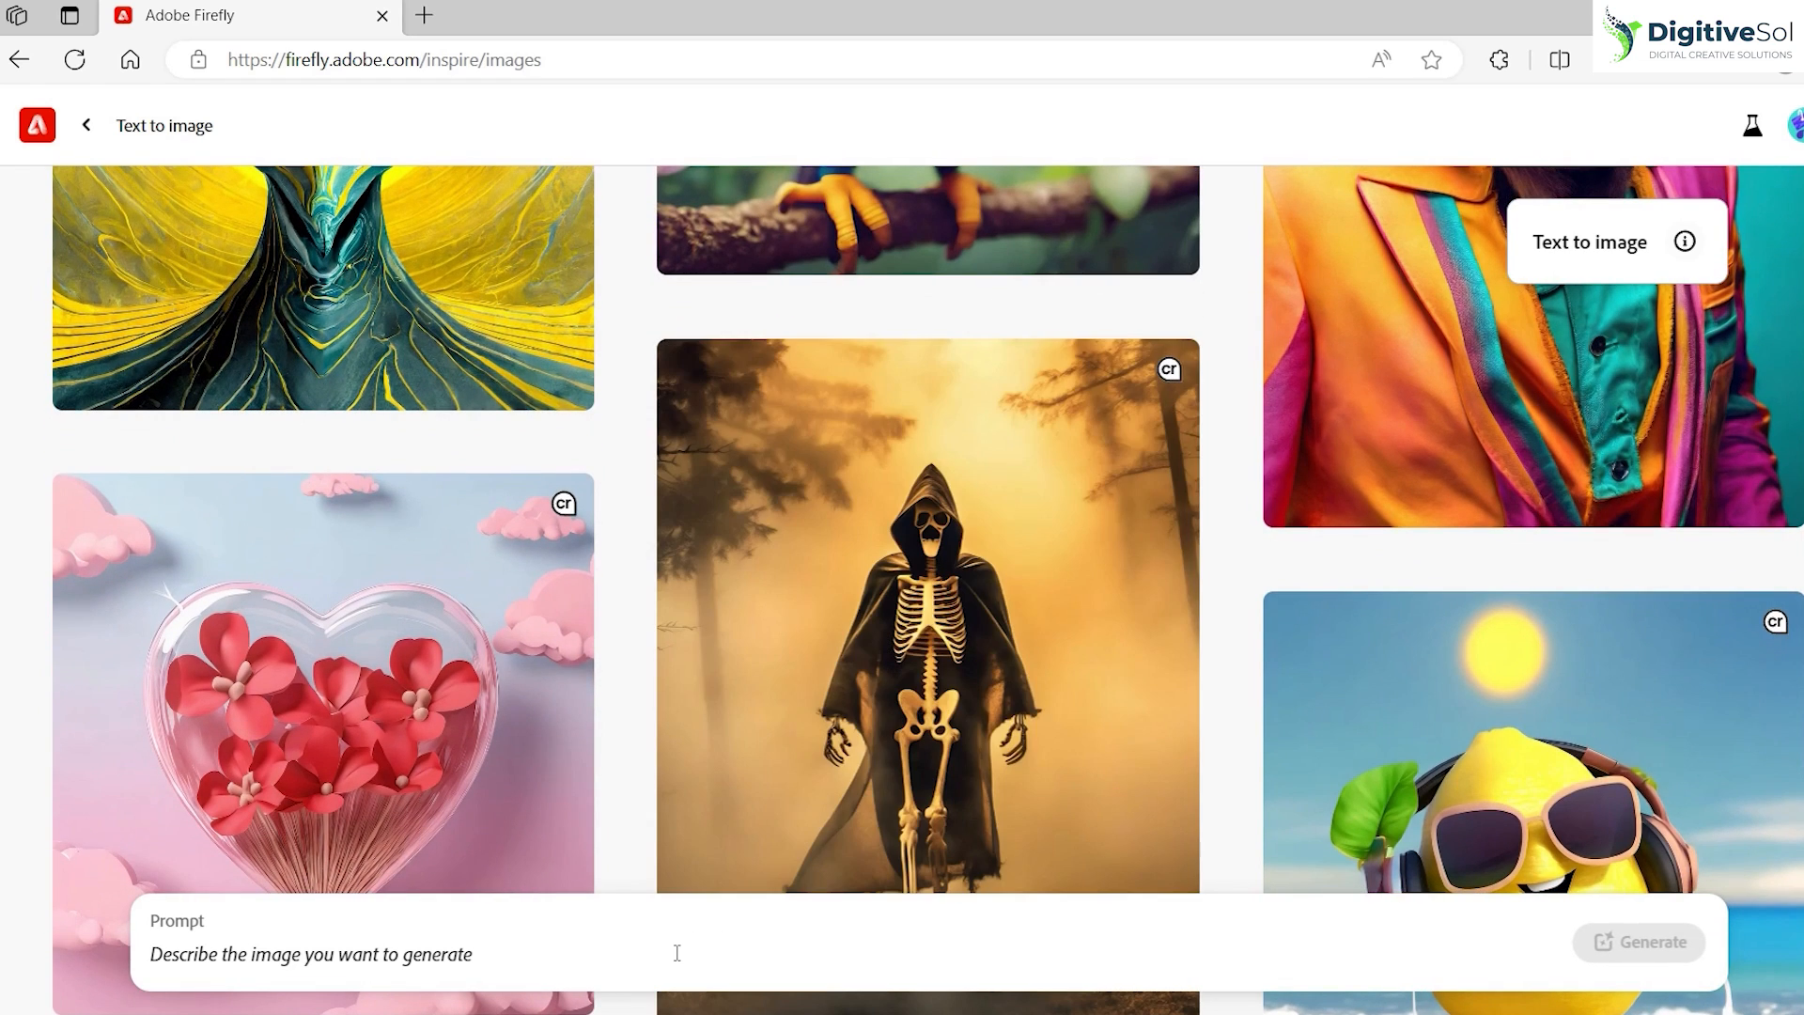
{"action": "type", "text": "red c"}
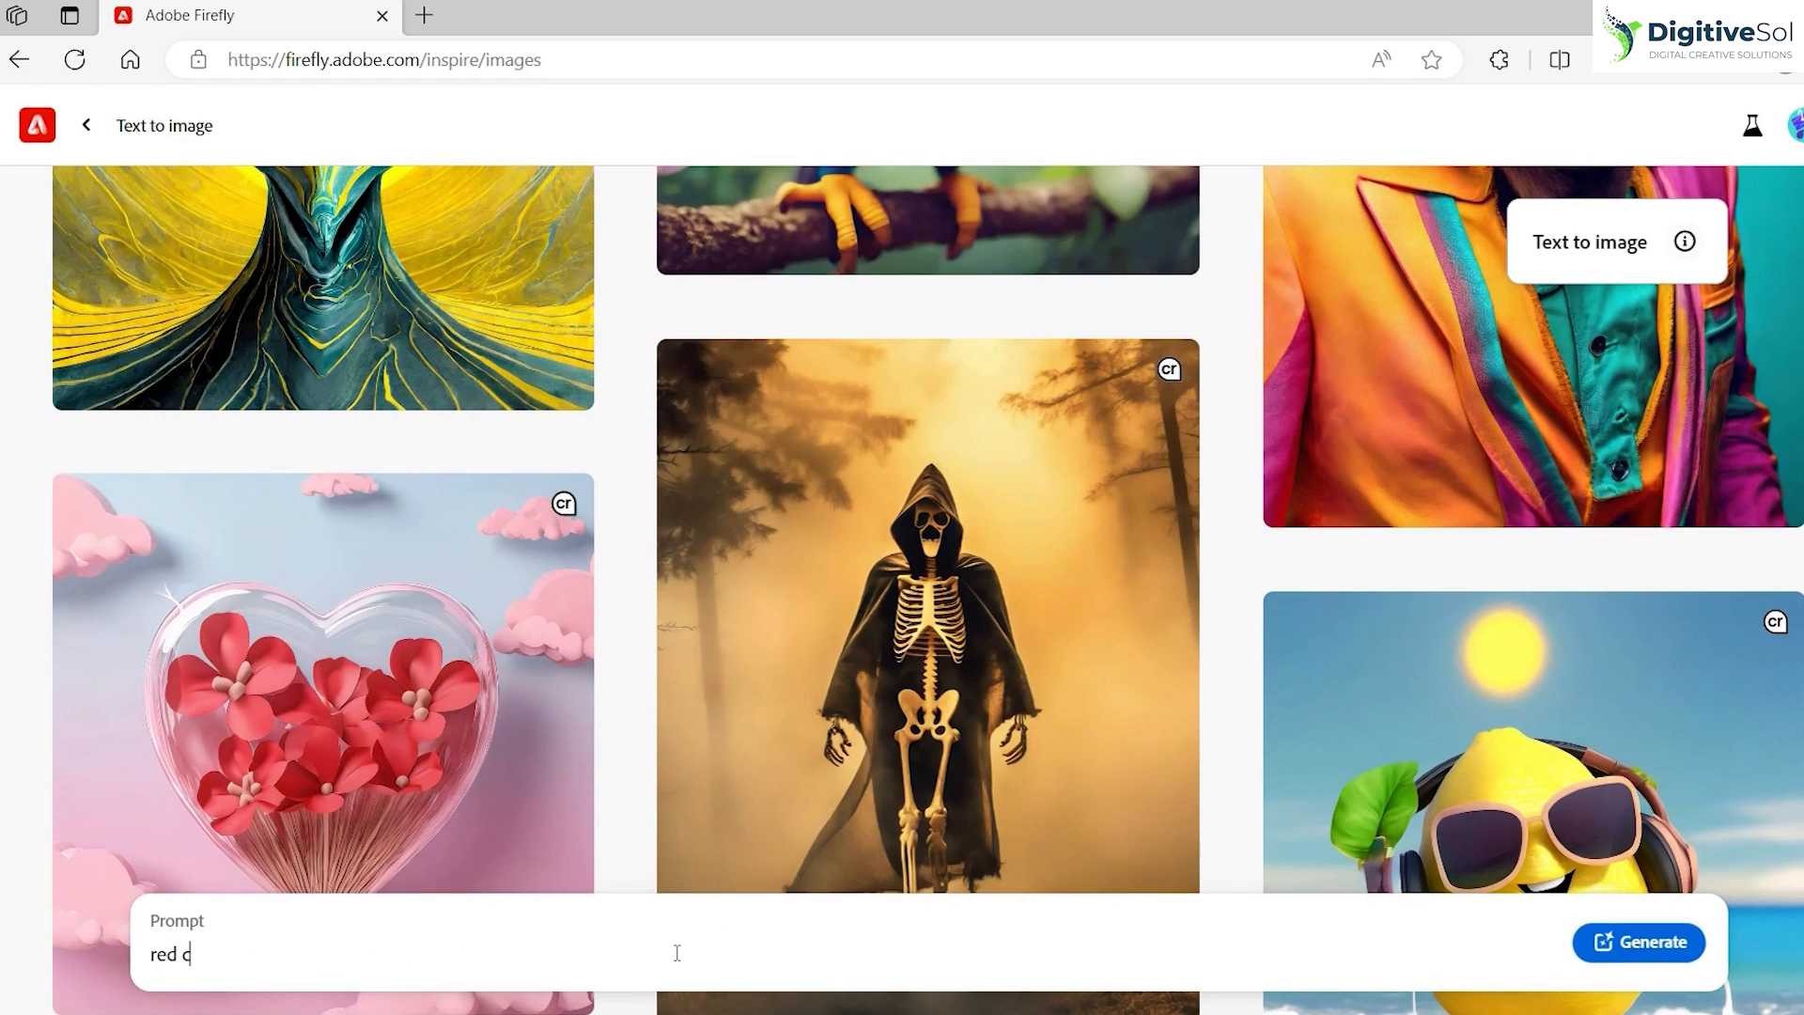
{"action": "type", "text": "ar on the beach, realistic,"}
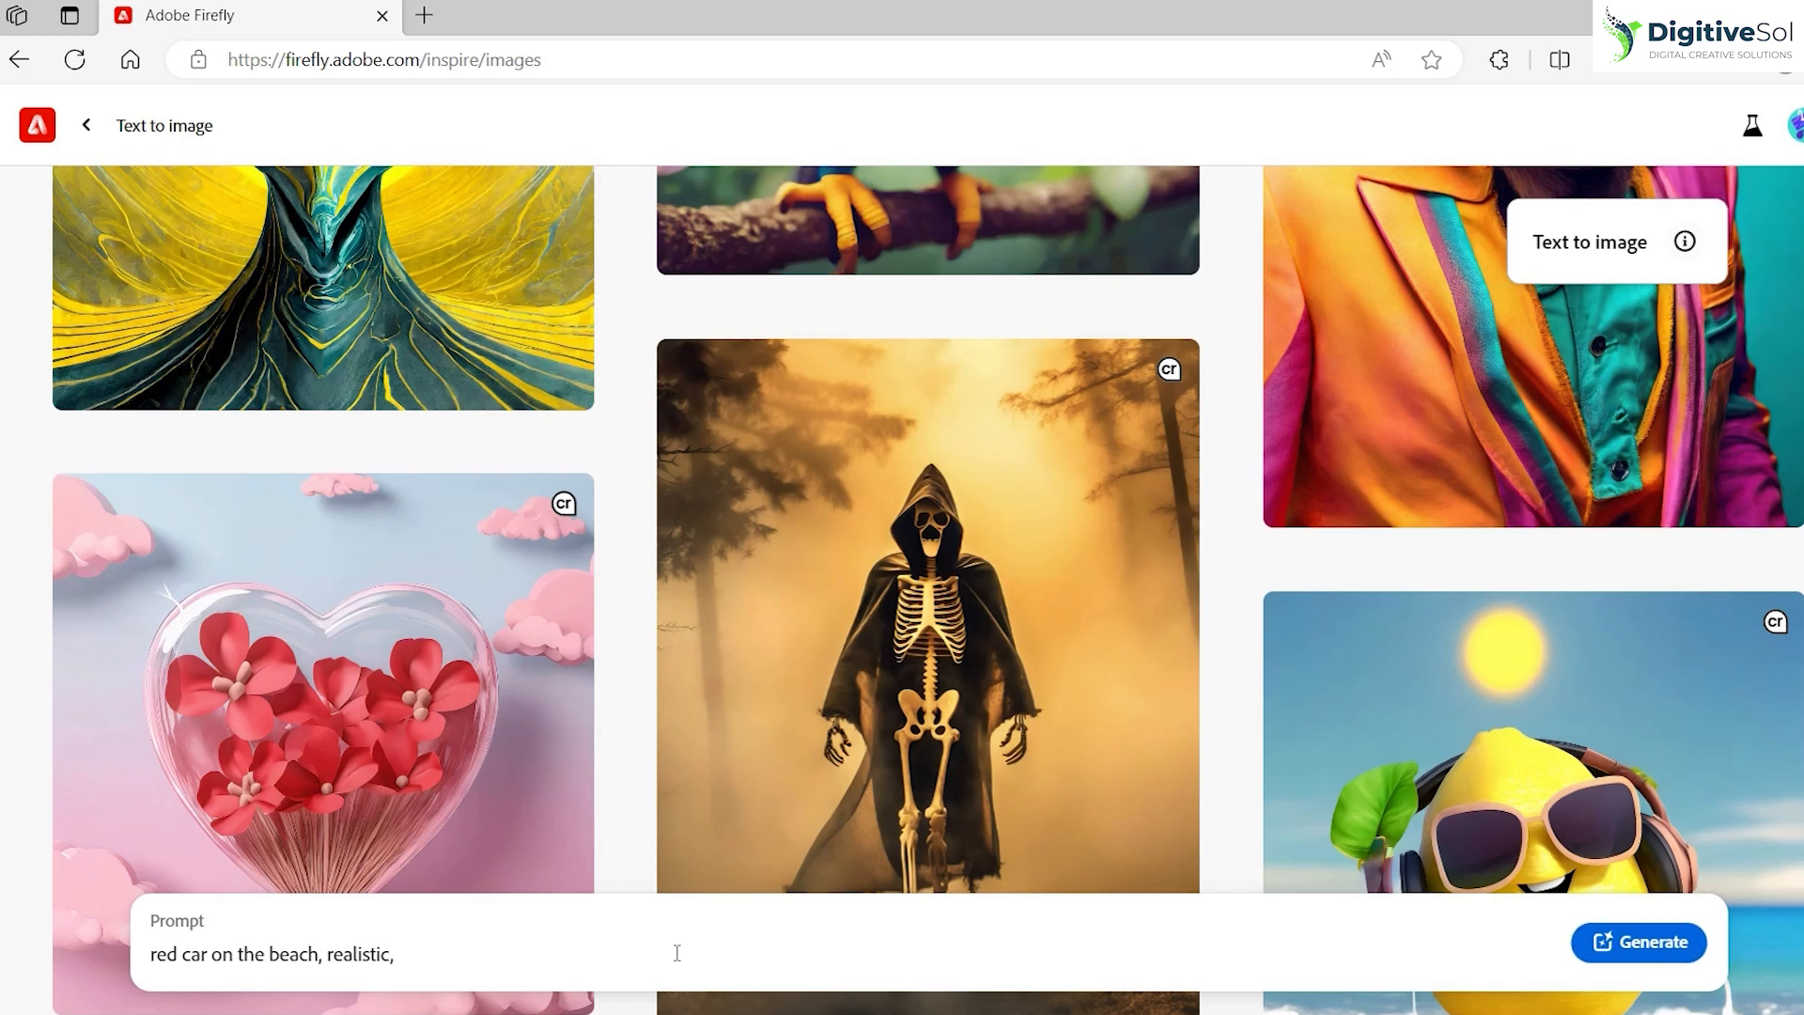
{"action": "key", "text": "Backspace"}
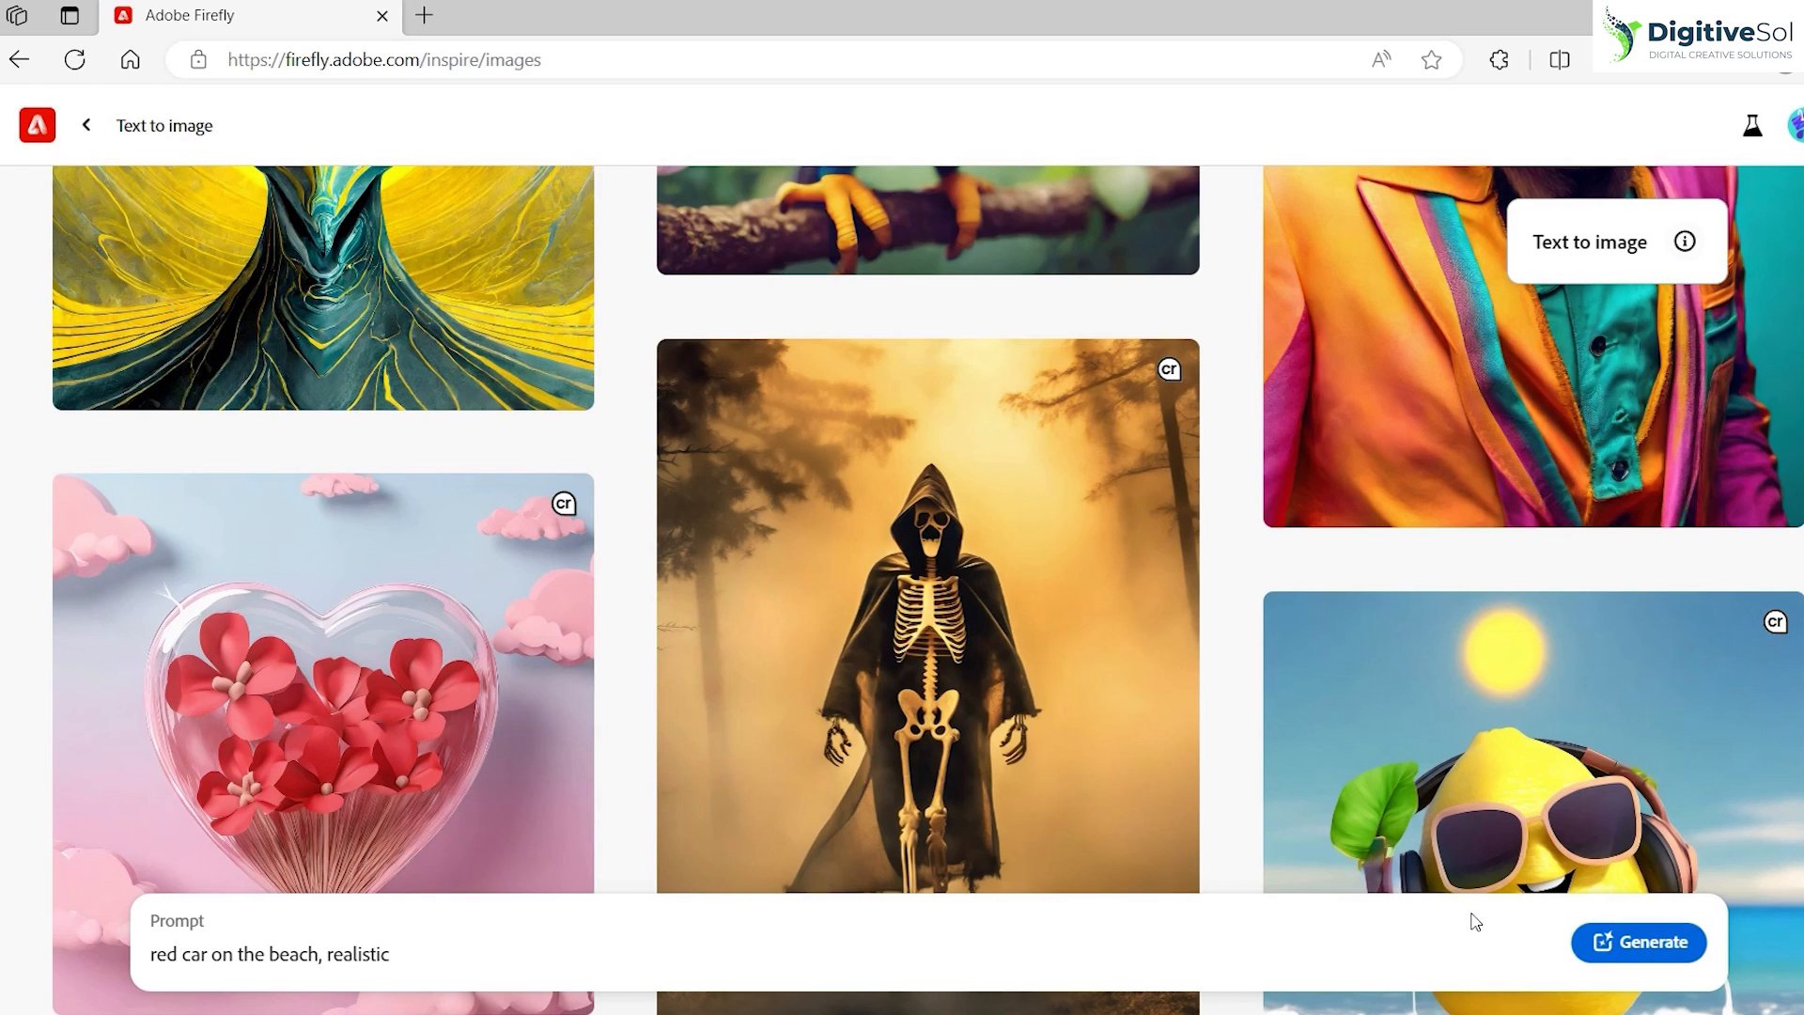
{"action": "left_click", "coordinate": [1652, 942]}
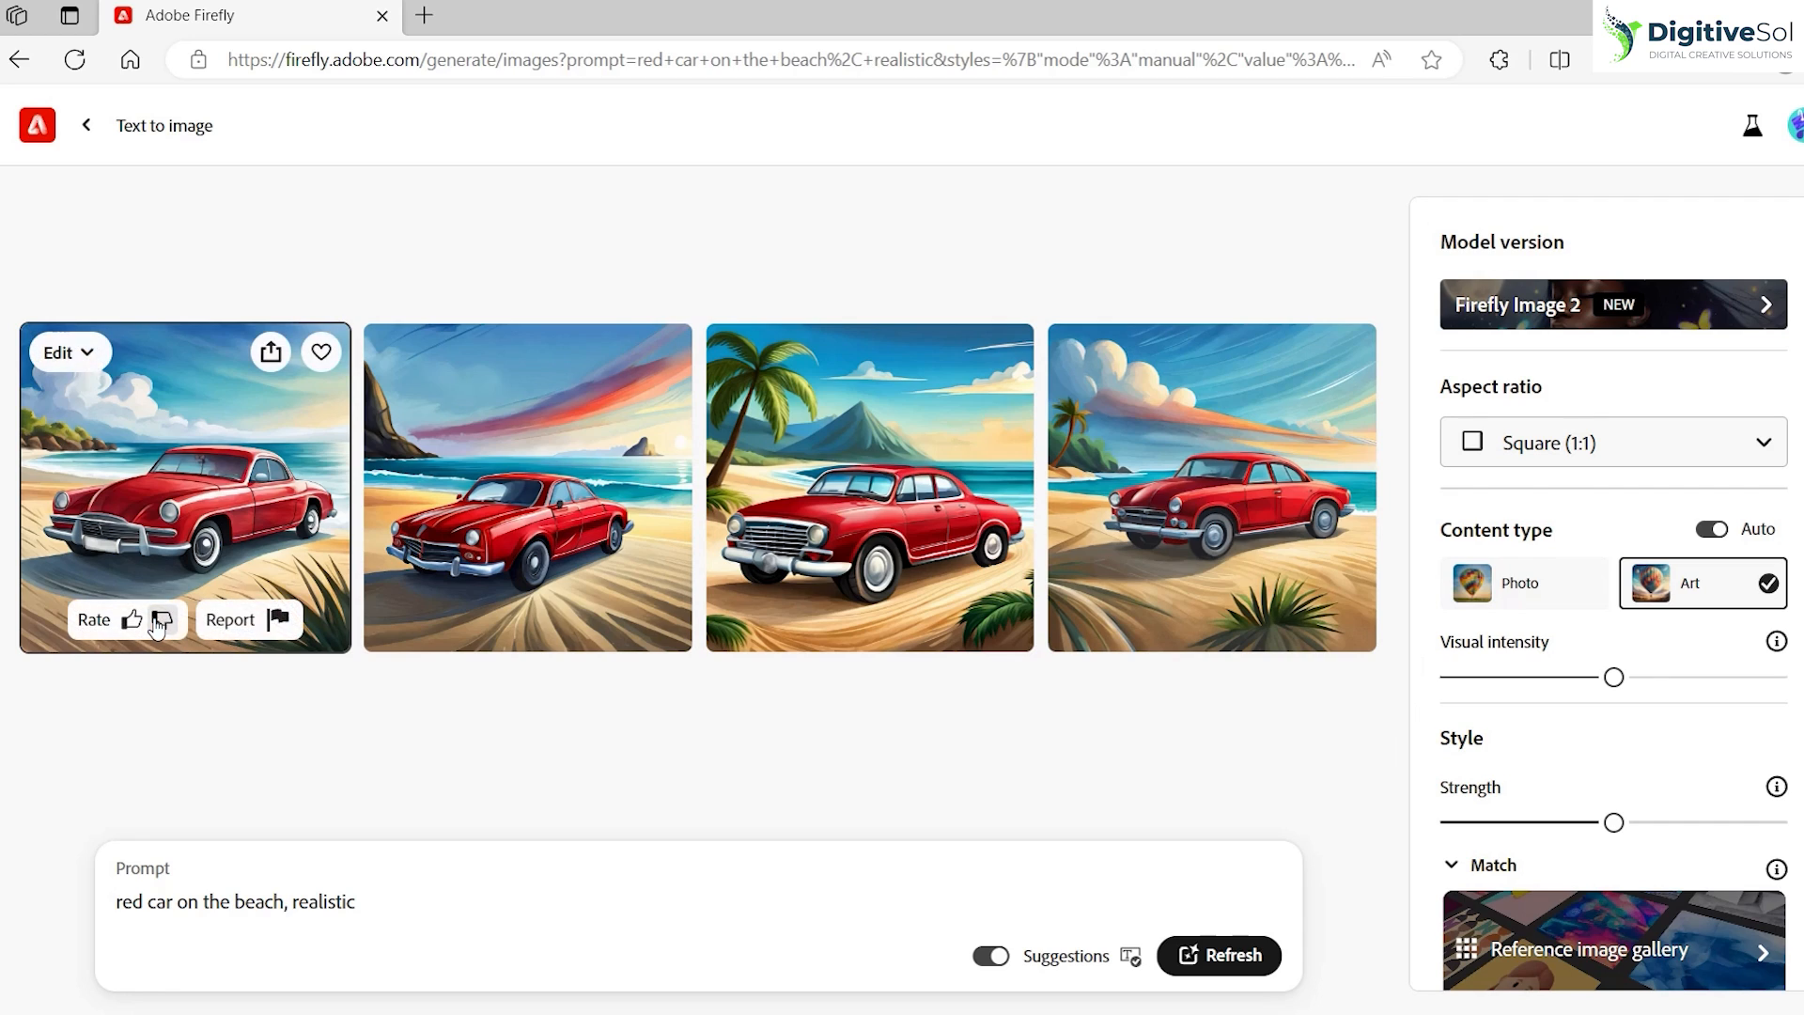
{"action": "mouse_move", "coordinate": [1430, 504]}
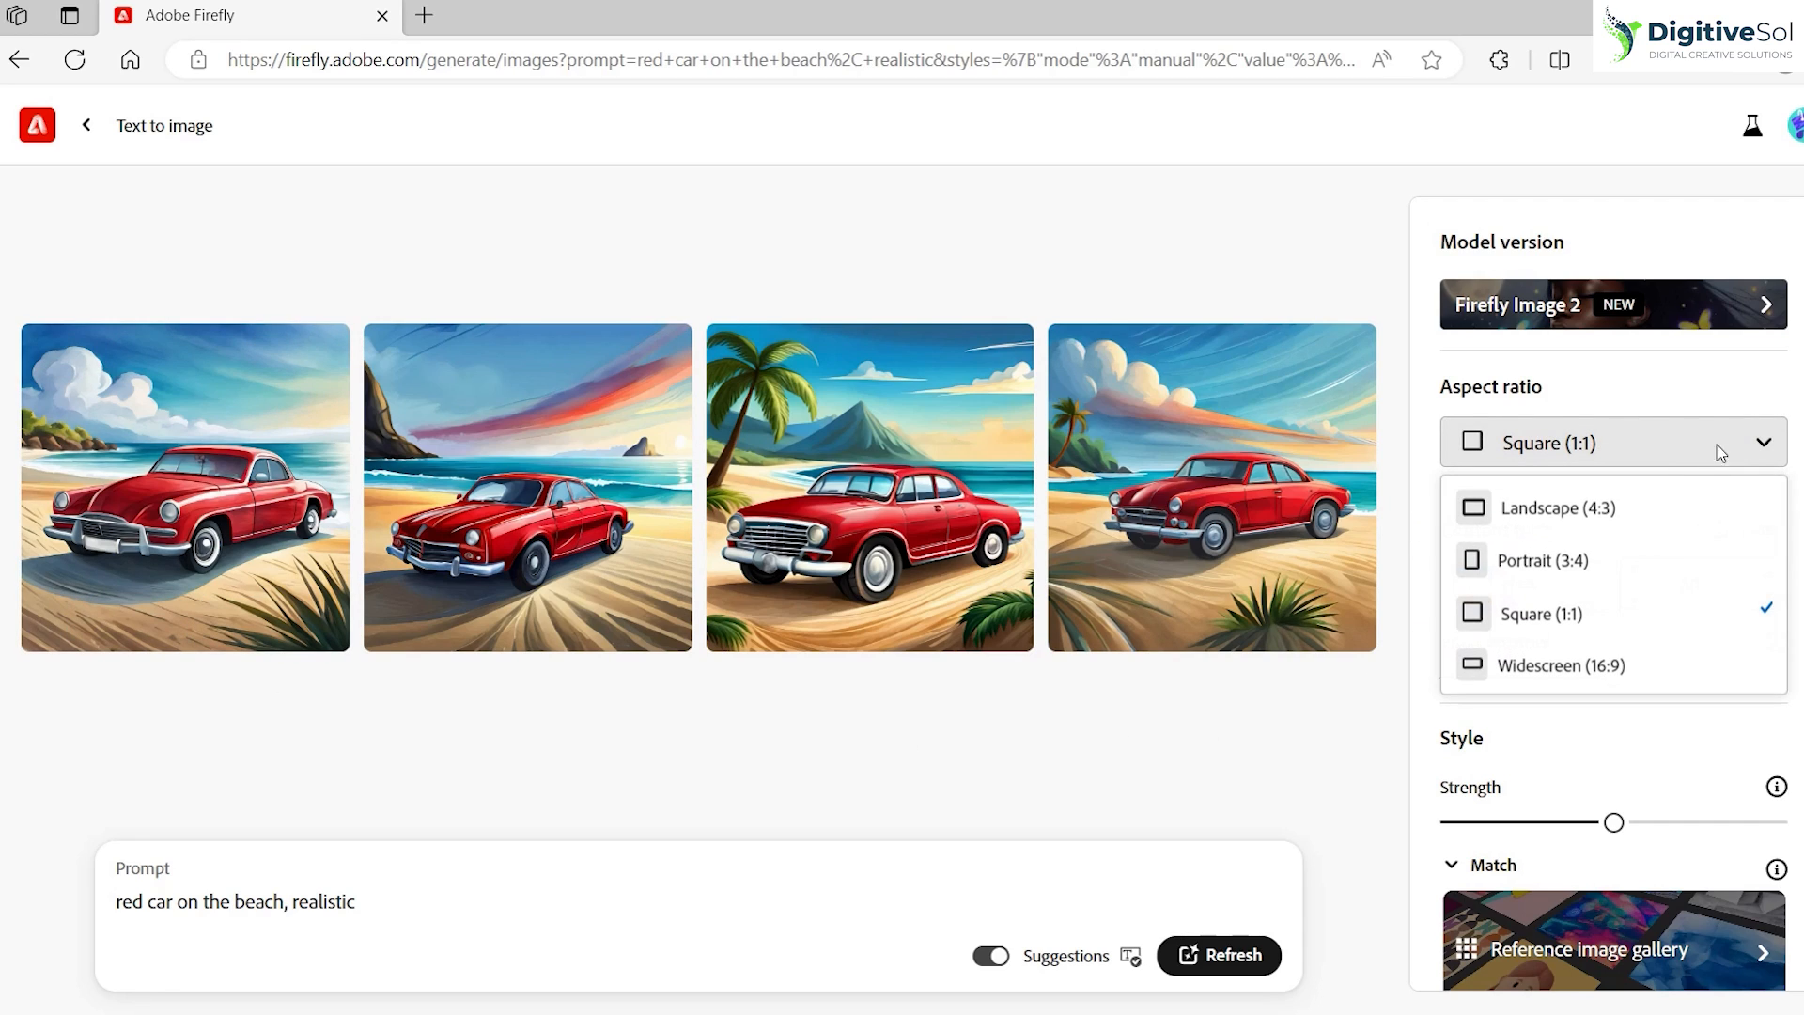
{"action": "mouse_move", "coordinate": [1528, 524]}
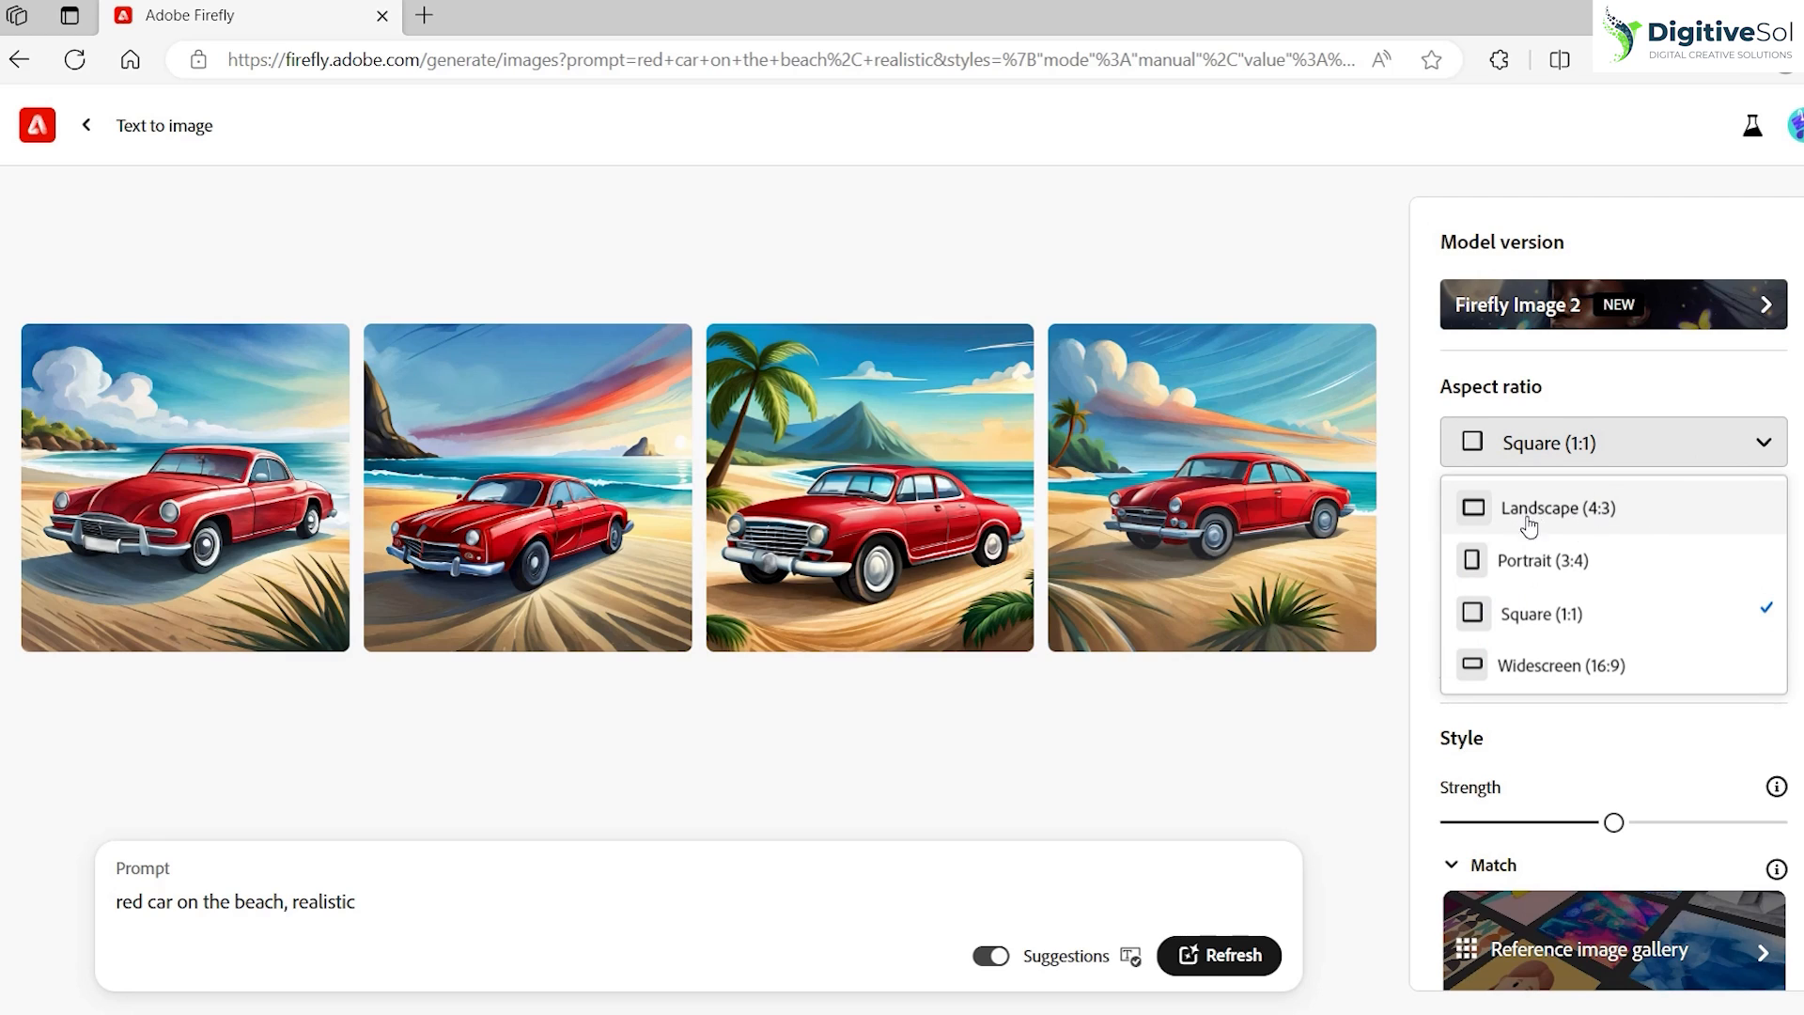
{"action": "mouse_move", "coordinate": [1411, 720]}
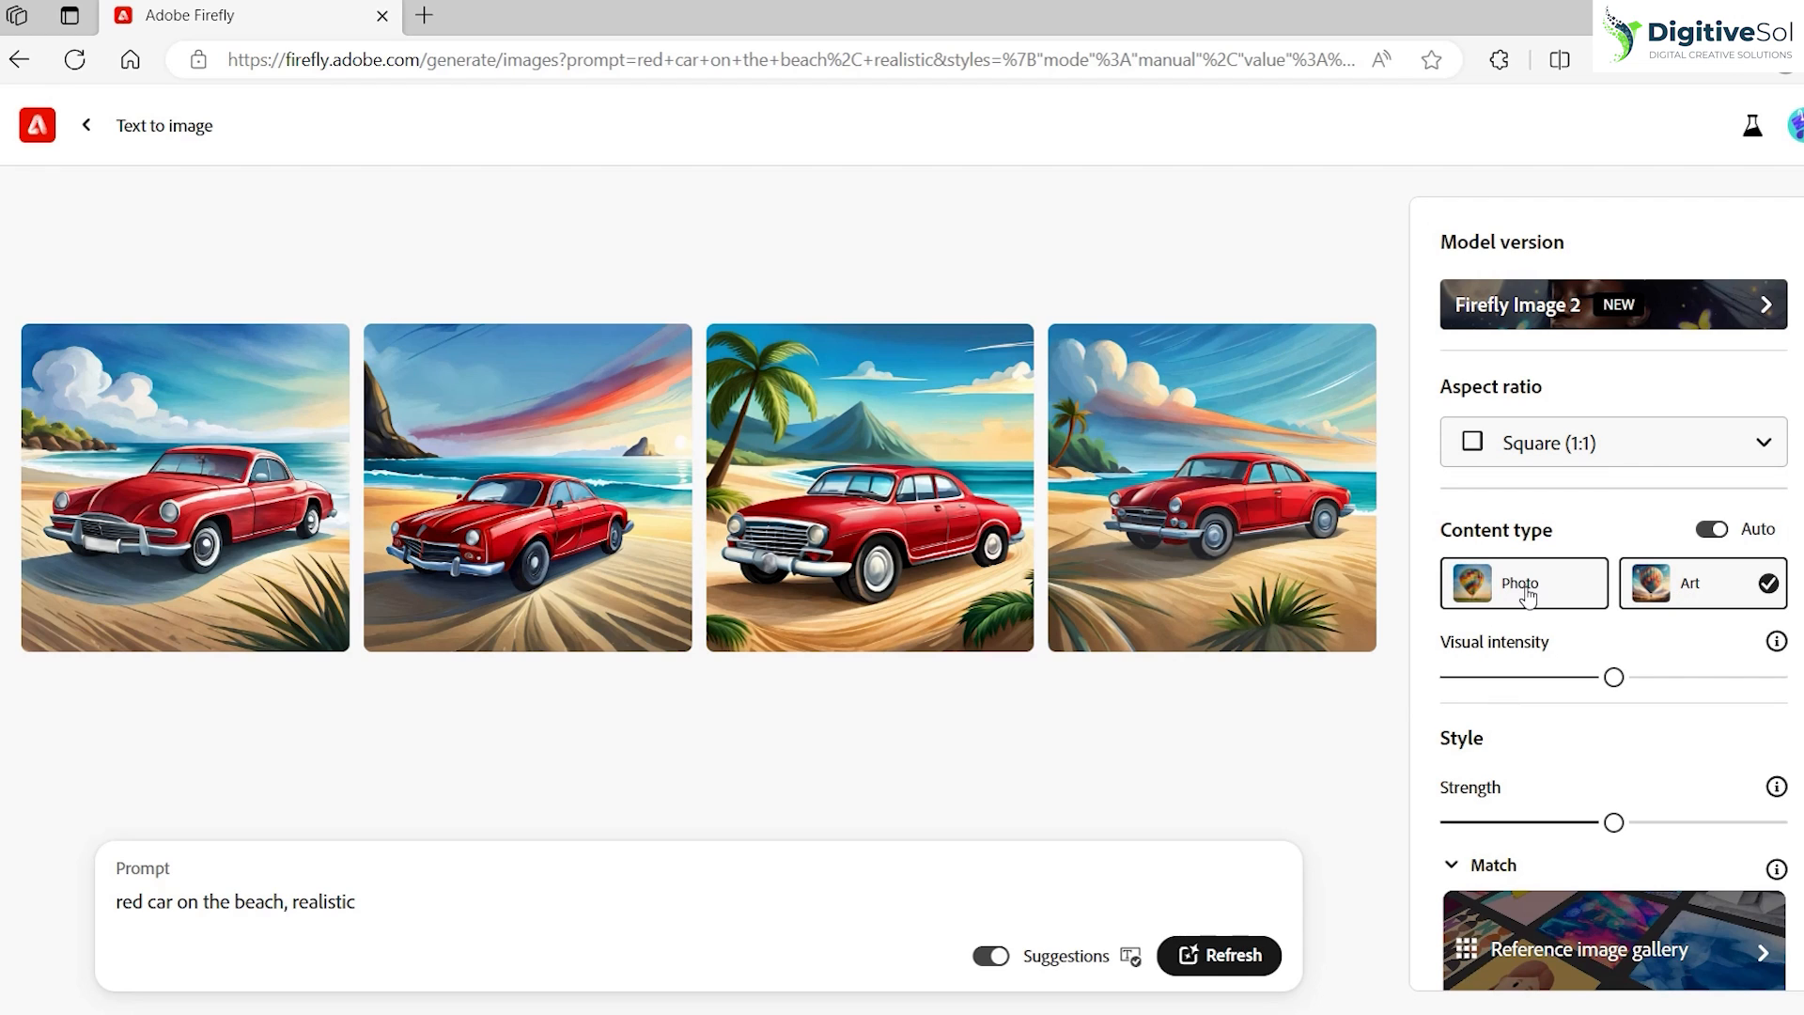
{"action": "scroll", "scroll_direction": "down", "scroll_amount": 3}
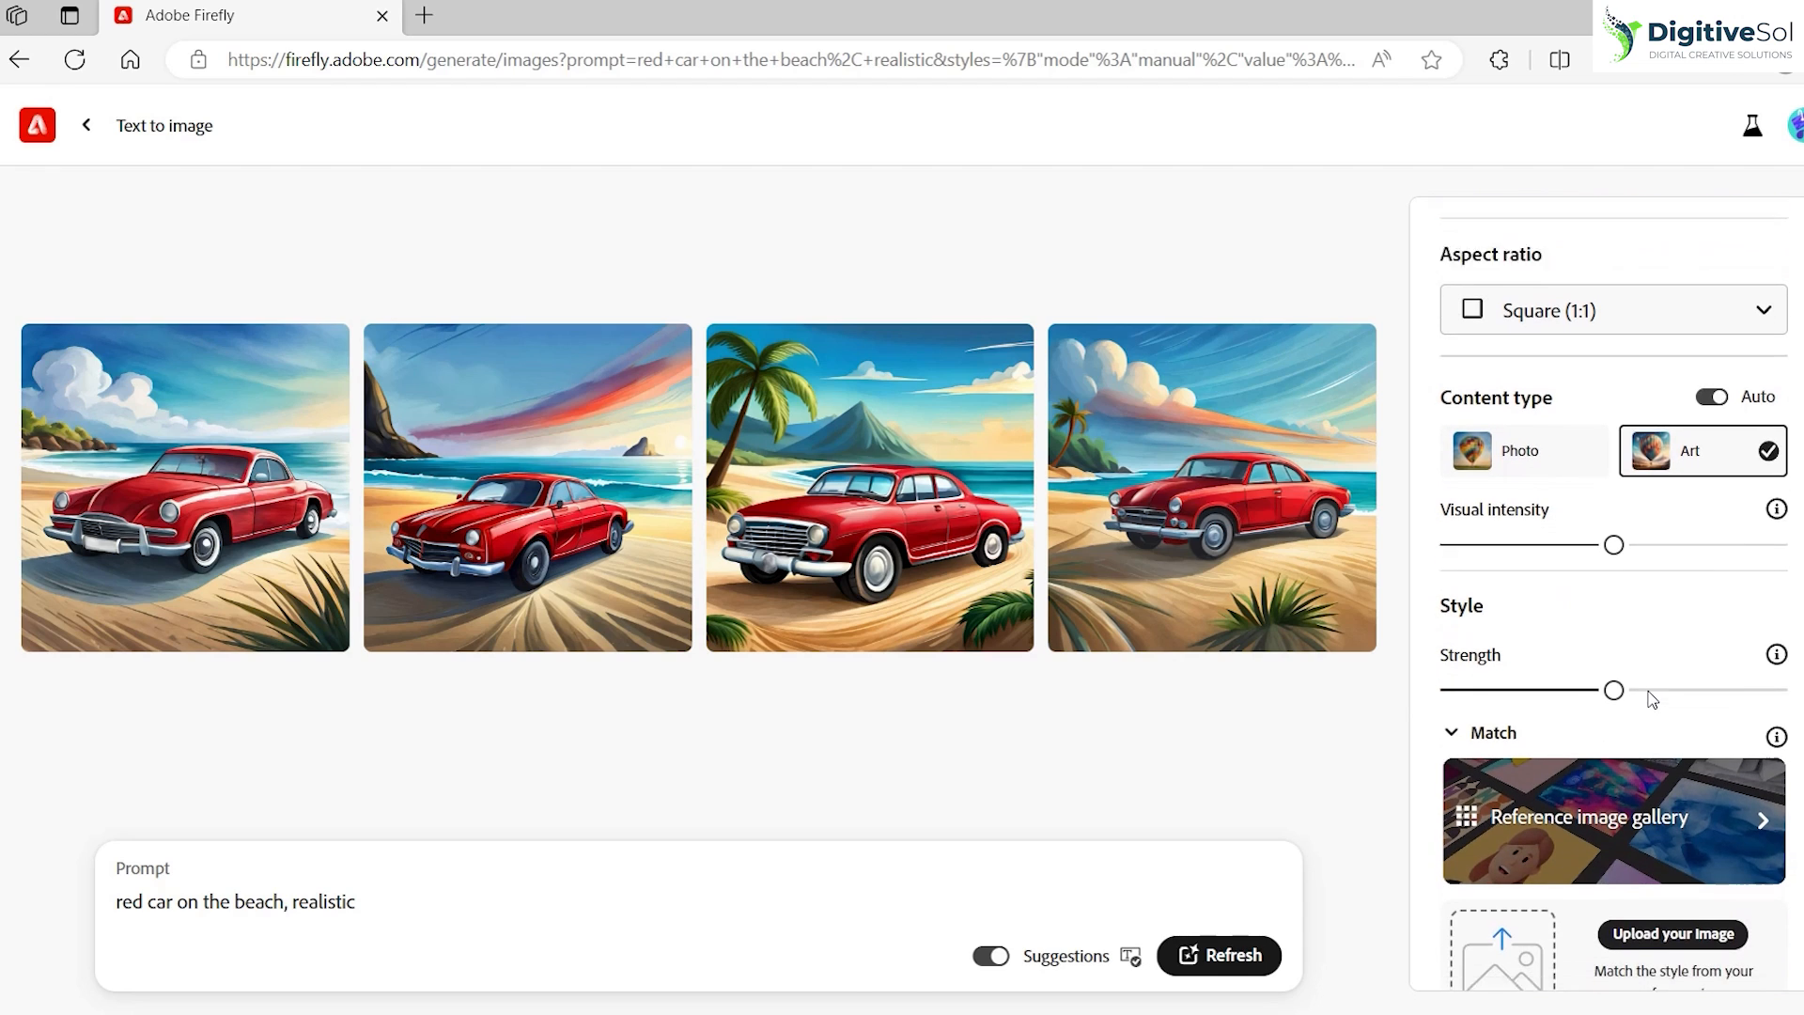
{"action": "scroll", "scroll_direction": "down", "scroll_amount": 3}
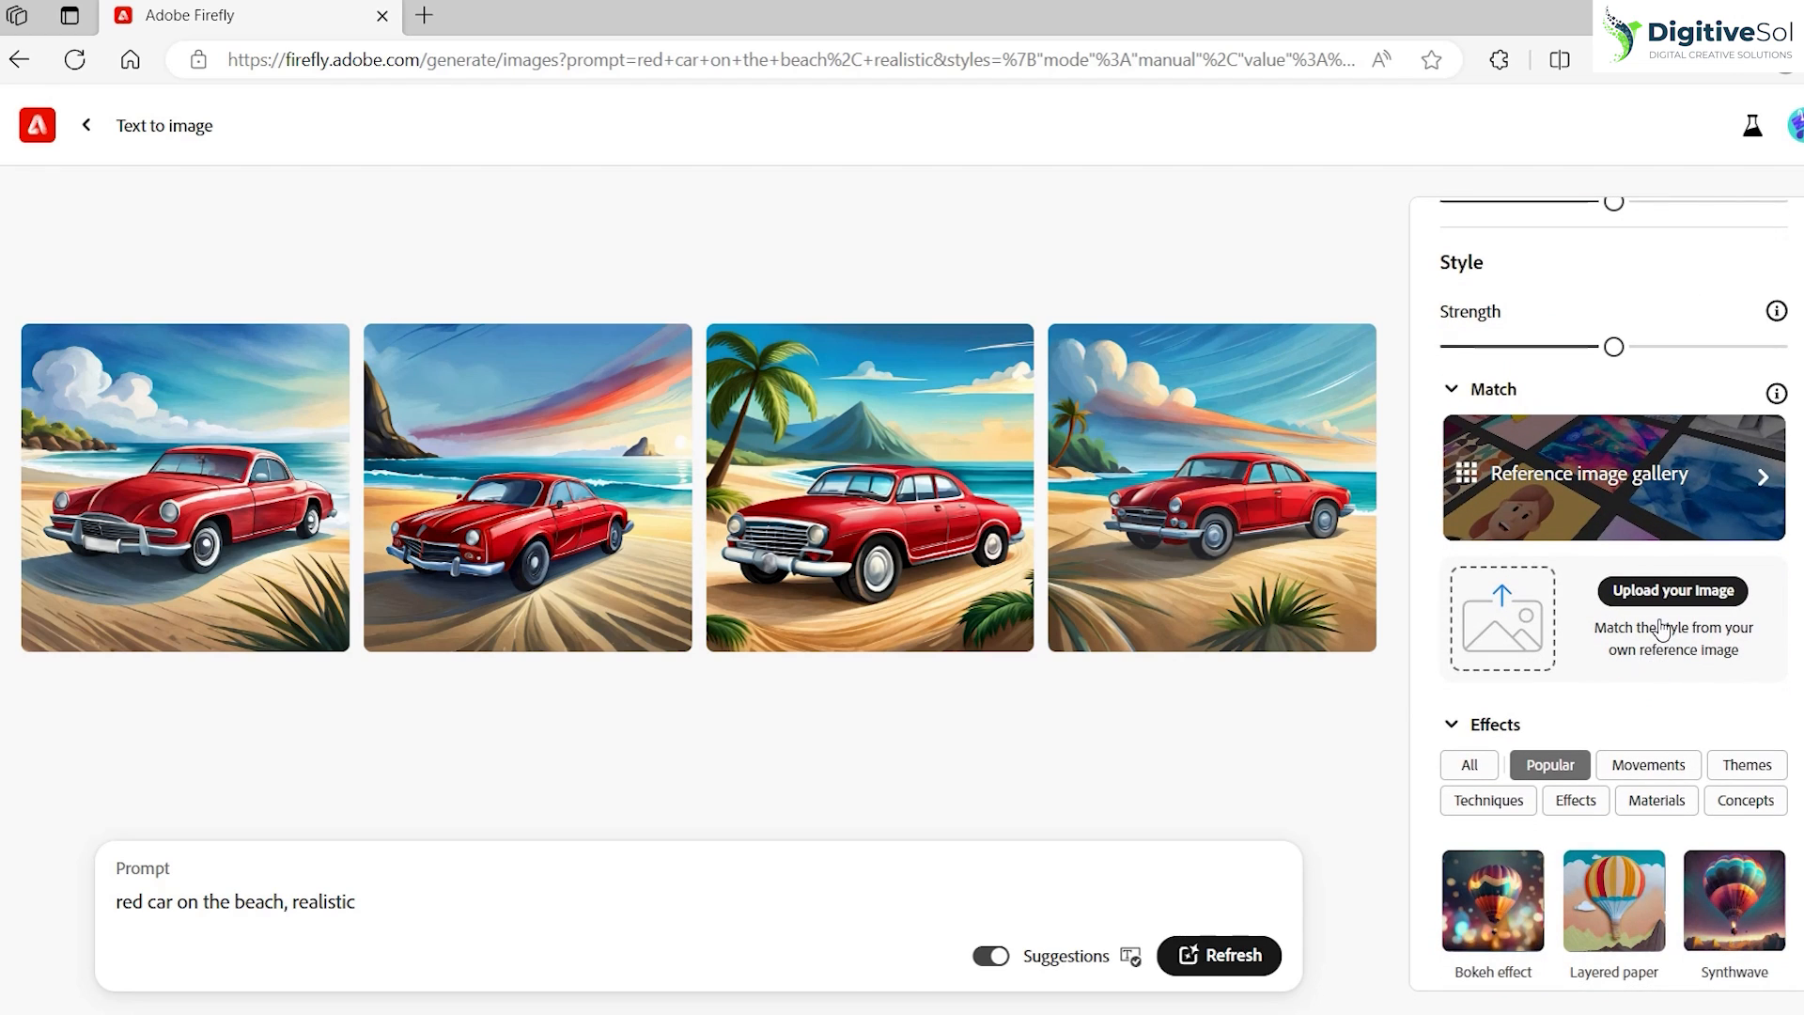
{"action": "scroll", "scroll_direction": "up", "scroll_amount": 3}
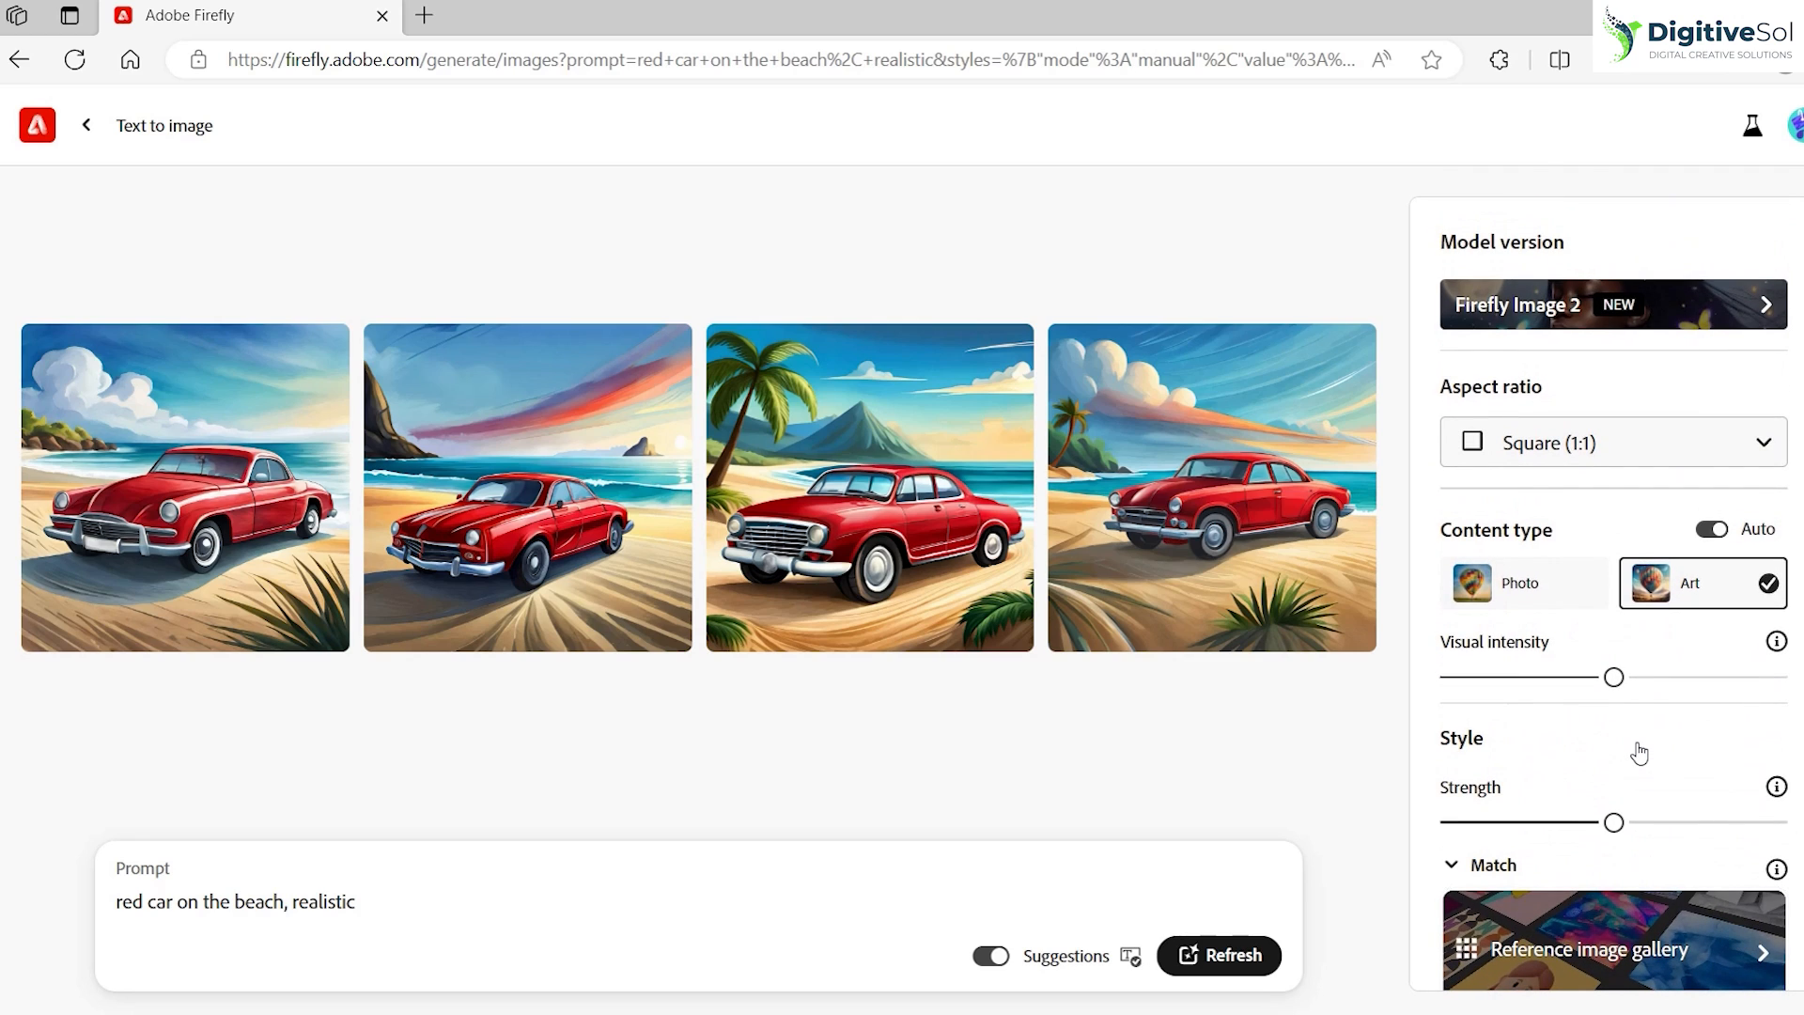
{"action": "mouse_move", "coordinate": [1366, 726]}
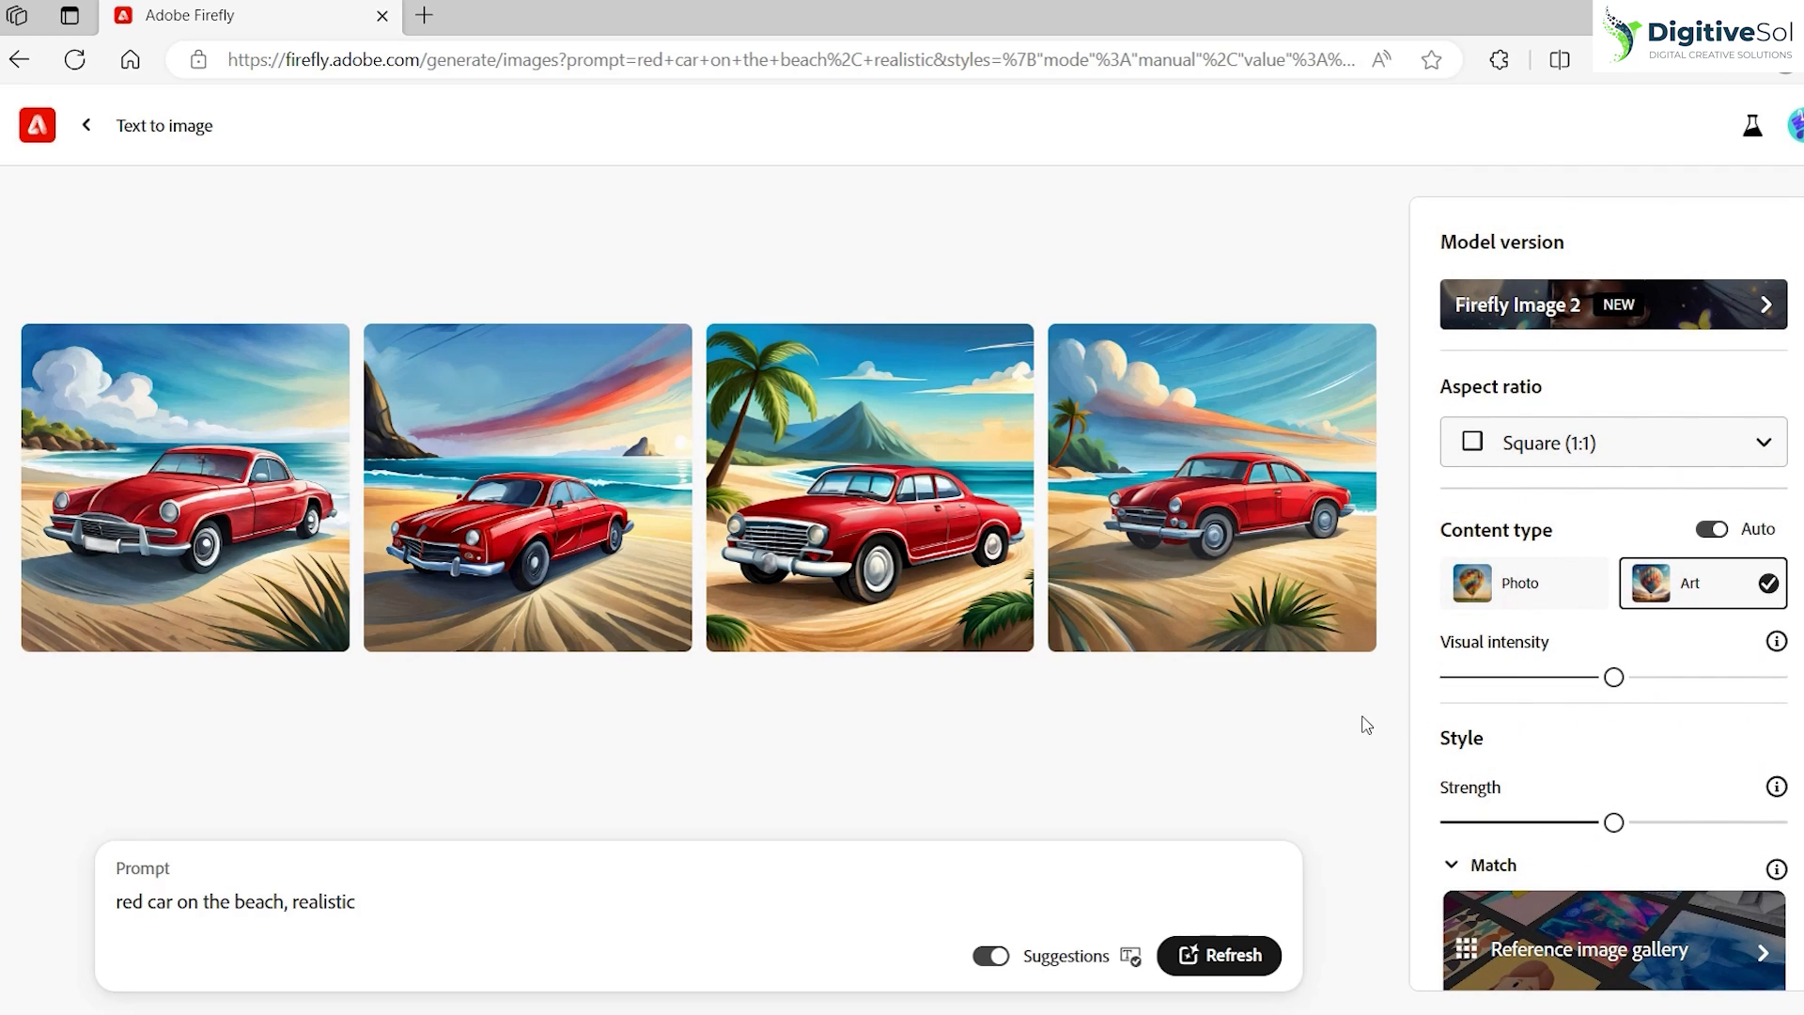
- Set content type to Photo and regenerate four photorealistic red car beach images
{"action": "left_click", "coordinate": [1520, 583]}
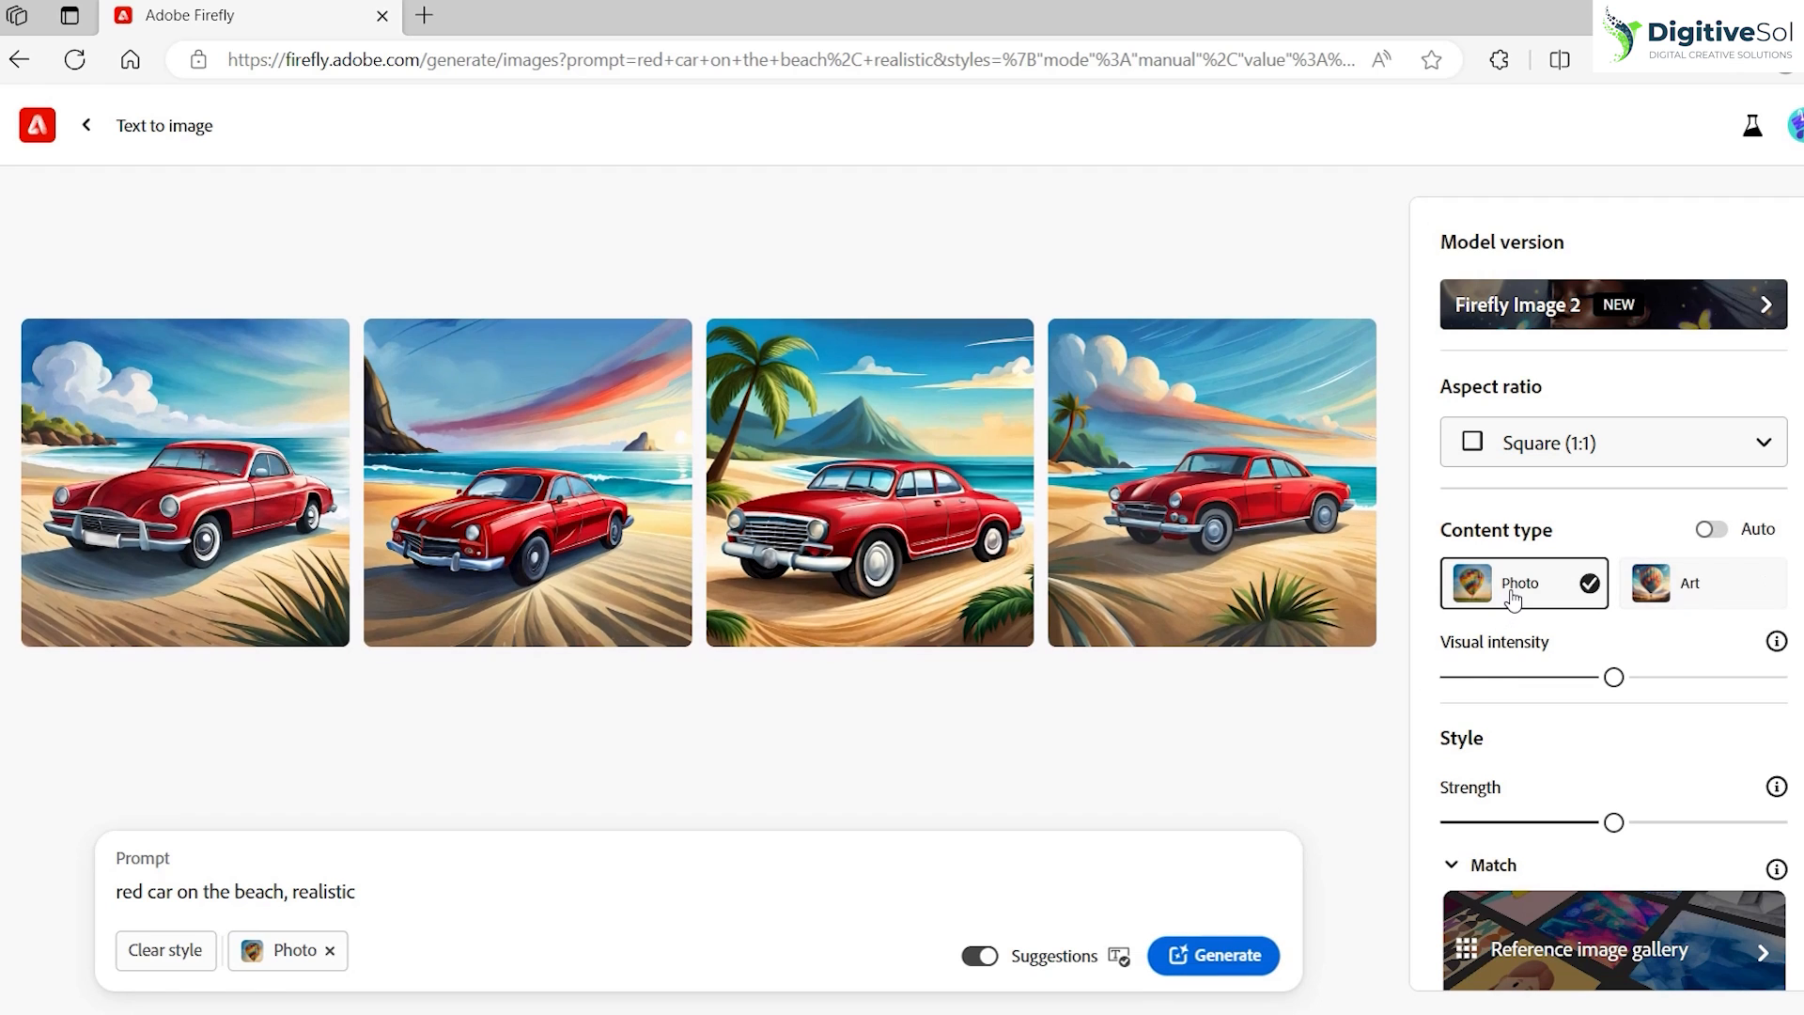
{"action": "left_click", "coordinate": [1213, 954]}
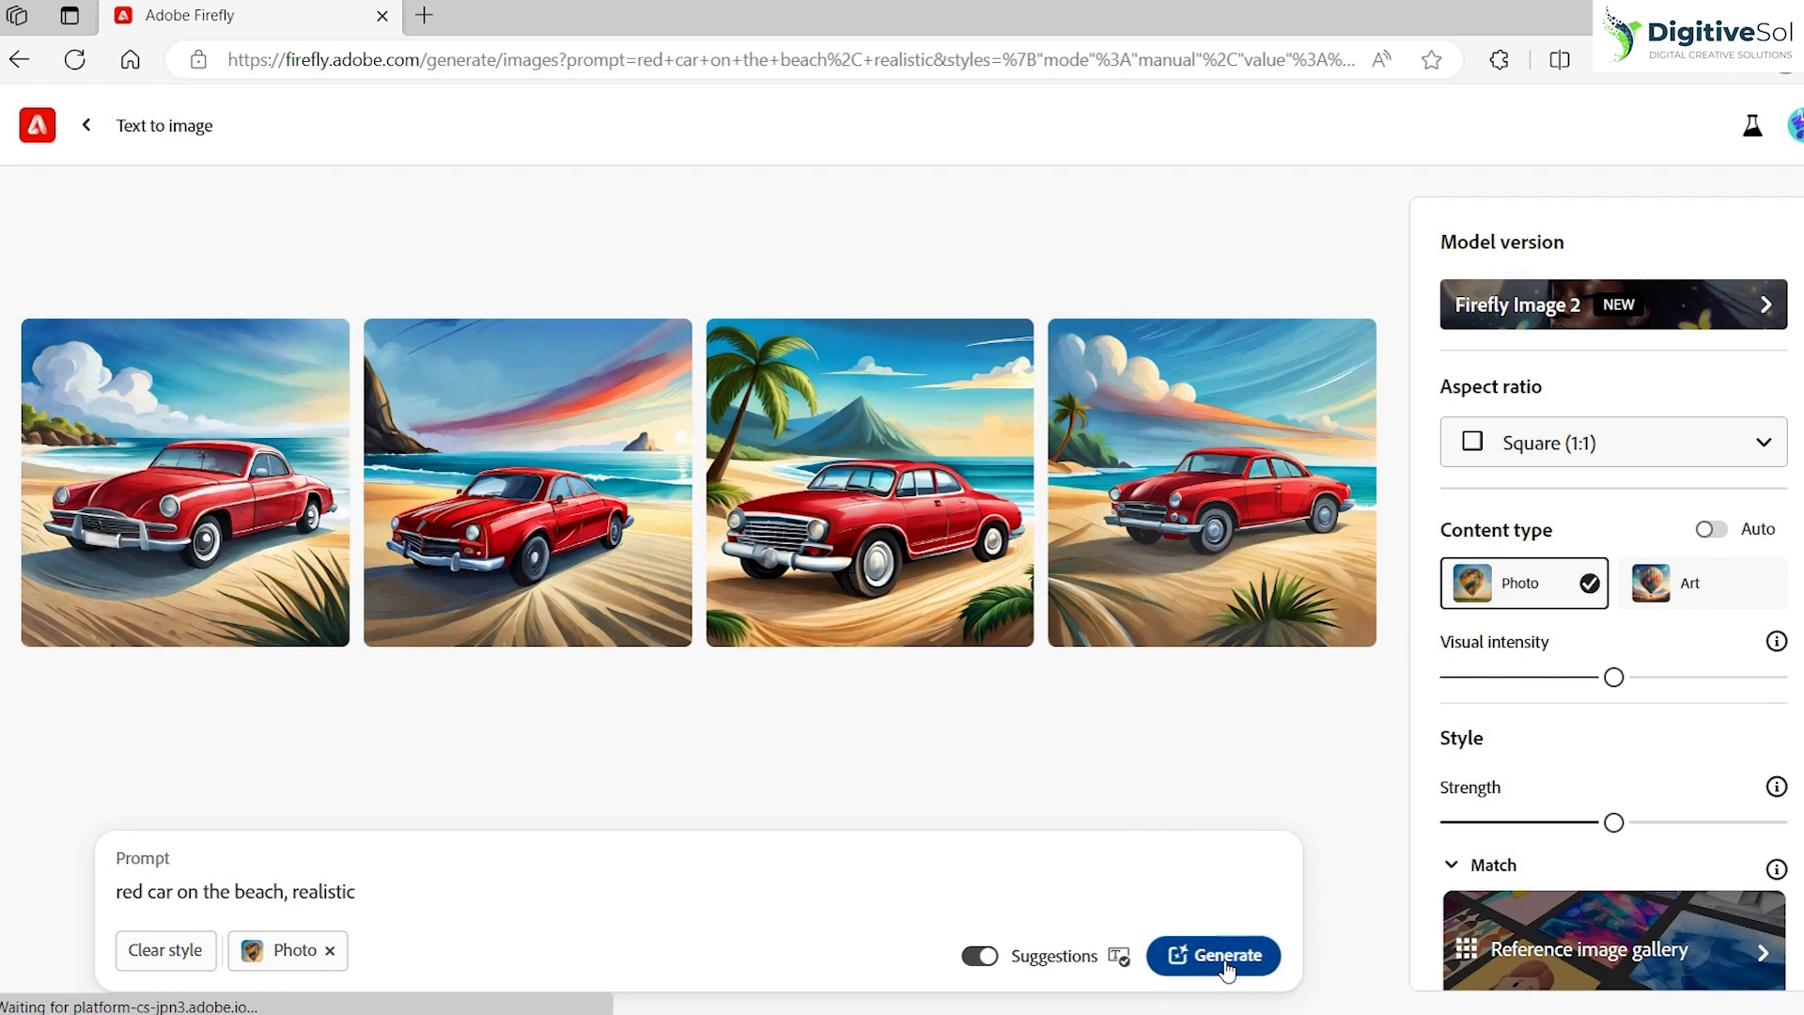
{"action": "left_click", "coordinate": [1212, 957]}
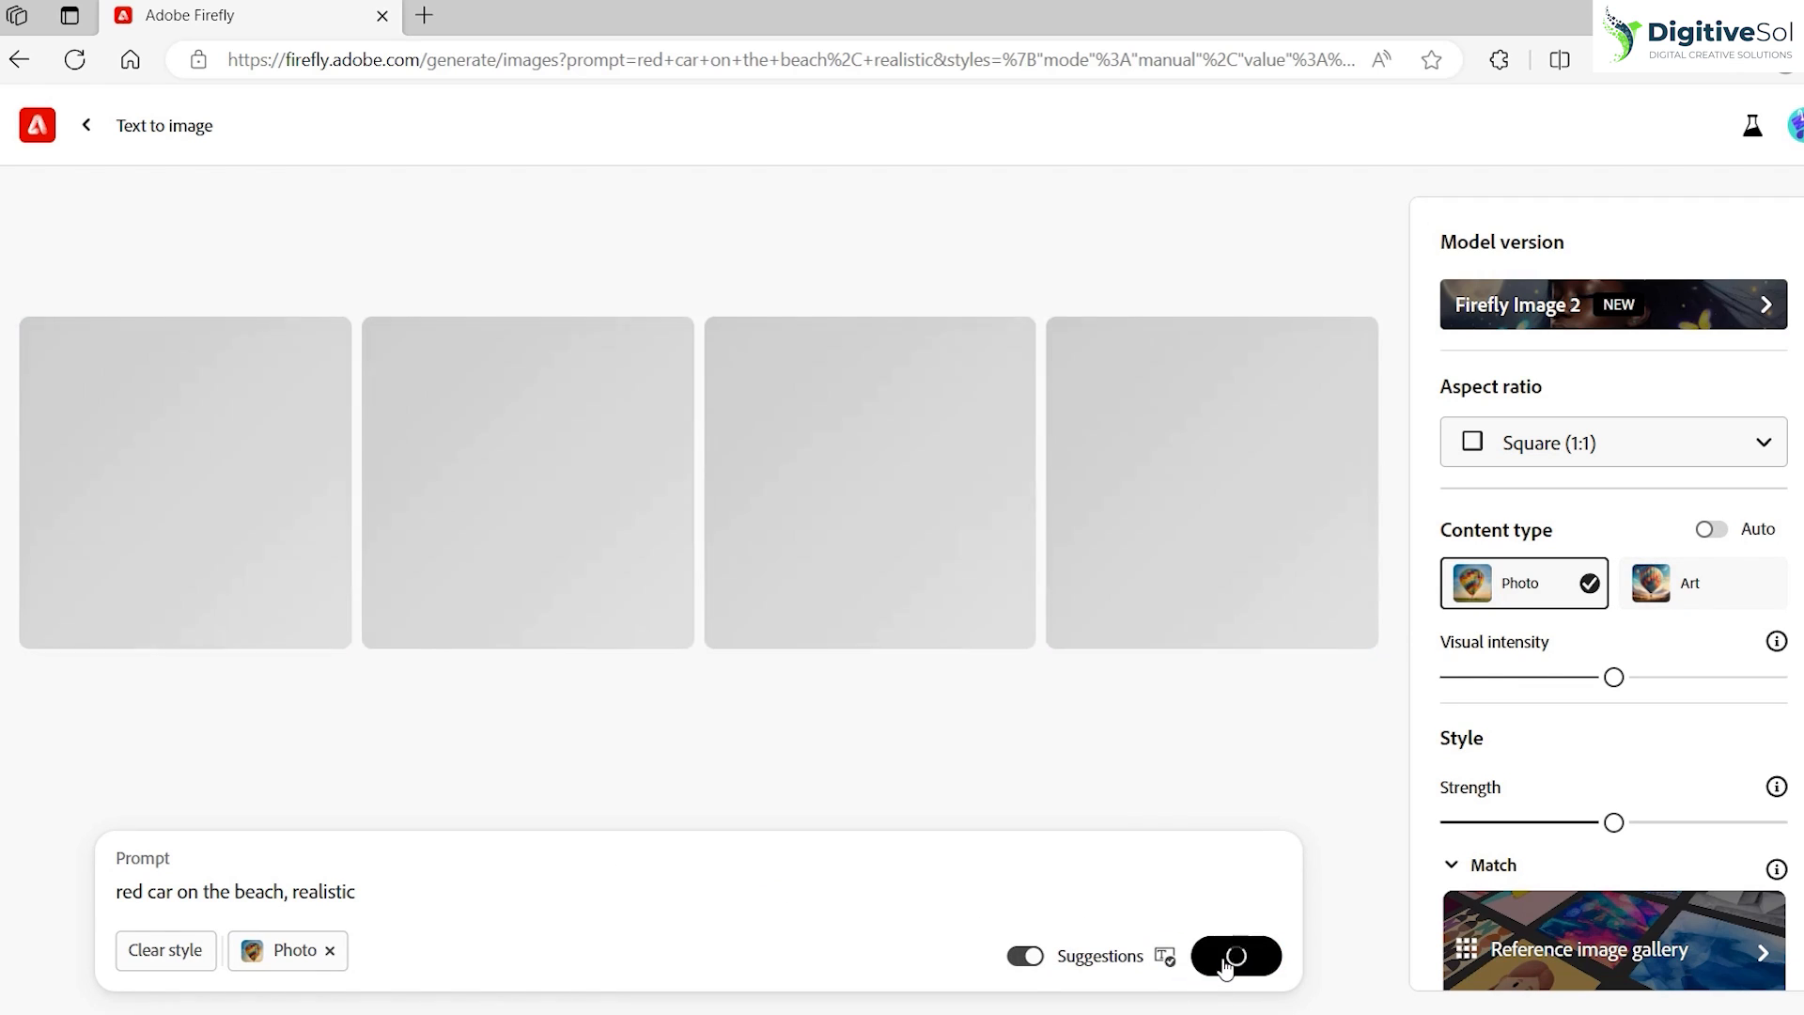
{"action": "left_click", "coordinate": [1237, 955]}
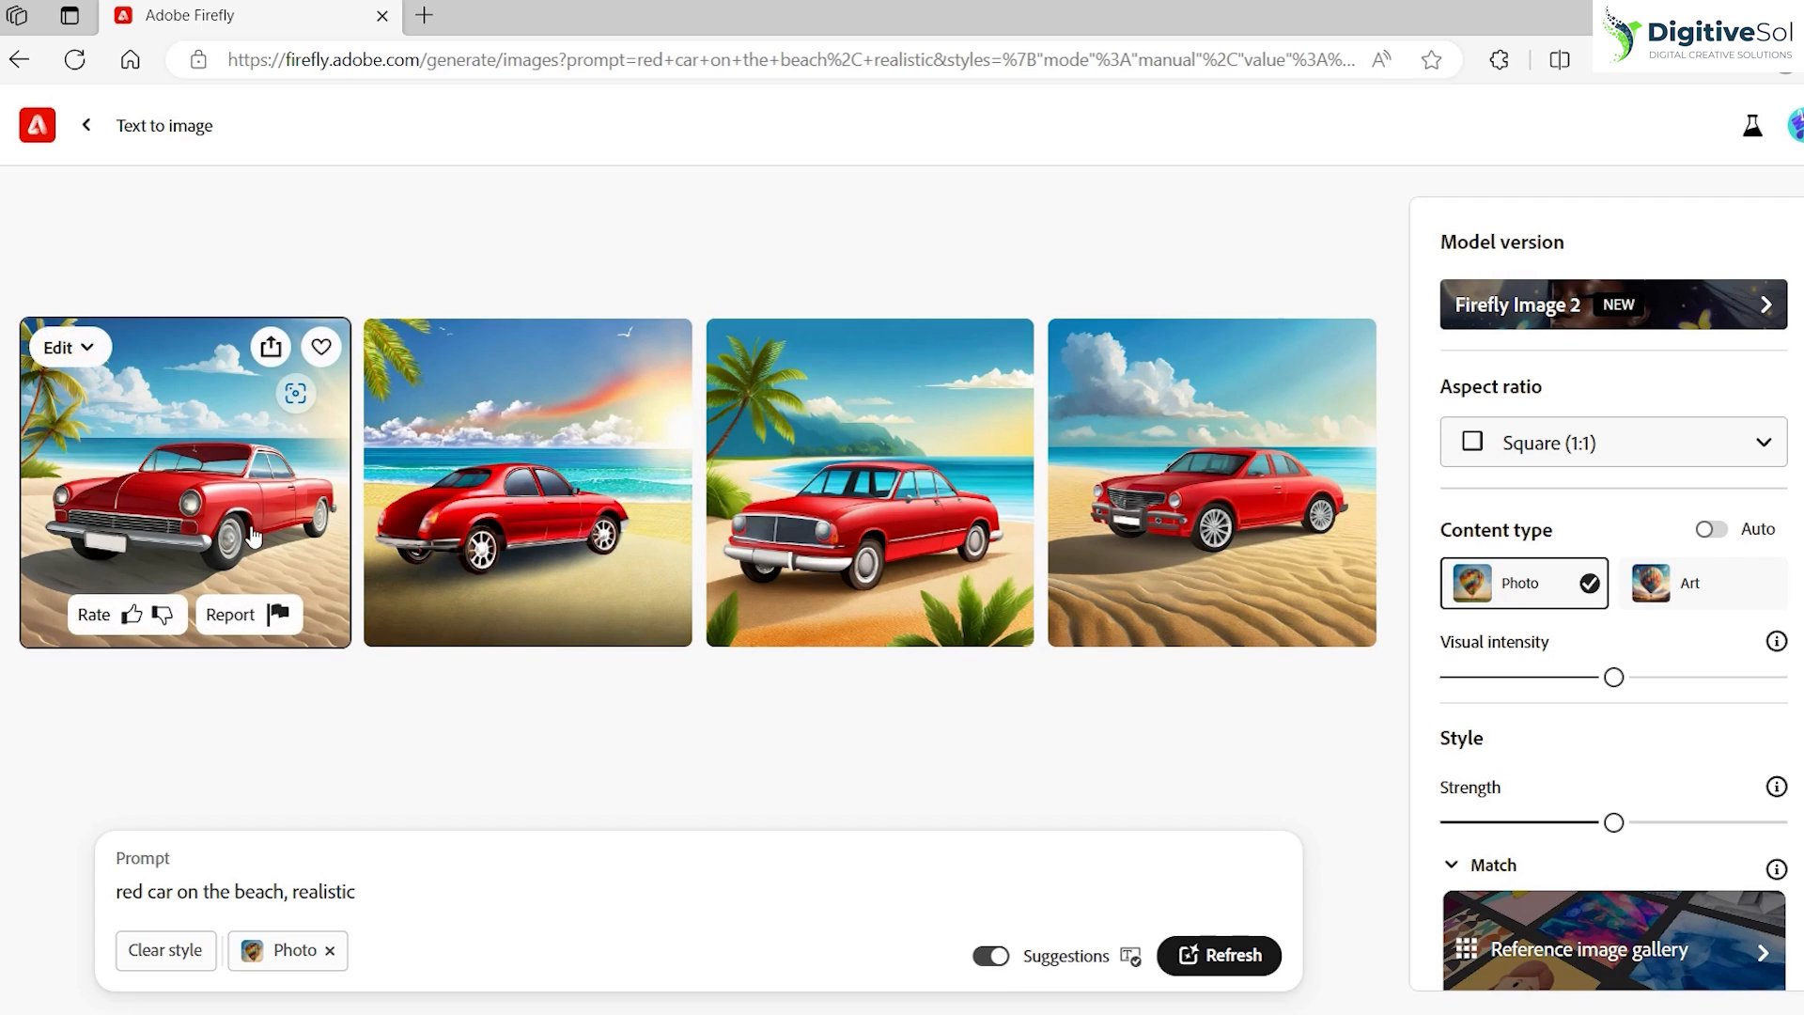
{"action": "mouse_move", "coordinate": [481, 459]}
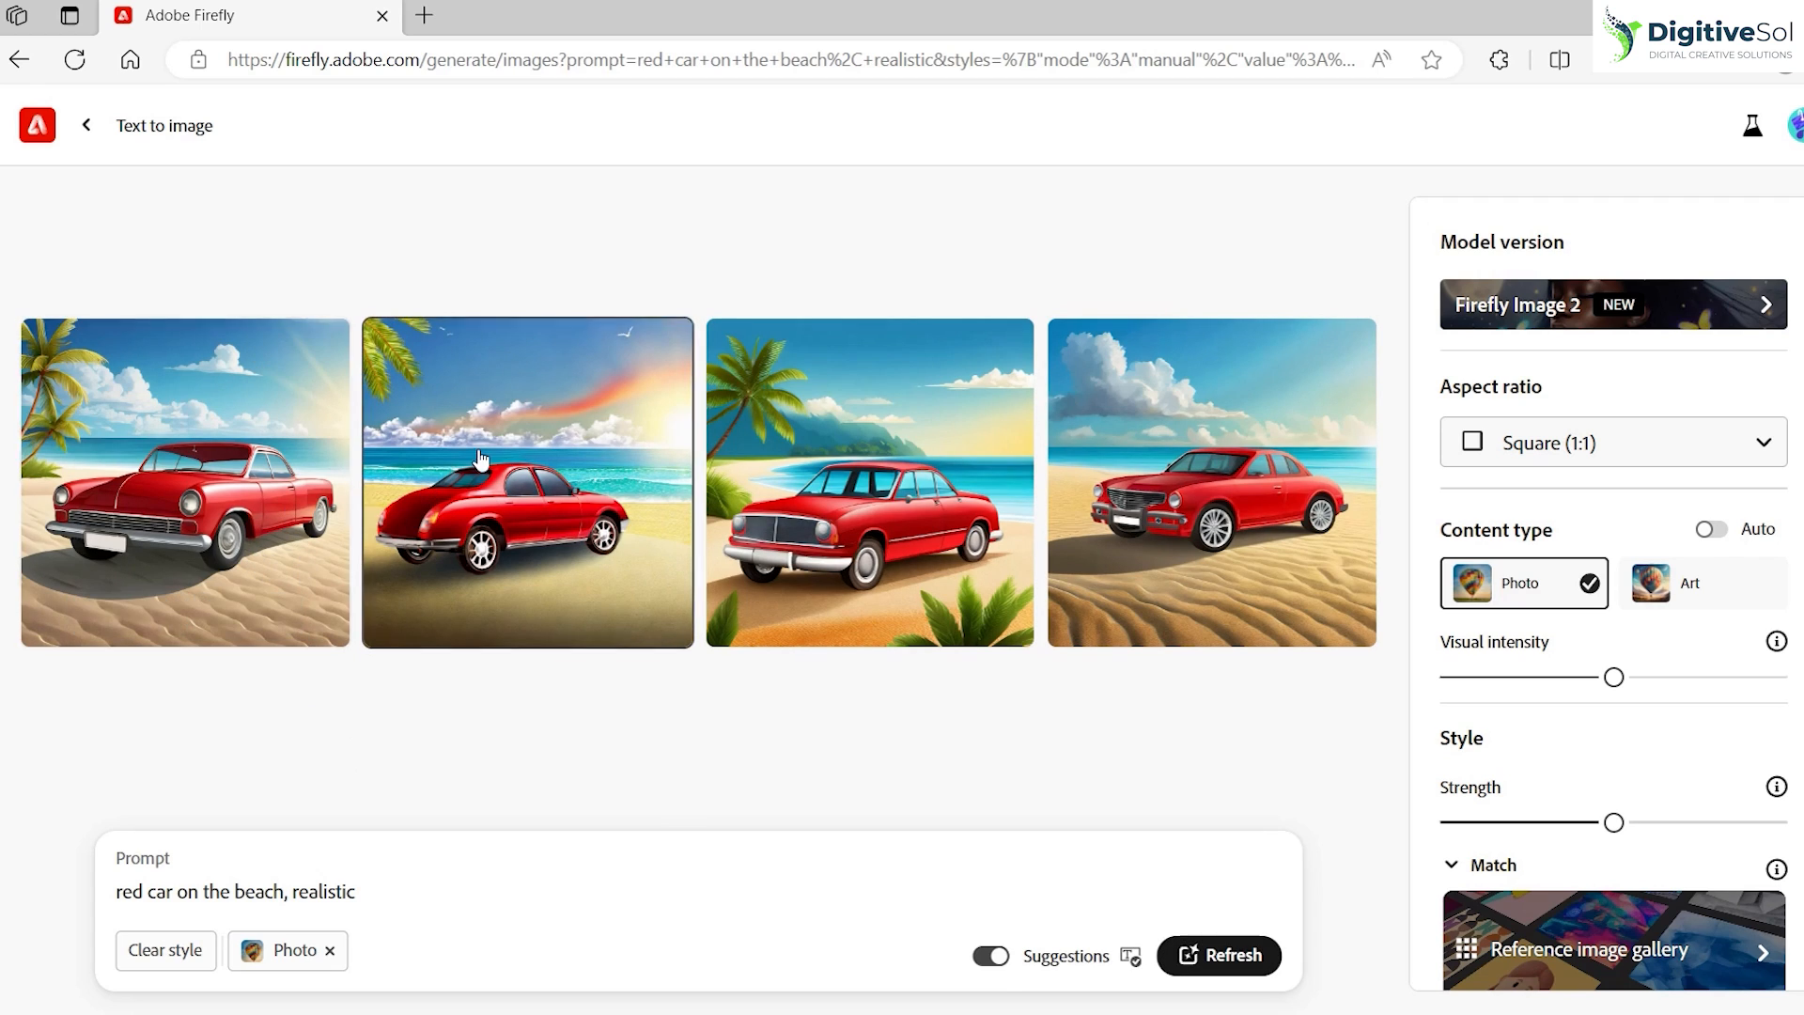
{"action": "mouse_move", "coordinate": [276, 503]}
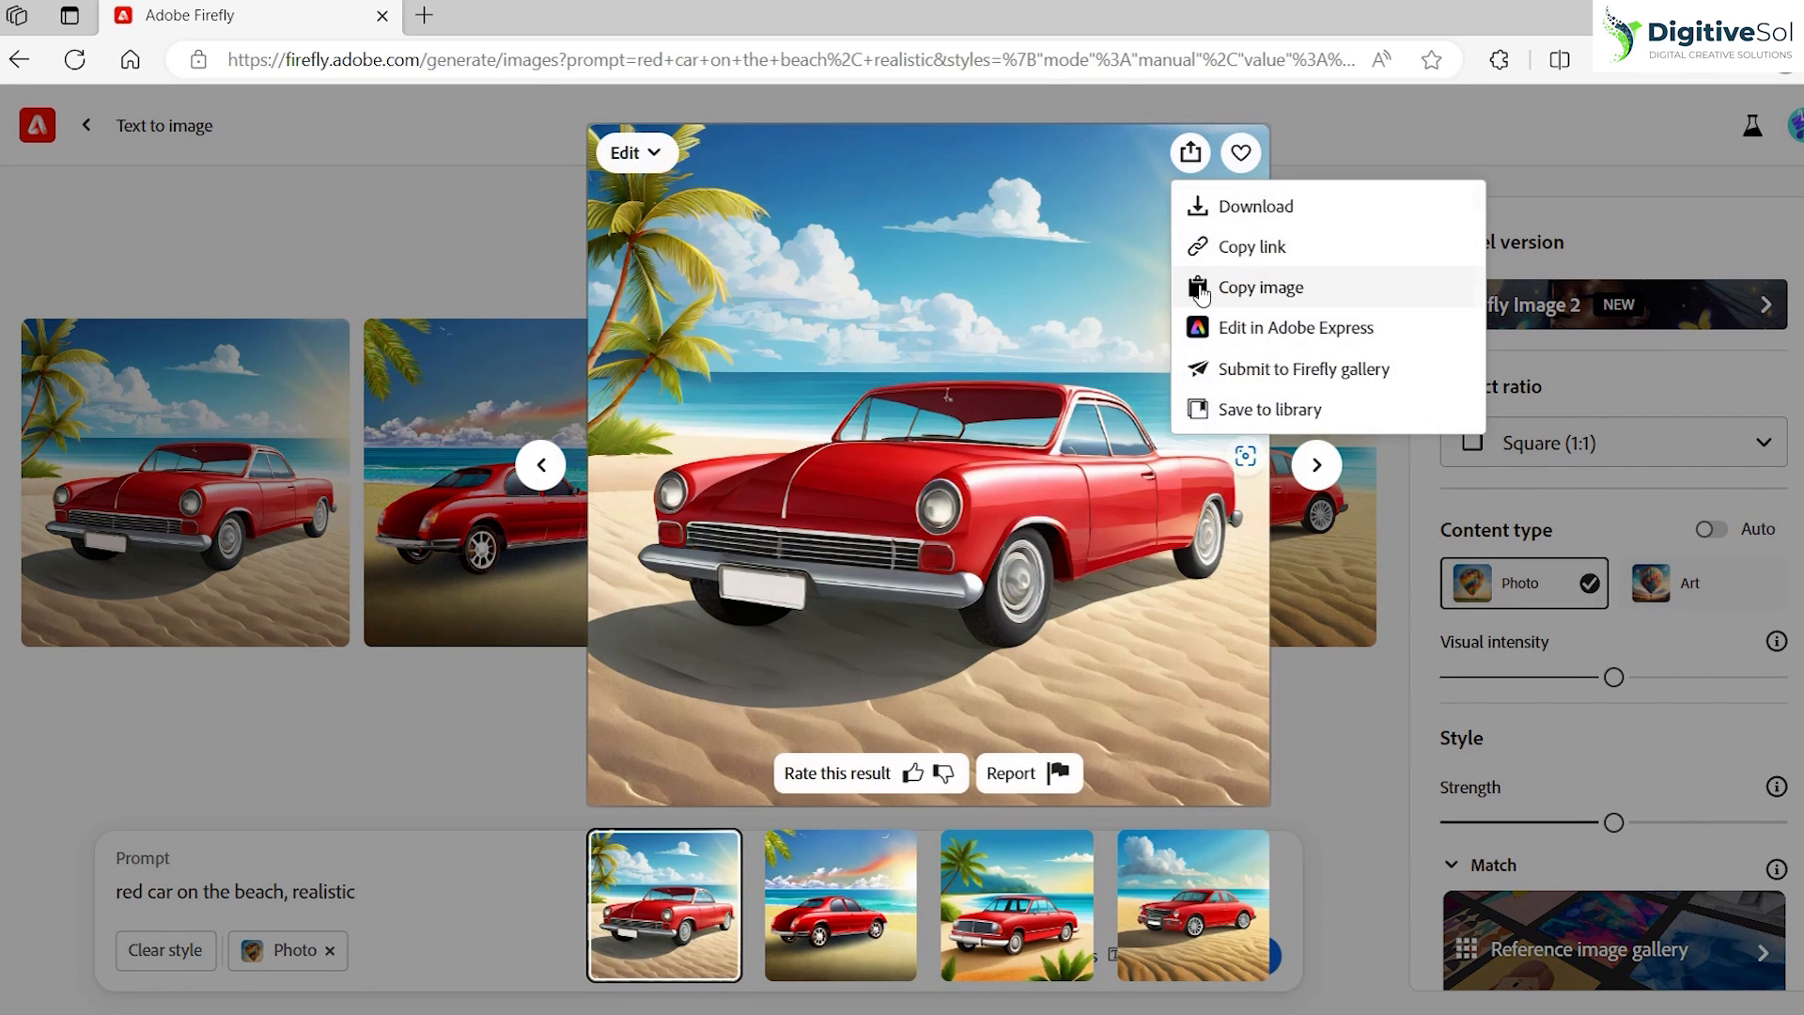
- Copy the enlarged first red car image via Share > Copy image and return to Photoshop
{"action": "left_click", "coordinate": [1263, 297]}
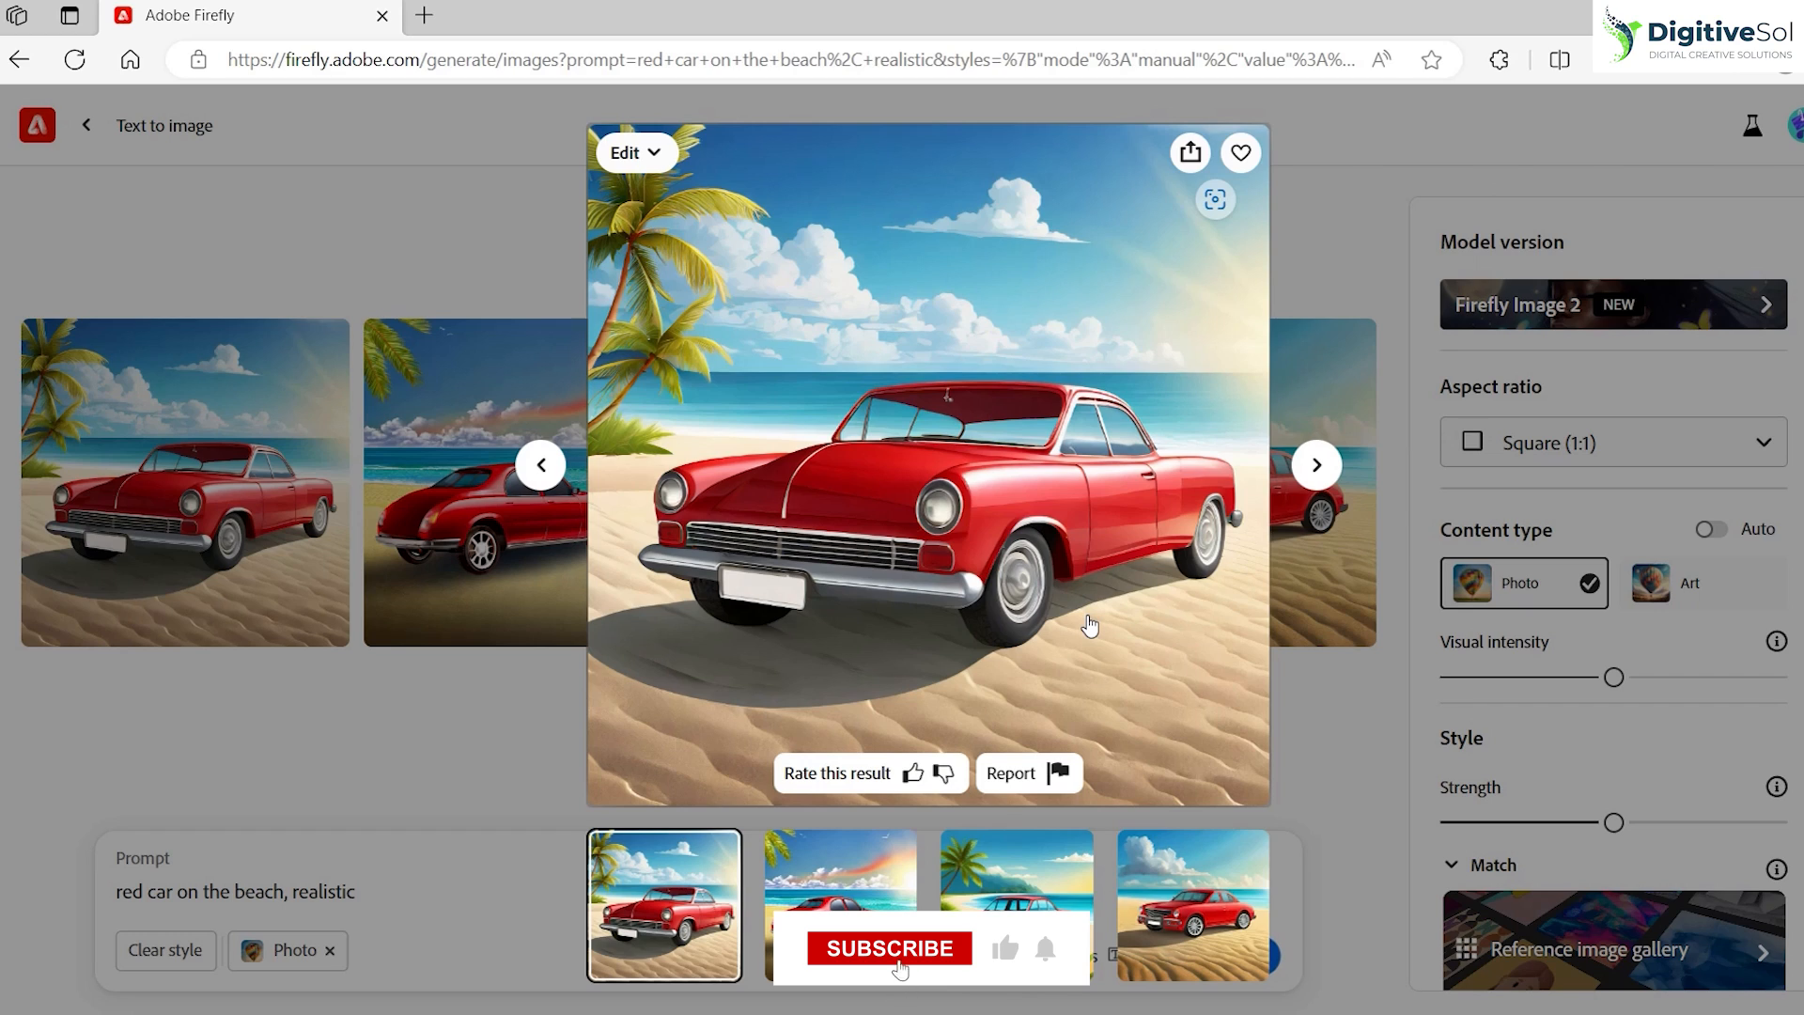
{"action": "left_click", "coordinate": [889, 947]}
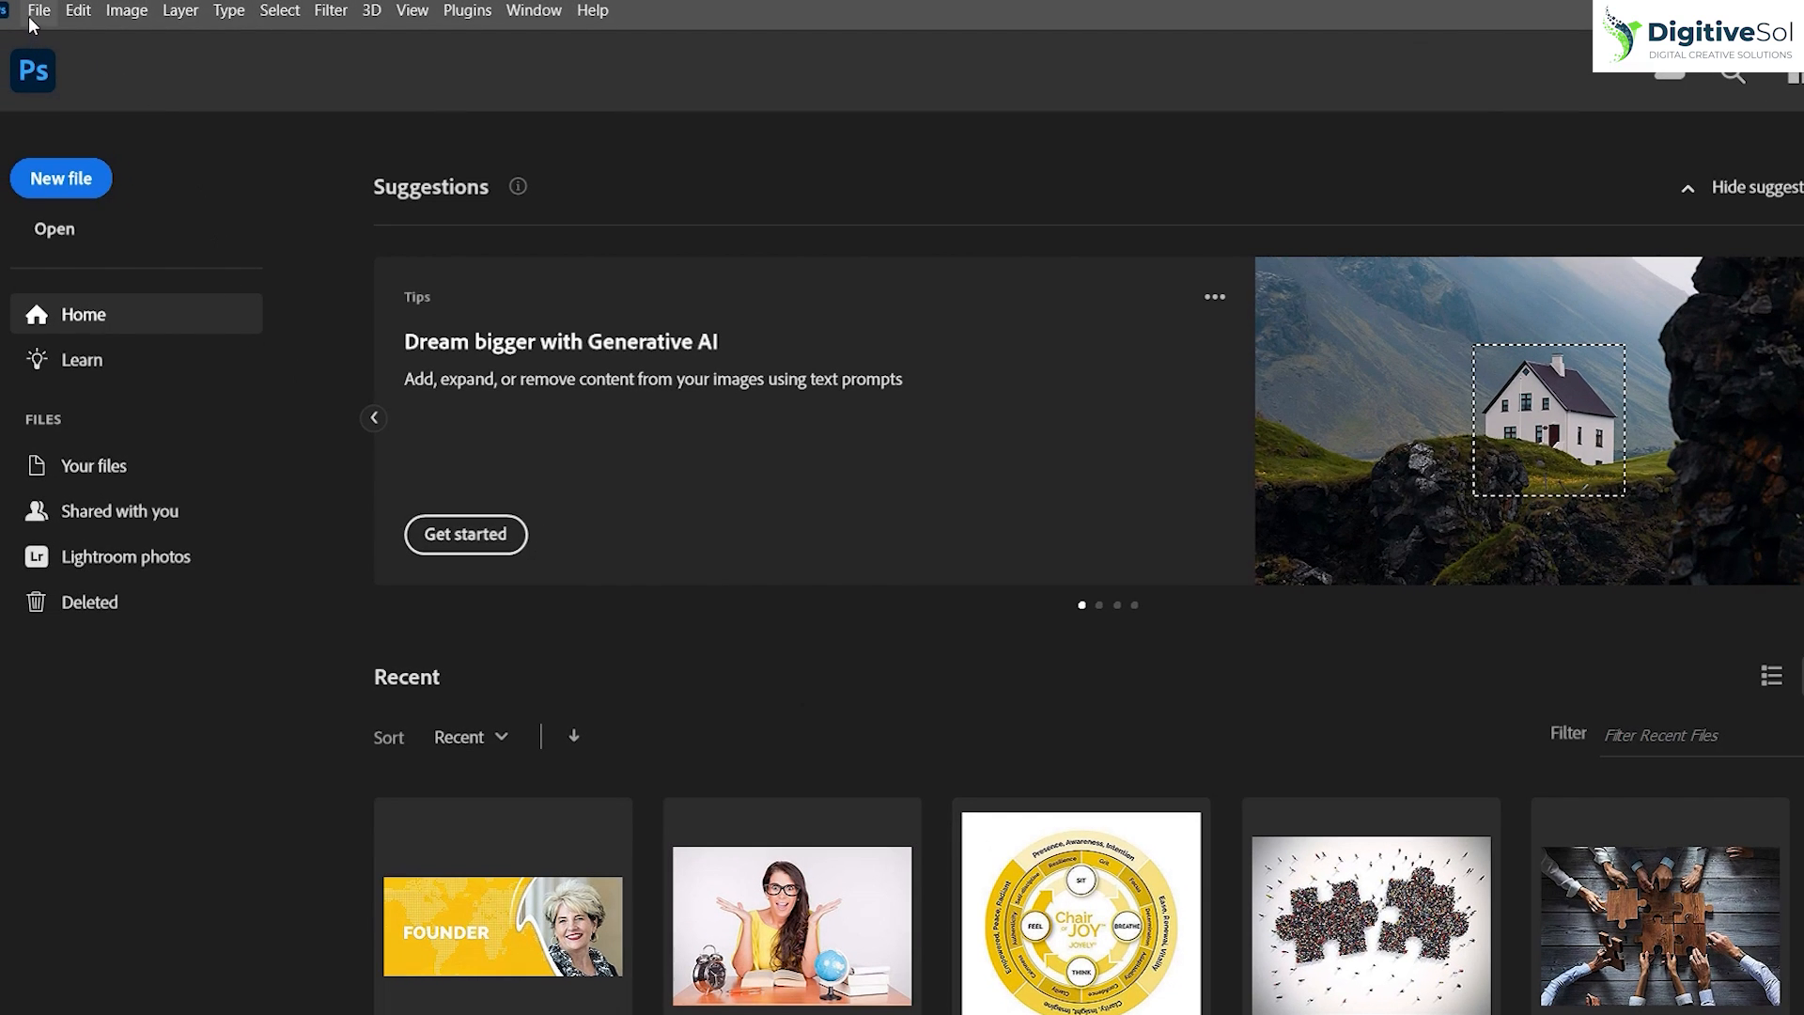
- Create a clipboard-sized new document and paste the red car photo as Layer 1
{"action": "left_click", "coordinate": [60, 179]}
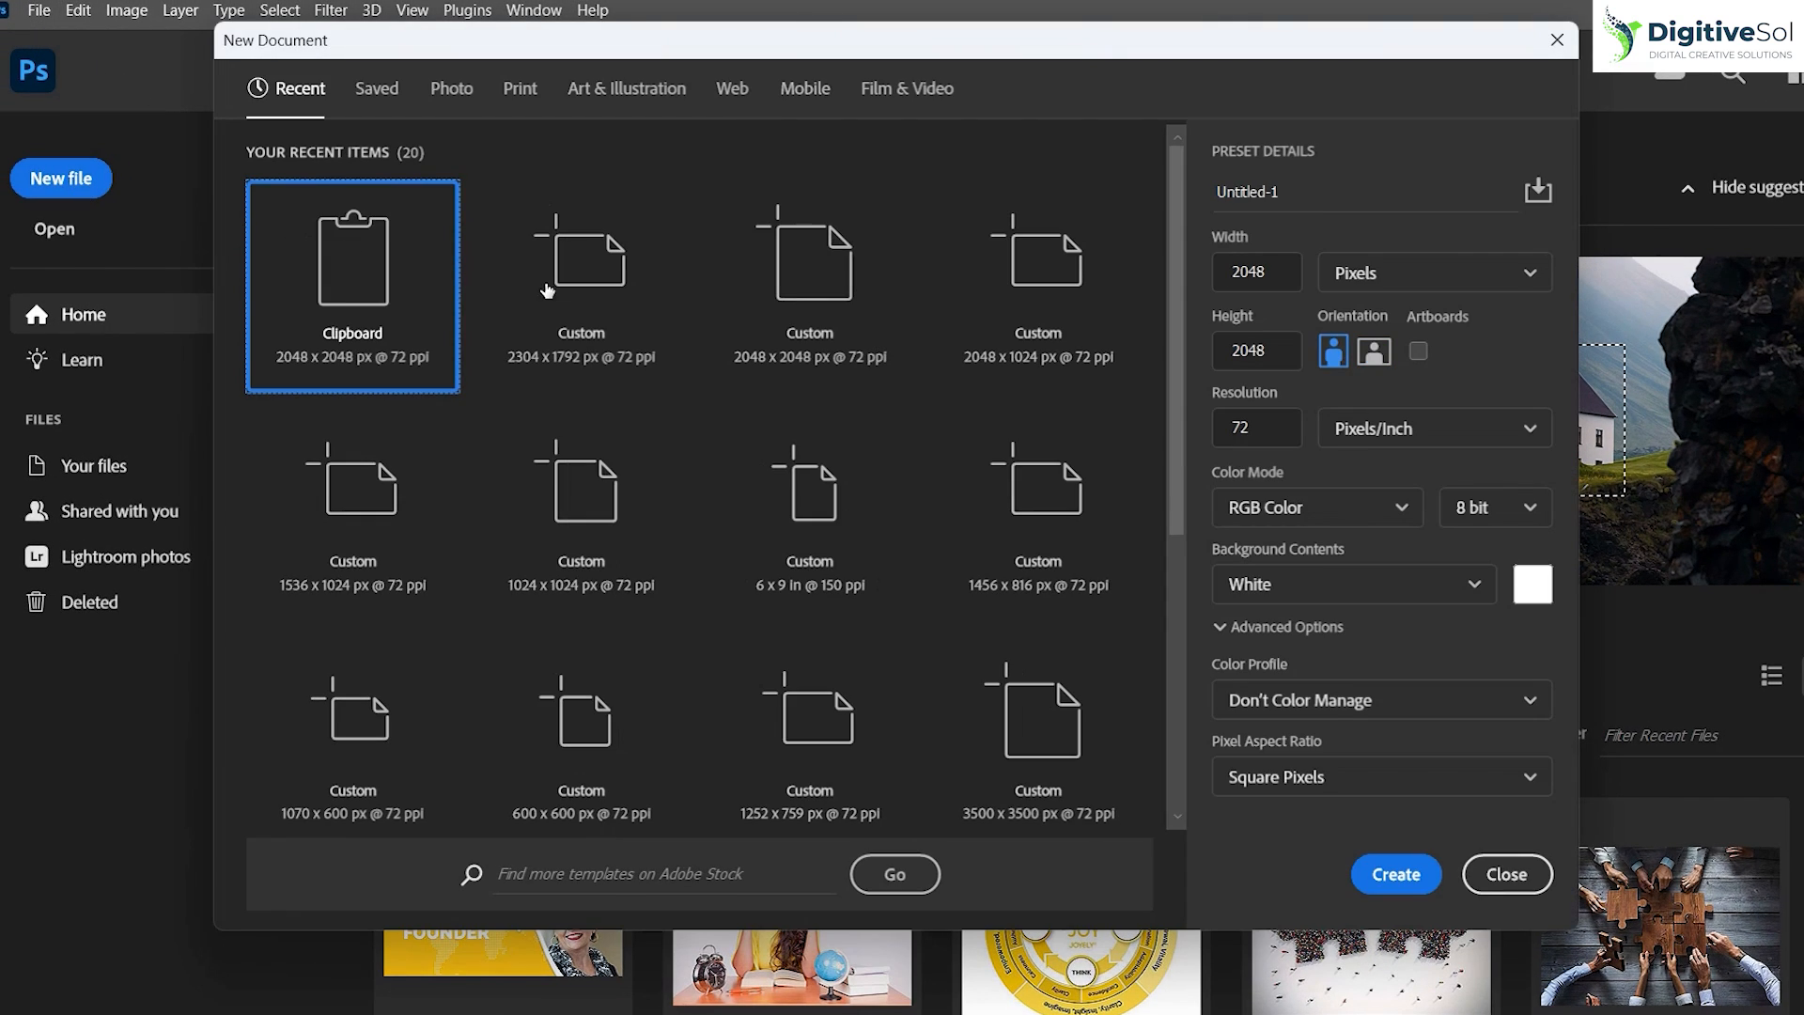
{"action": "left_click", "coordinate": [1392, 874]}
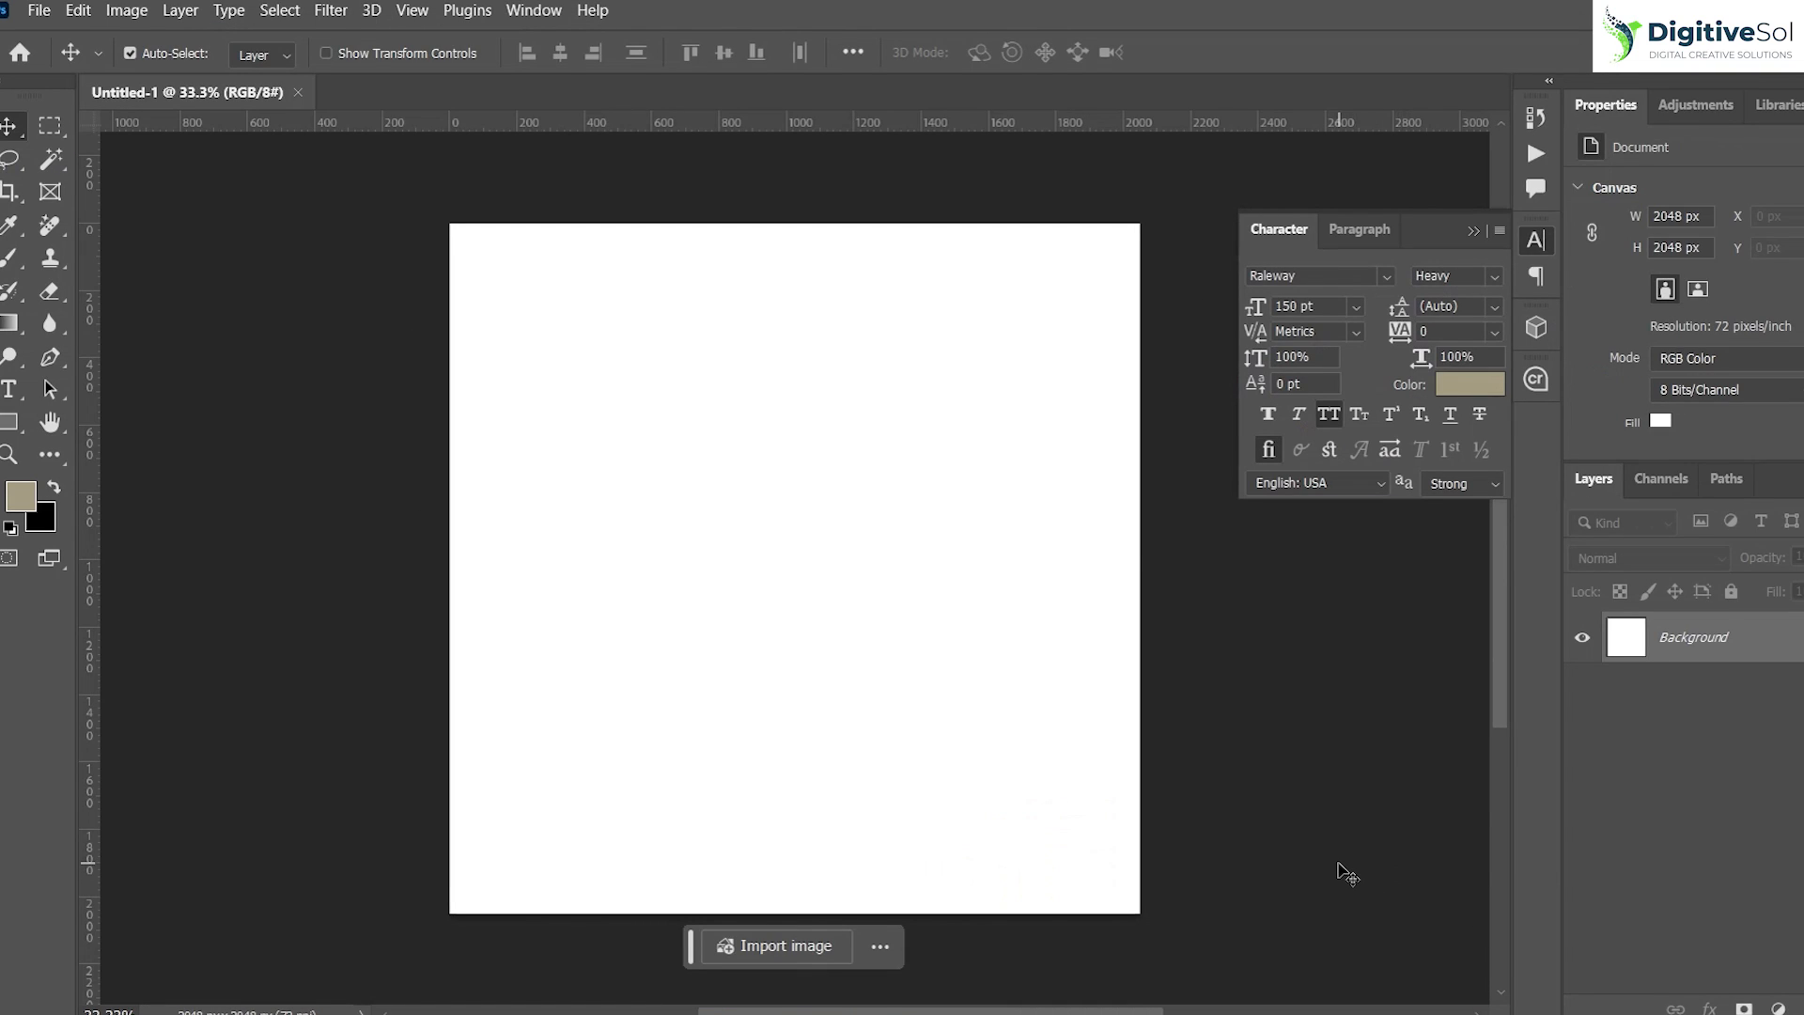
{"action": "left_click", "coordinate": [785, 945]}
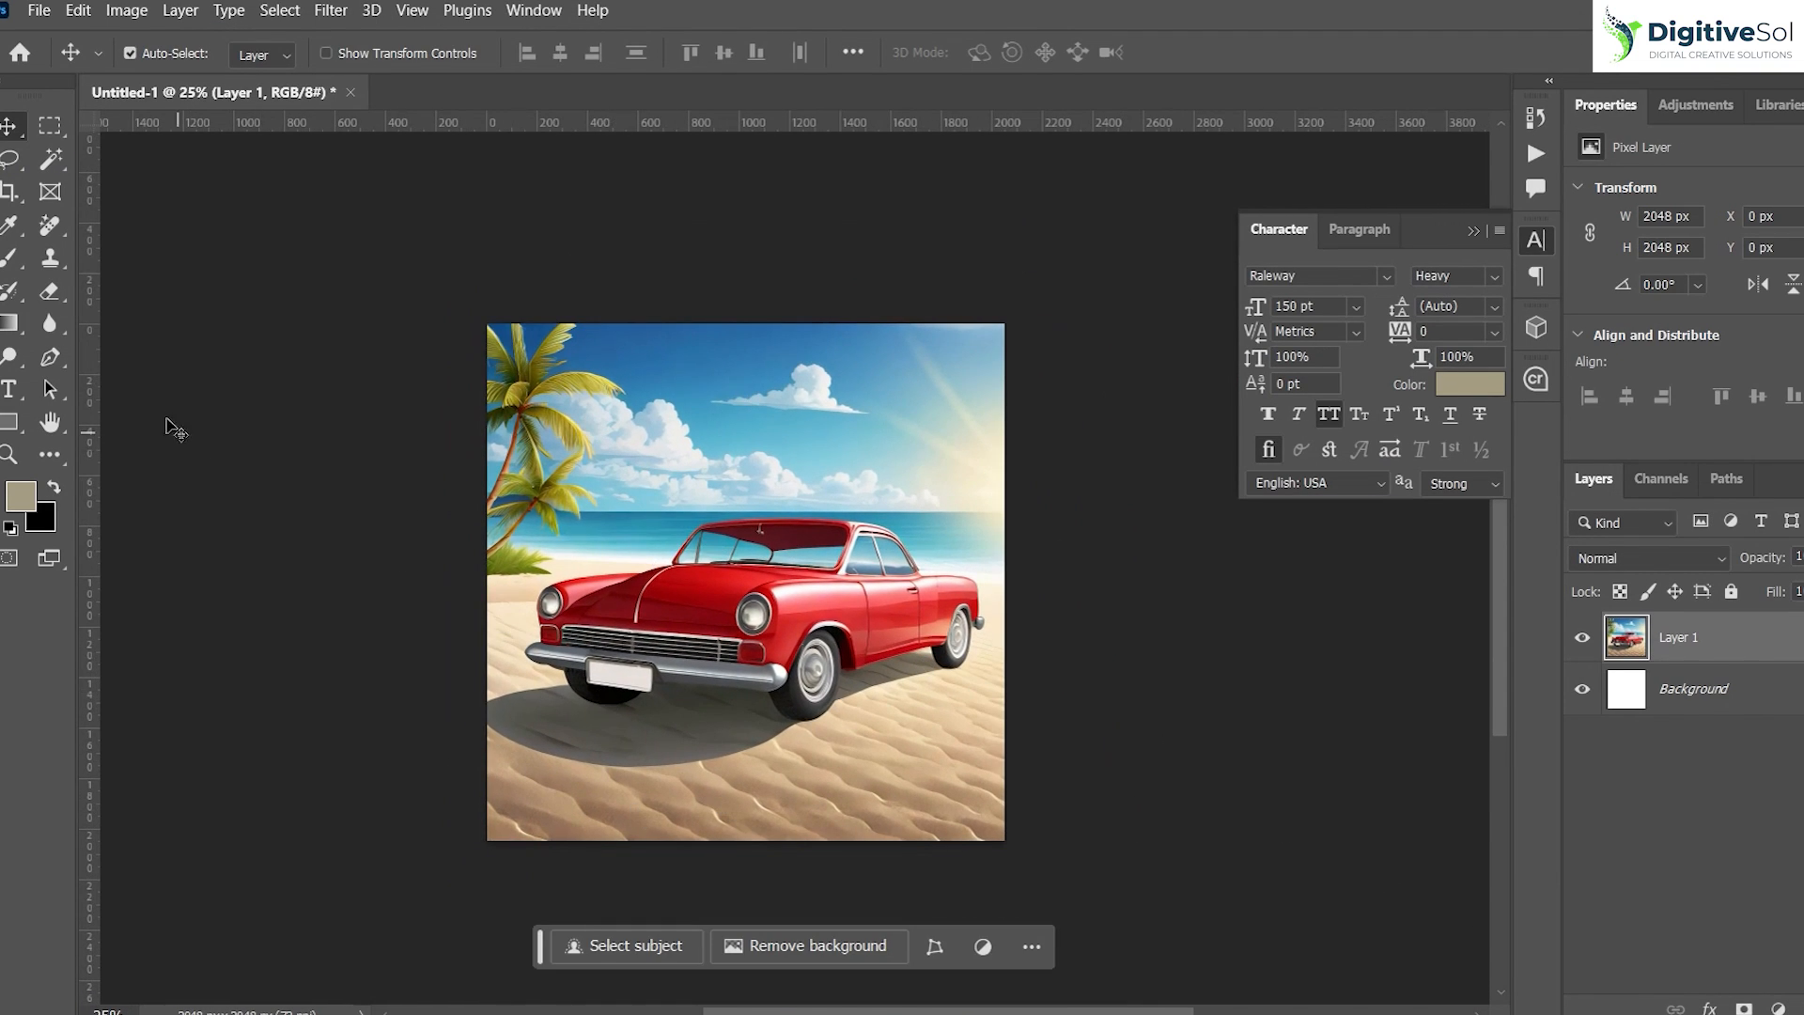
{"action": "mouse_move", "coordinate": [885, 635]}
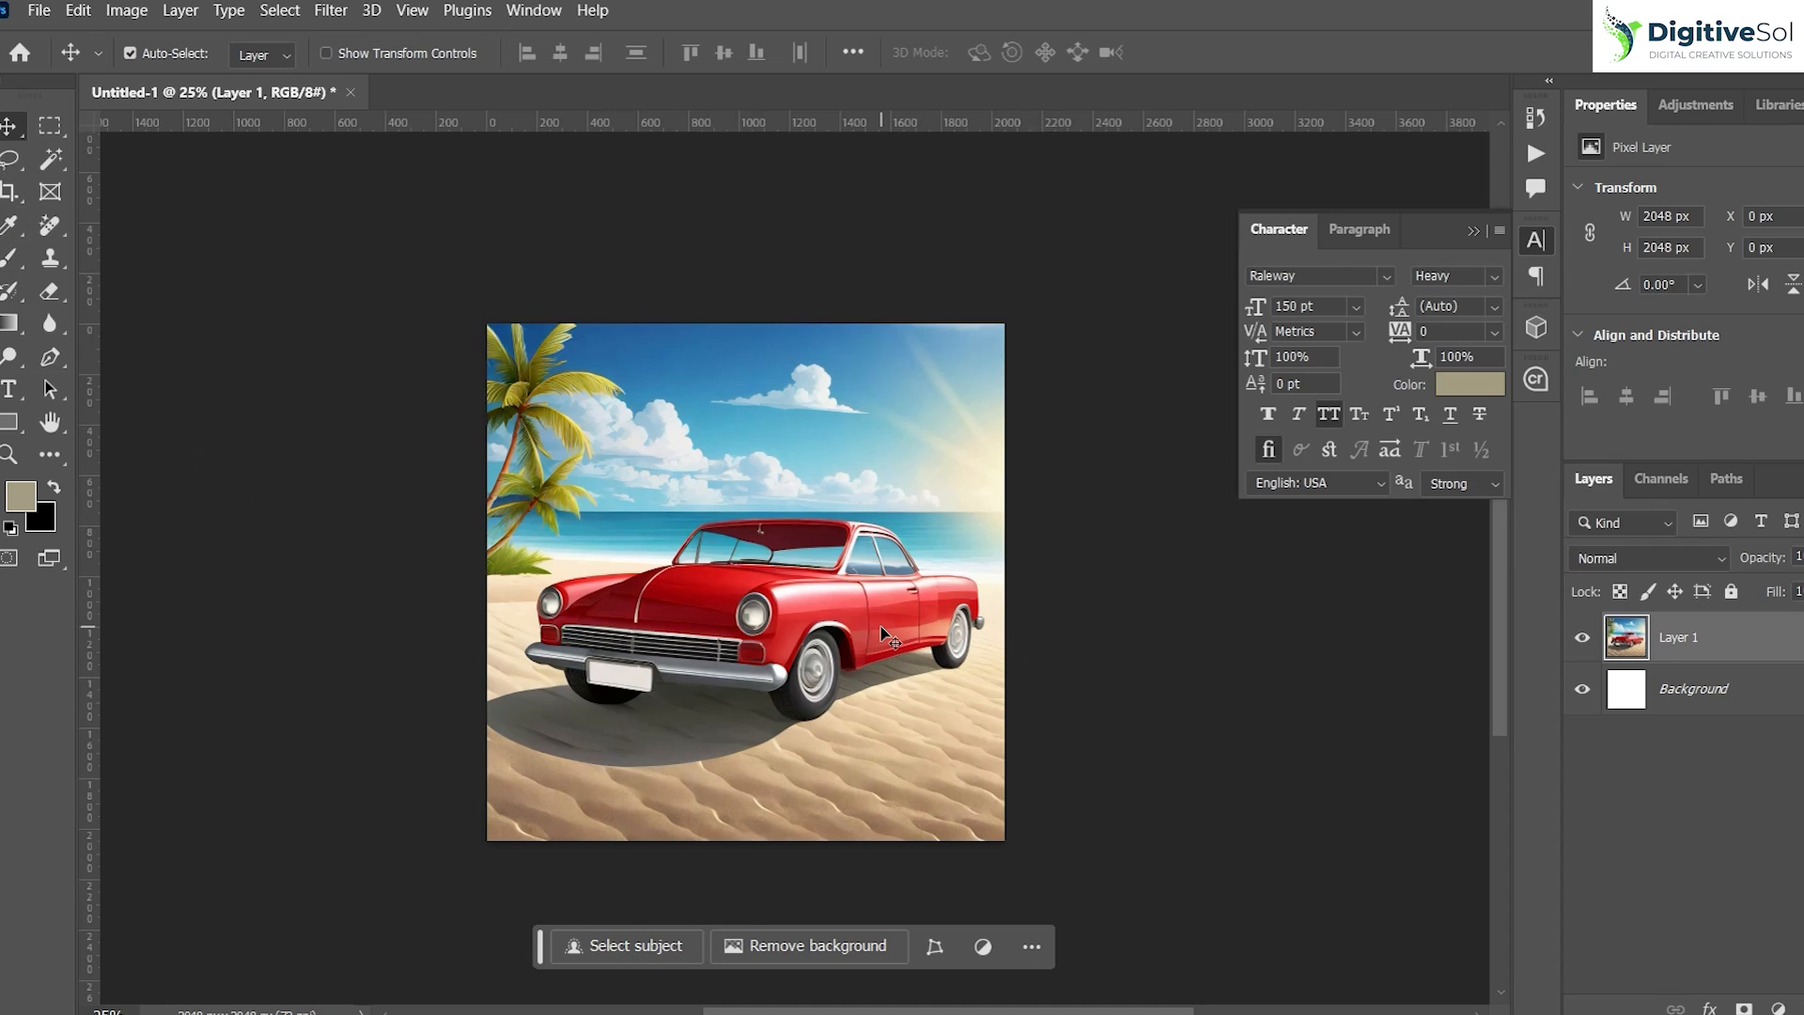
{"action": "mouse_move", "coordinate": [1102, 343]}
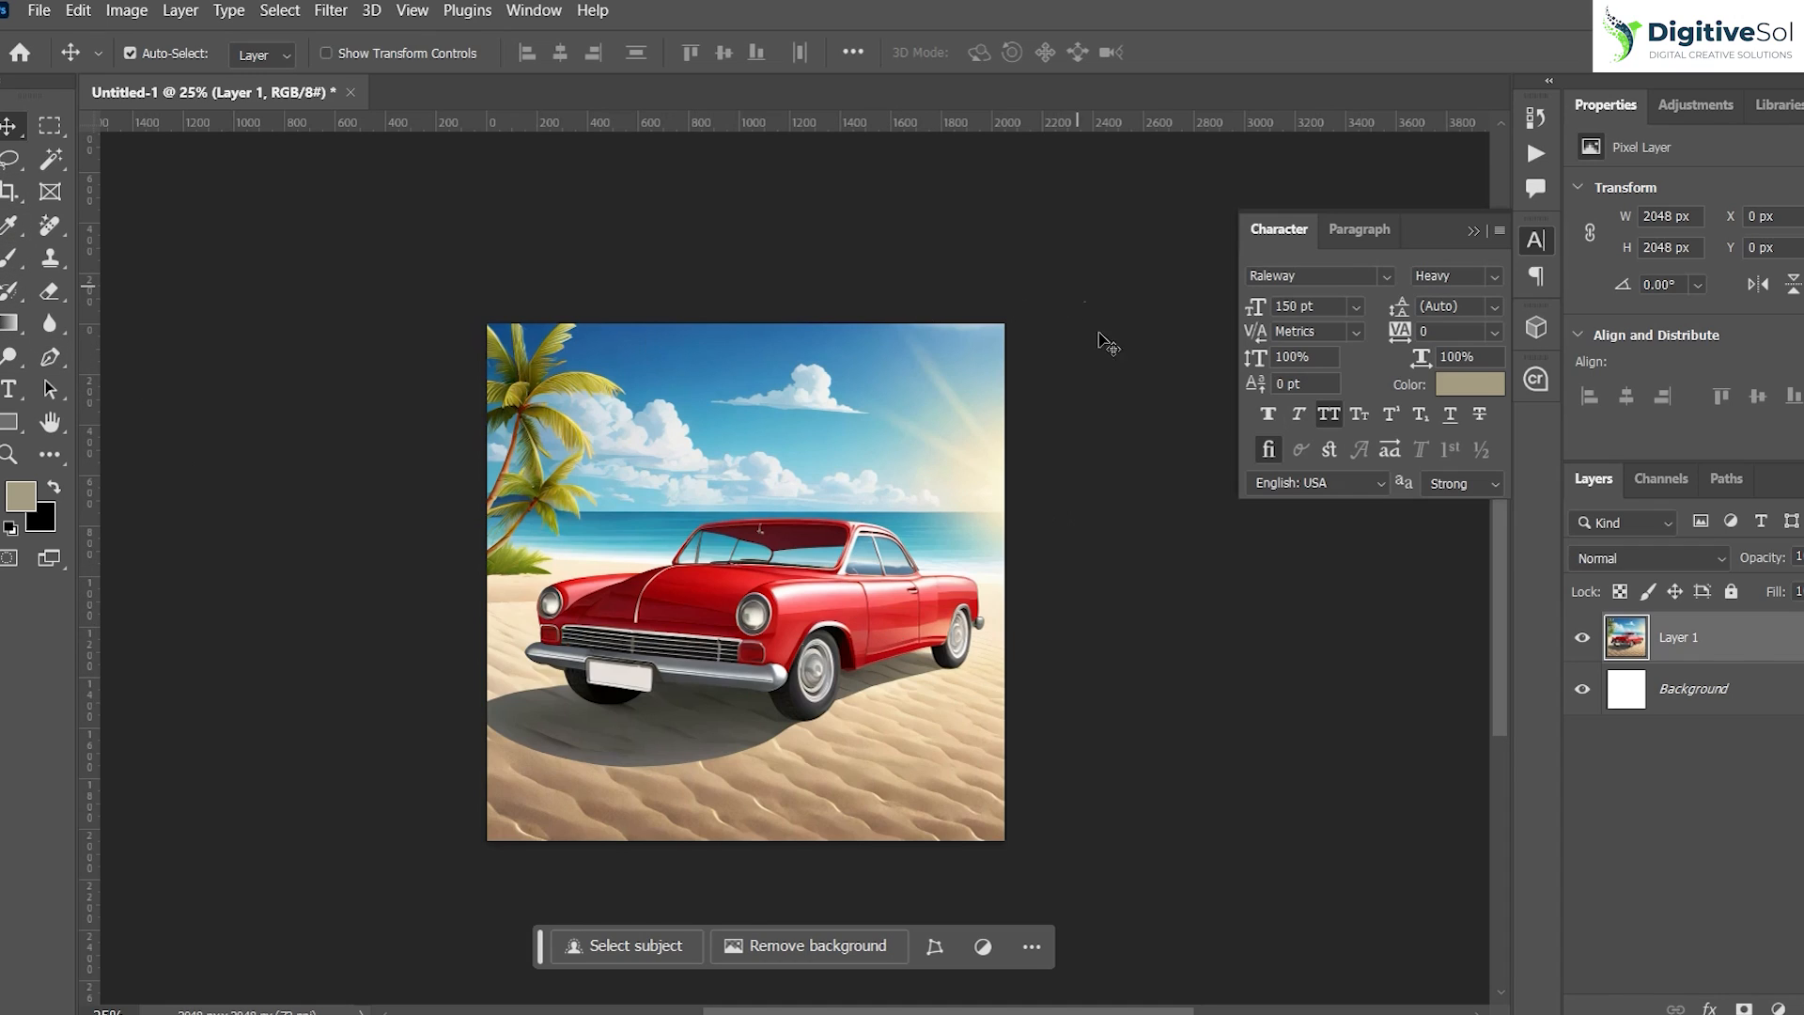
{"action": "left_click", "coordinate": [17, 192]}
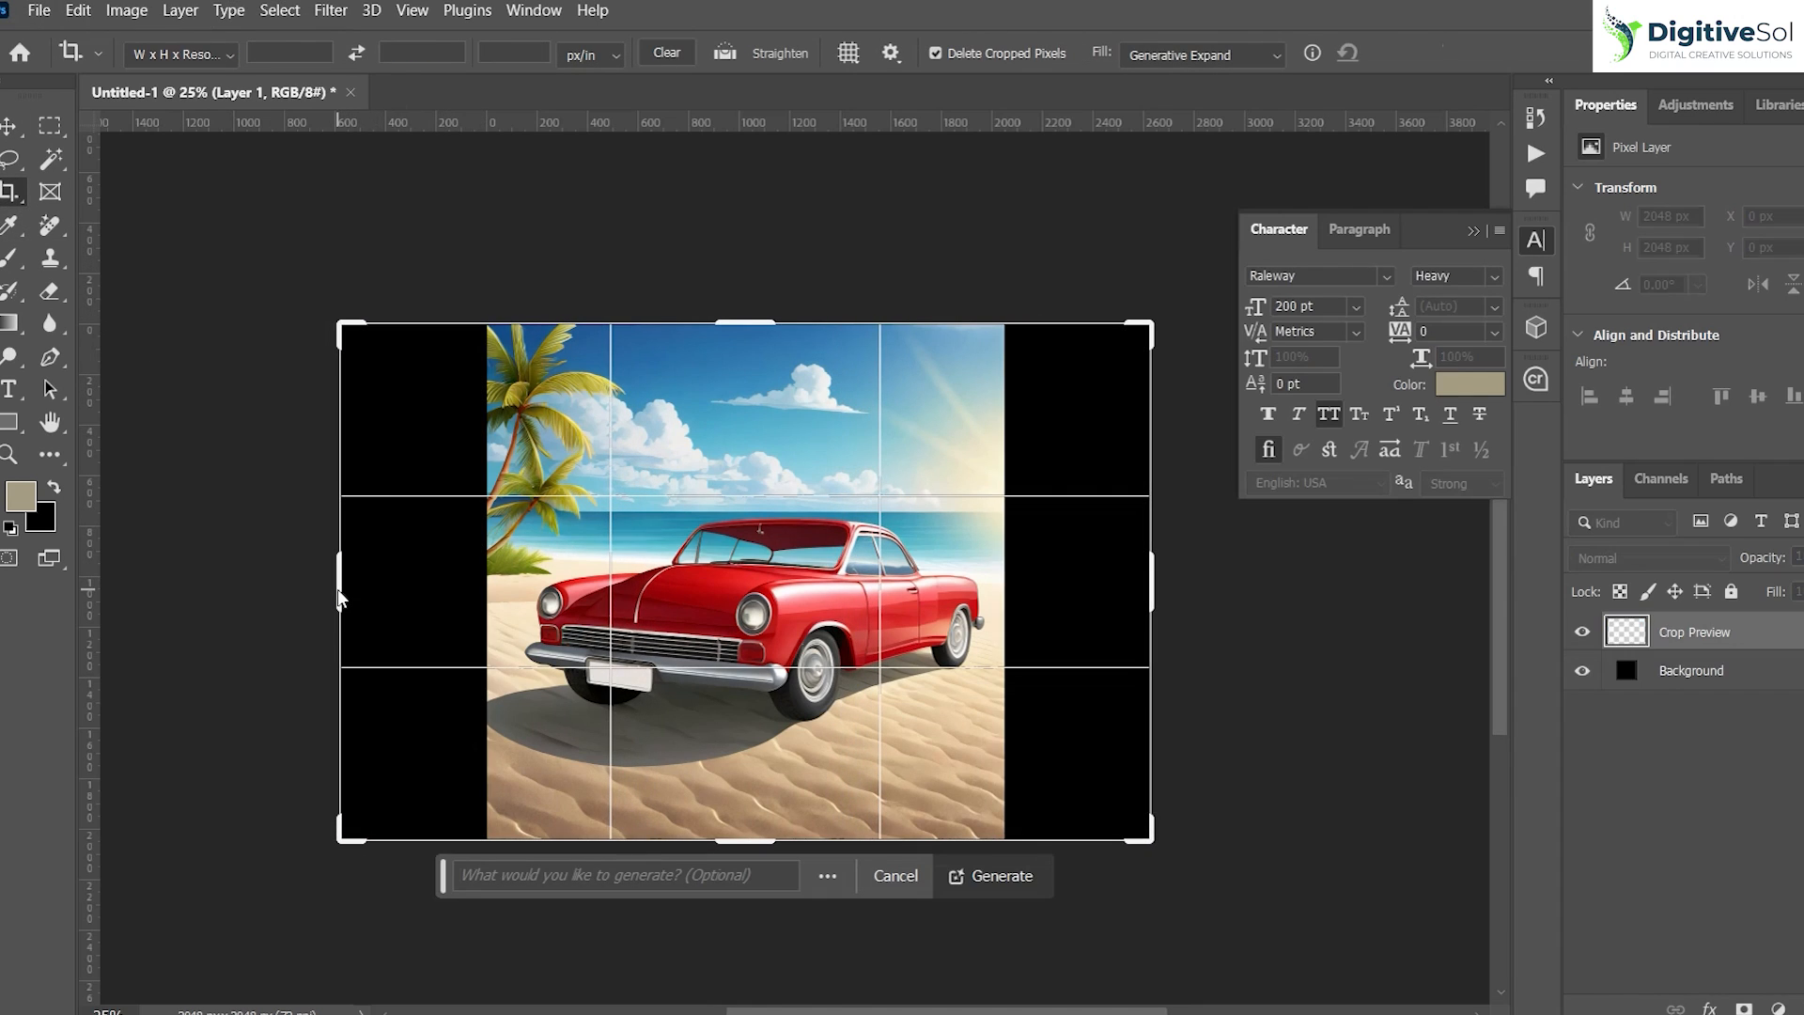
- Expand the canvas sideways with Generative Expand and browse the three beach variations
{"action": "left_click", "coordinate": [1201, 54]}
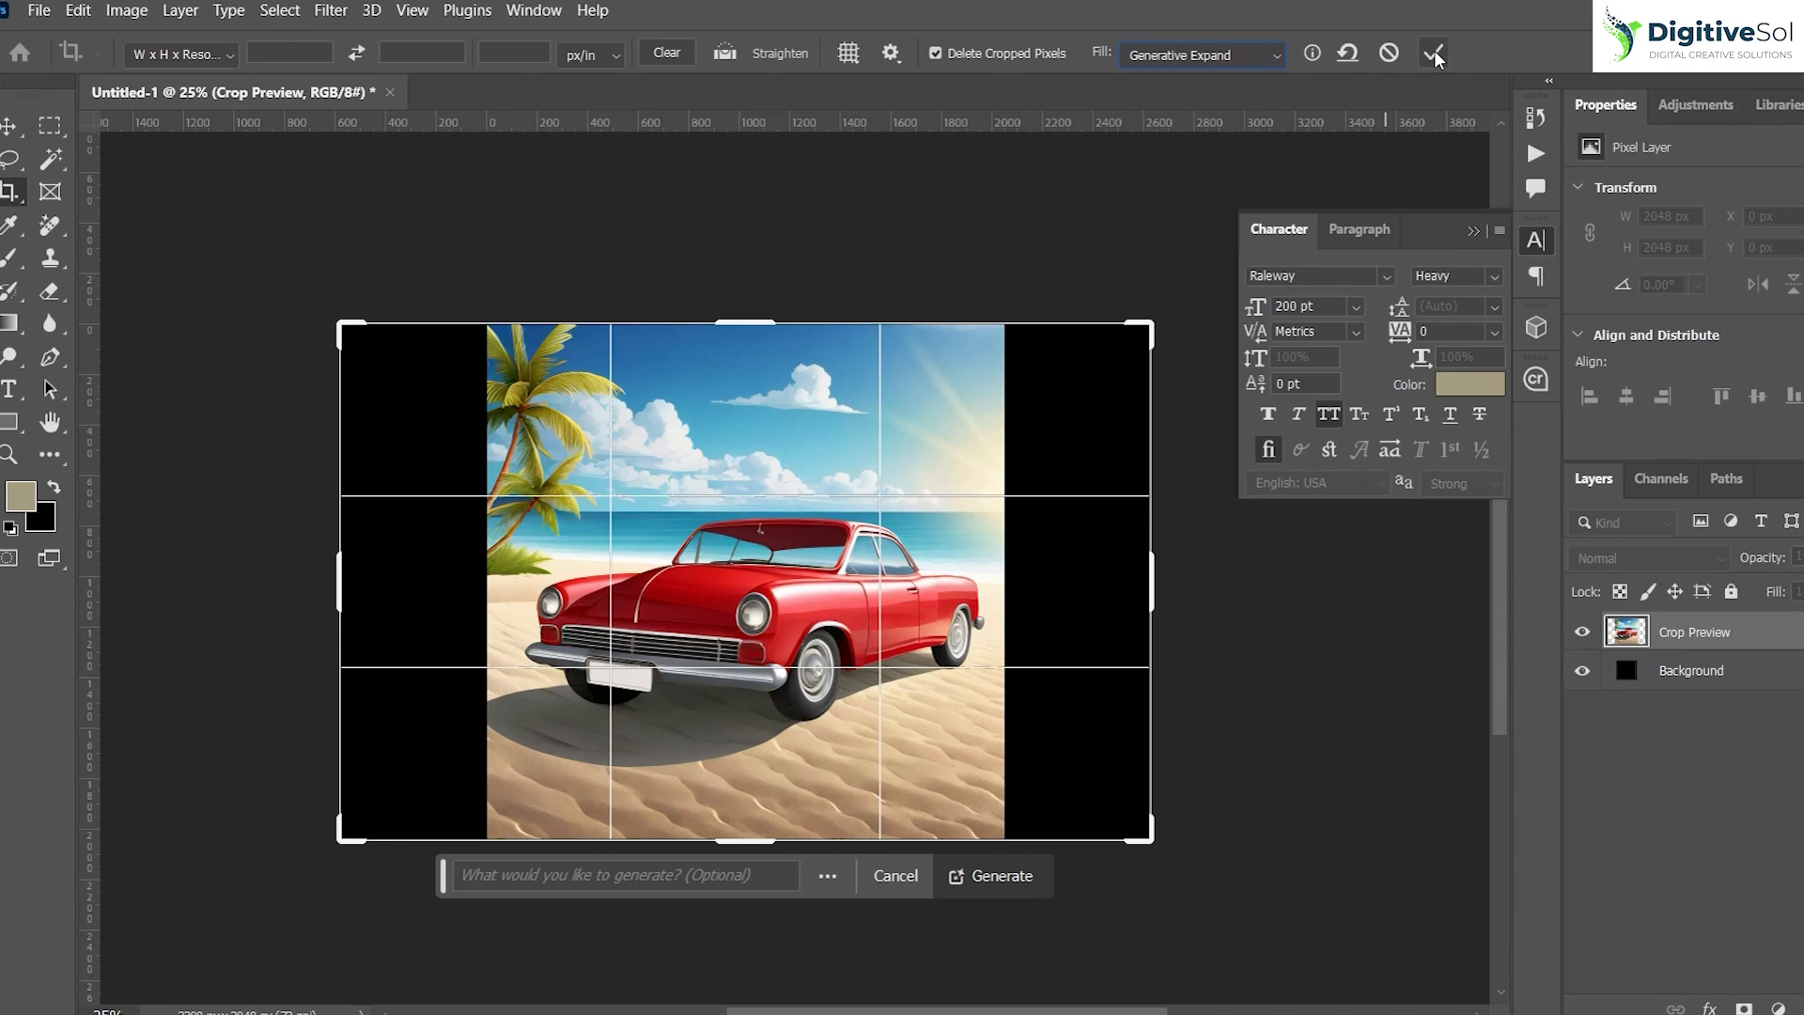
{"action": "left_click", "coordinate": [992, 875]}
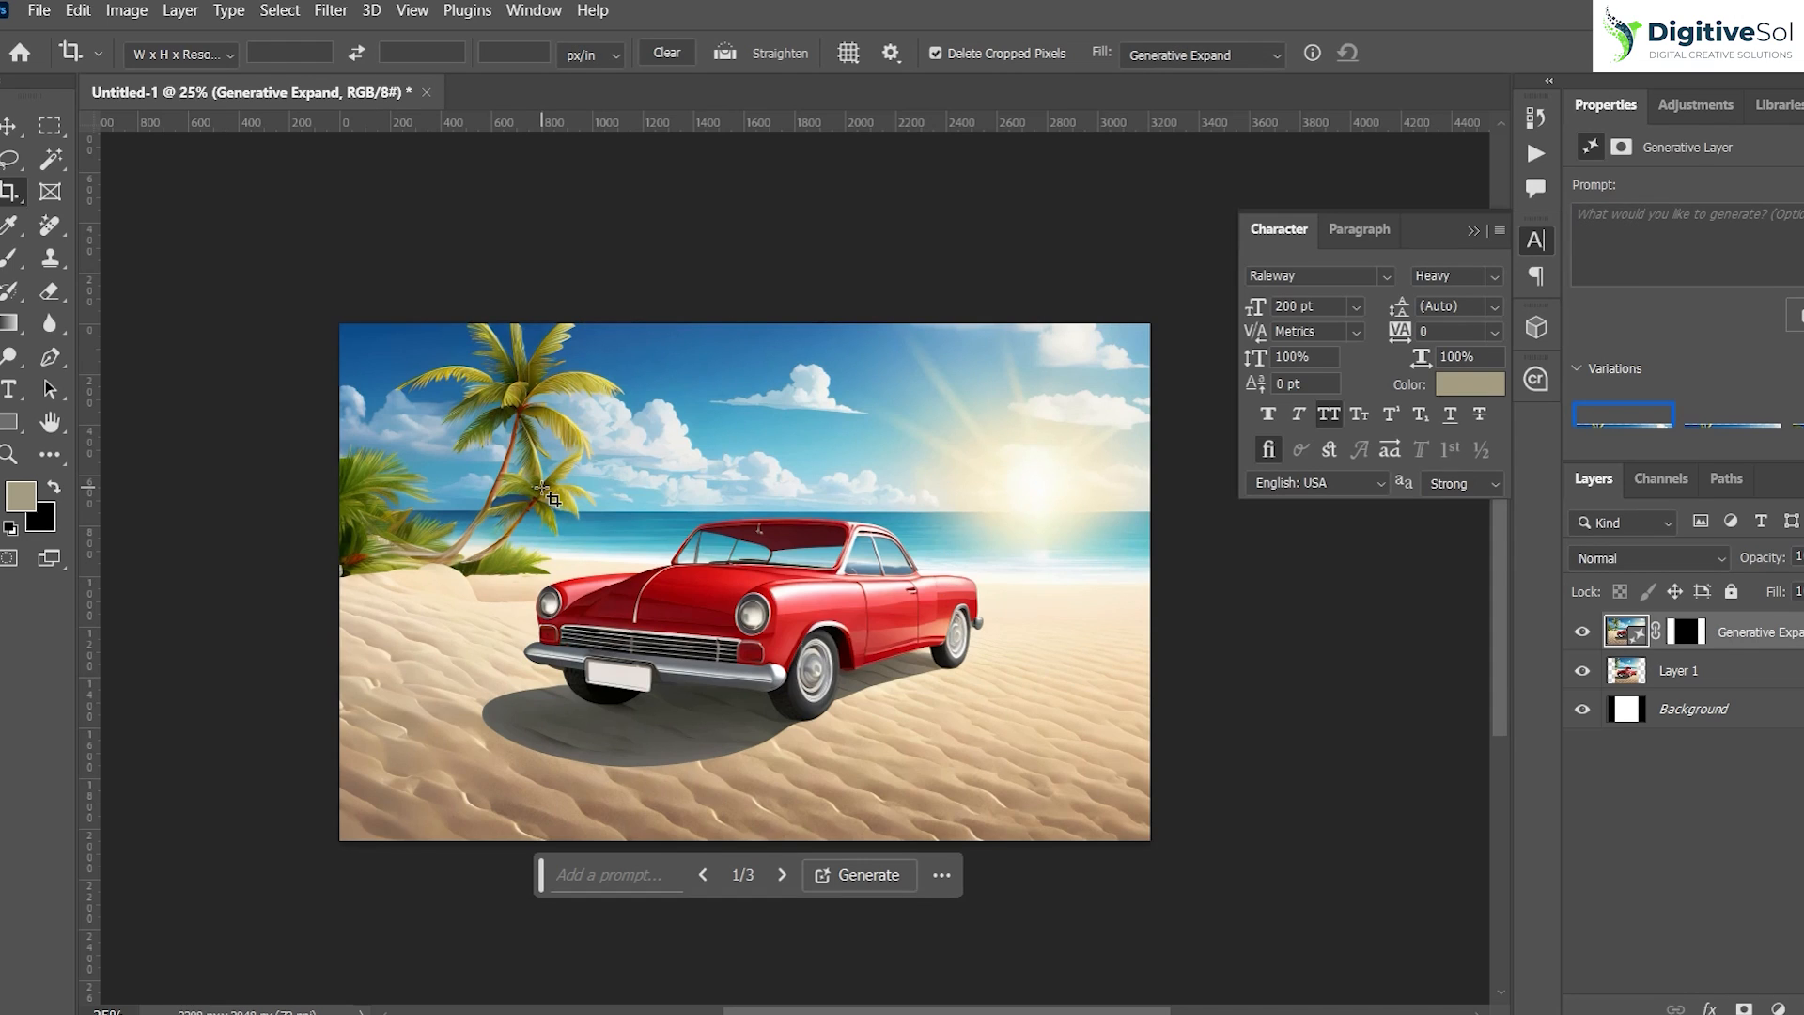
{"action": "mouse_move", "coordinate": [560, 447]}
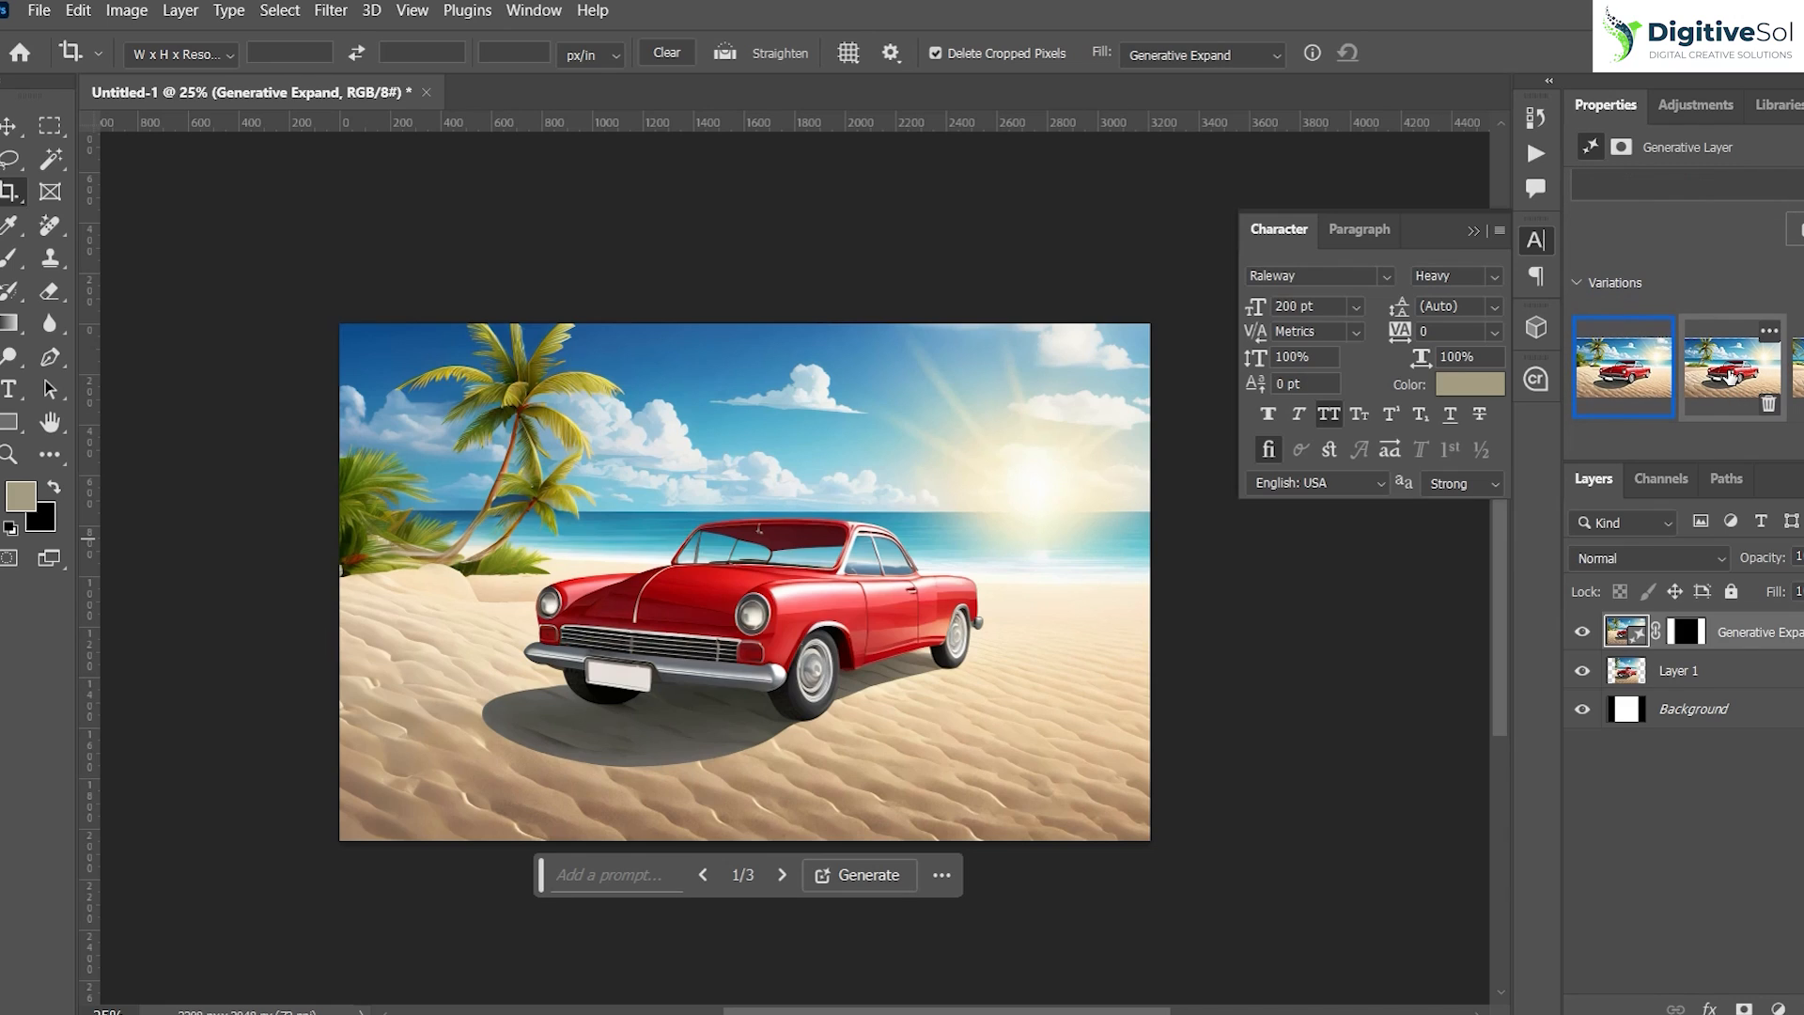
{"action": "left_click", "coordinate": [1732, 366]}
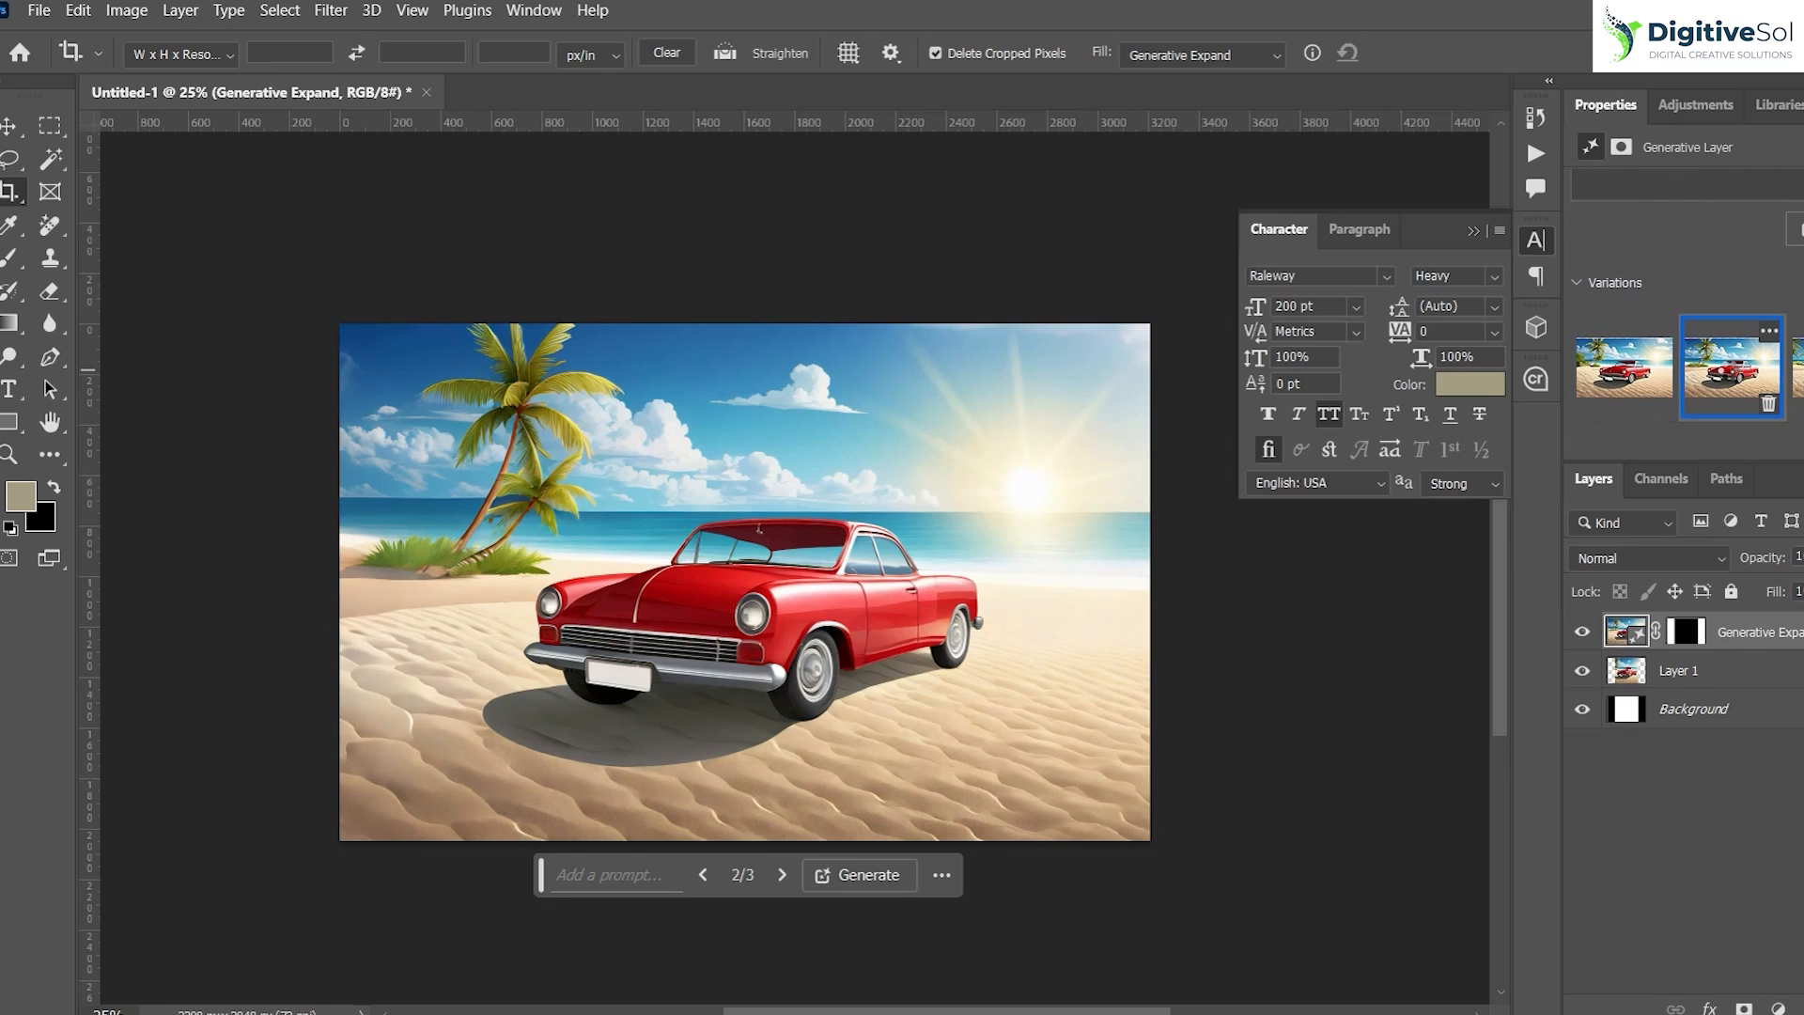
{"action": "left_click", "coordinate": [782, 874]}
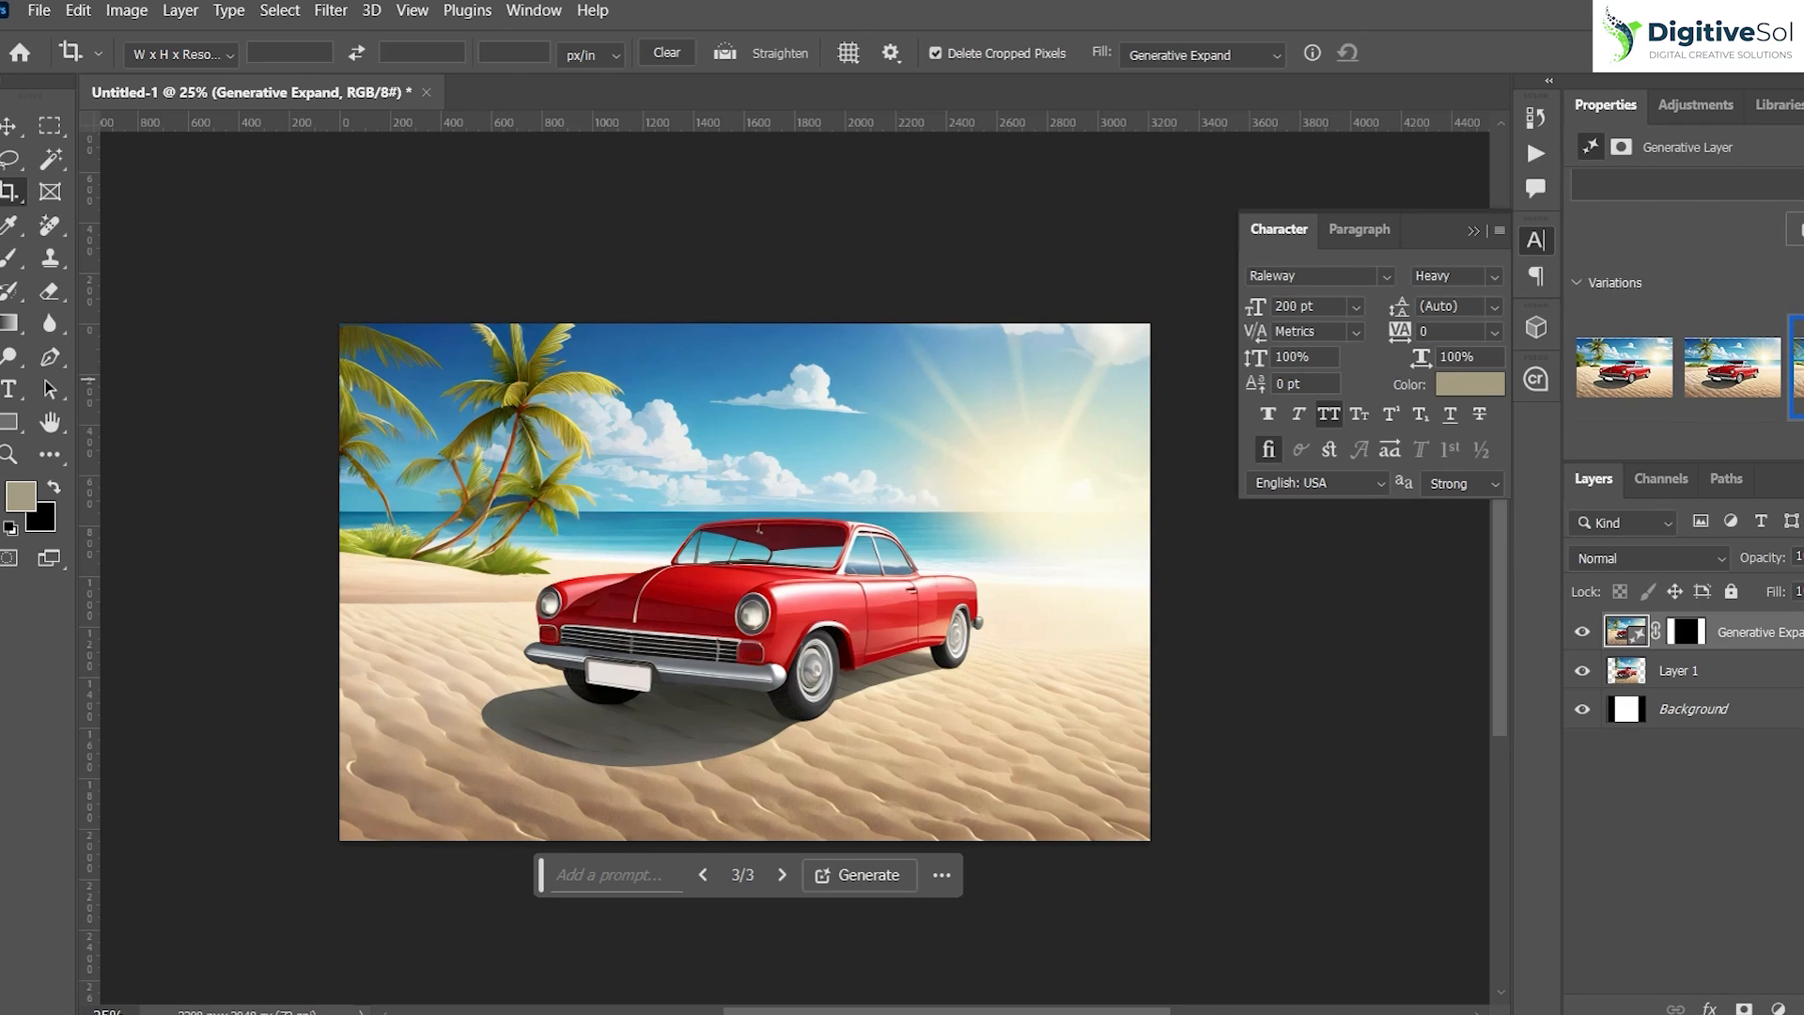
{"action": "mouse_move", "coordinate": [1021, 757]}
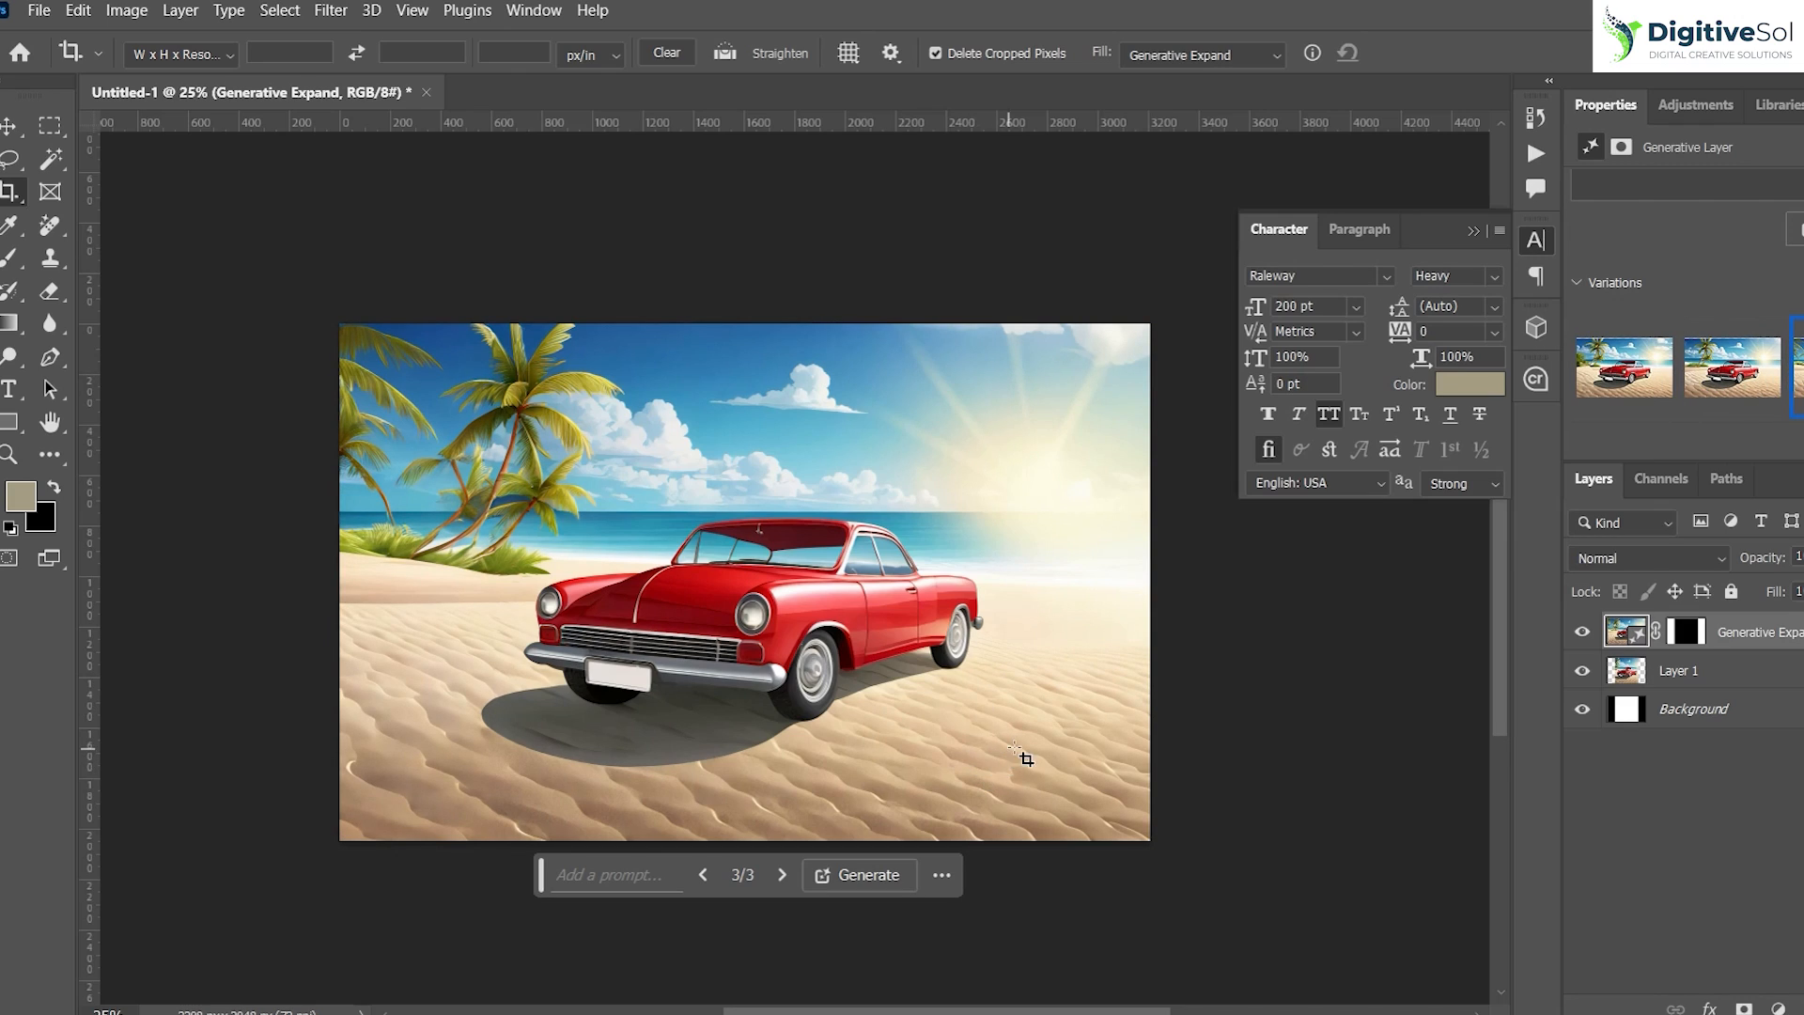
{"action": "mouse_move", "coordinate": [12, 158]}
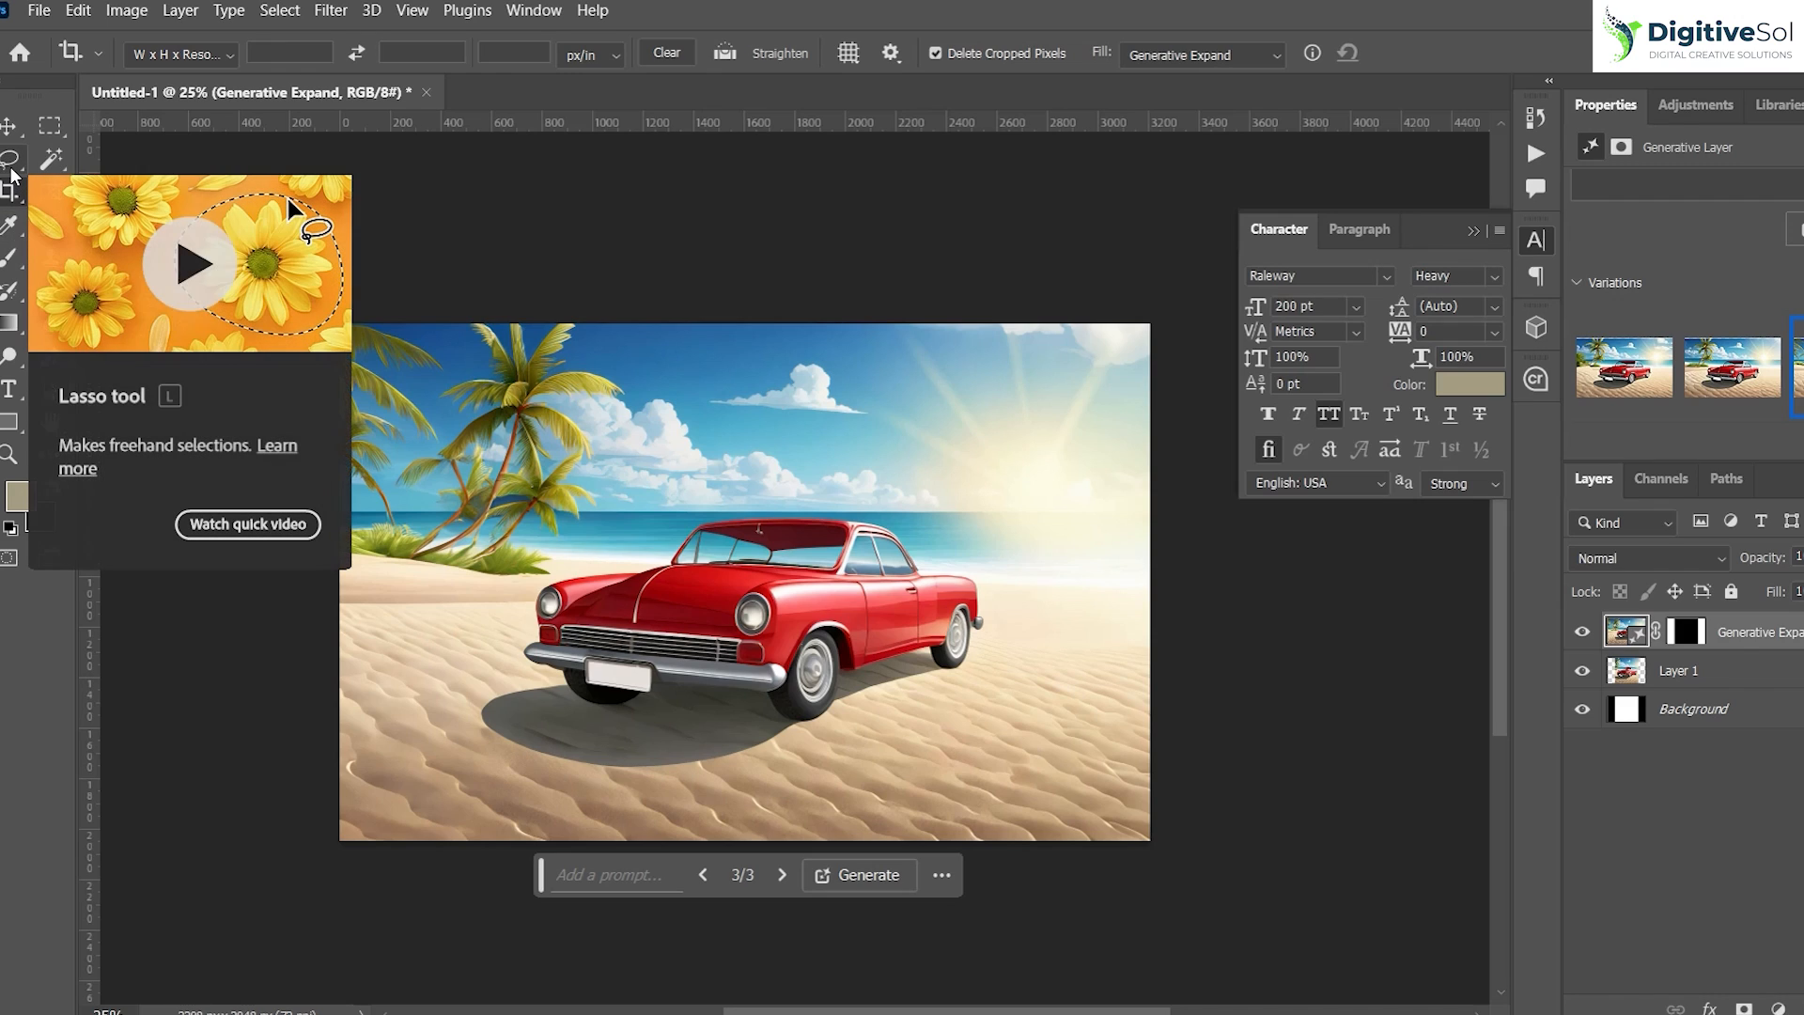
- Generate a paraglider in a lassoed sky area, pick the second variation and pin the task bar
{"action": "left_click", "coordinate": [12, 158]}
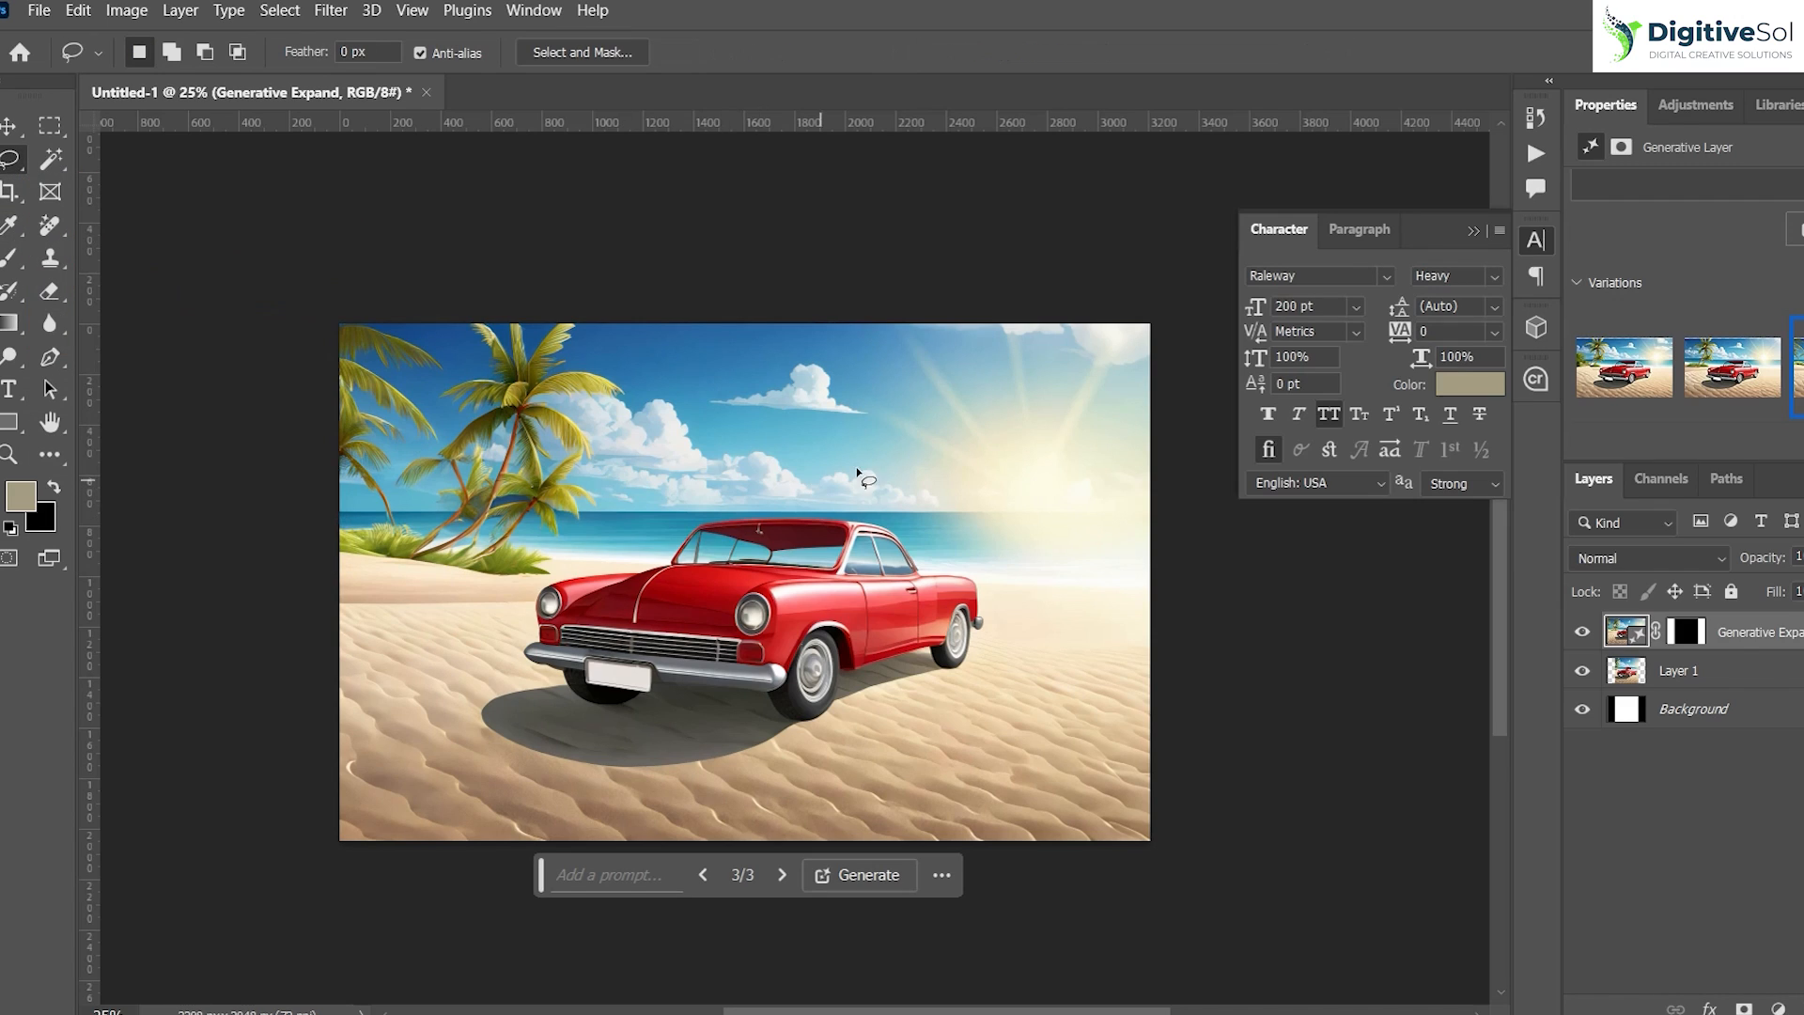
{"action": "mouse_move", "coordinate": [11, 167]}
{"action": "type", "text": "para"}
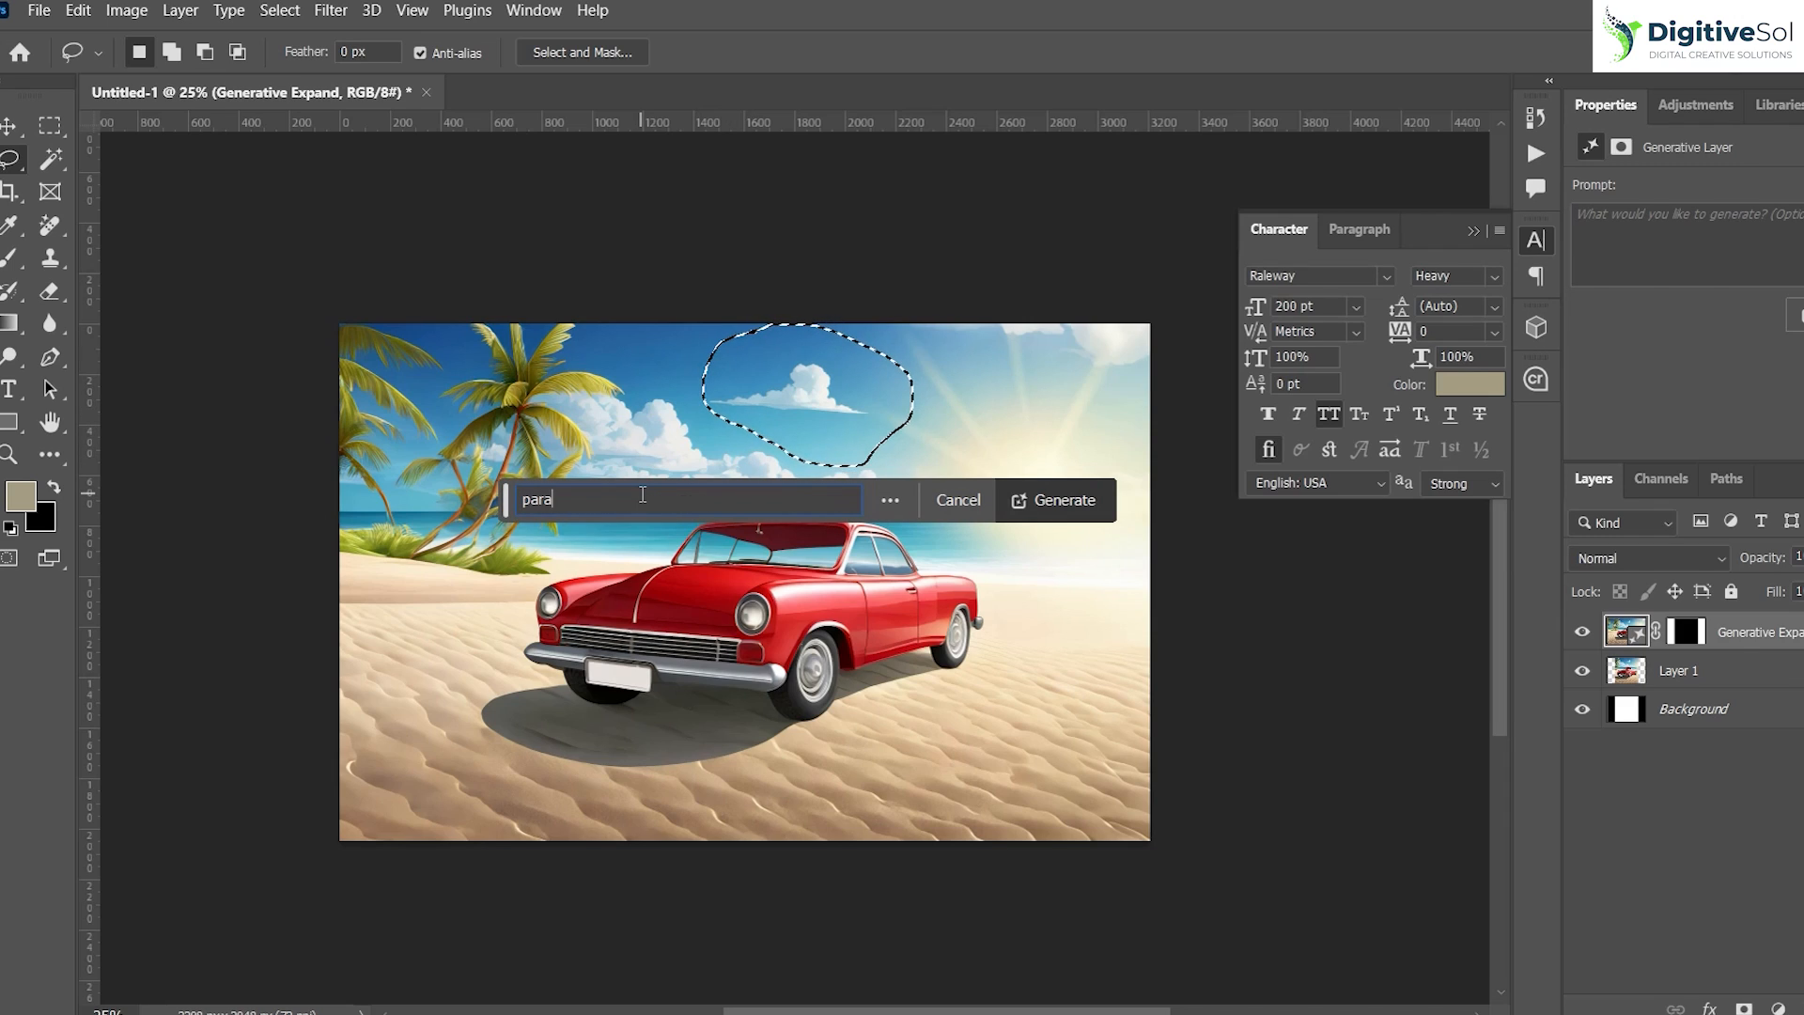
{"action": "left_click", "coordinate": [1054, 500]}
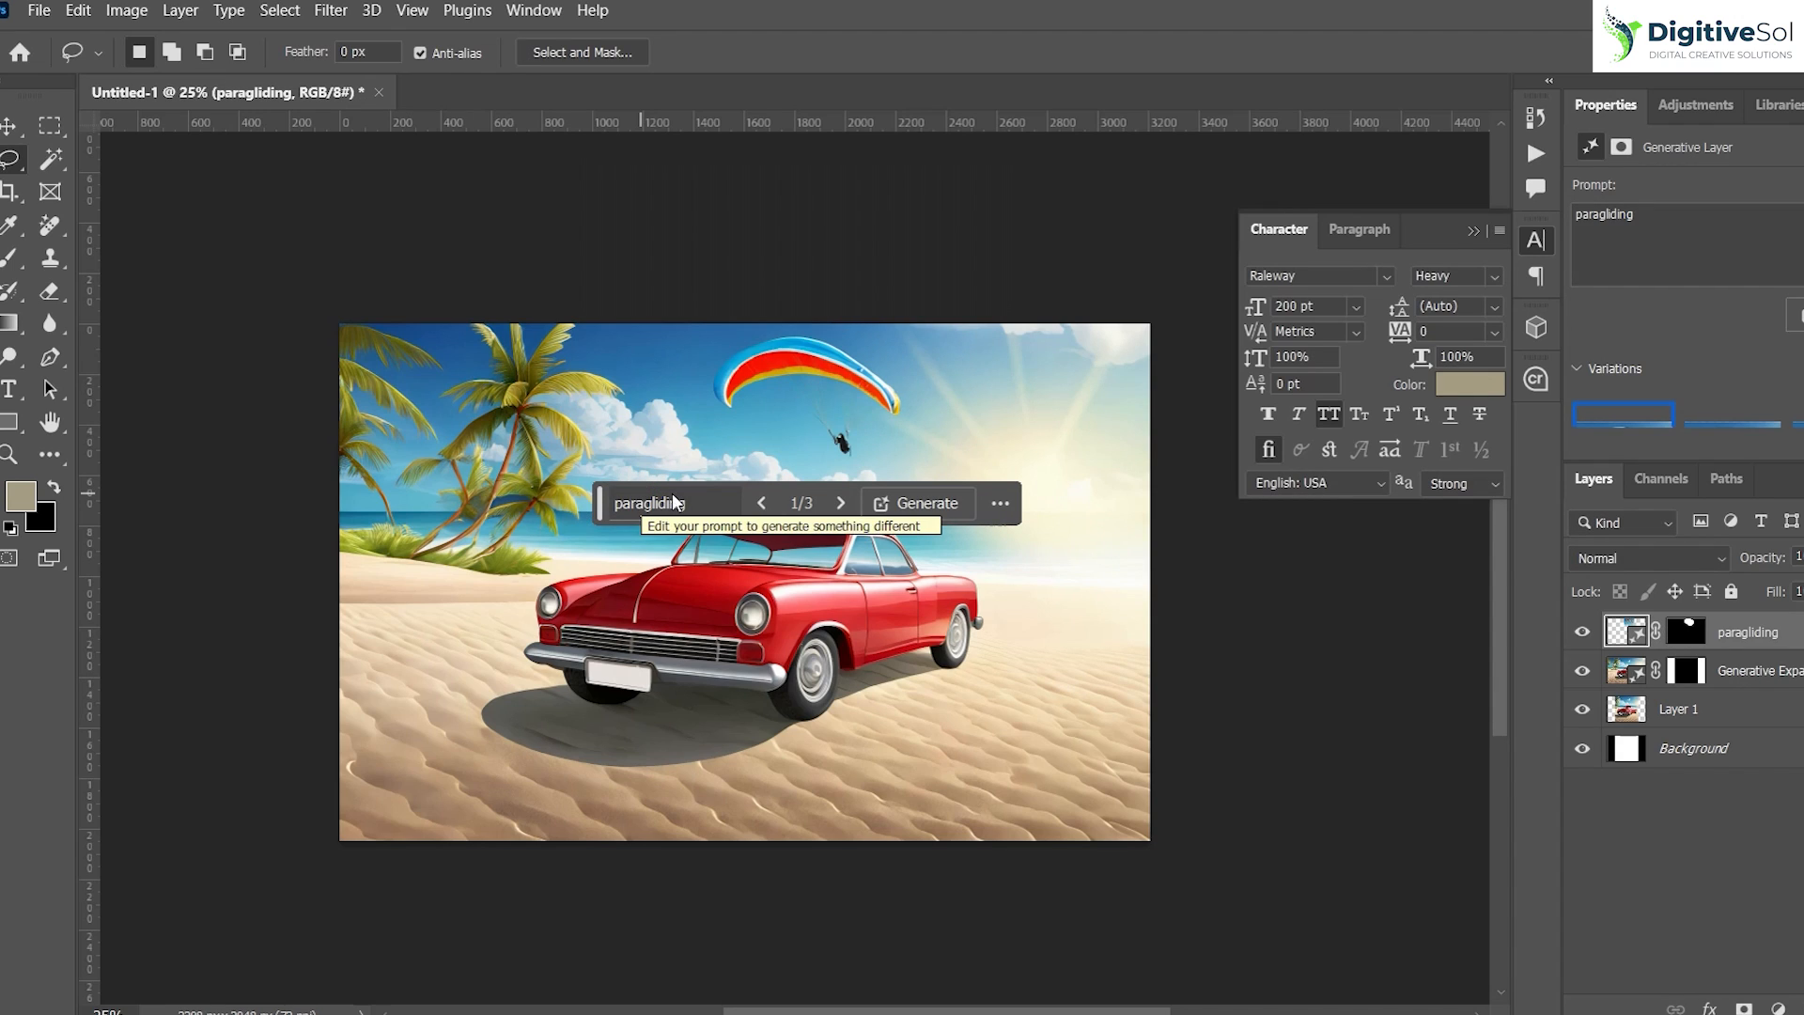
{"action": "left_click", "coordinate": [840, 504]}
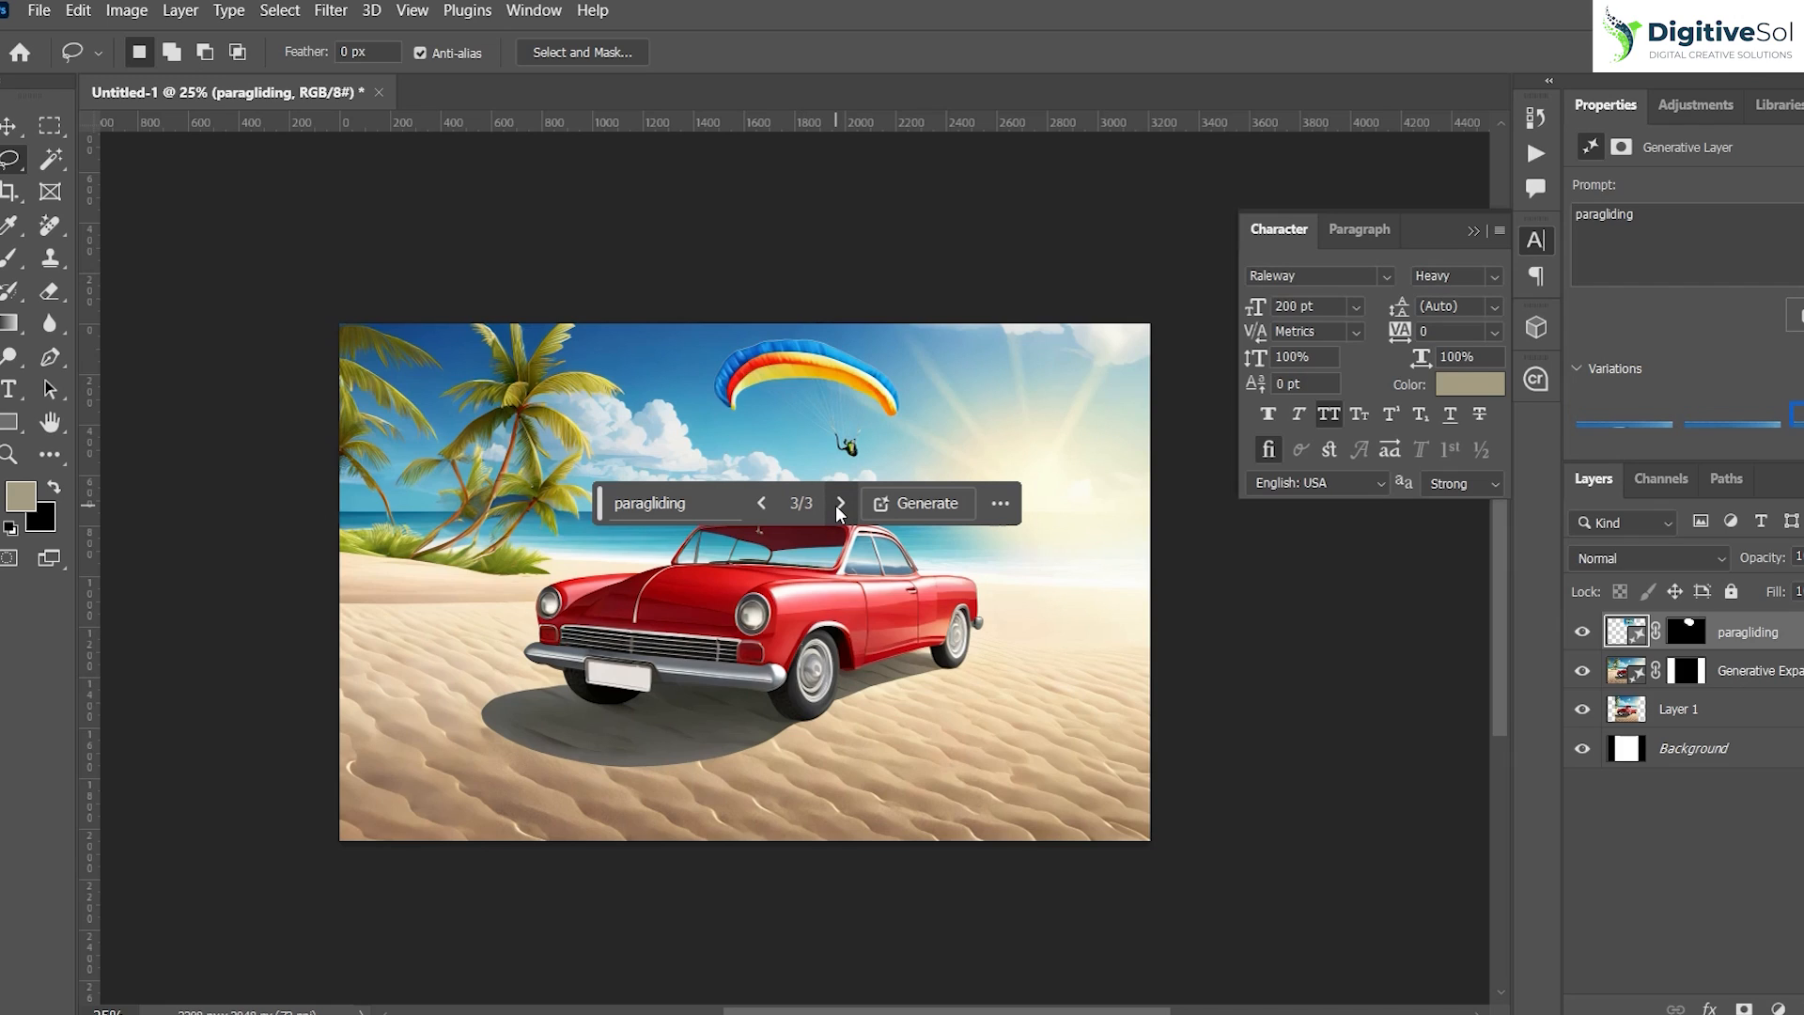
{"action": "left_click", "coordinate": [761, 504]}
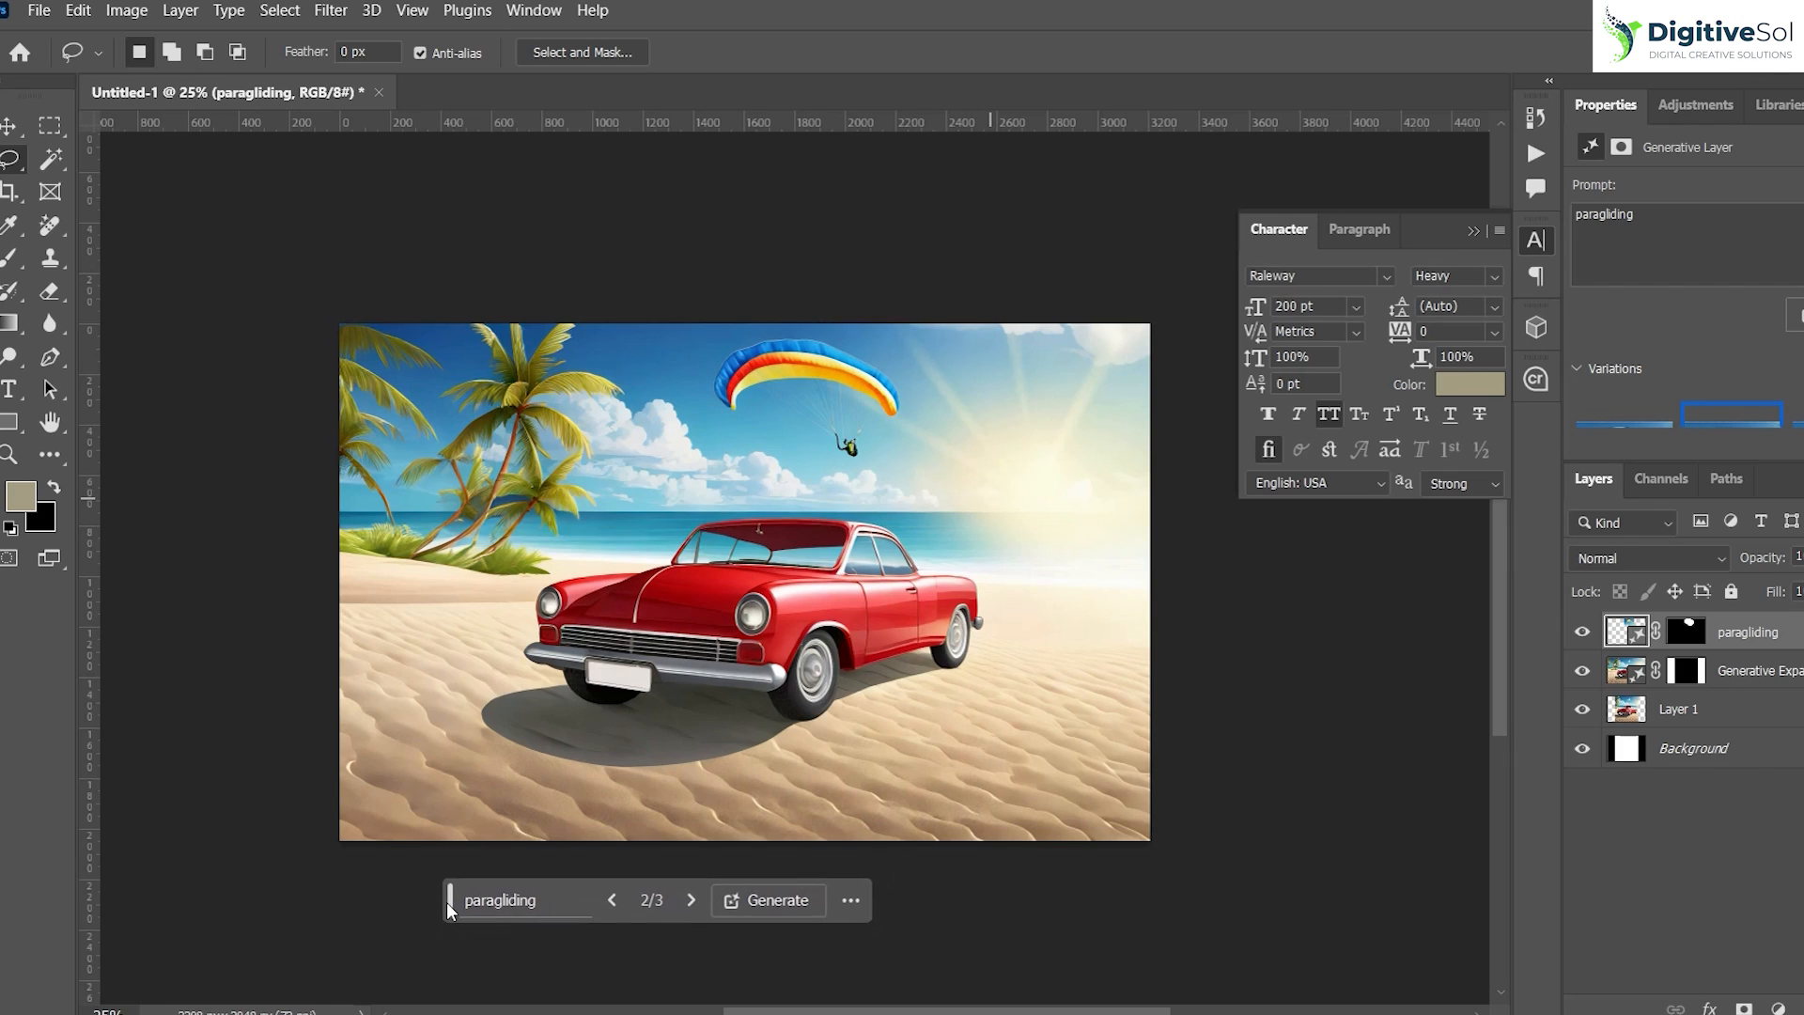
{"action": "mouse_move", "coordinate": [535, 869]}
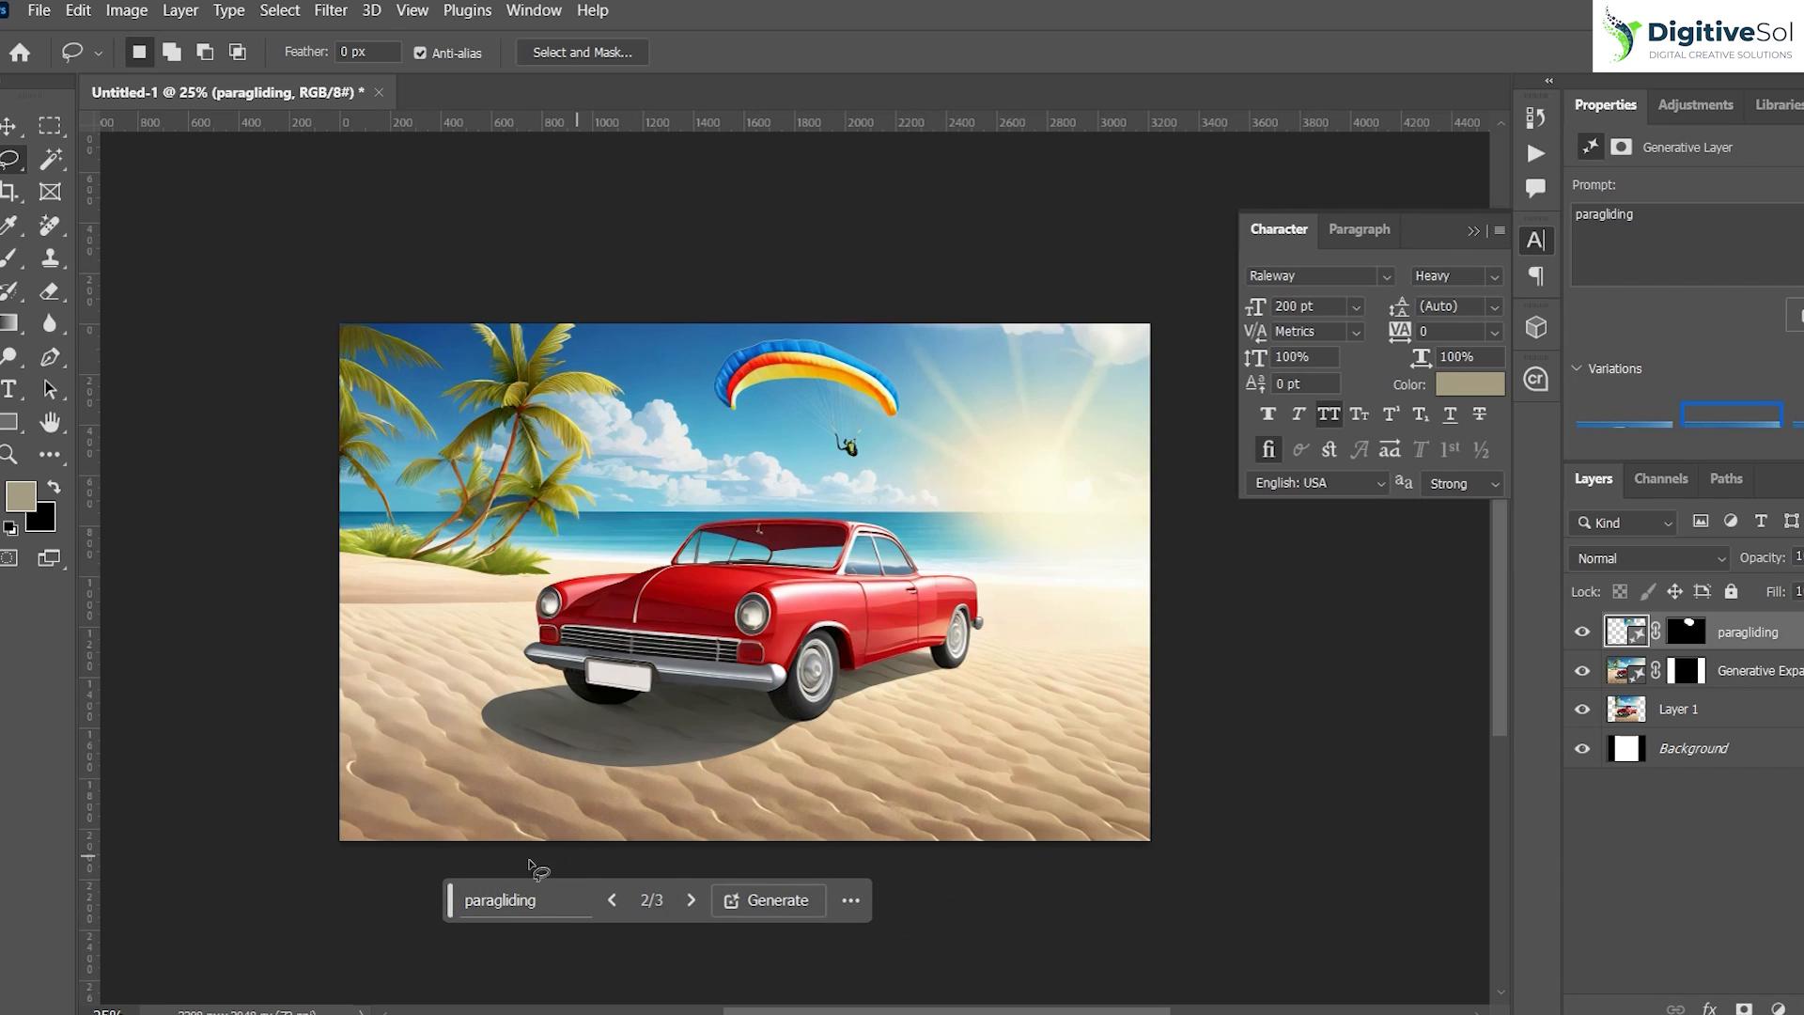
{"action": "left_click", "coordinate": [532, 12]}
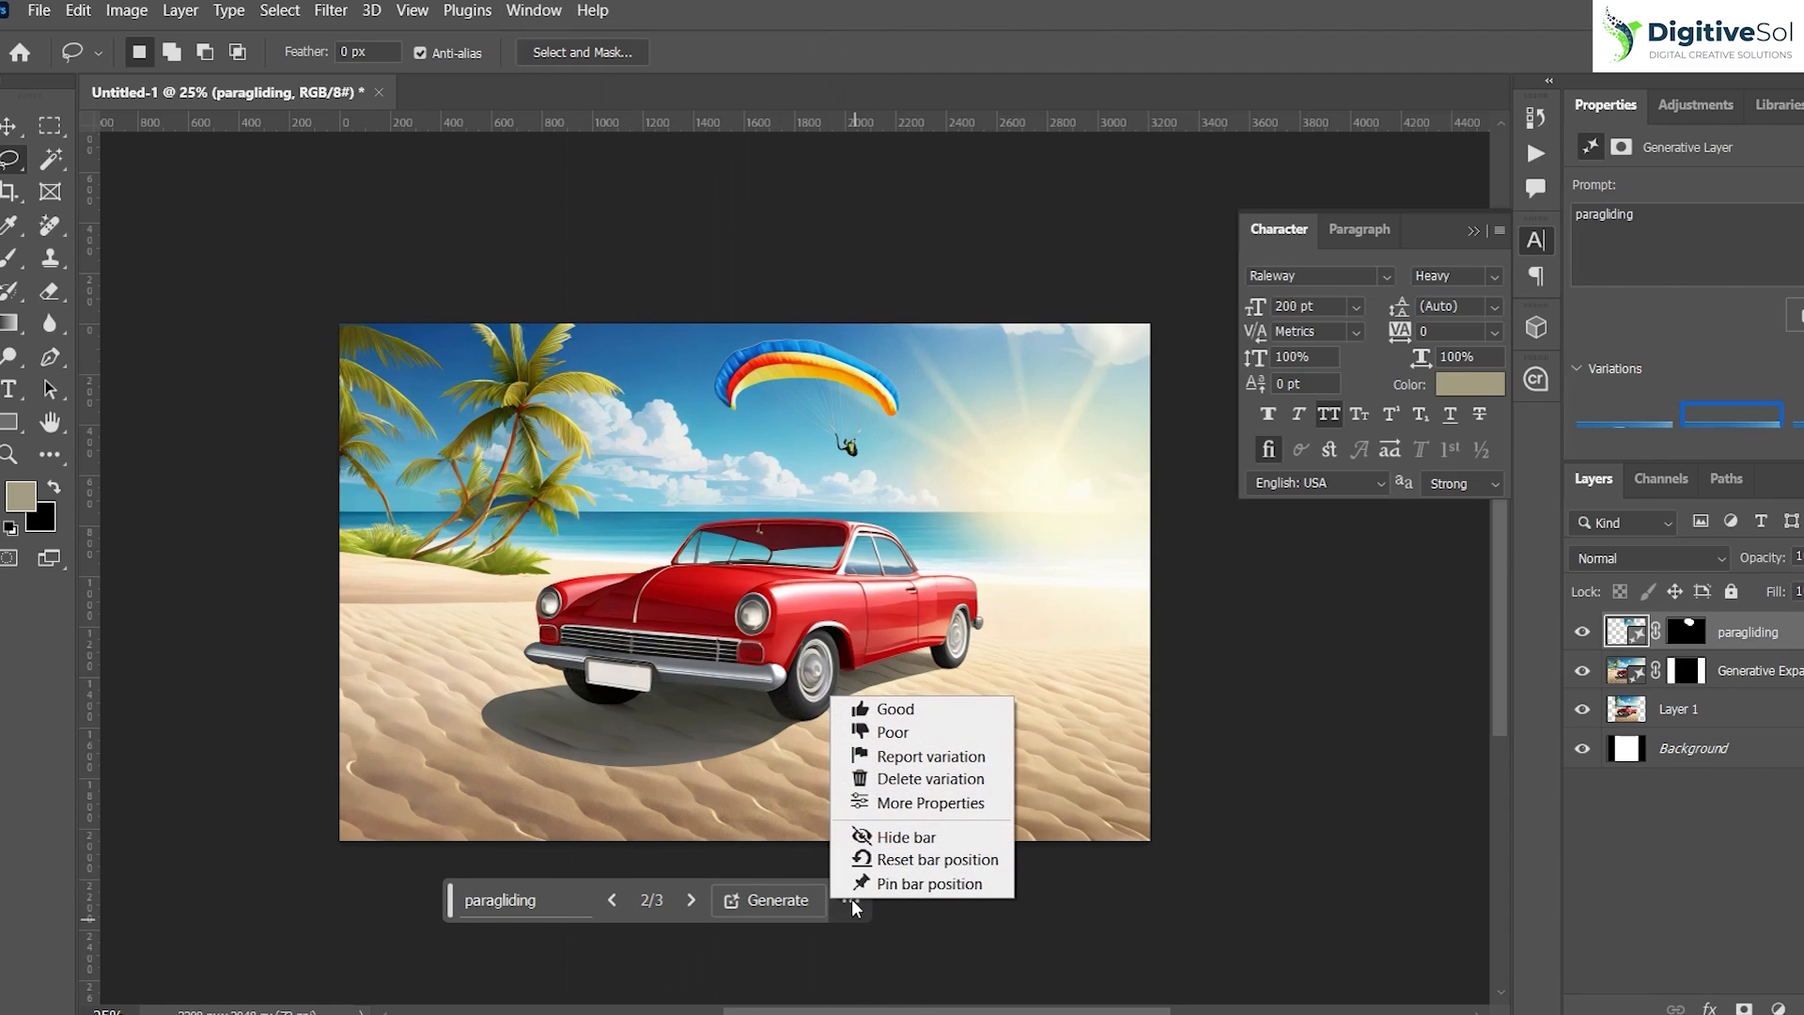
{"action": "mouse_move", "coordinate": [931, 883]}
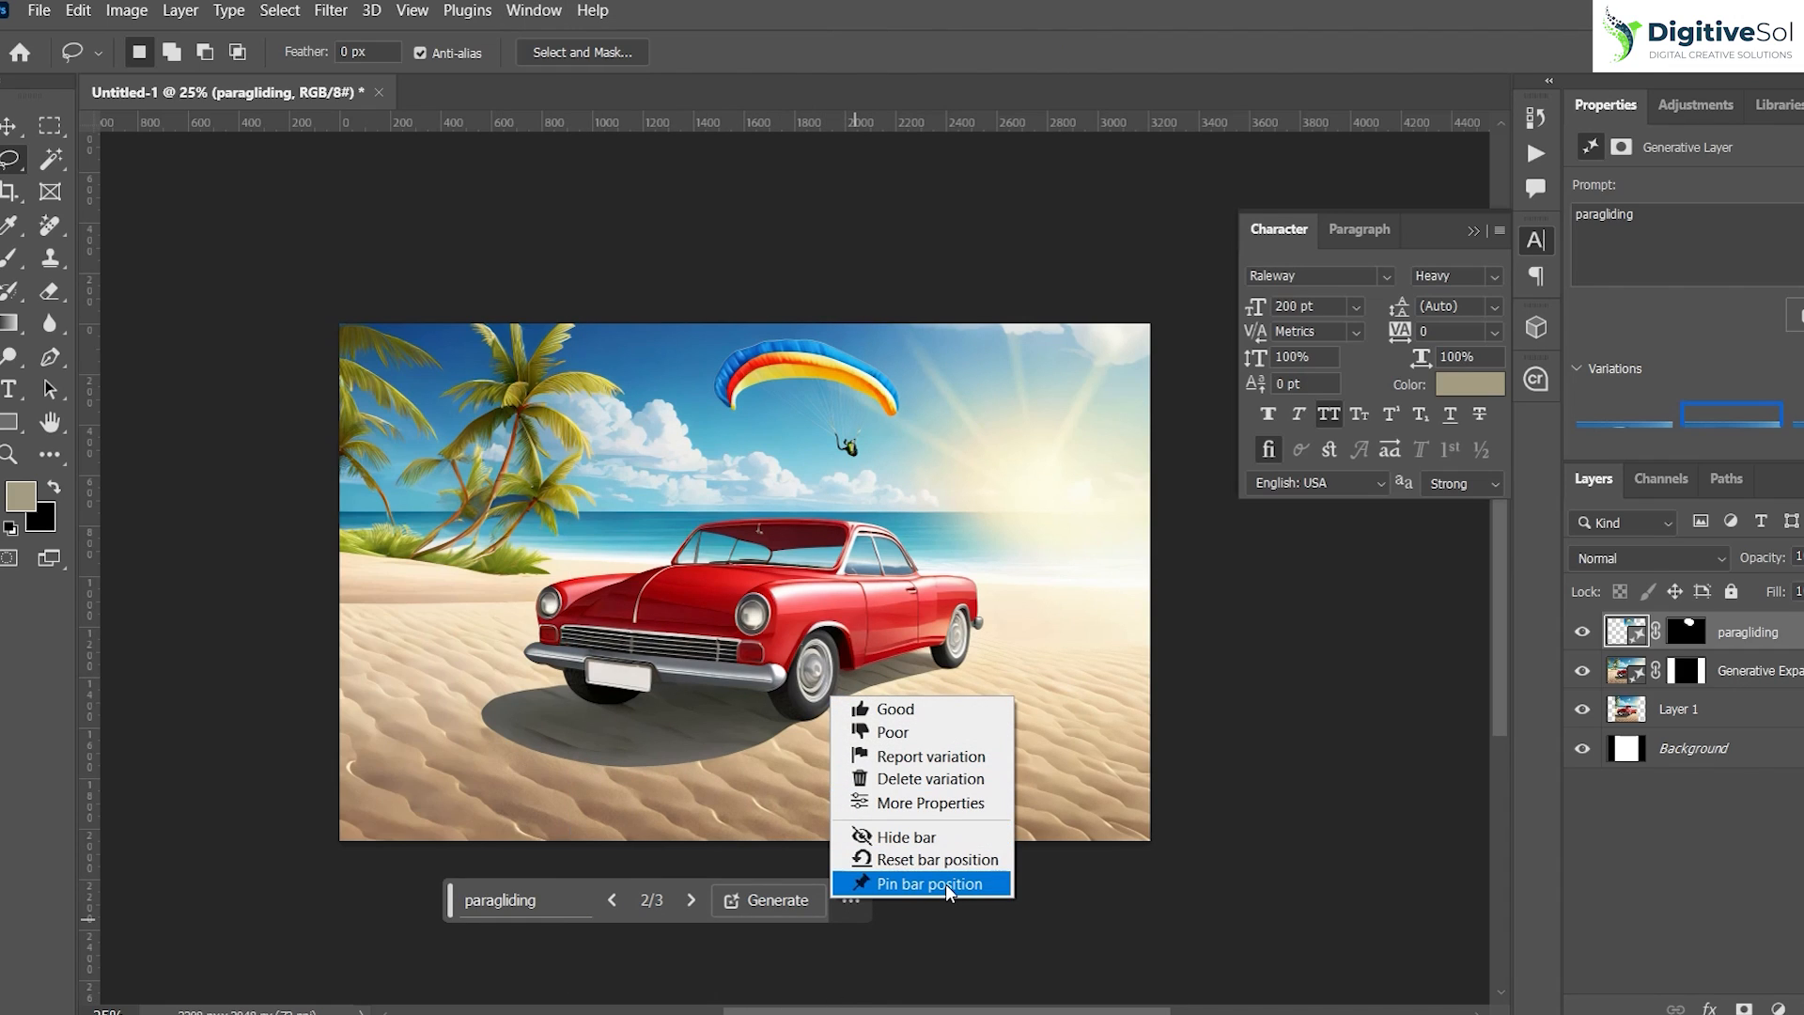
{"action": "left_click", "coordinate": [927, 883]}
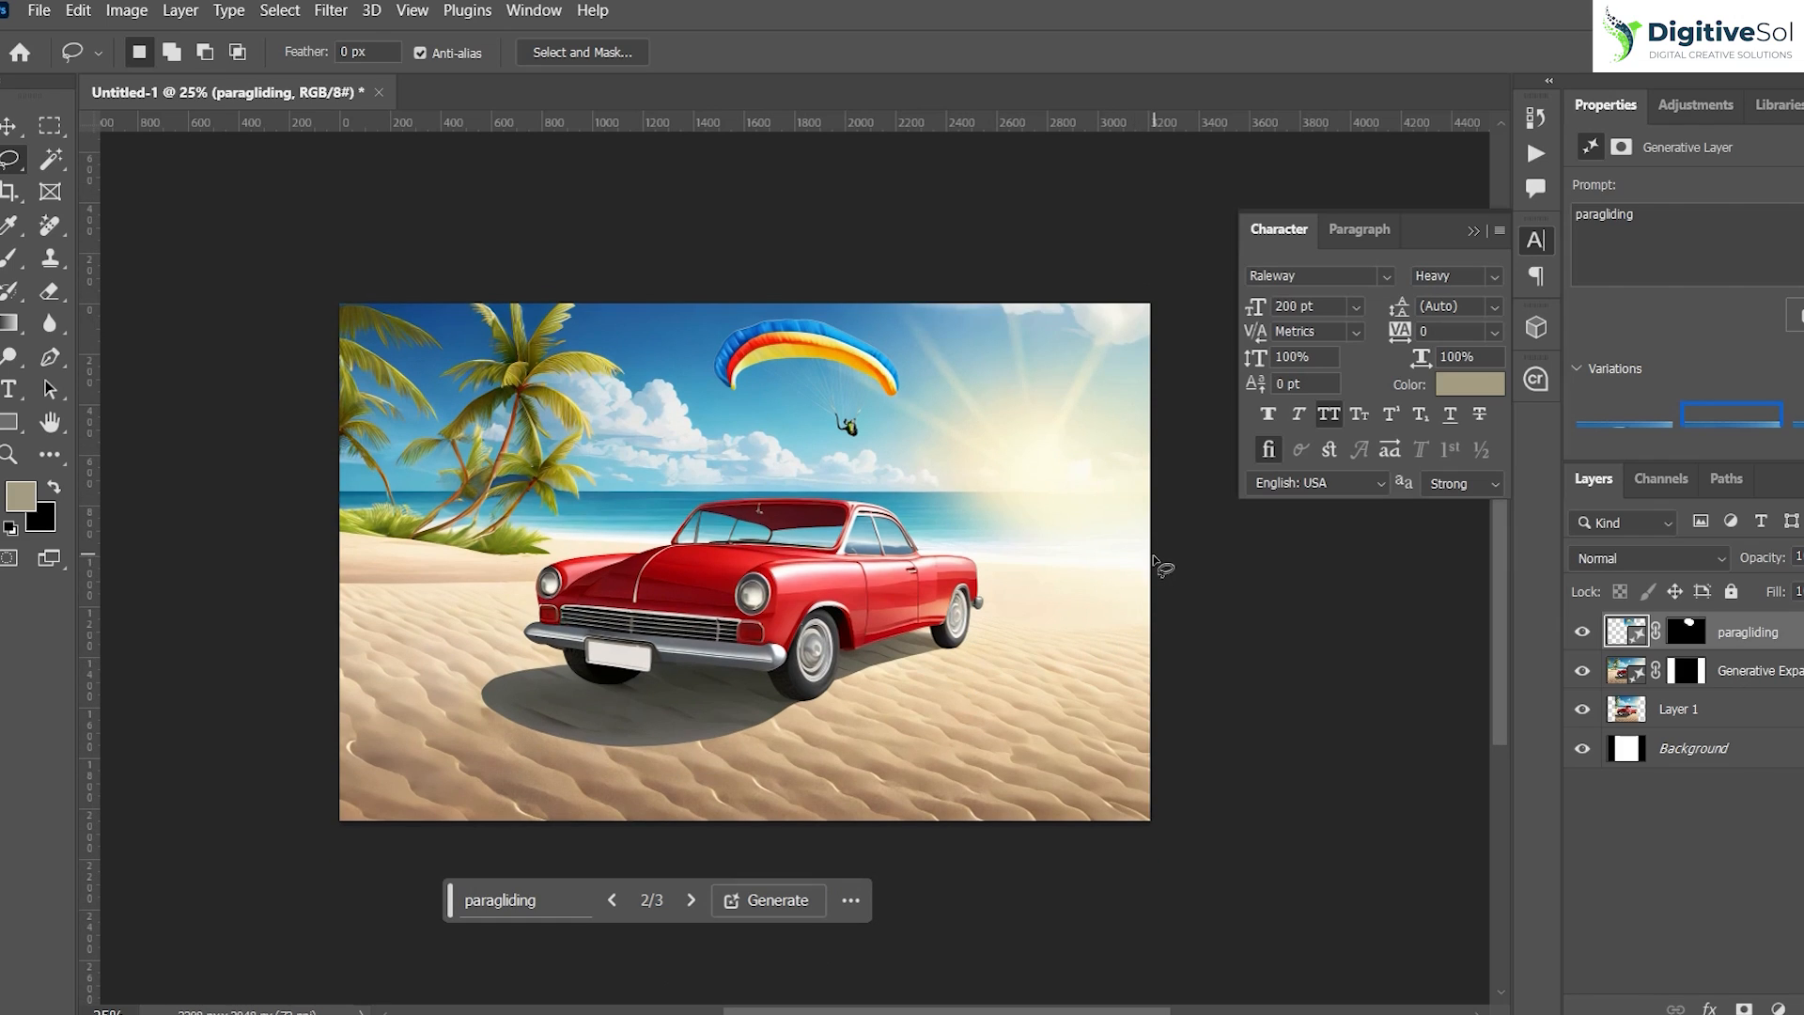
{"action": "mouse_move", "coordinate": [448, 429]}
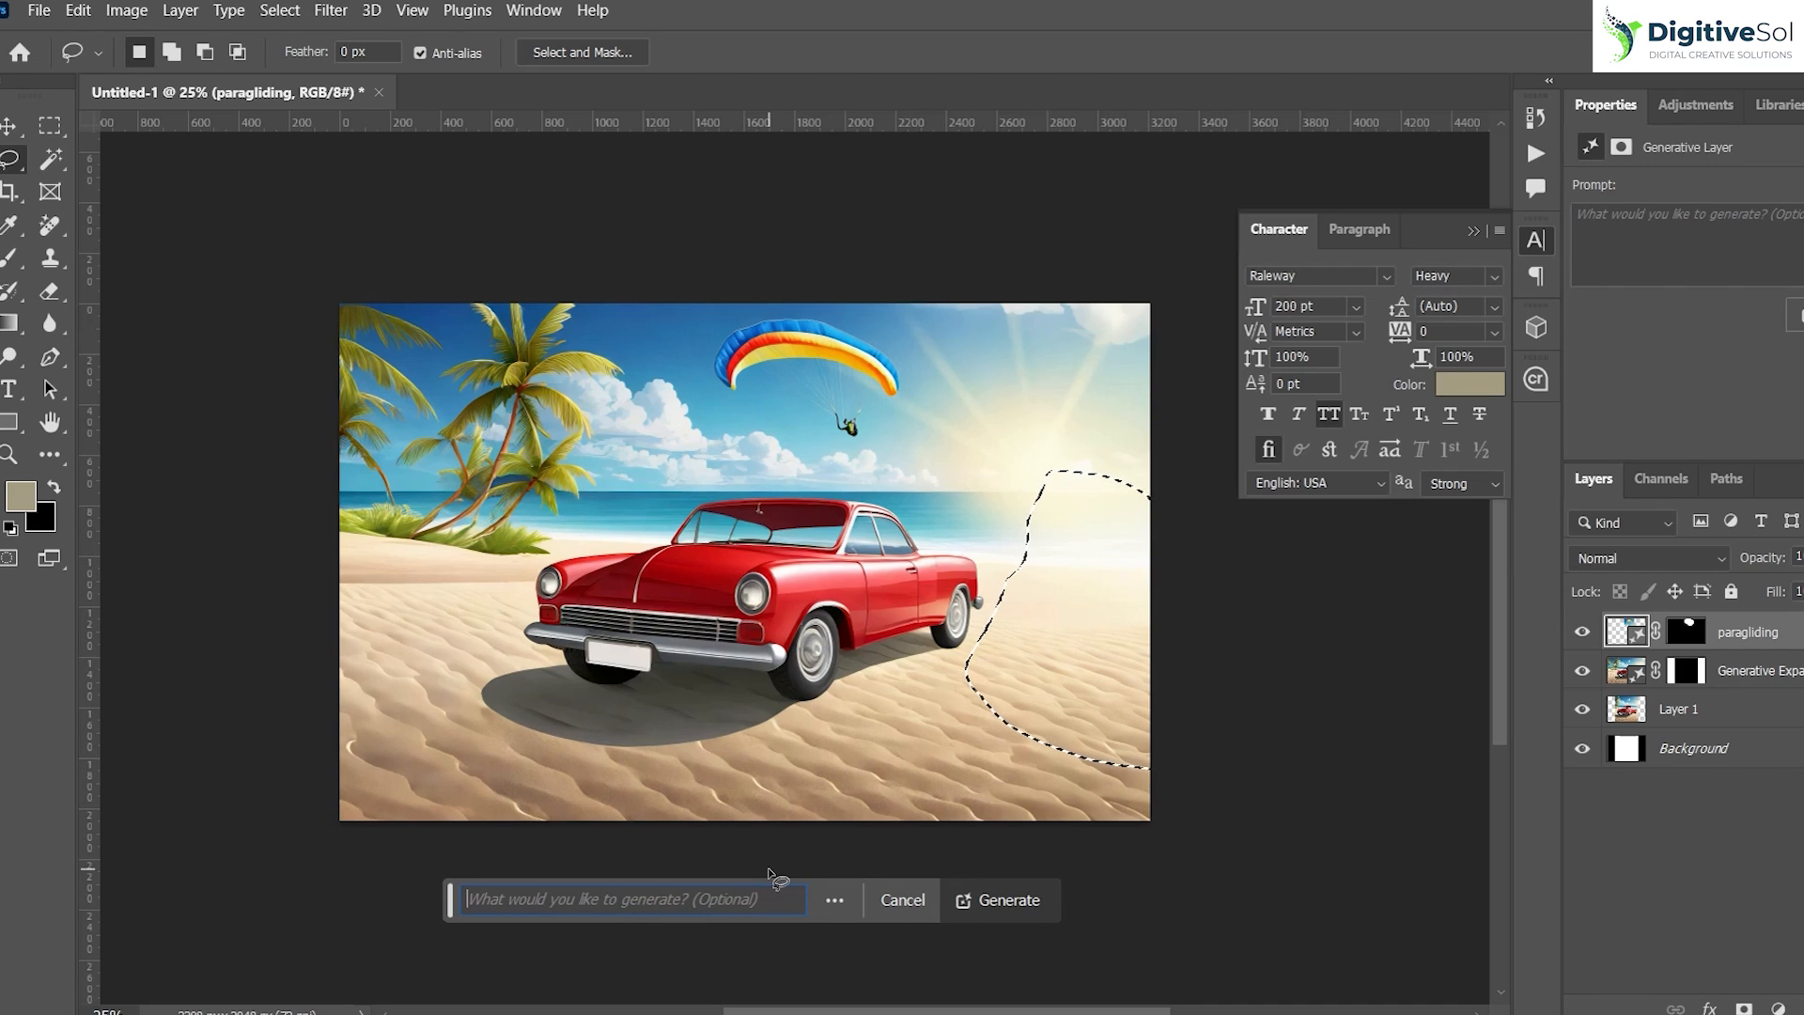
- Generate a 'beach hut', then beach chairs, in the selected sand area right of the car
{"action": "type", "text": "beach hut"}
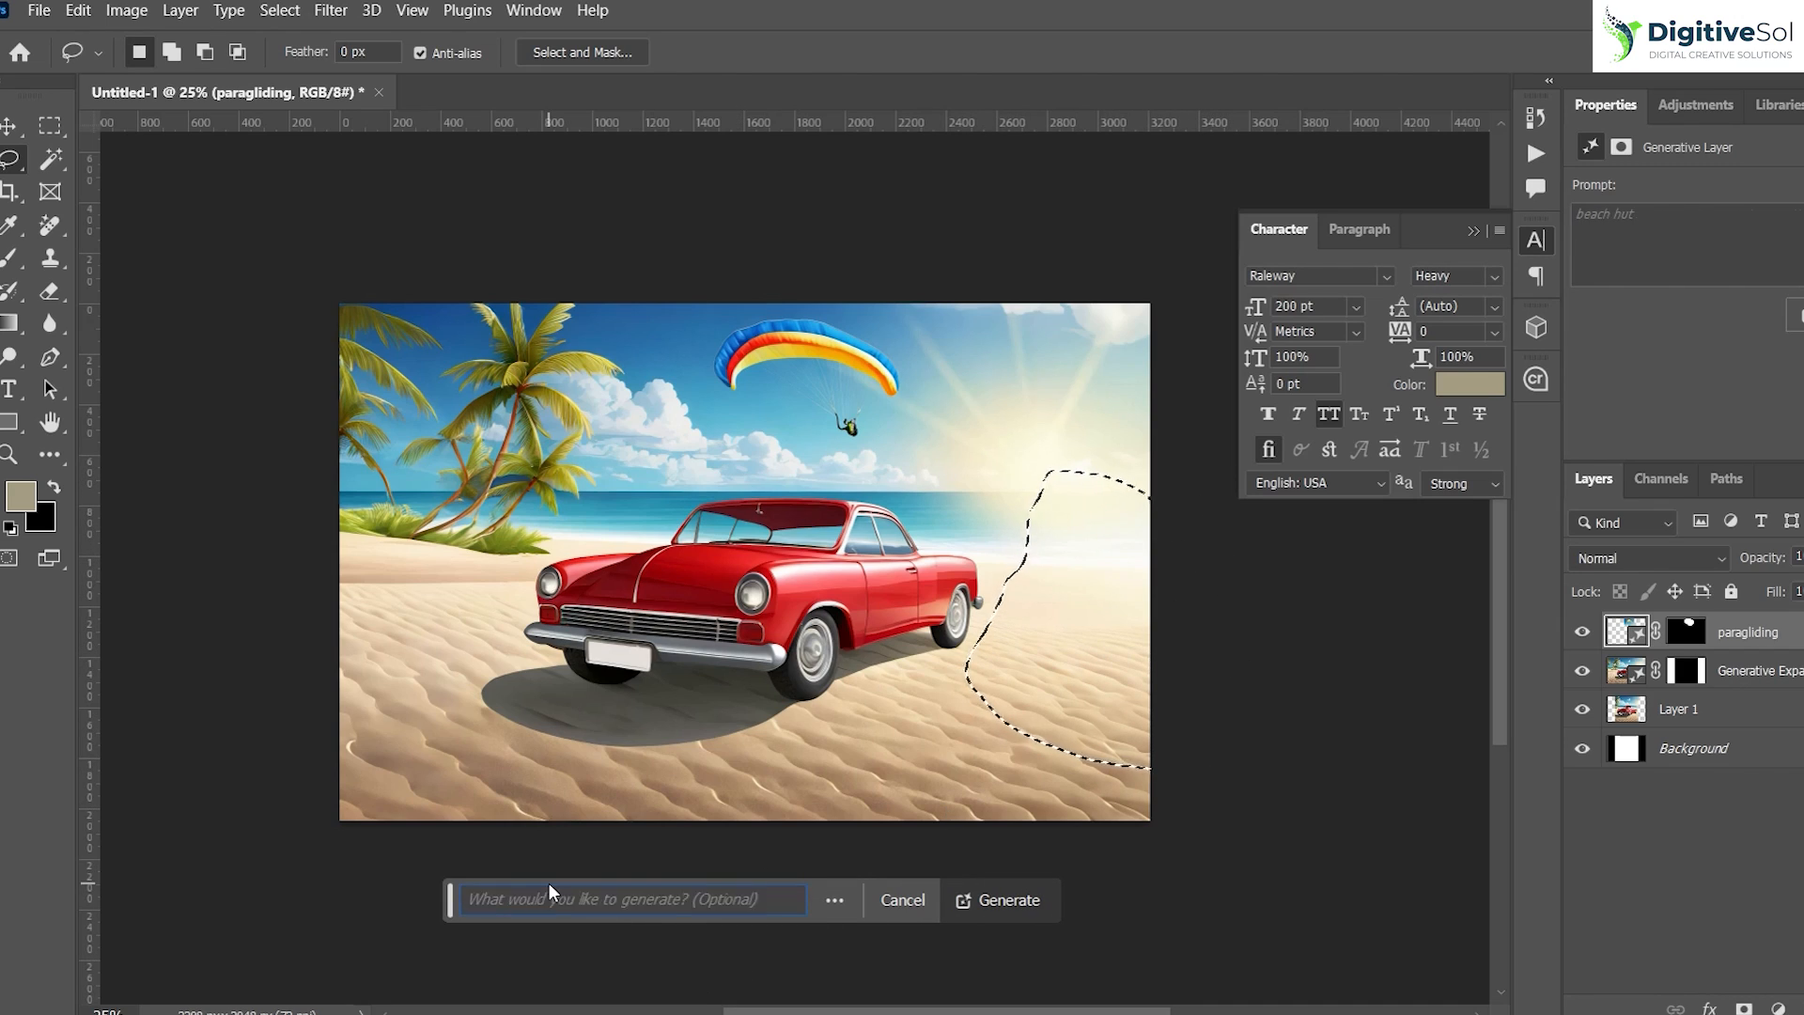
{"action": "left_click", "coordinate": [1008, 899]}
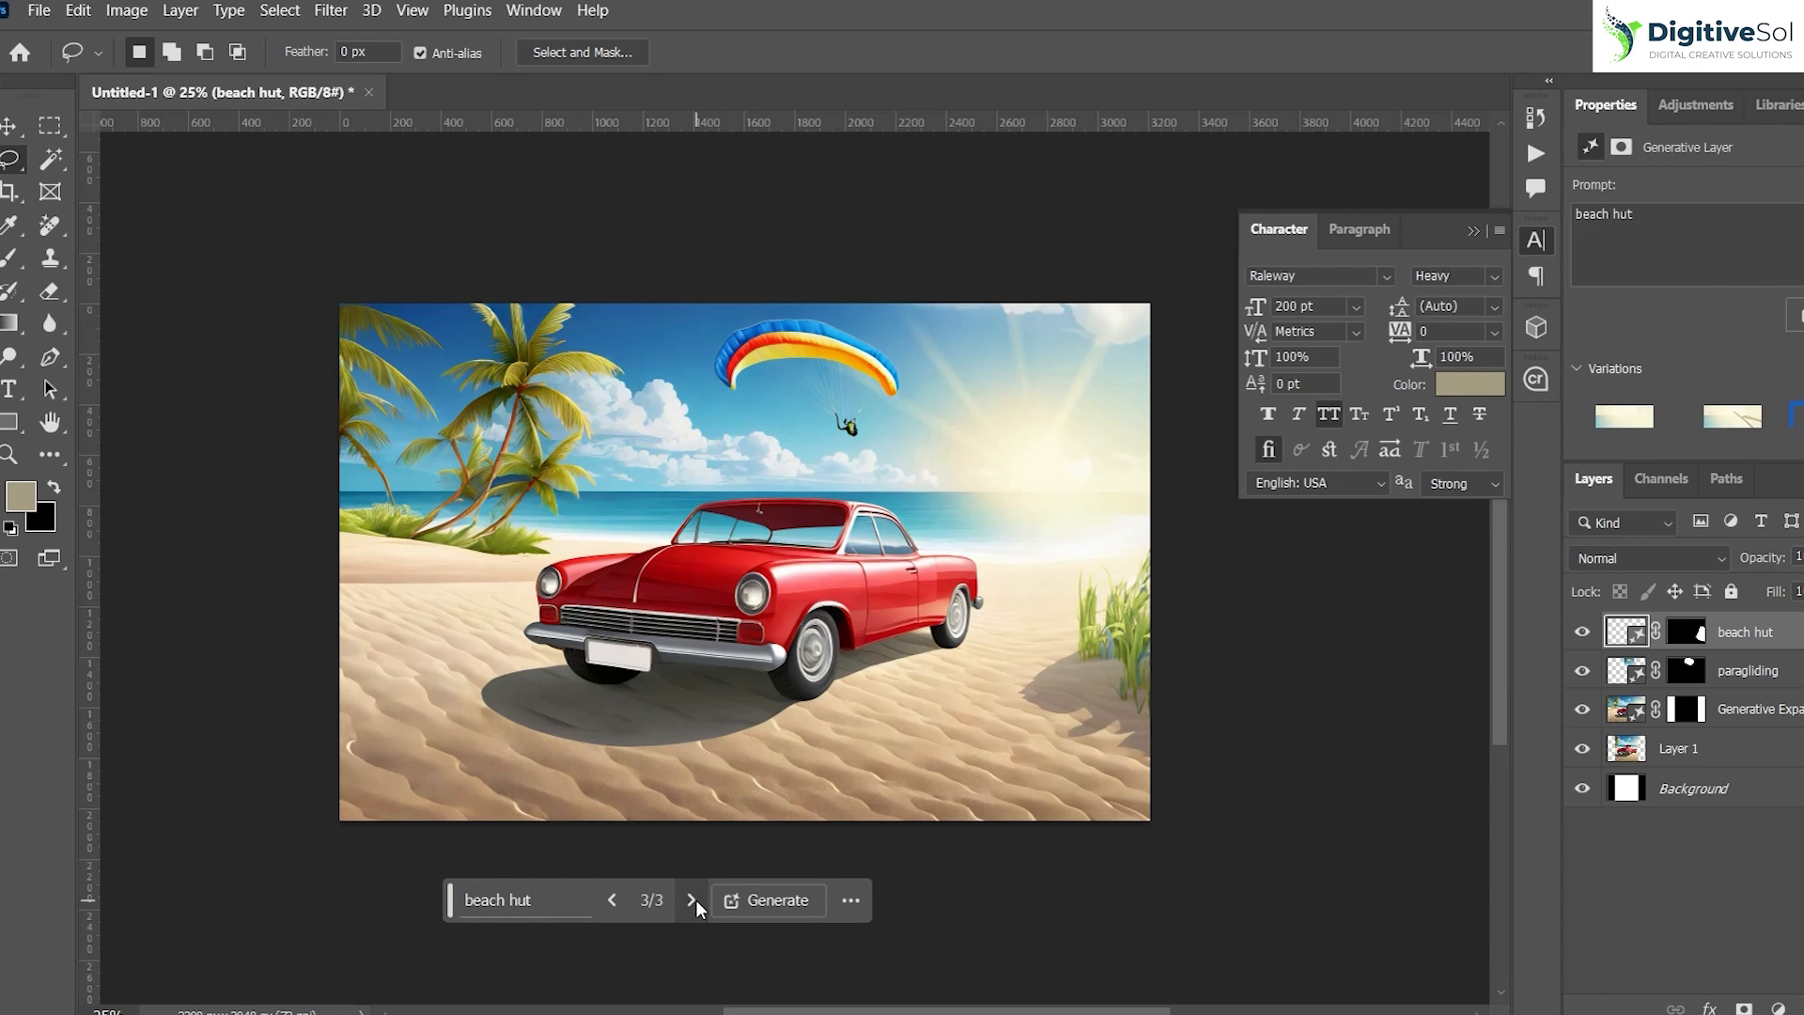
{"action": "mouse_move", "coordinate": [1782, 641]}
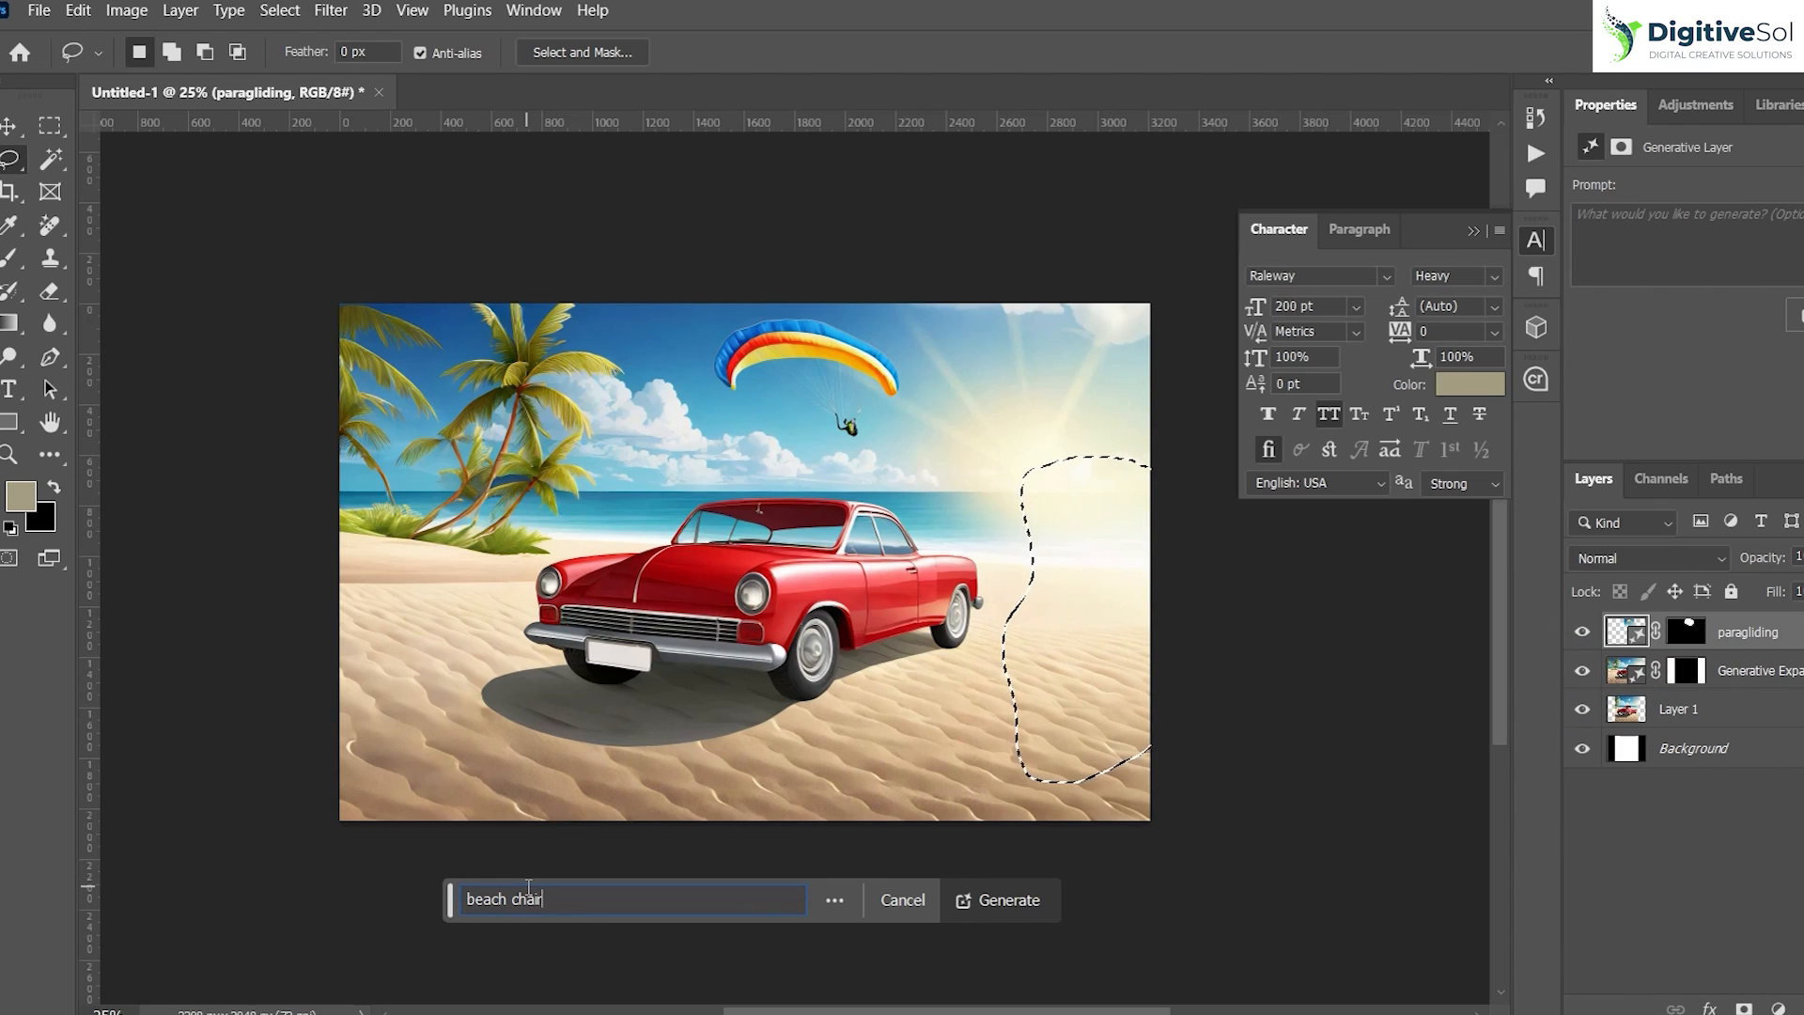
{"action": "left_click", "coordinate": [998, 901]}
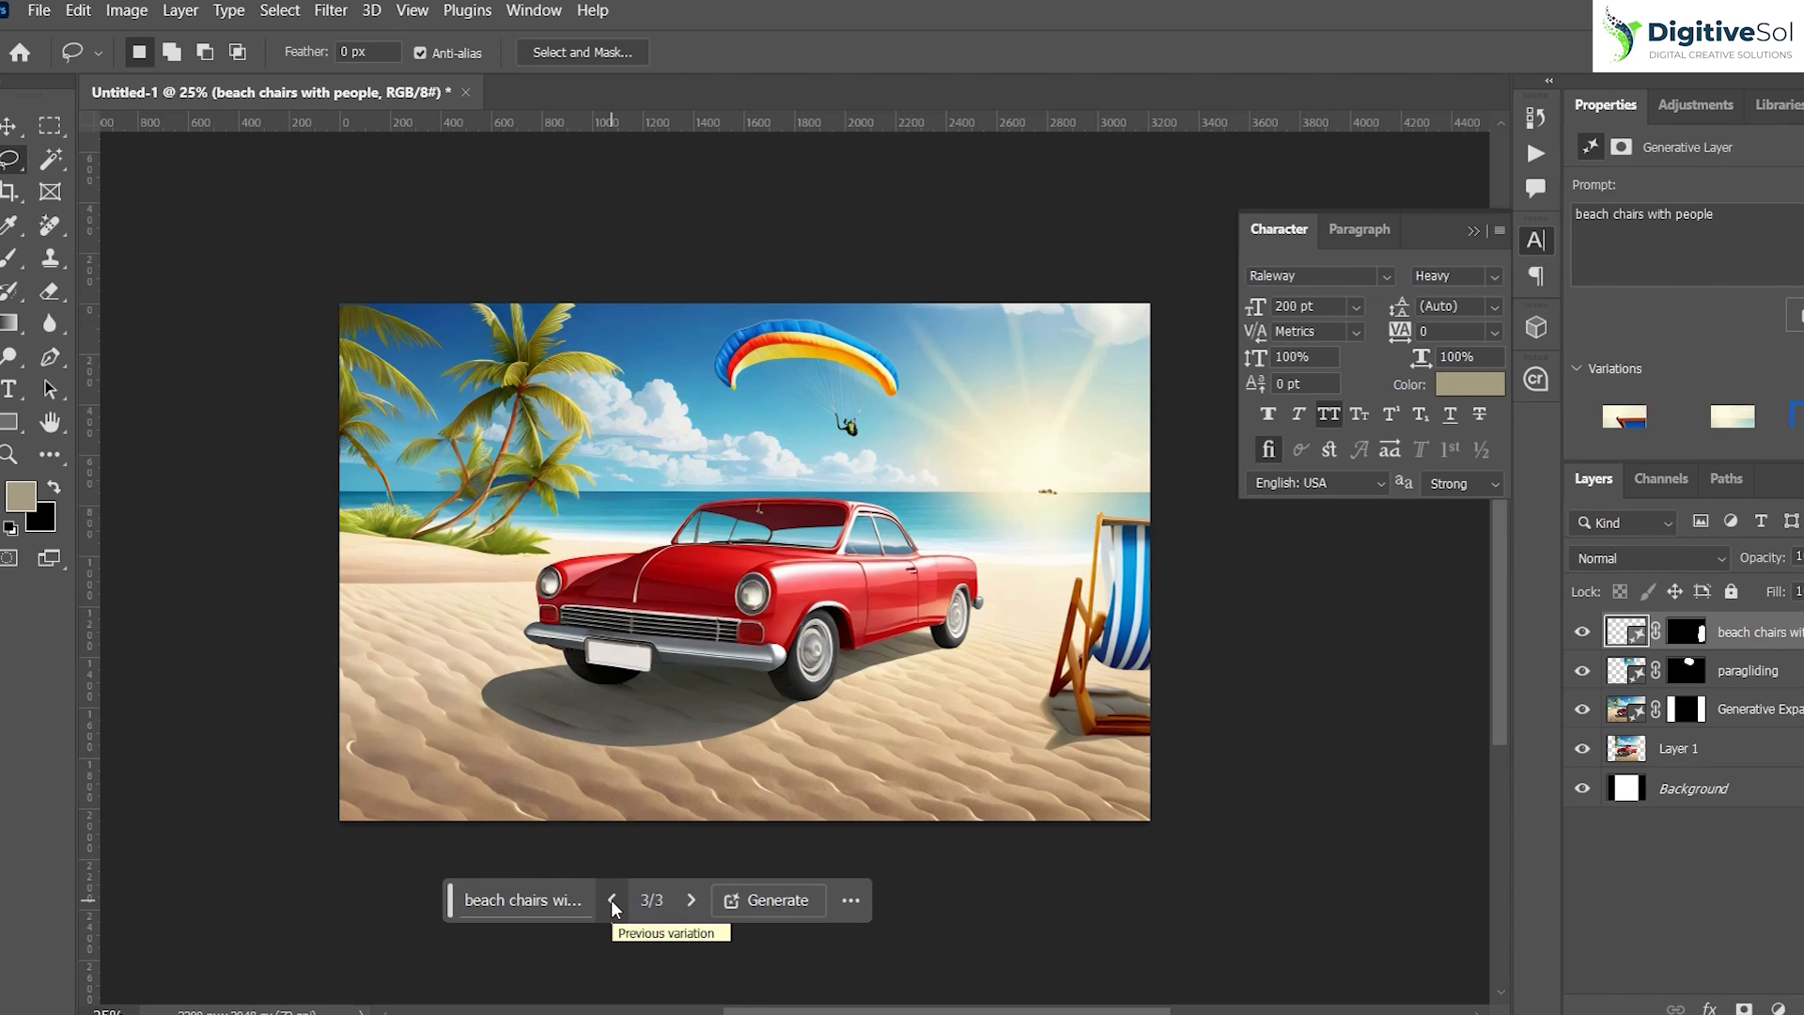
{"action": "mouse_move", "coordinate": [254, 423]}
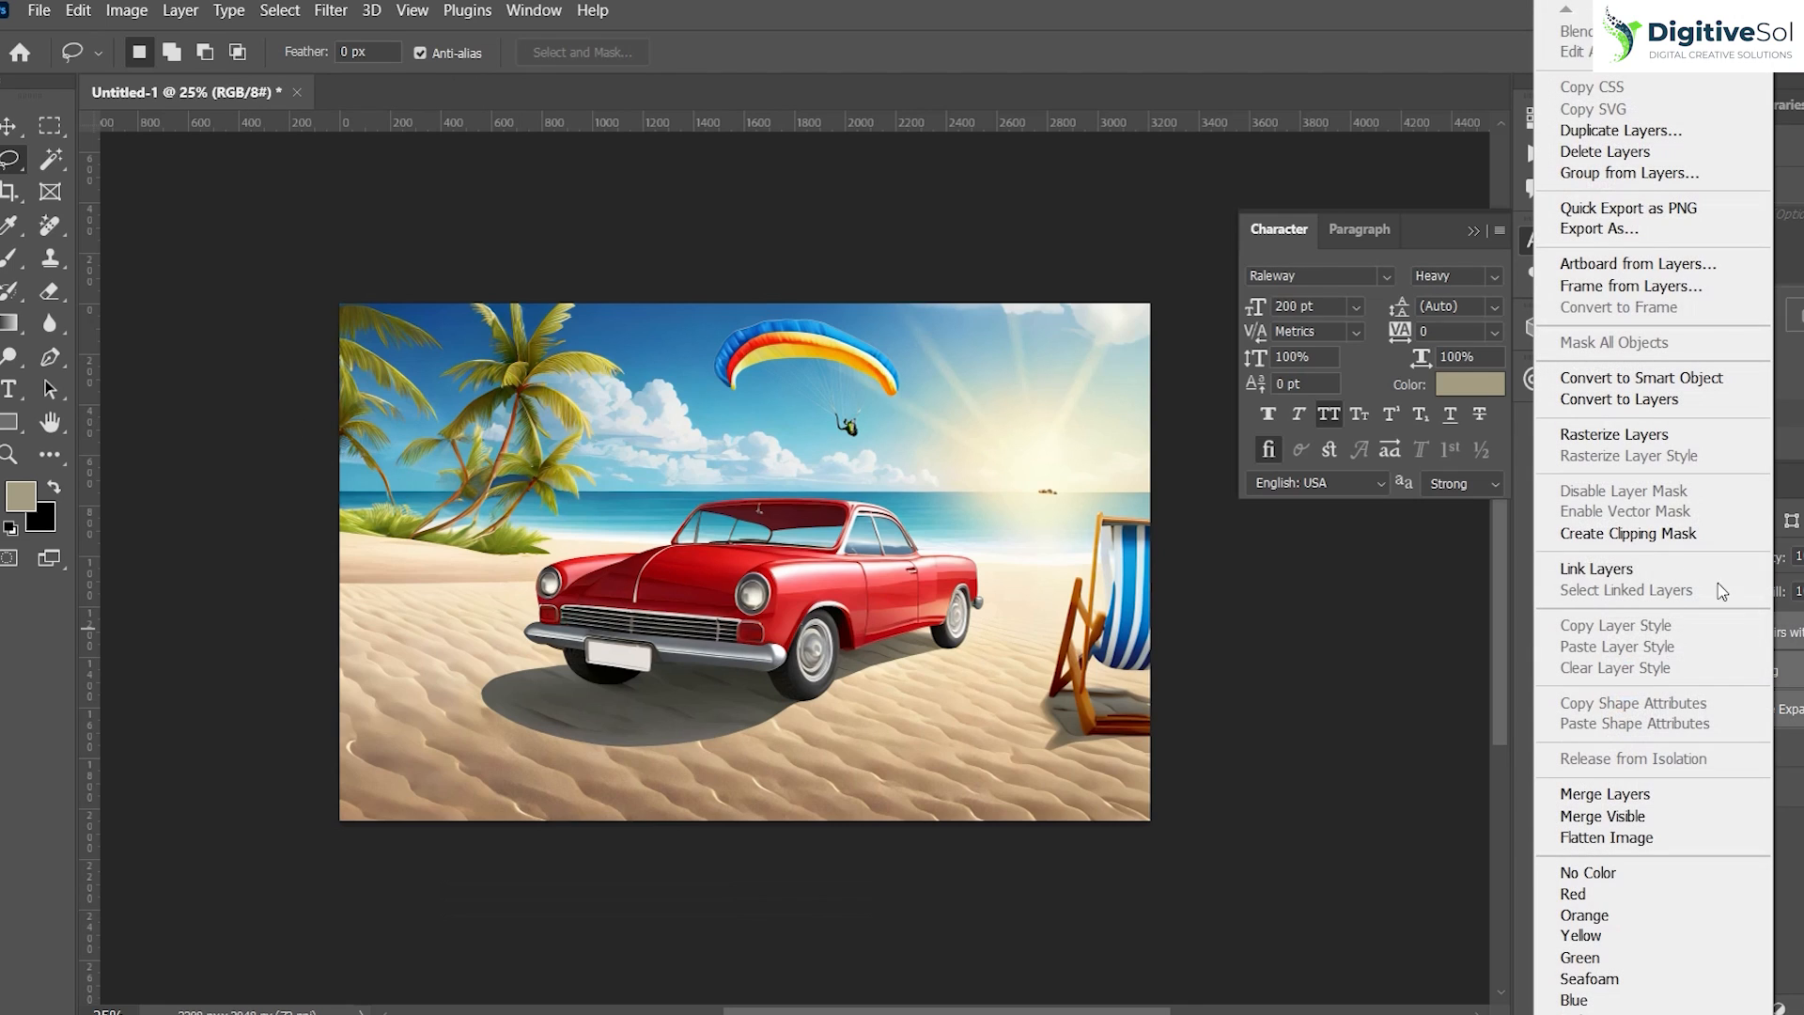
{"action": "mouse_move", "coordinate": [1611, 815]}
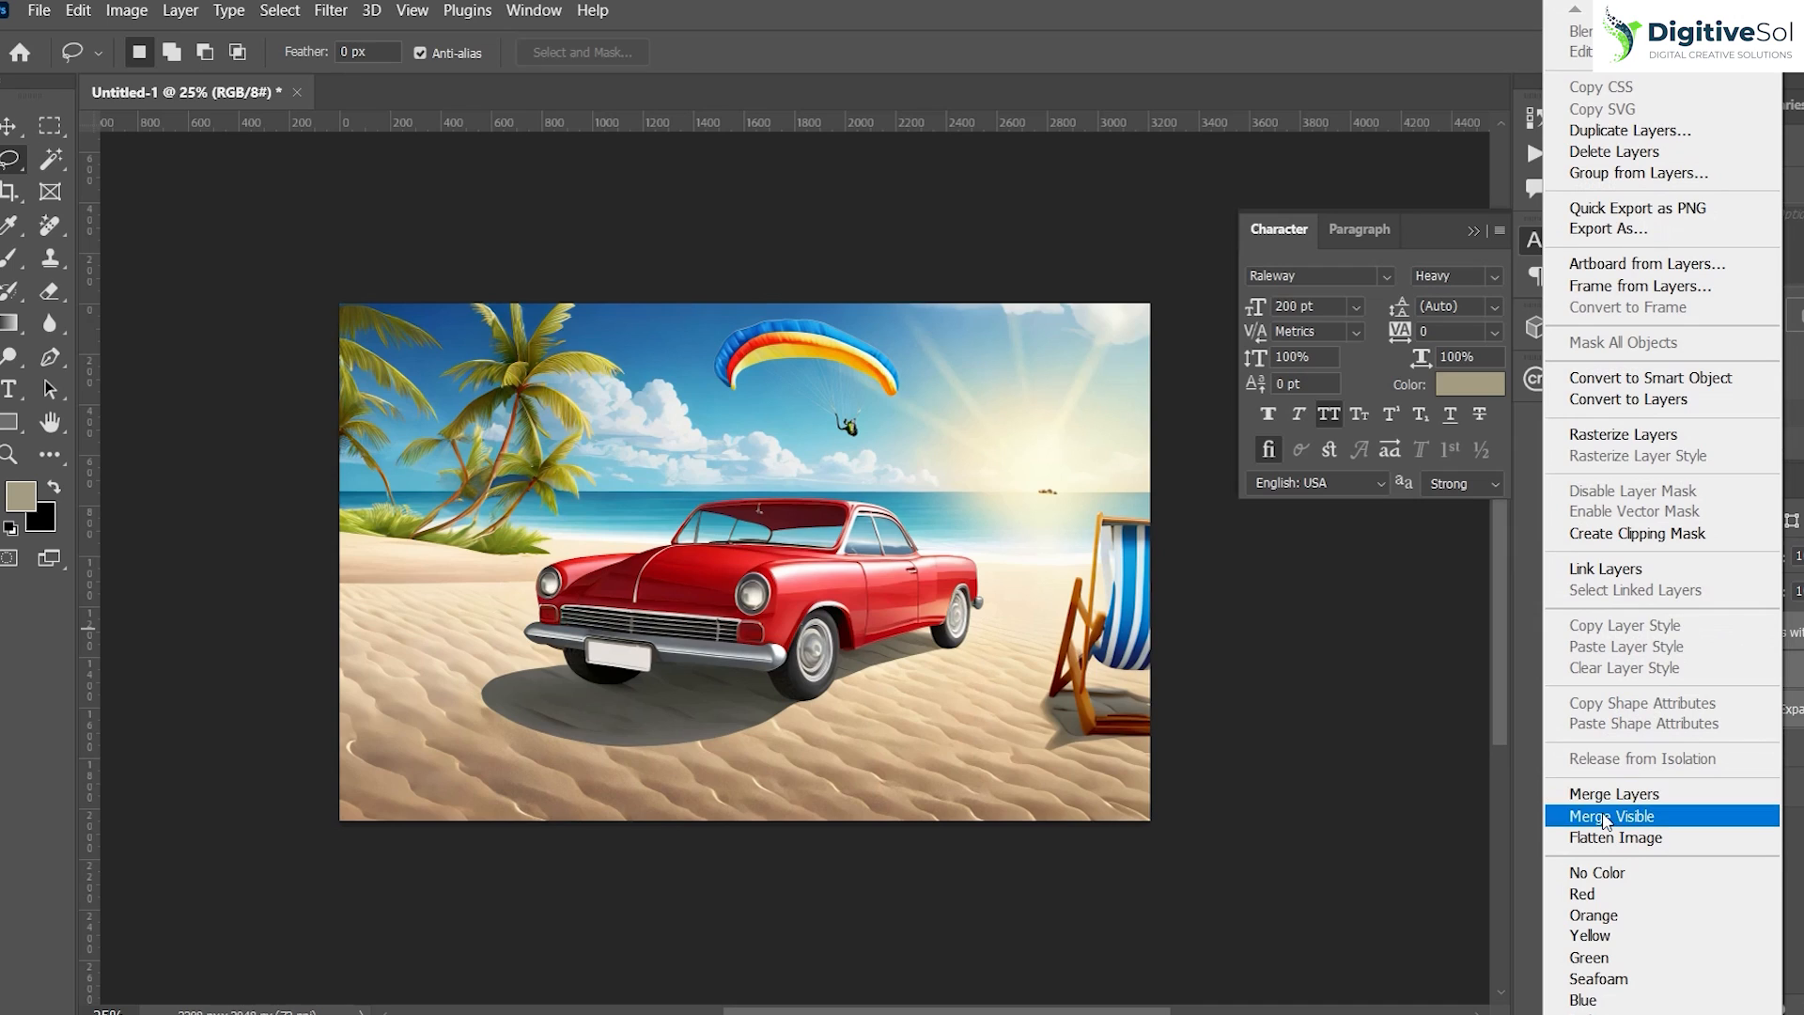
- Merge visible layers, then generate a 'couple' left of the car and pick the next variation
{"action": "left_click", "coordinate": [1613, 815]}
{"action": "type", "text": "cou"}
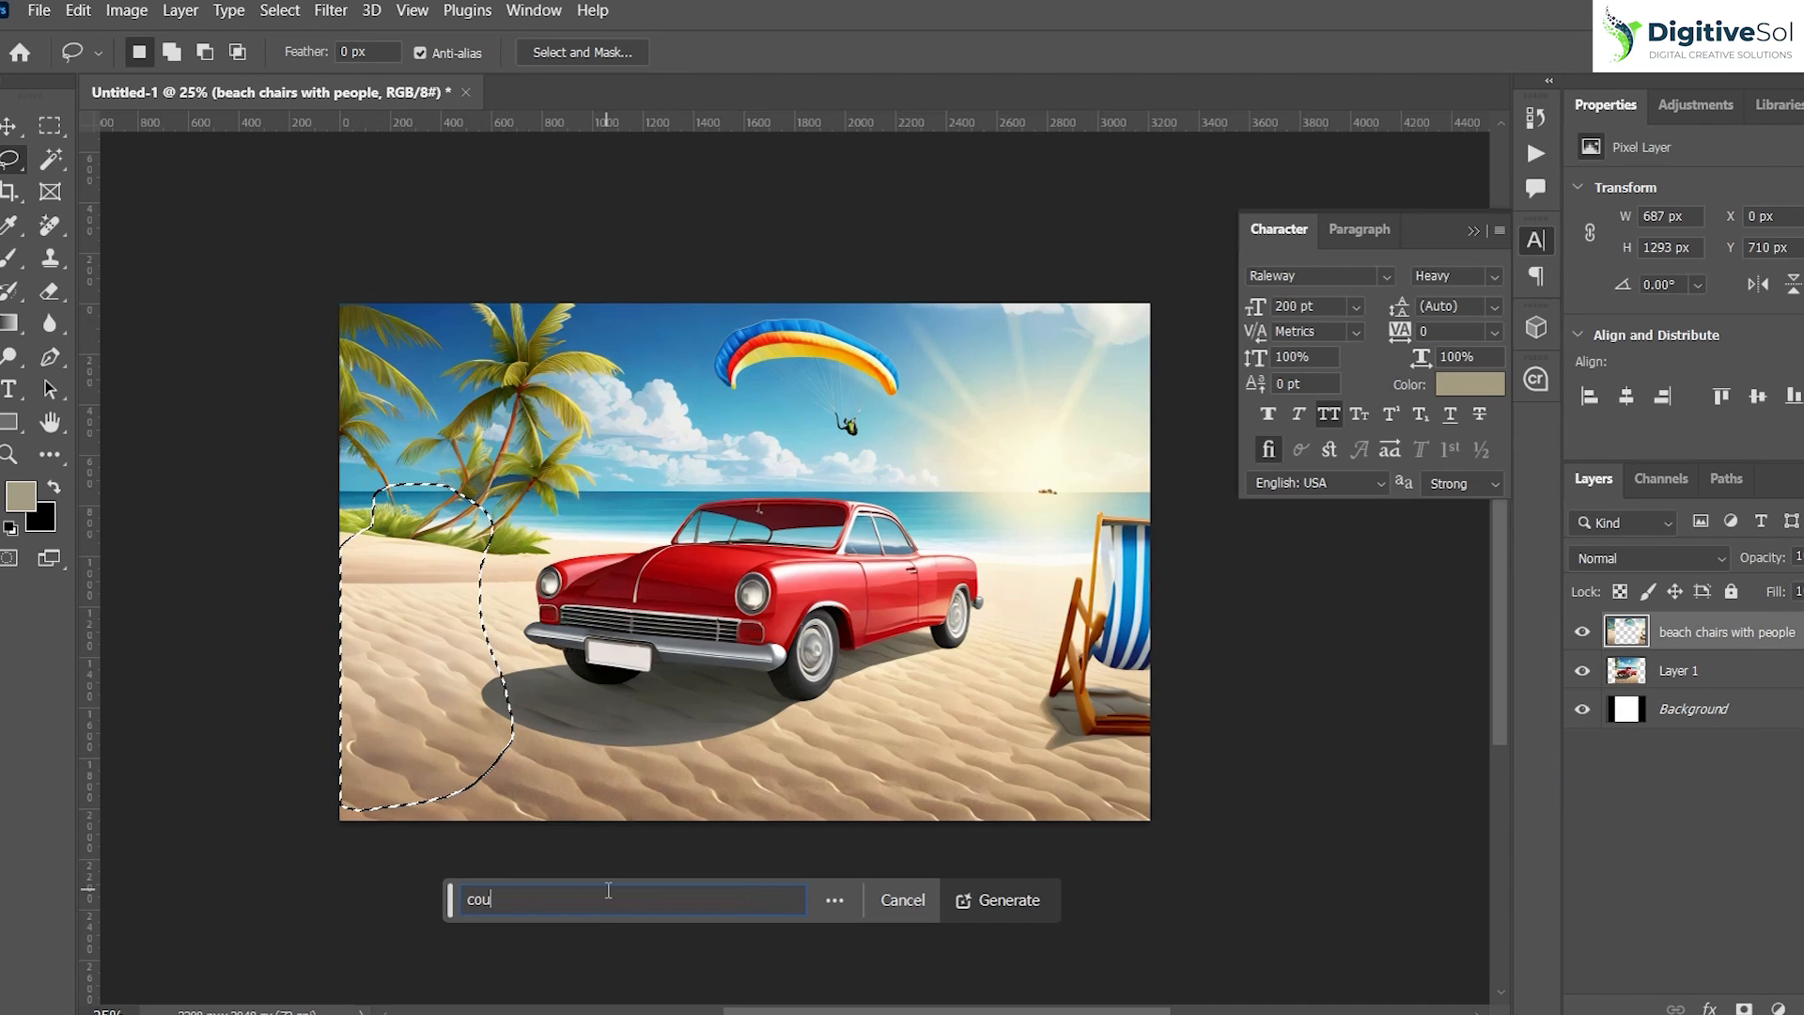
{"action": "left_click", "coordinate": [998, 901]}
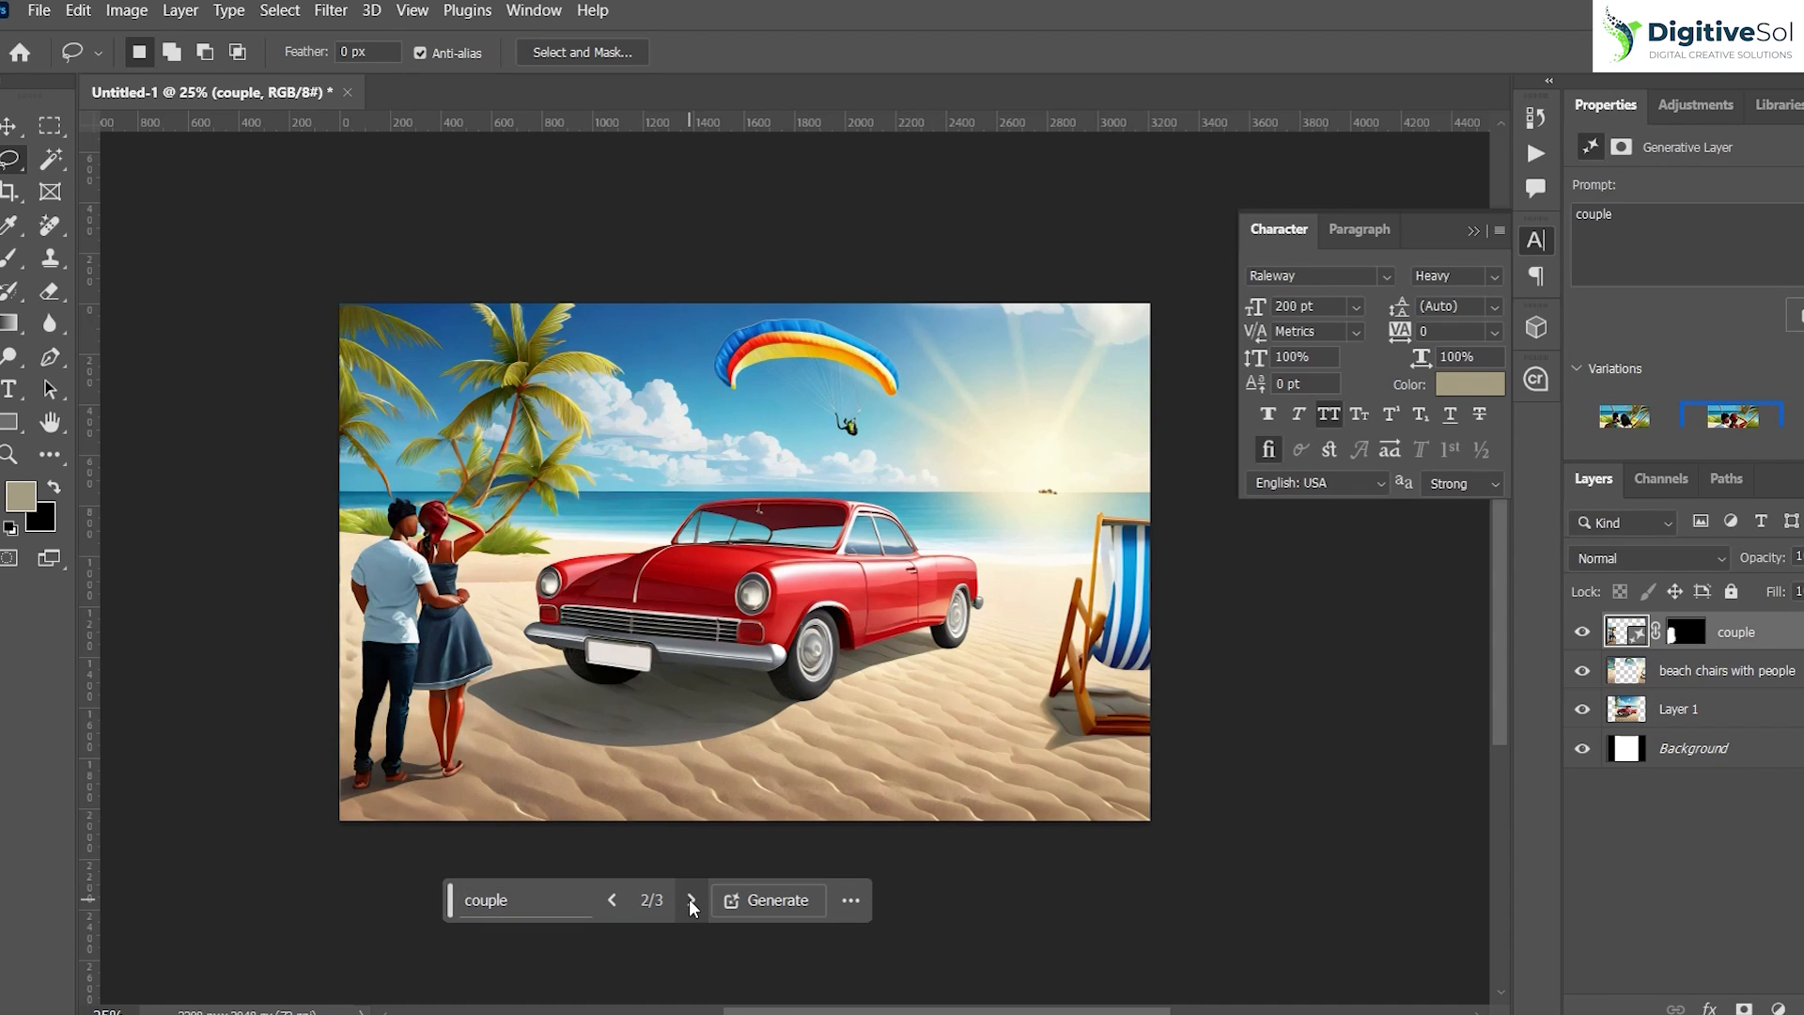
{"action": "left_click", "coordinate": [690, 900]}
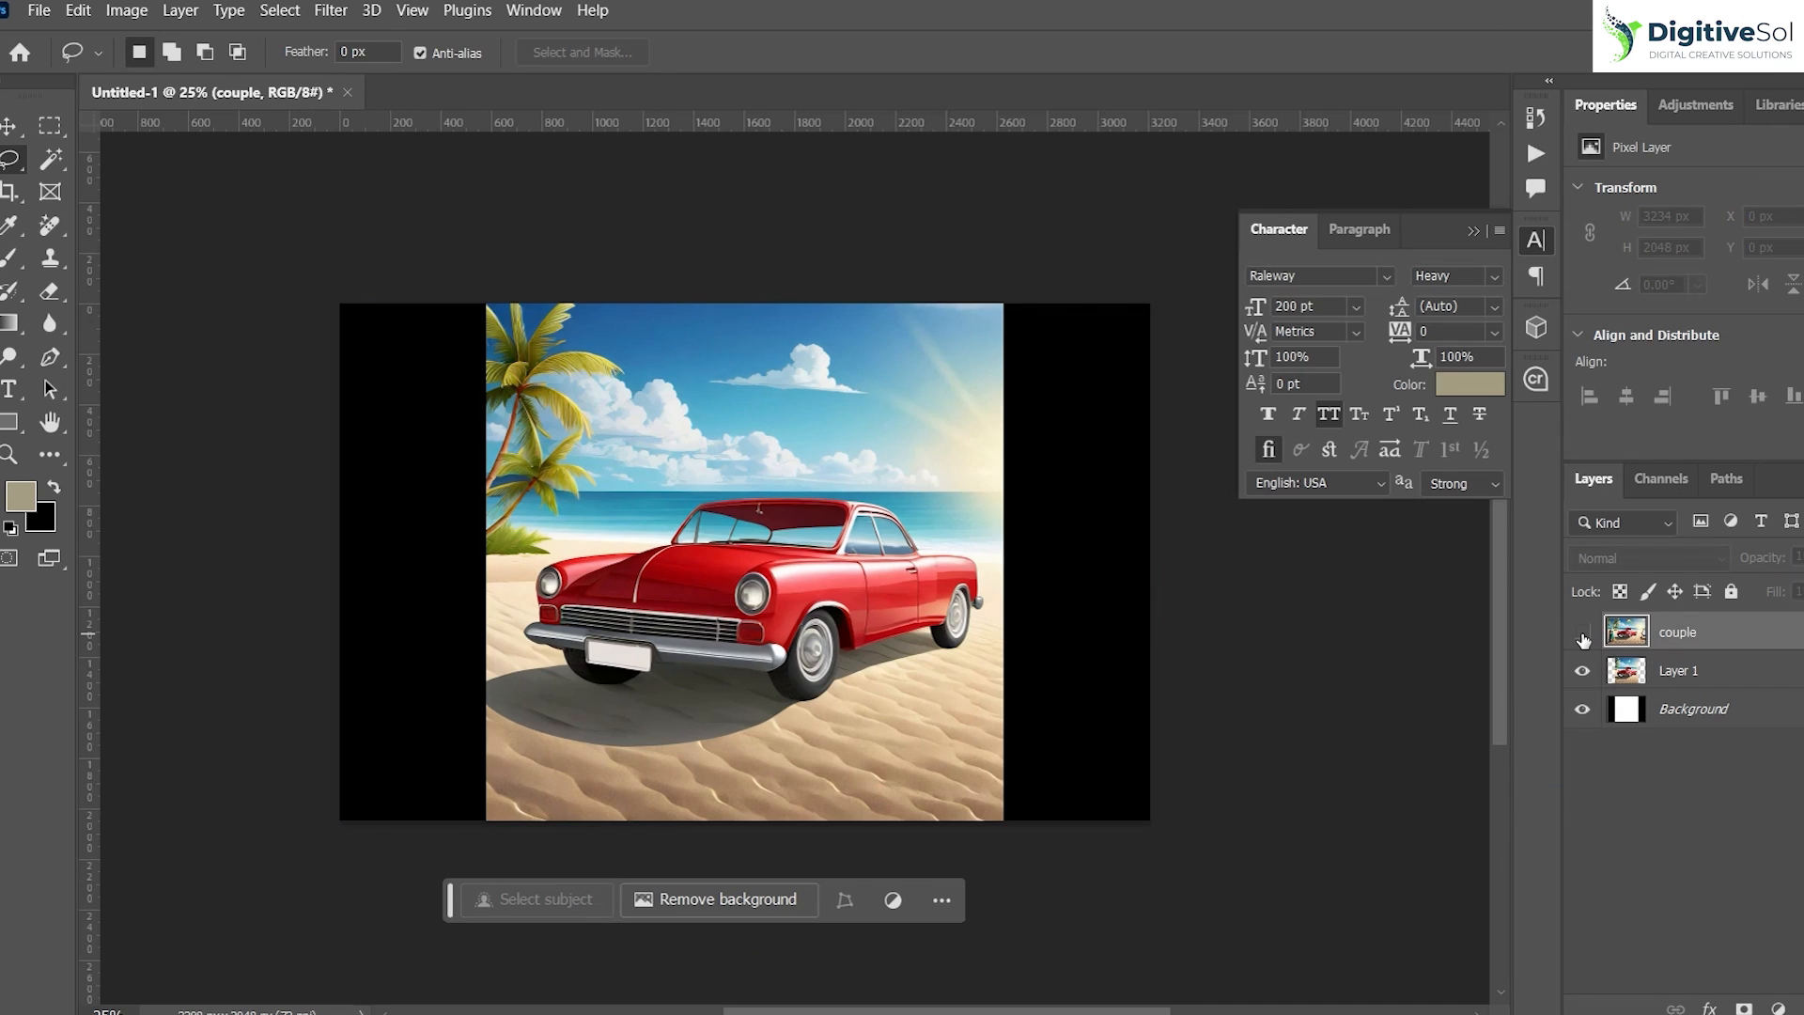
{"action": "left_click", "coordinate": [1582, 637]}
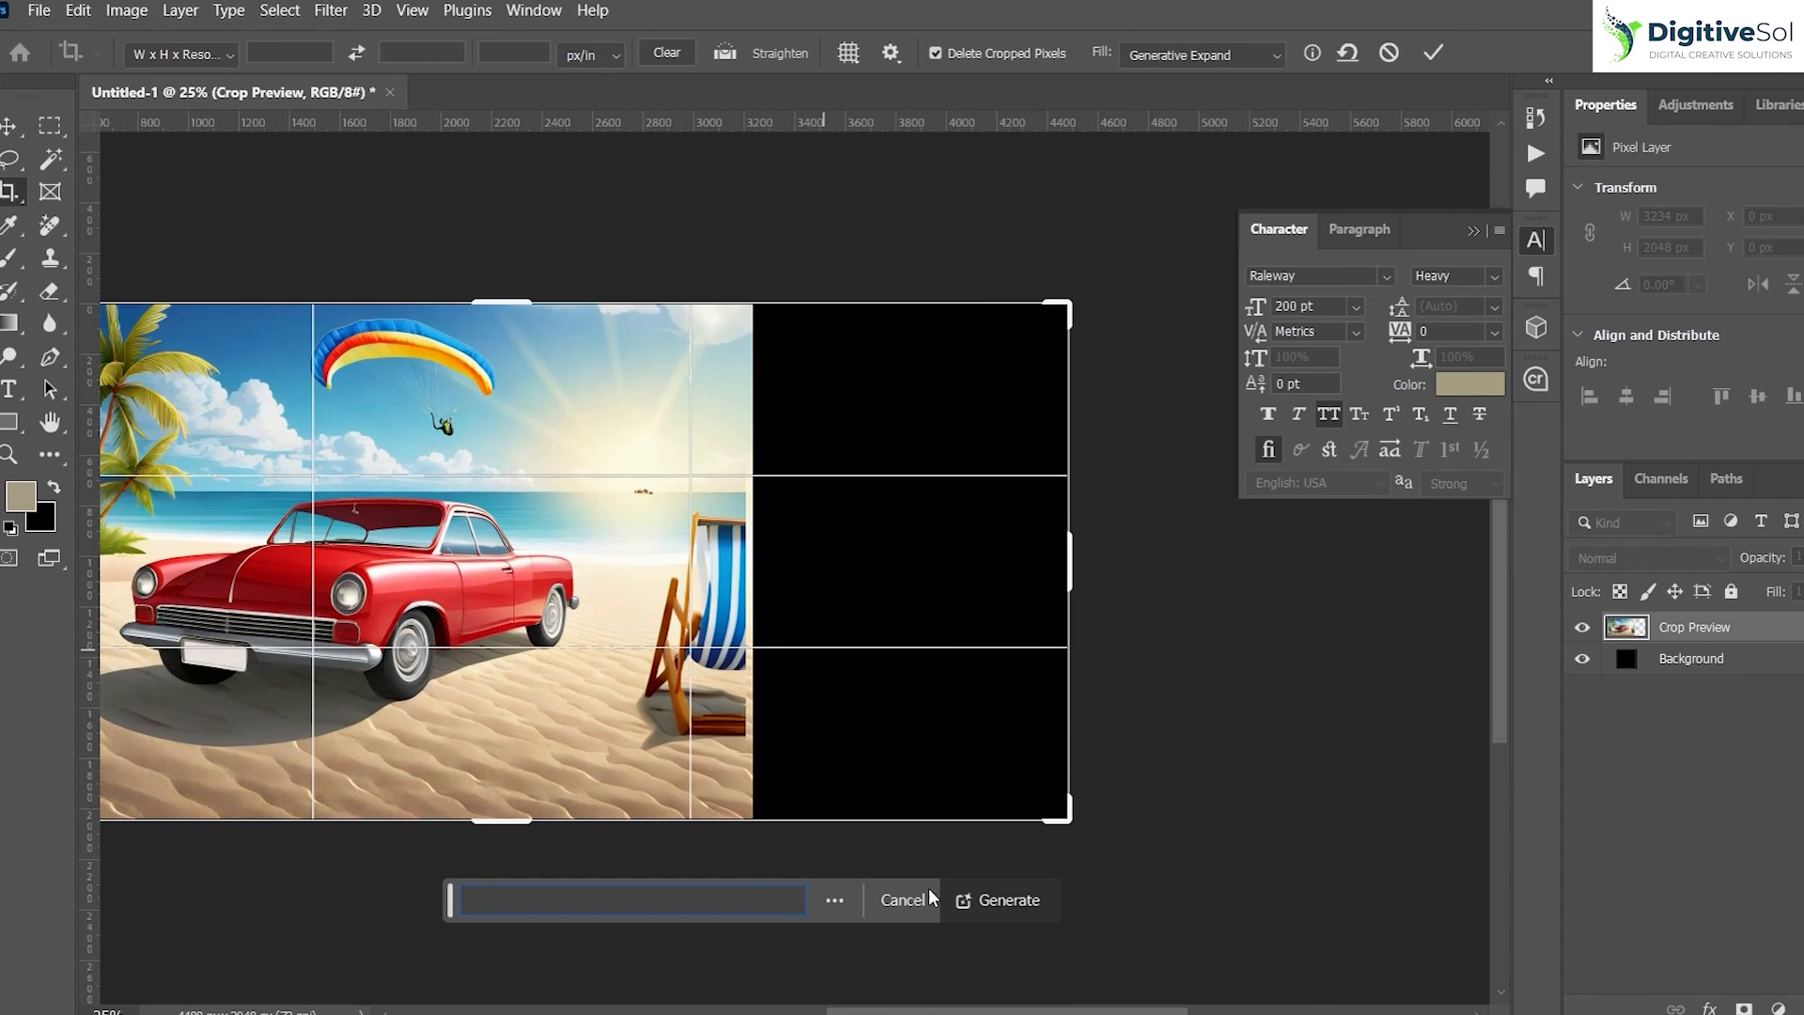
- Fill the widened right side with Generative Expand and cycle to a variation with distant hills
{"action": "left_click", "coordinate": [1009, 900]}
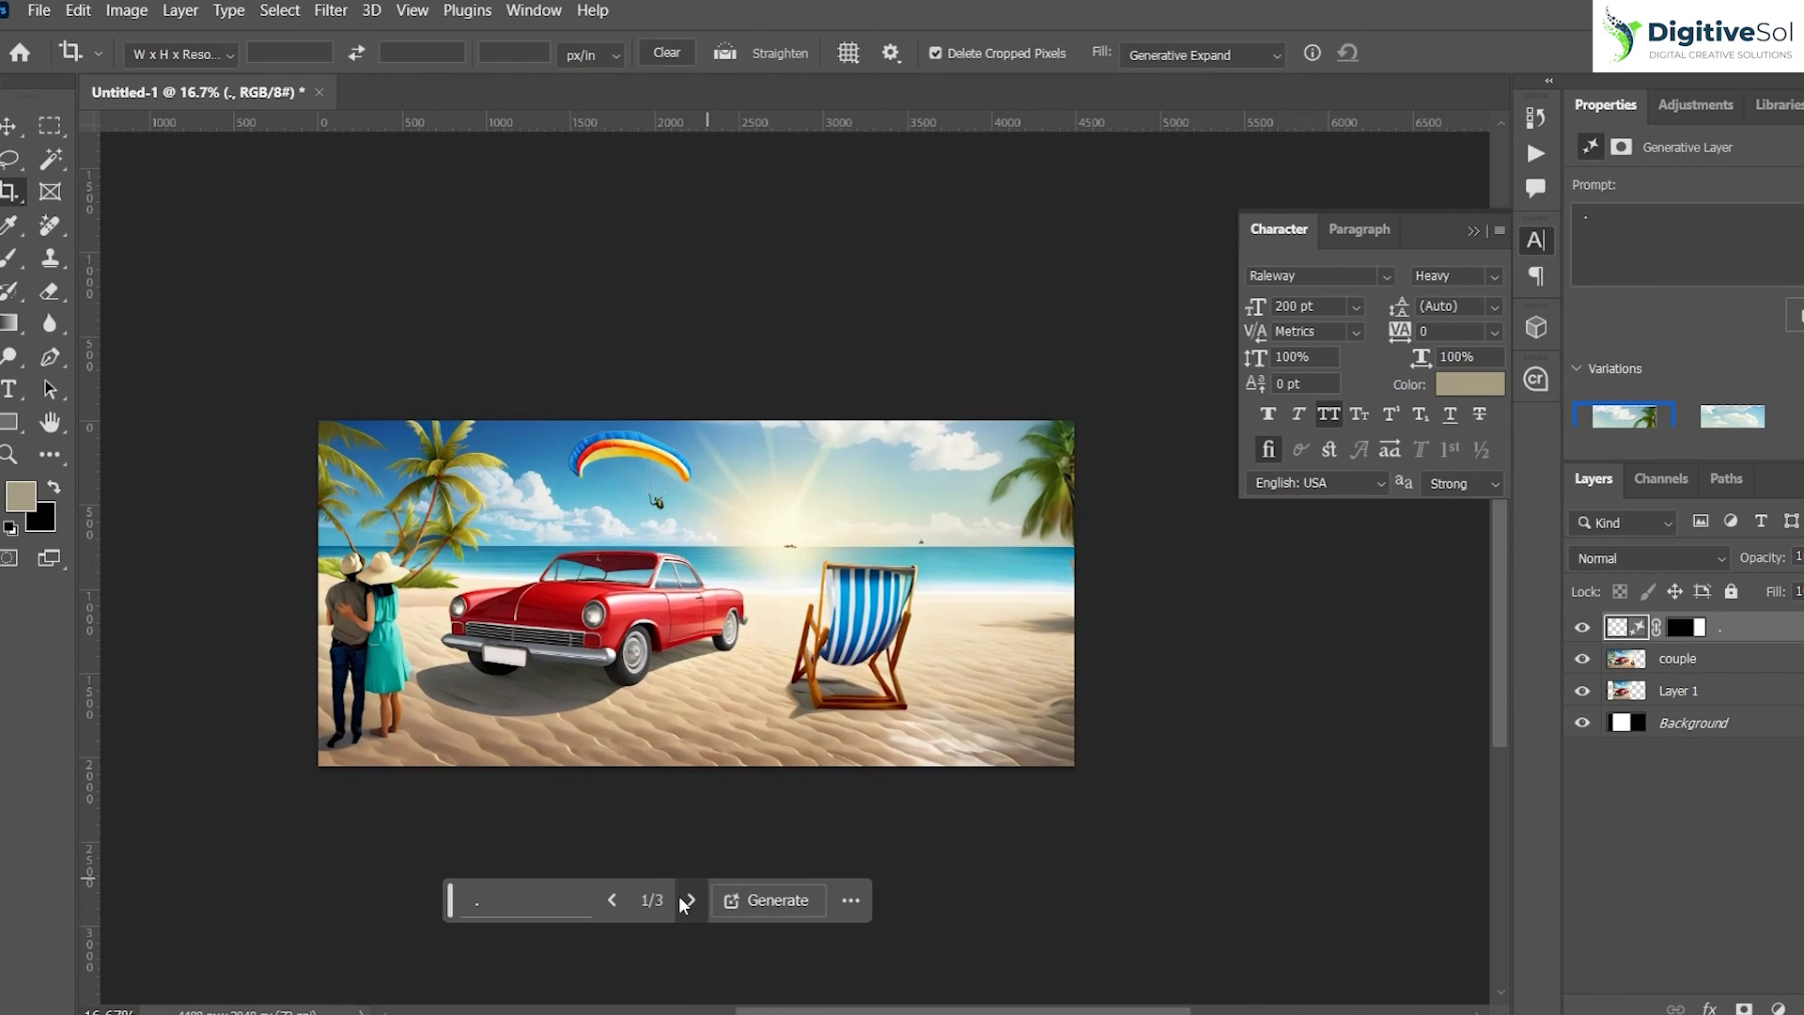
{"action": "left_click", "coordinate": [686, 901]}
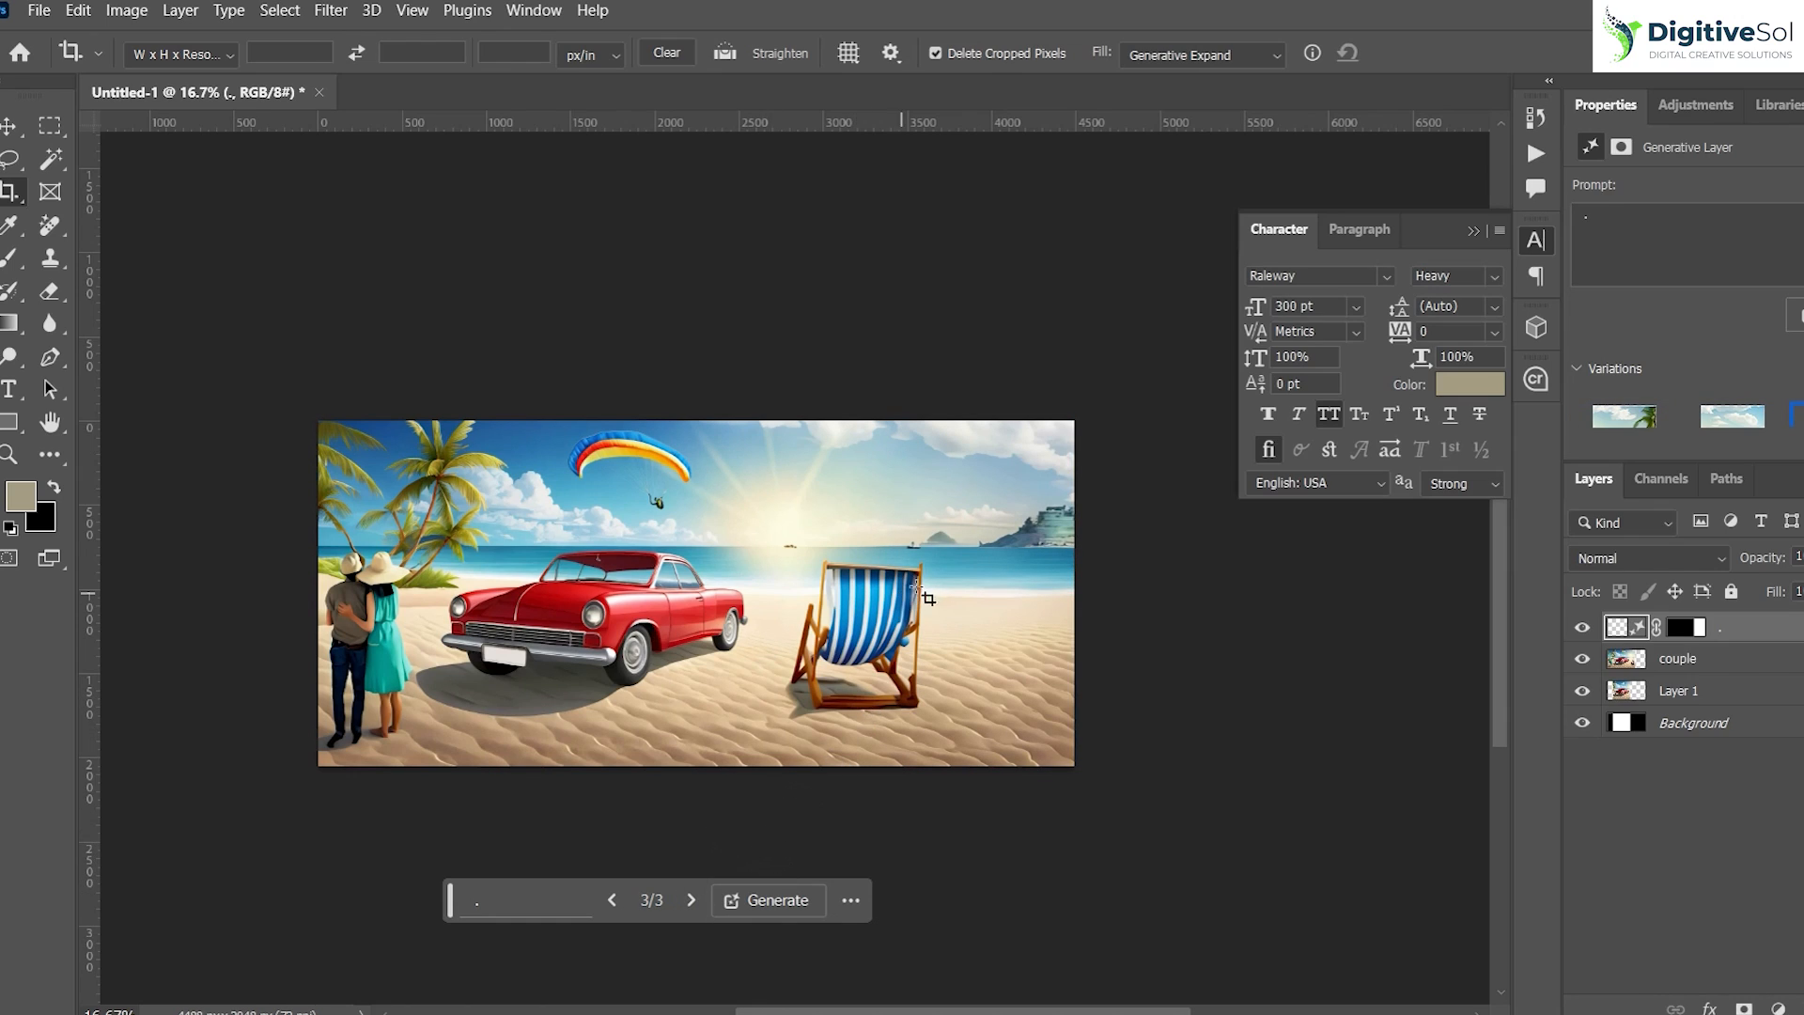
{"action": "left_click", "coordinate": [11, 158]}
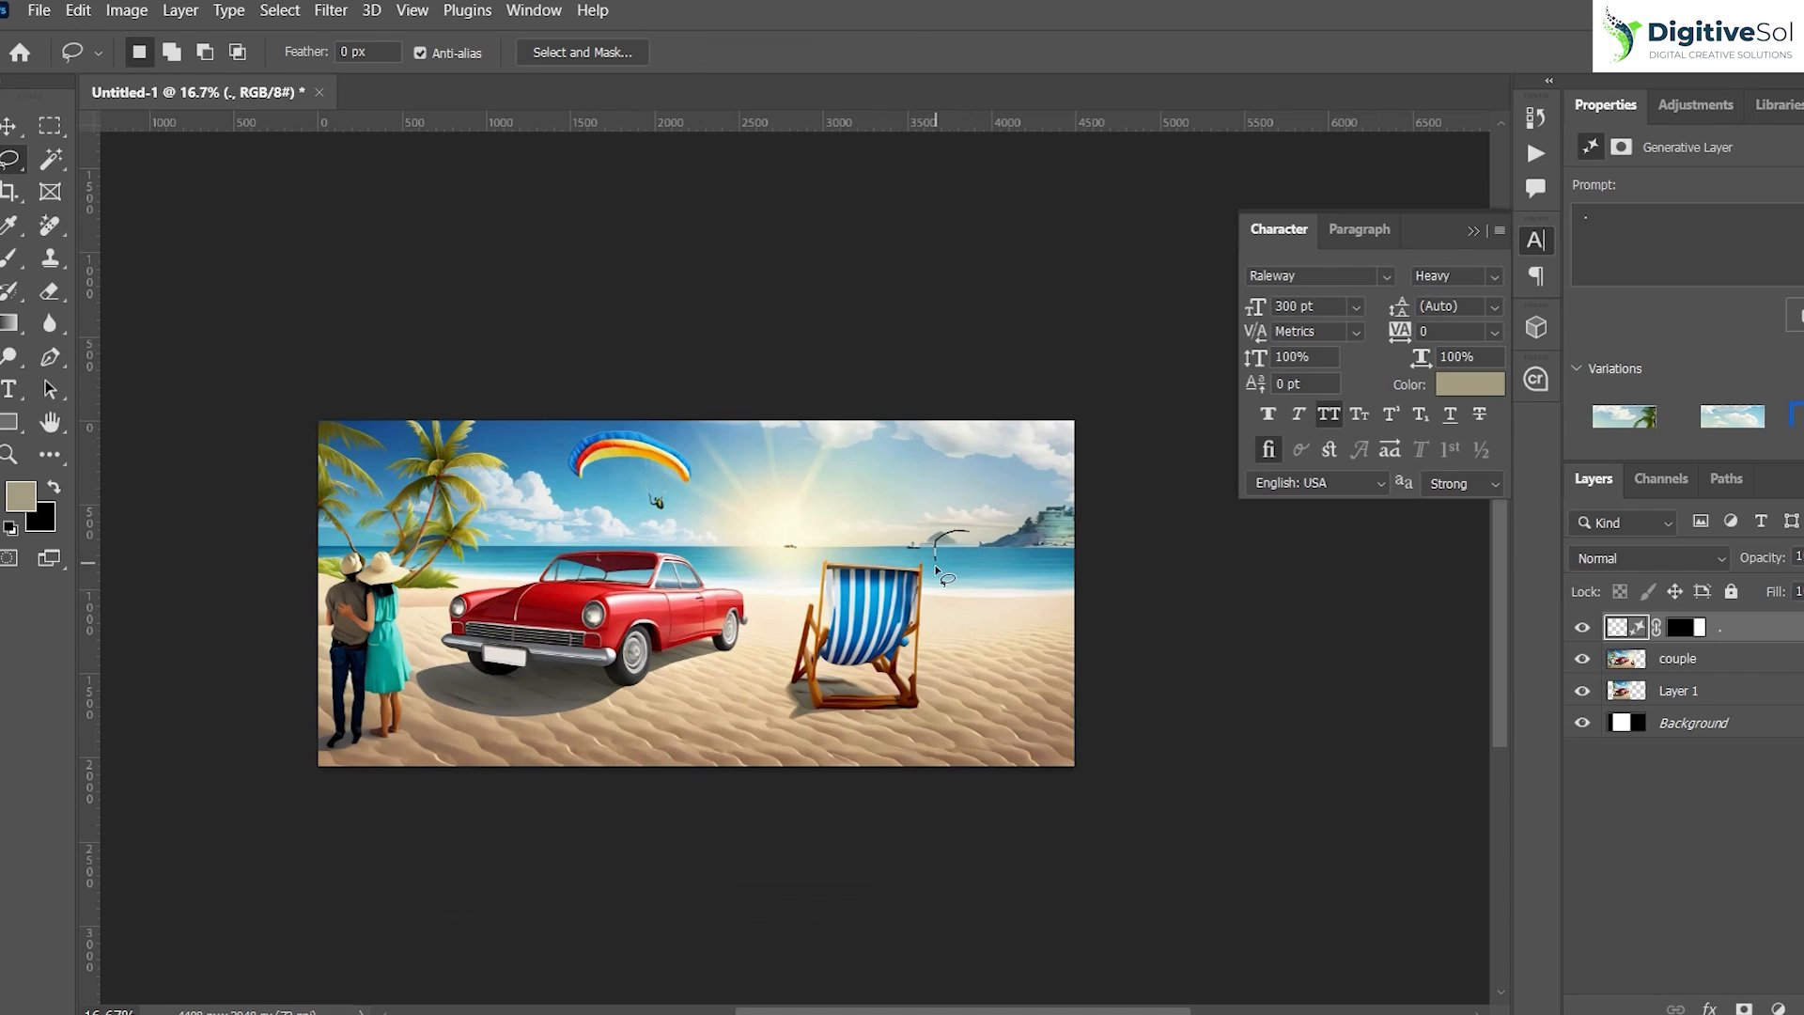
{"action": "mouse_move", "coordinate": [972, 532]}
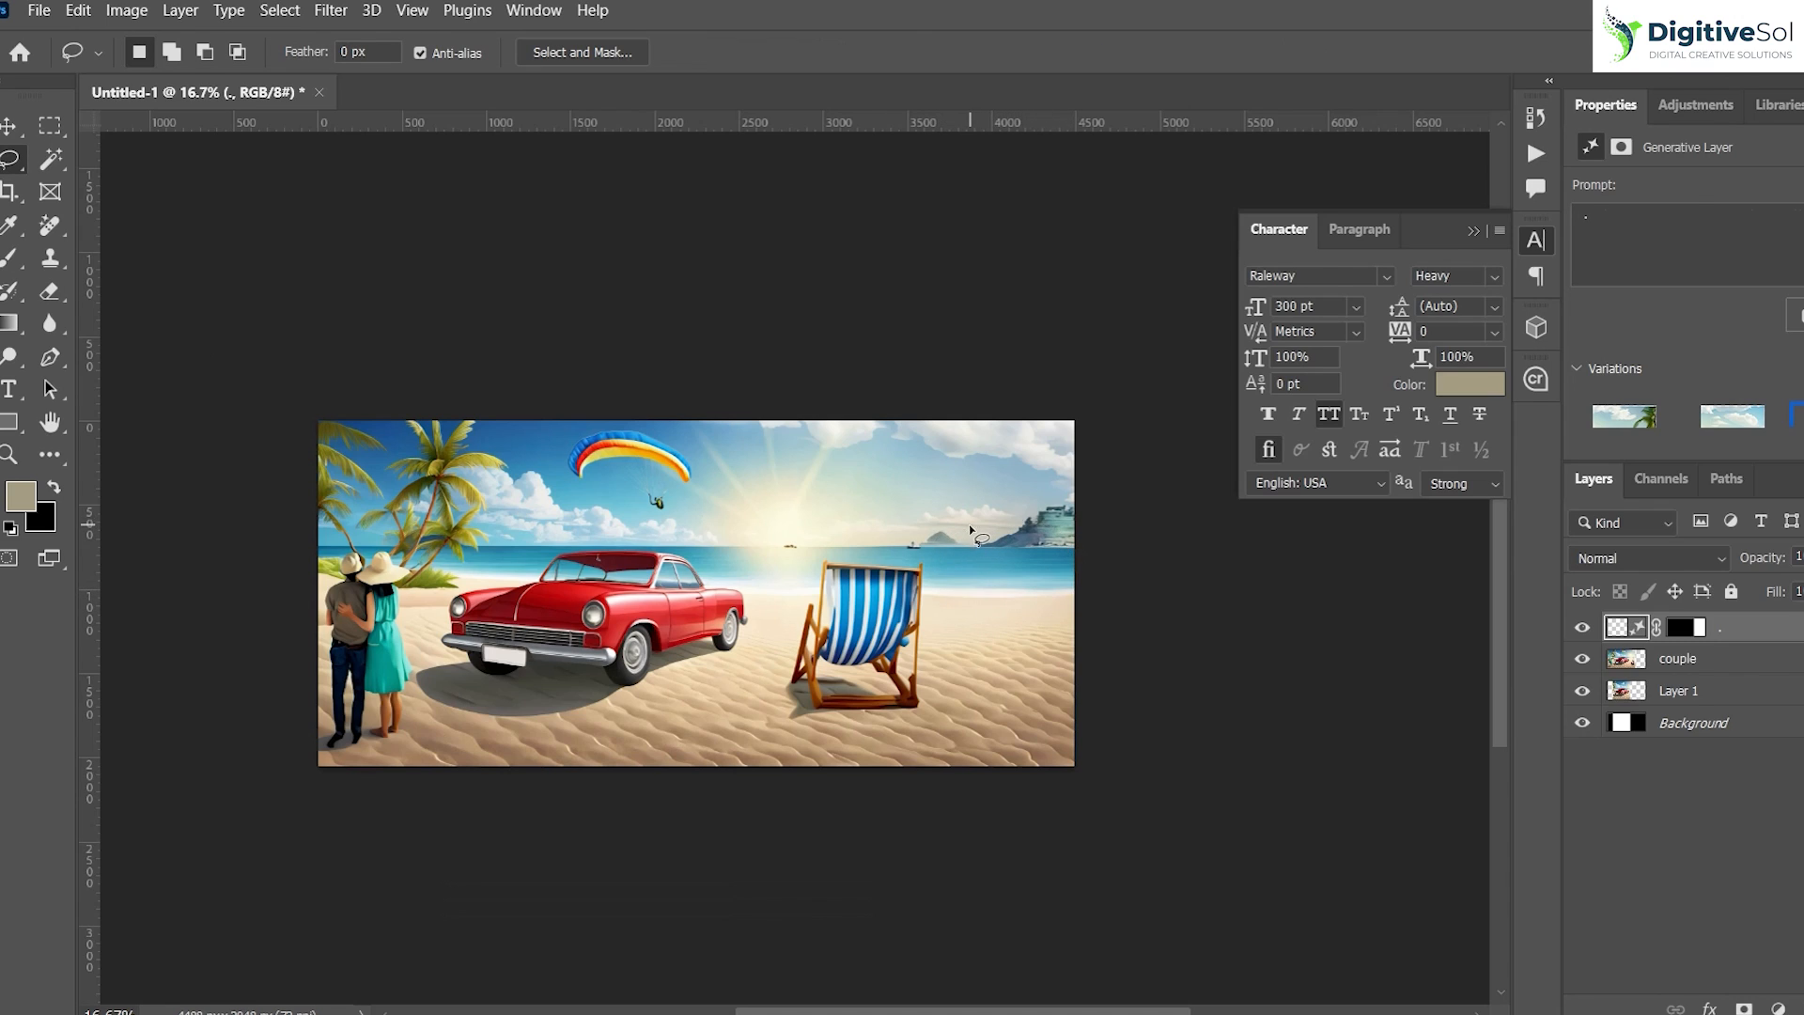
- Generate a 'ship' on the sea, step through its variations, then flatten the image
{"action": "left_click", "coordinate": [776, 901]}
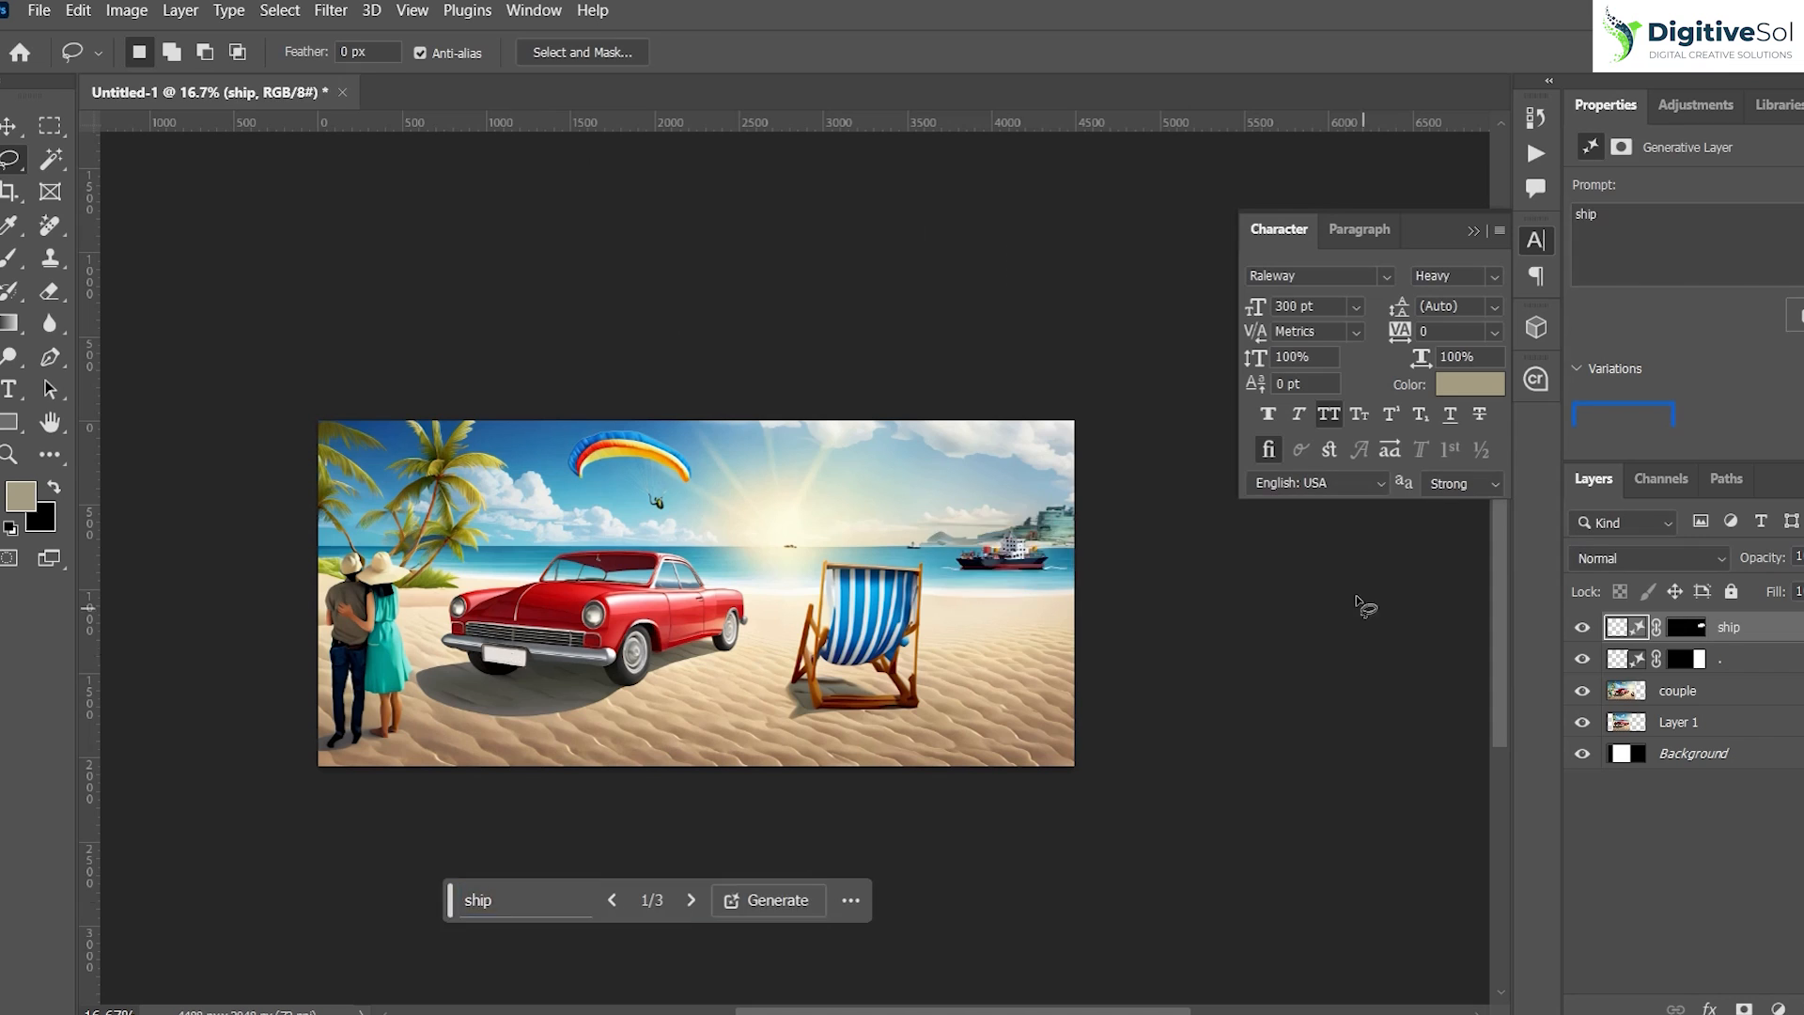
{"action": "left_click", "coordinate": [690, 901]}
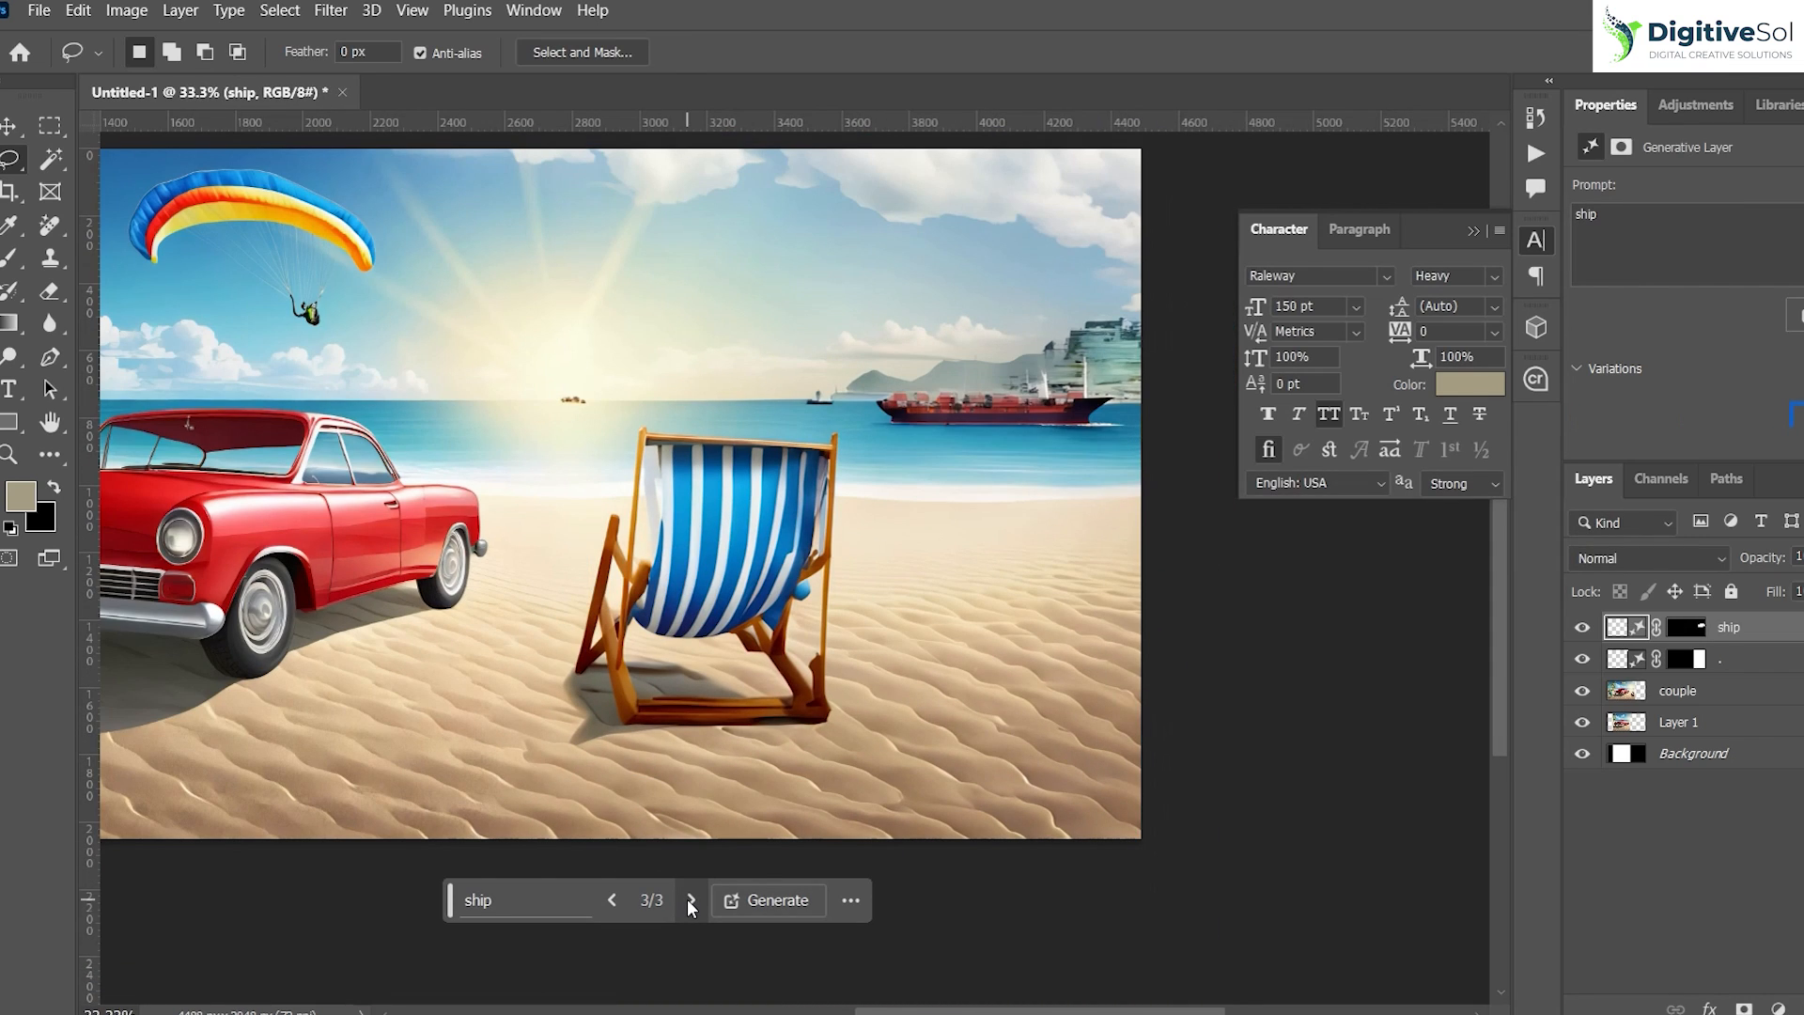
{"action": "left_click", "coordinate": [611, 900]}
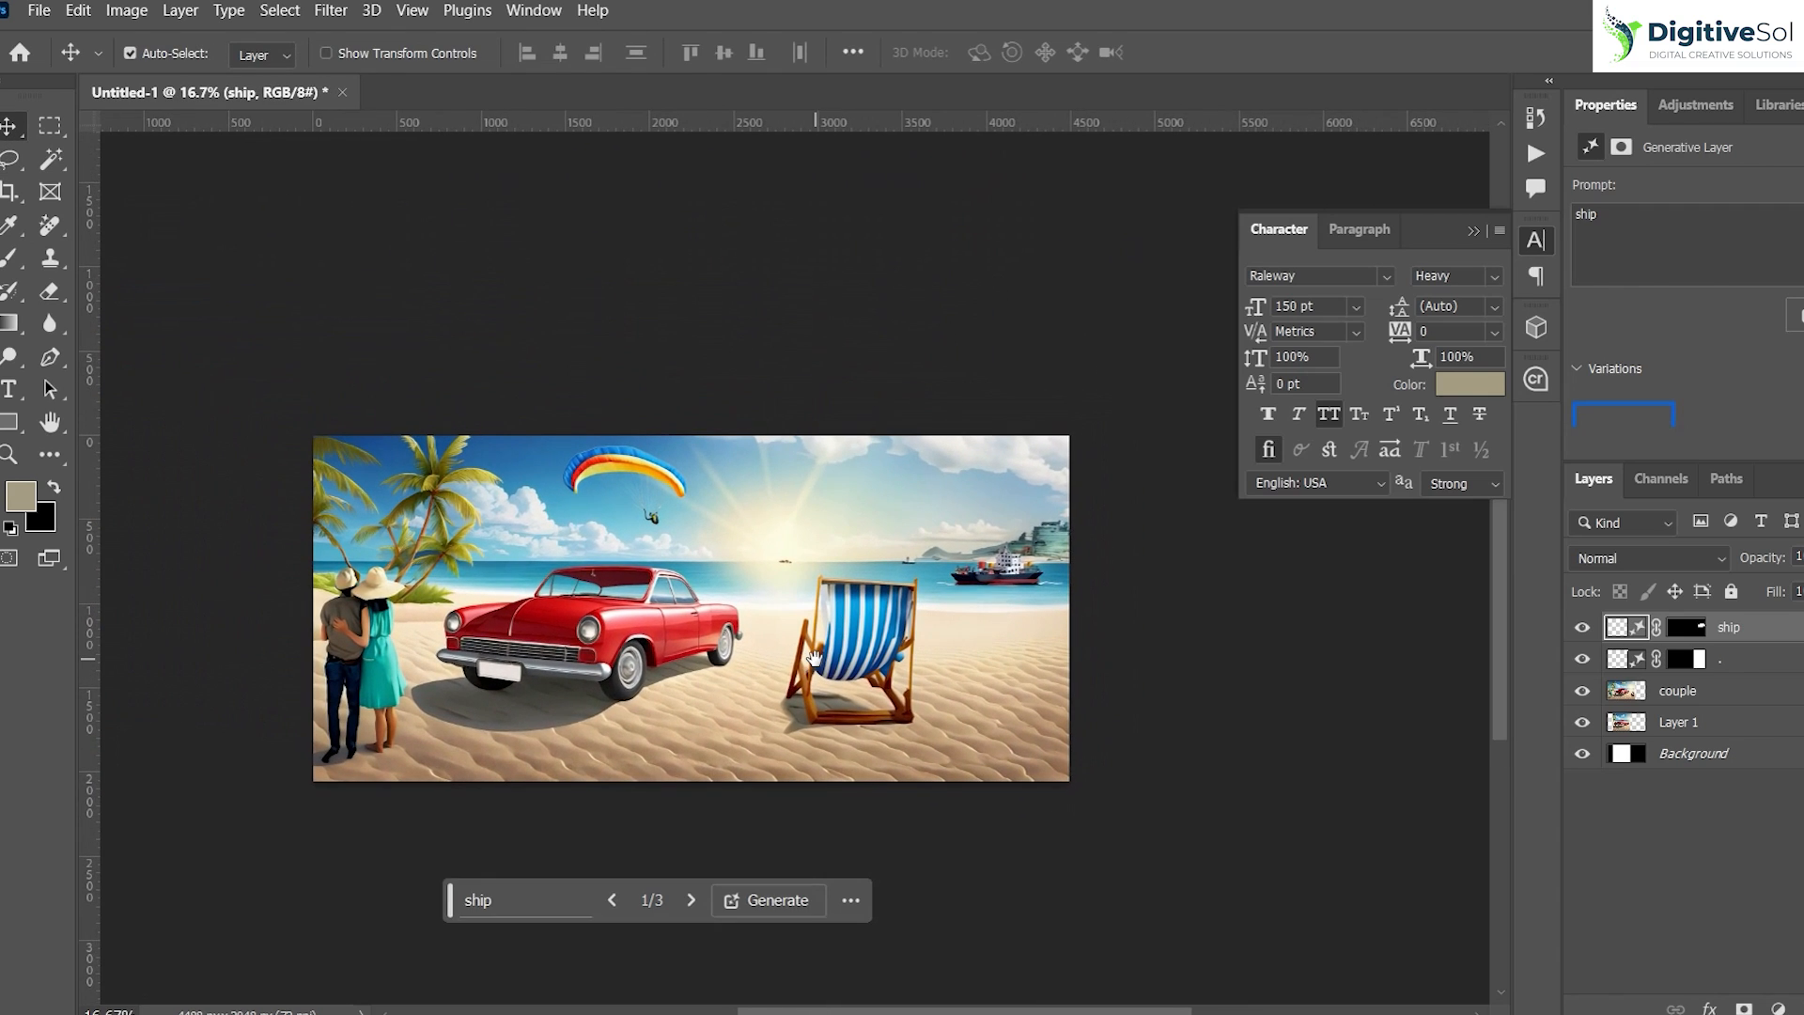
{"action": "right_click", "coordinate": [1674, 690]}
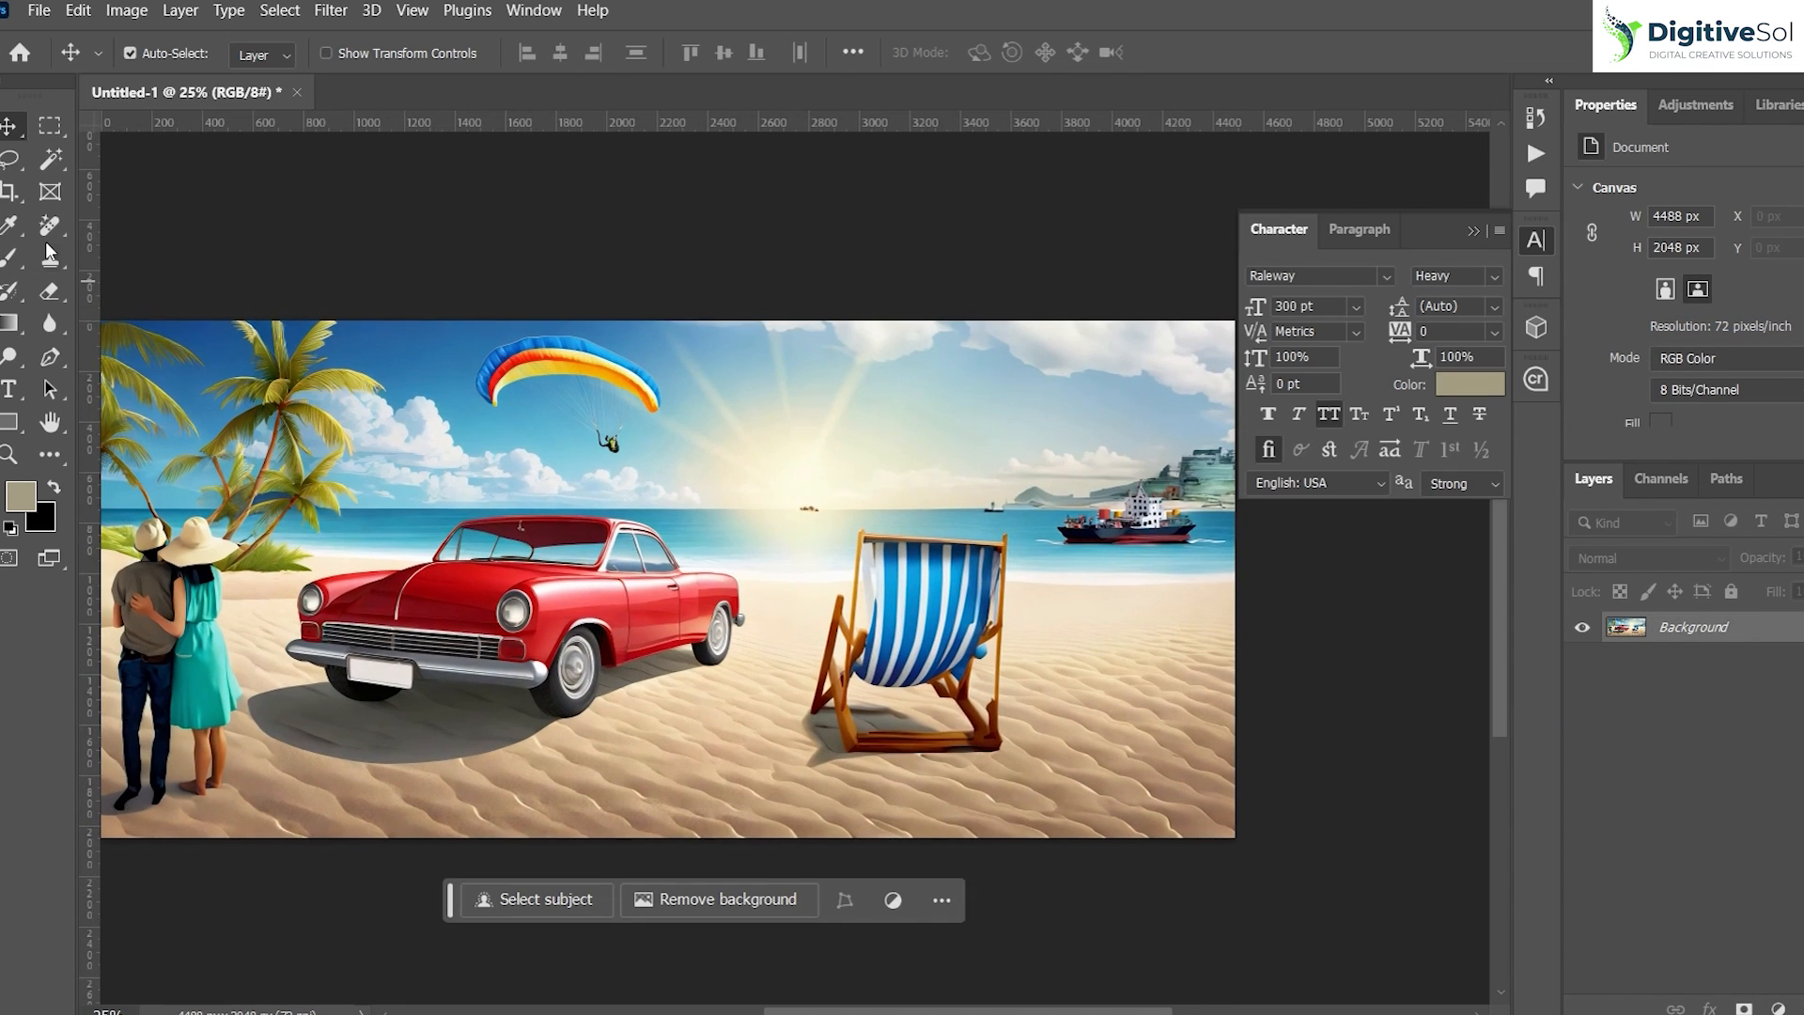
- Select the striped beach chair for removal so sand replaces it
{"action": "left_click", "coordinate": [15, 224]}
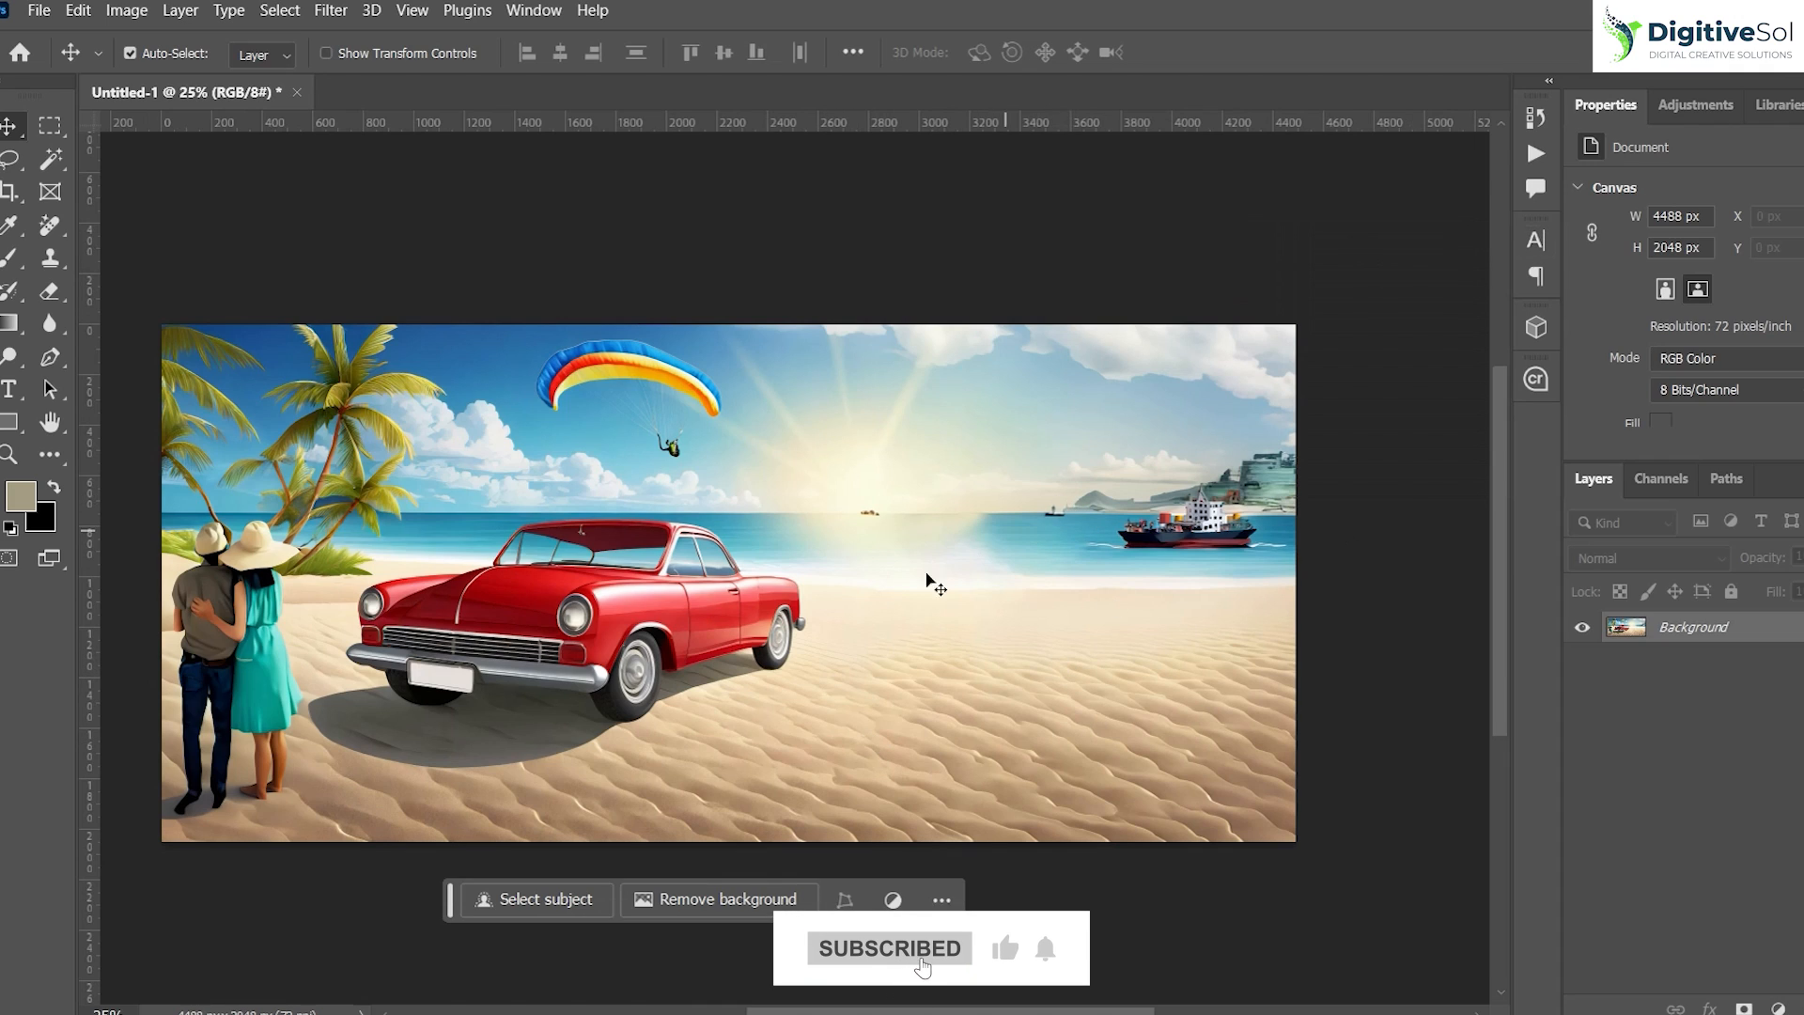
- Run a whole-canvas 'Digital painting' Generative Fill and browse its abstract variations
{"action": "left_click", "coordinate": [536, 898]}
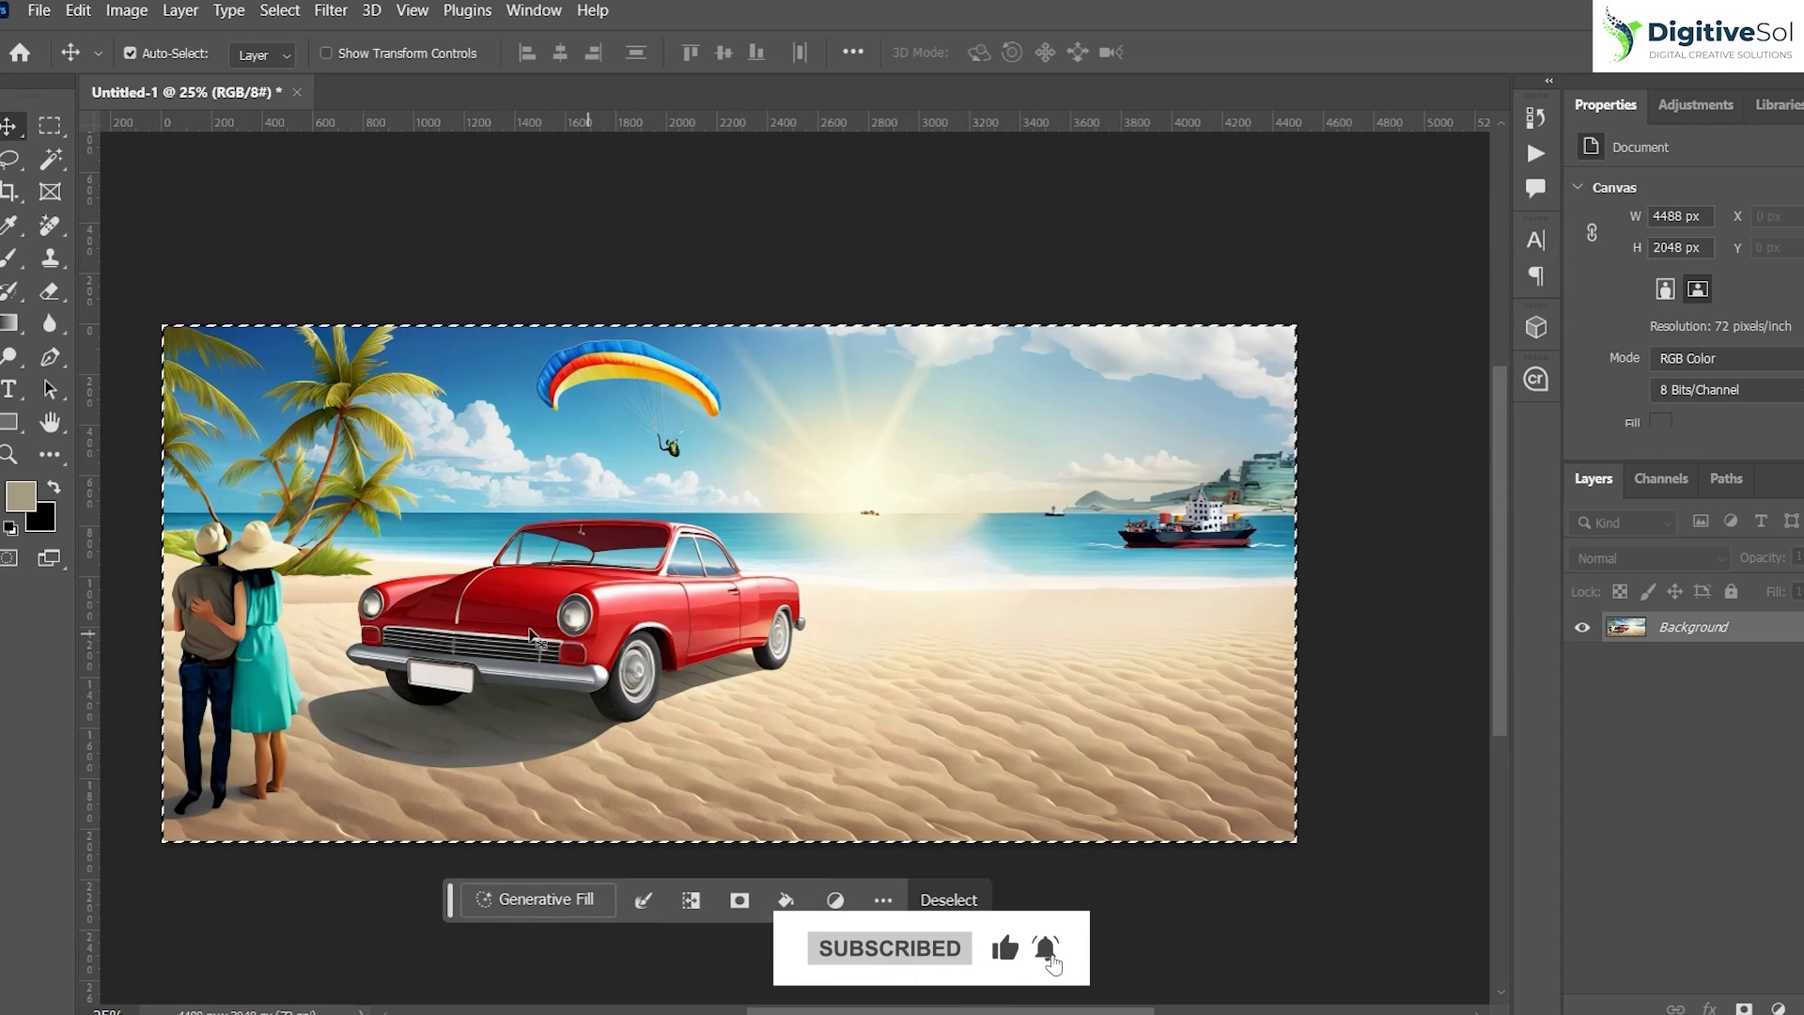
{"action": "left_click", "coordinate": [538, 898]}
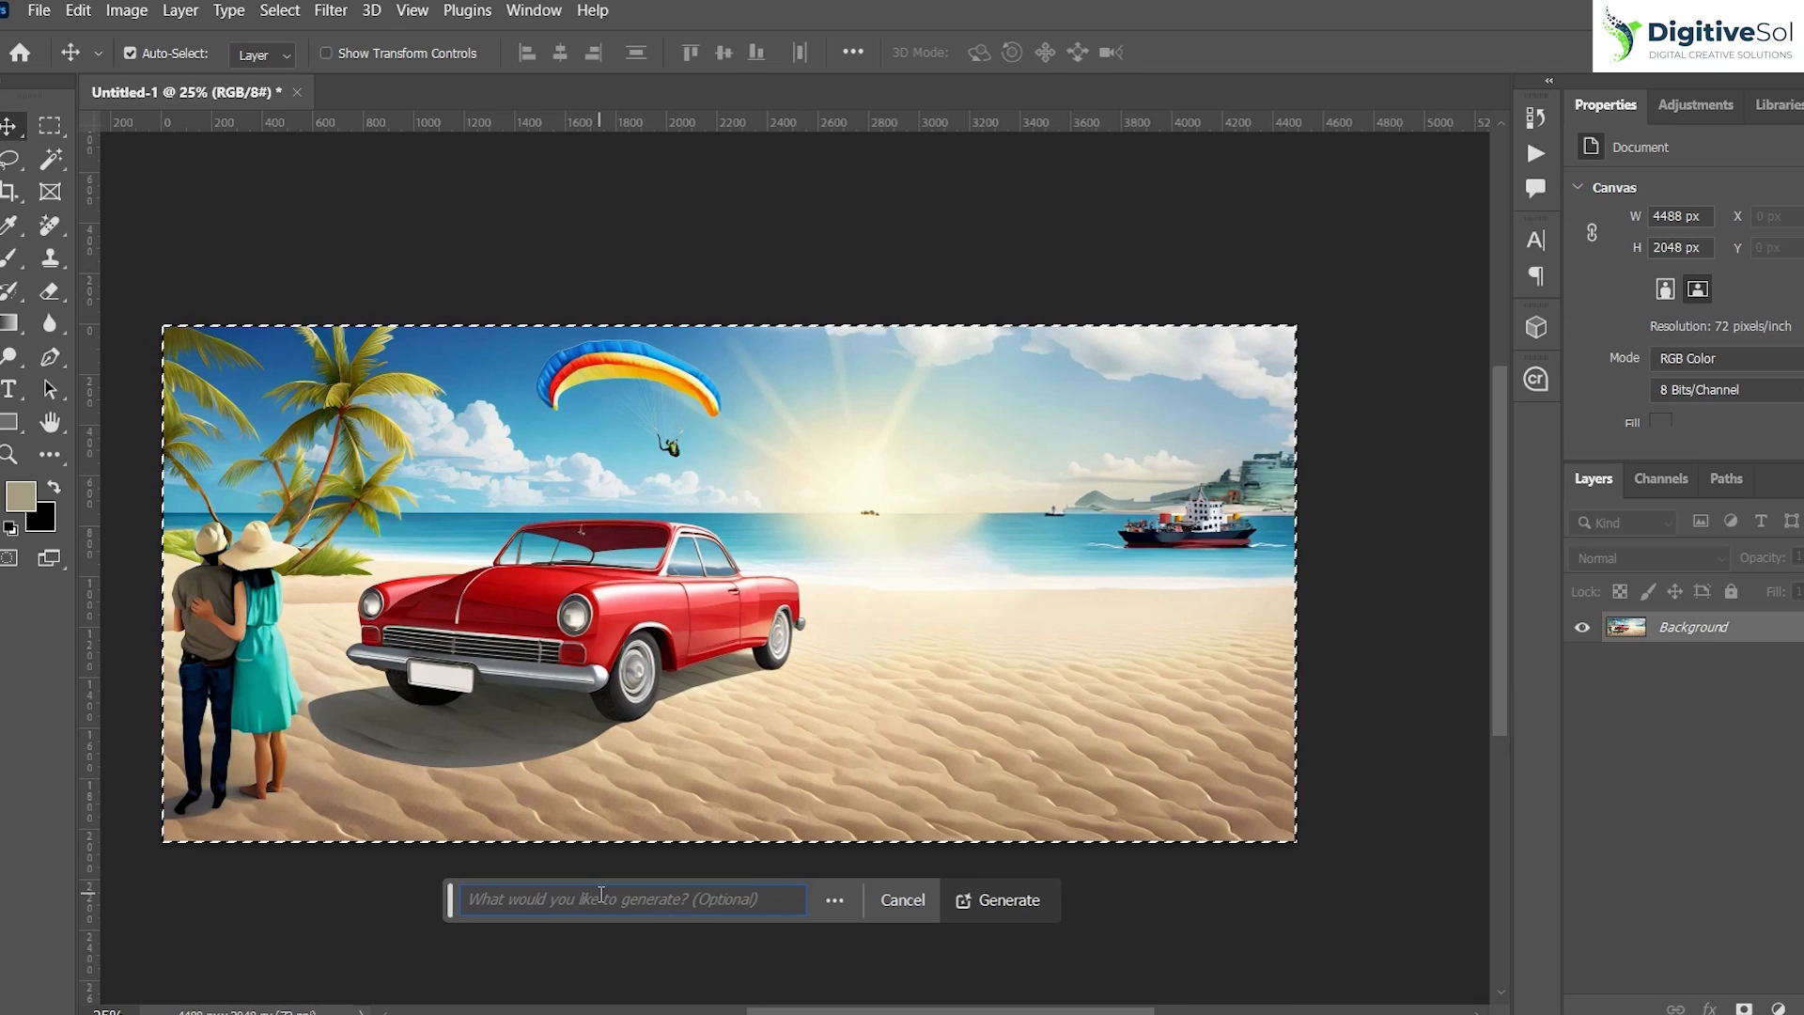
{"action": "type", "text": "Digital"}
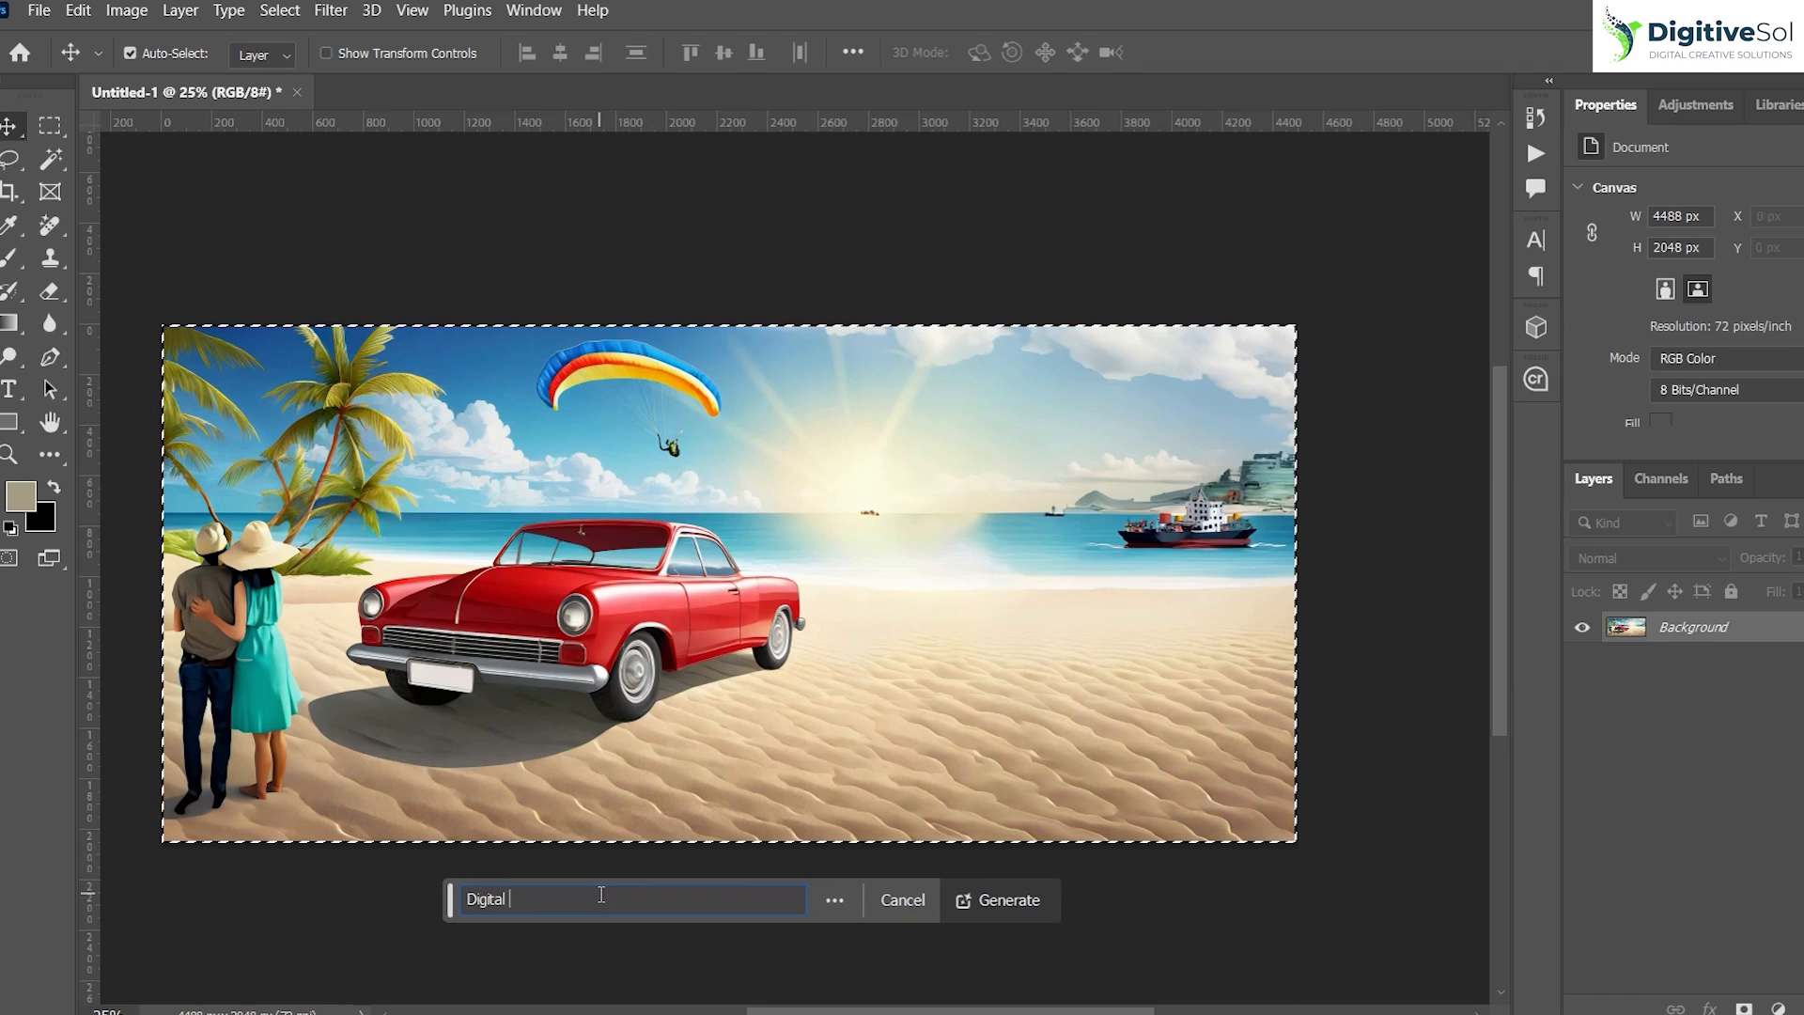
{"action": "left_click", "coordinate": [1008, 901]}
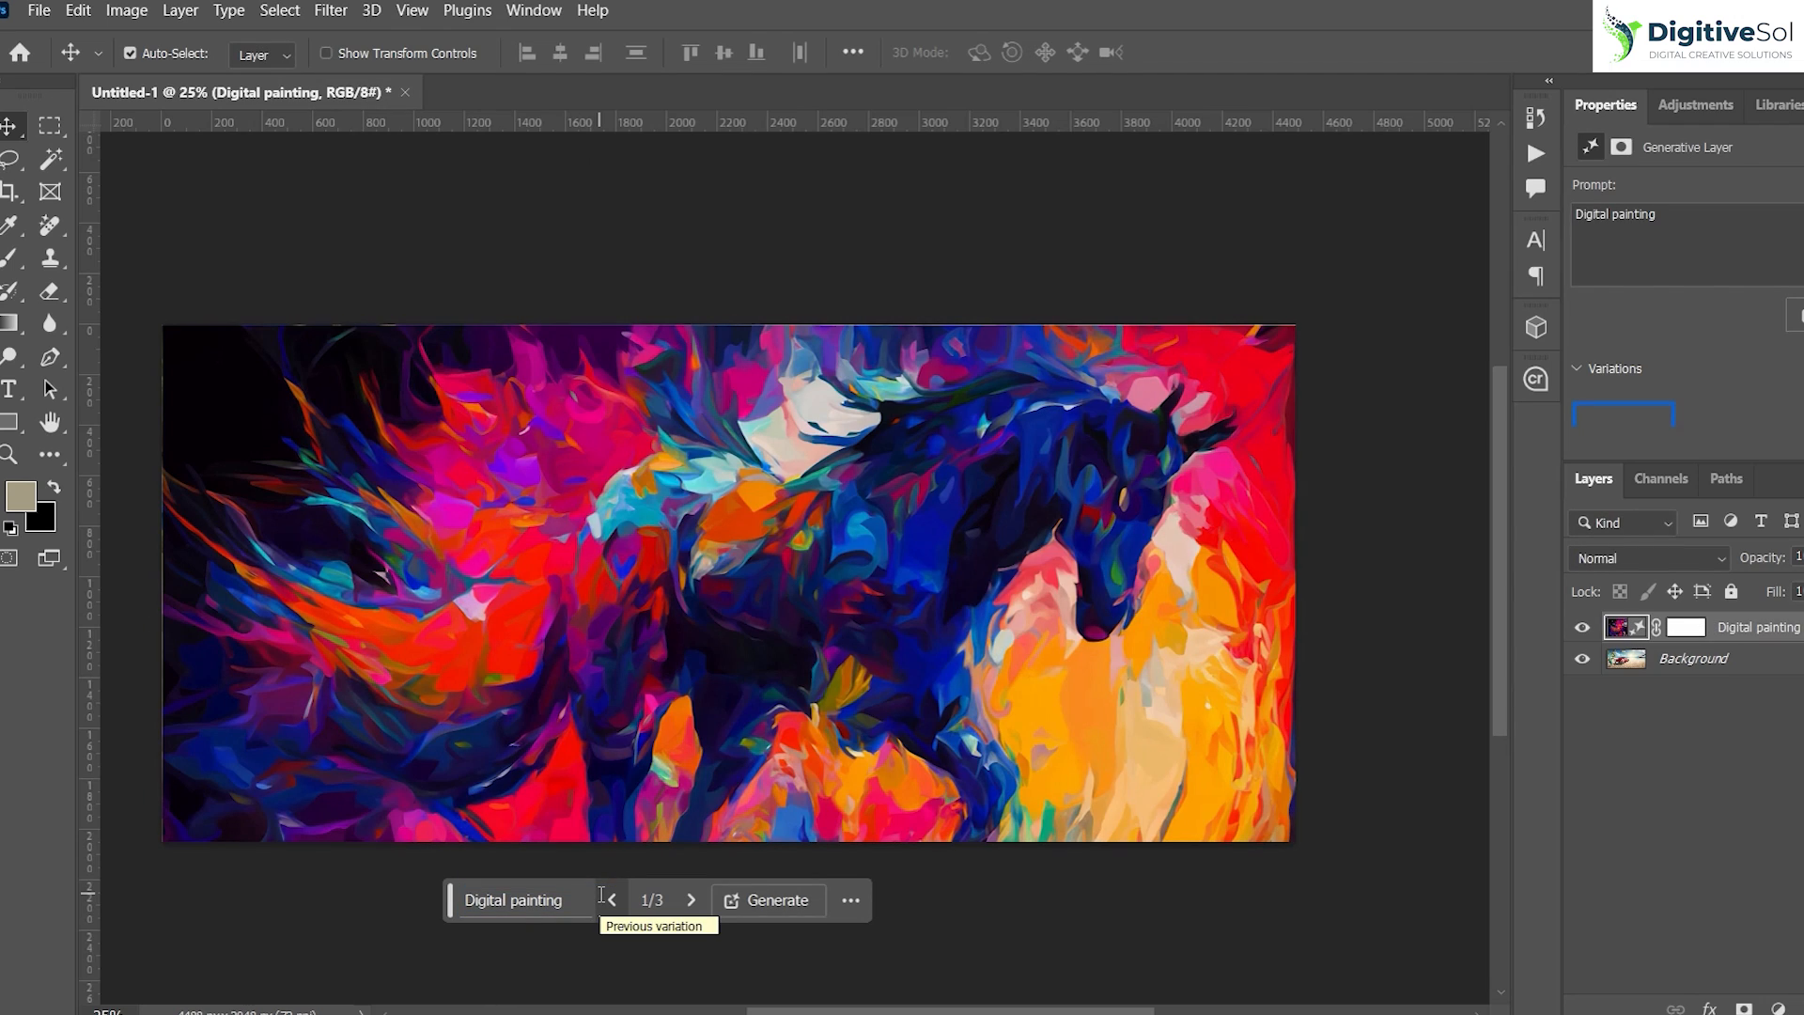
{"action": "mouse_move", "coordinate": [690, 900]}
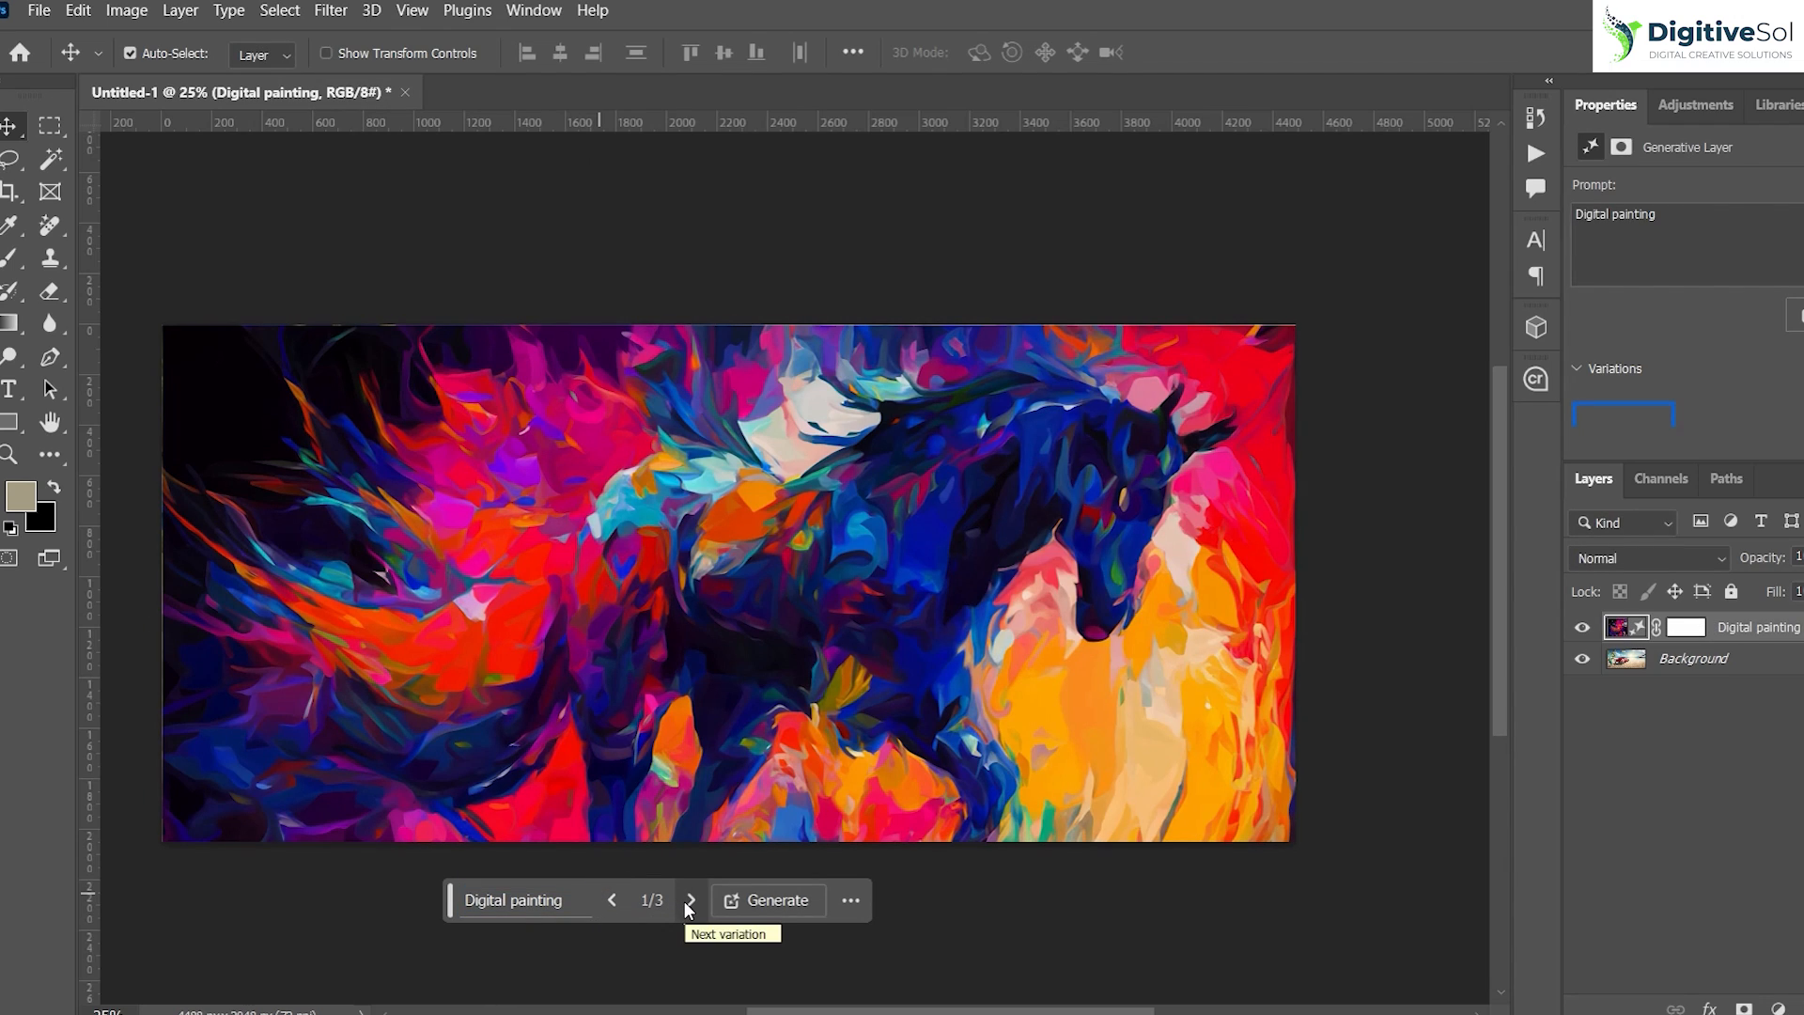
{"action": "left_click", "coordinate": [689, 900]}
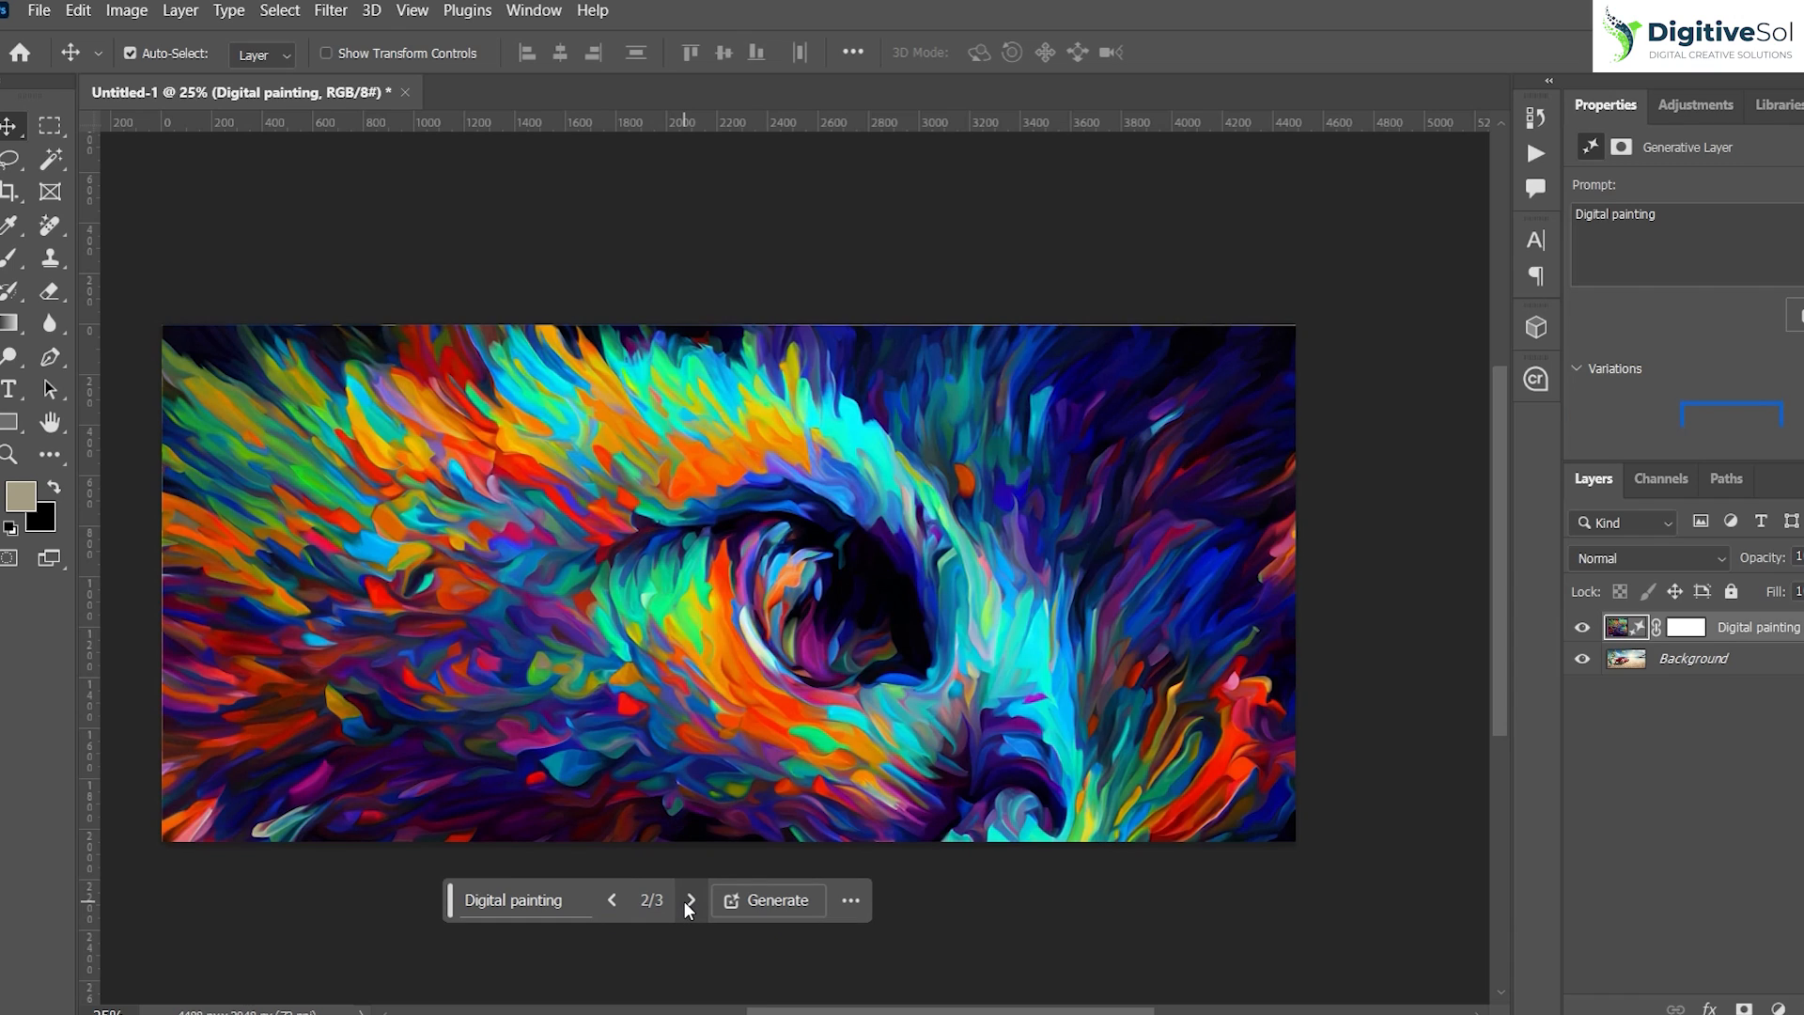
{"action": "left_click", "coordinate": [689, 900]}
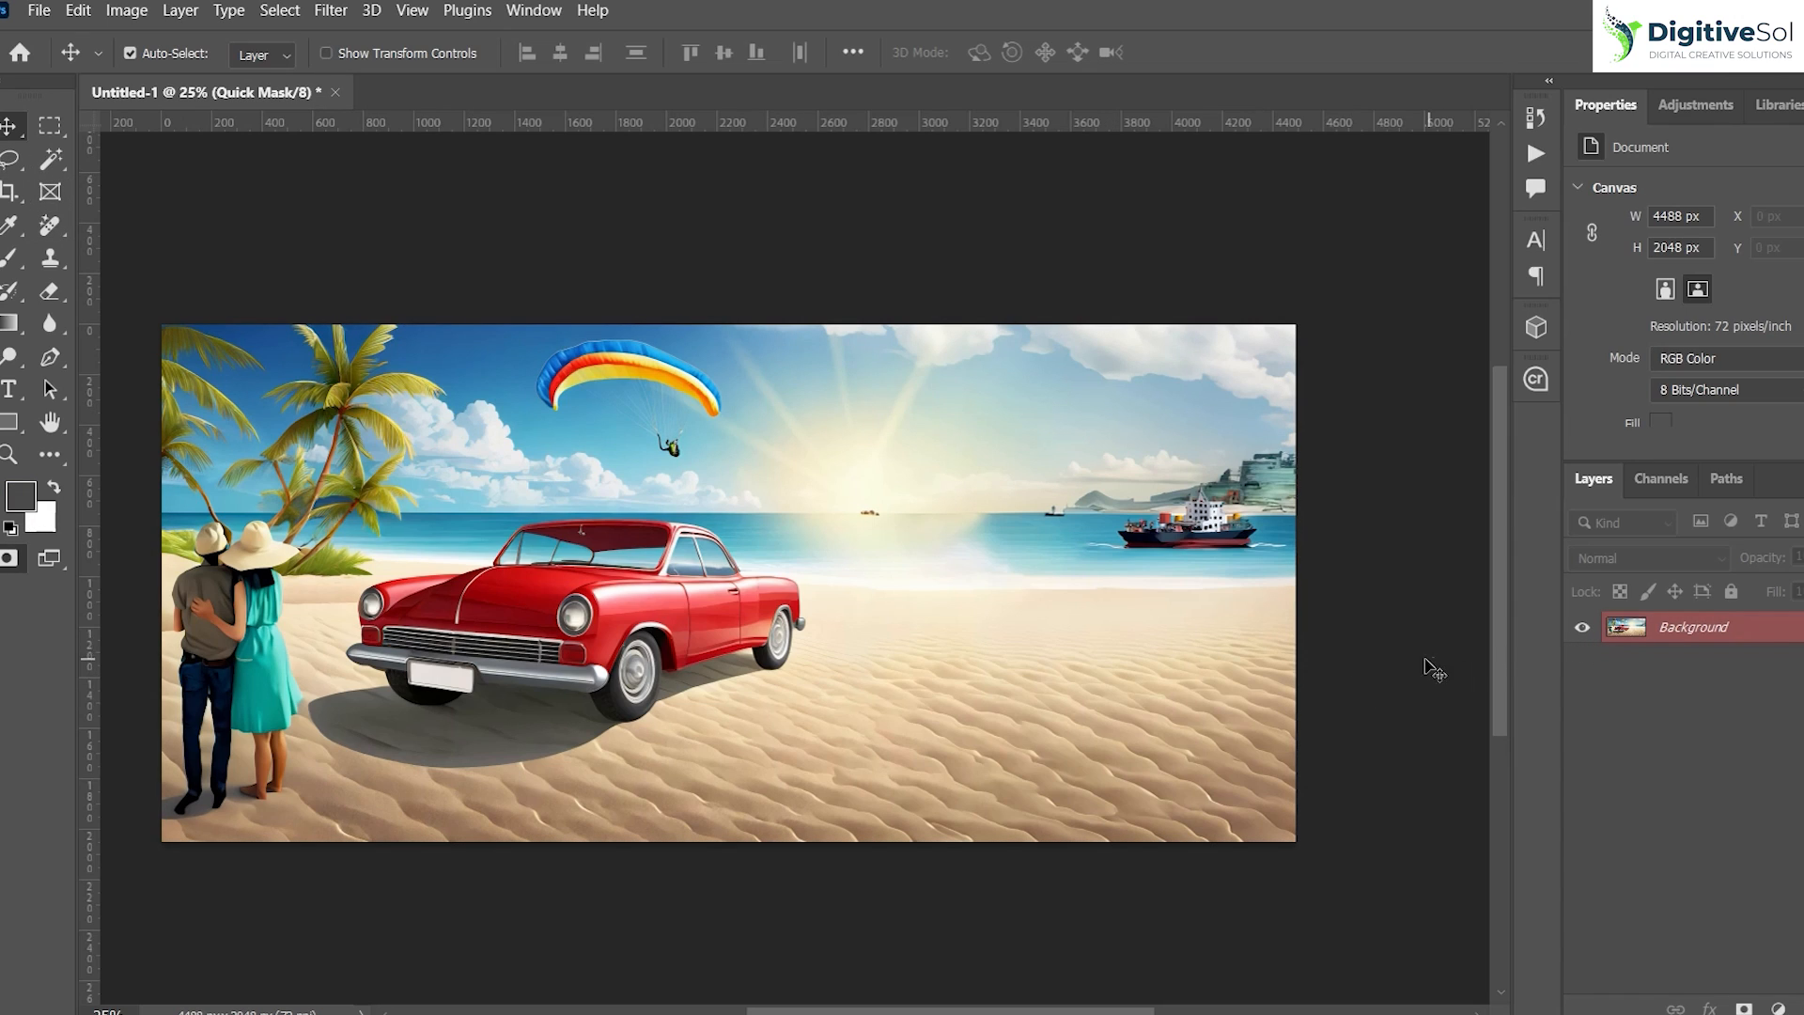
{"action": "mouse_move", "coordinate": [972, 664]}
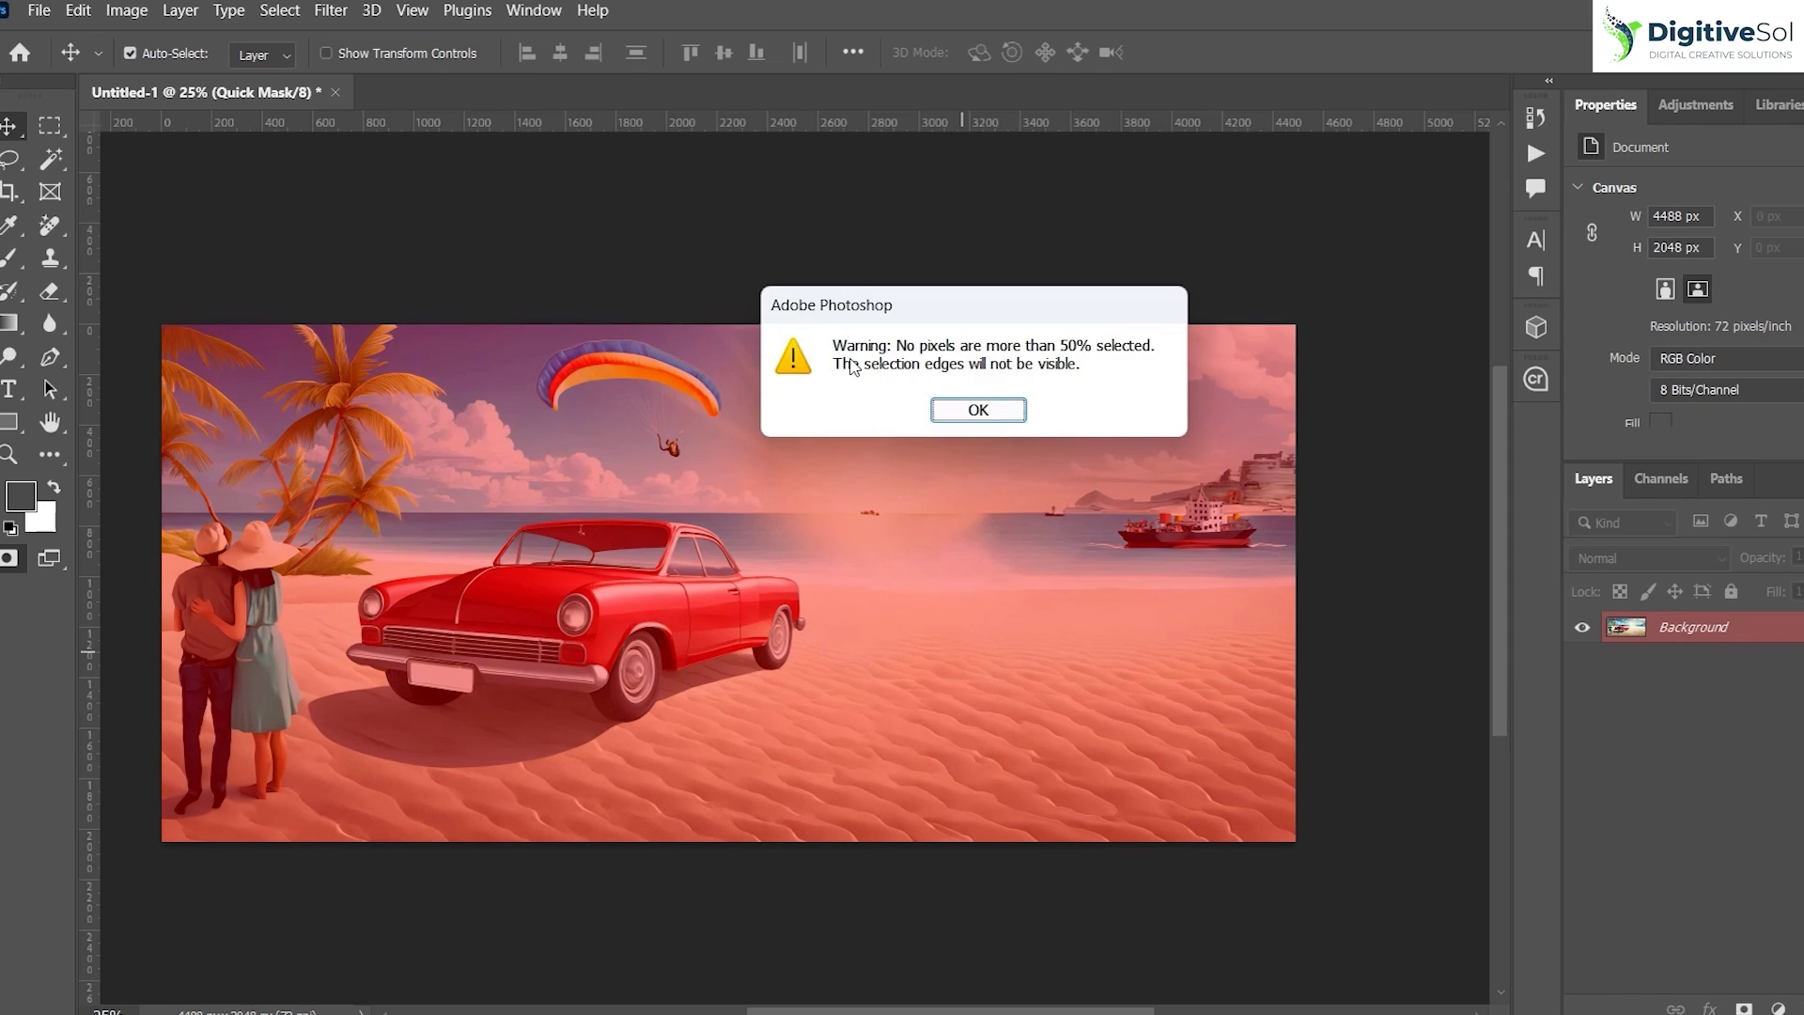
{"action": "mouse_move", "coordinate": [1114, 363]}
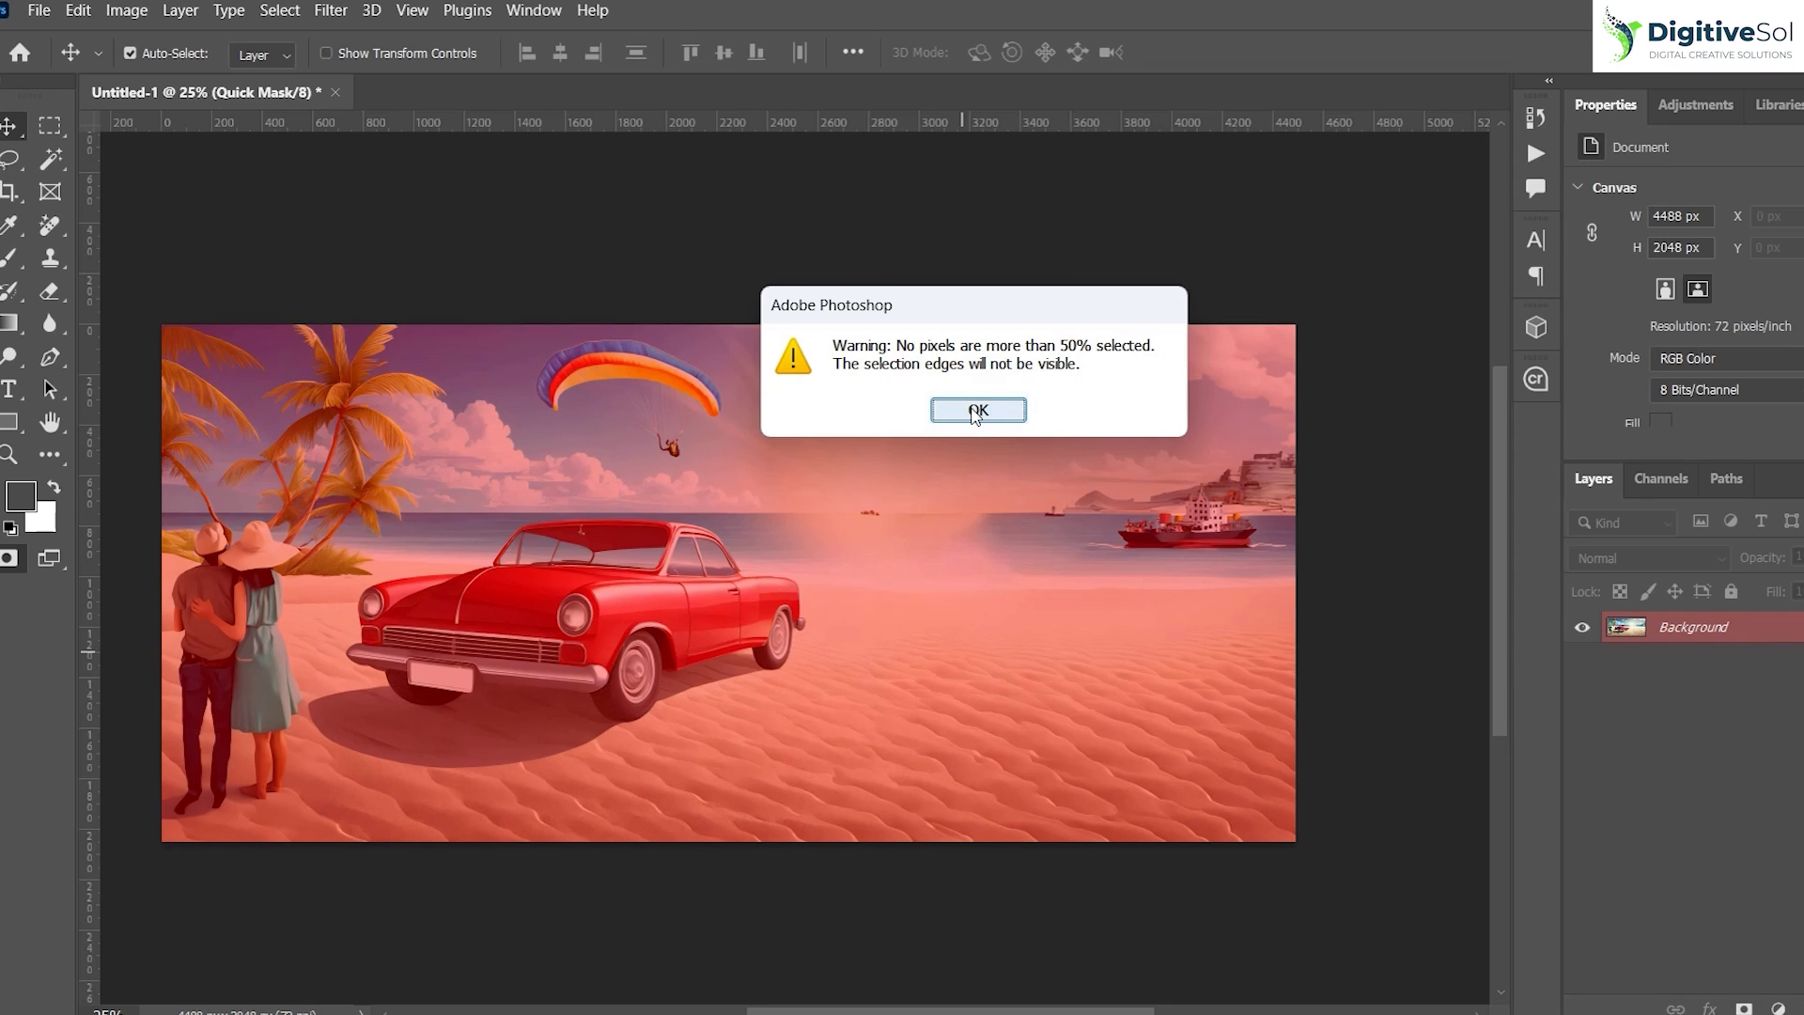
- Dismiss the 50% selection warning left by the faint Quick Mask selection
{"action": "left_click", "coordinate": [978, 412]}
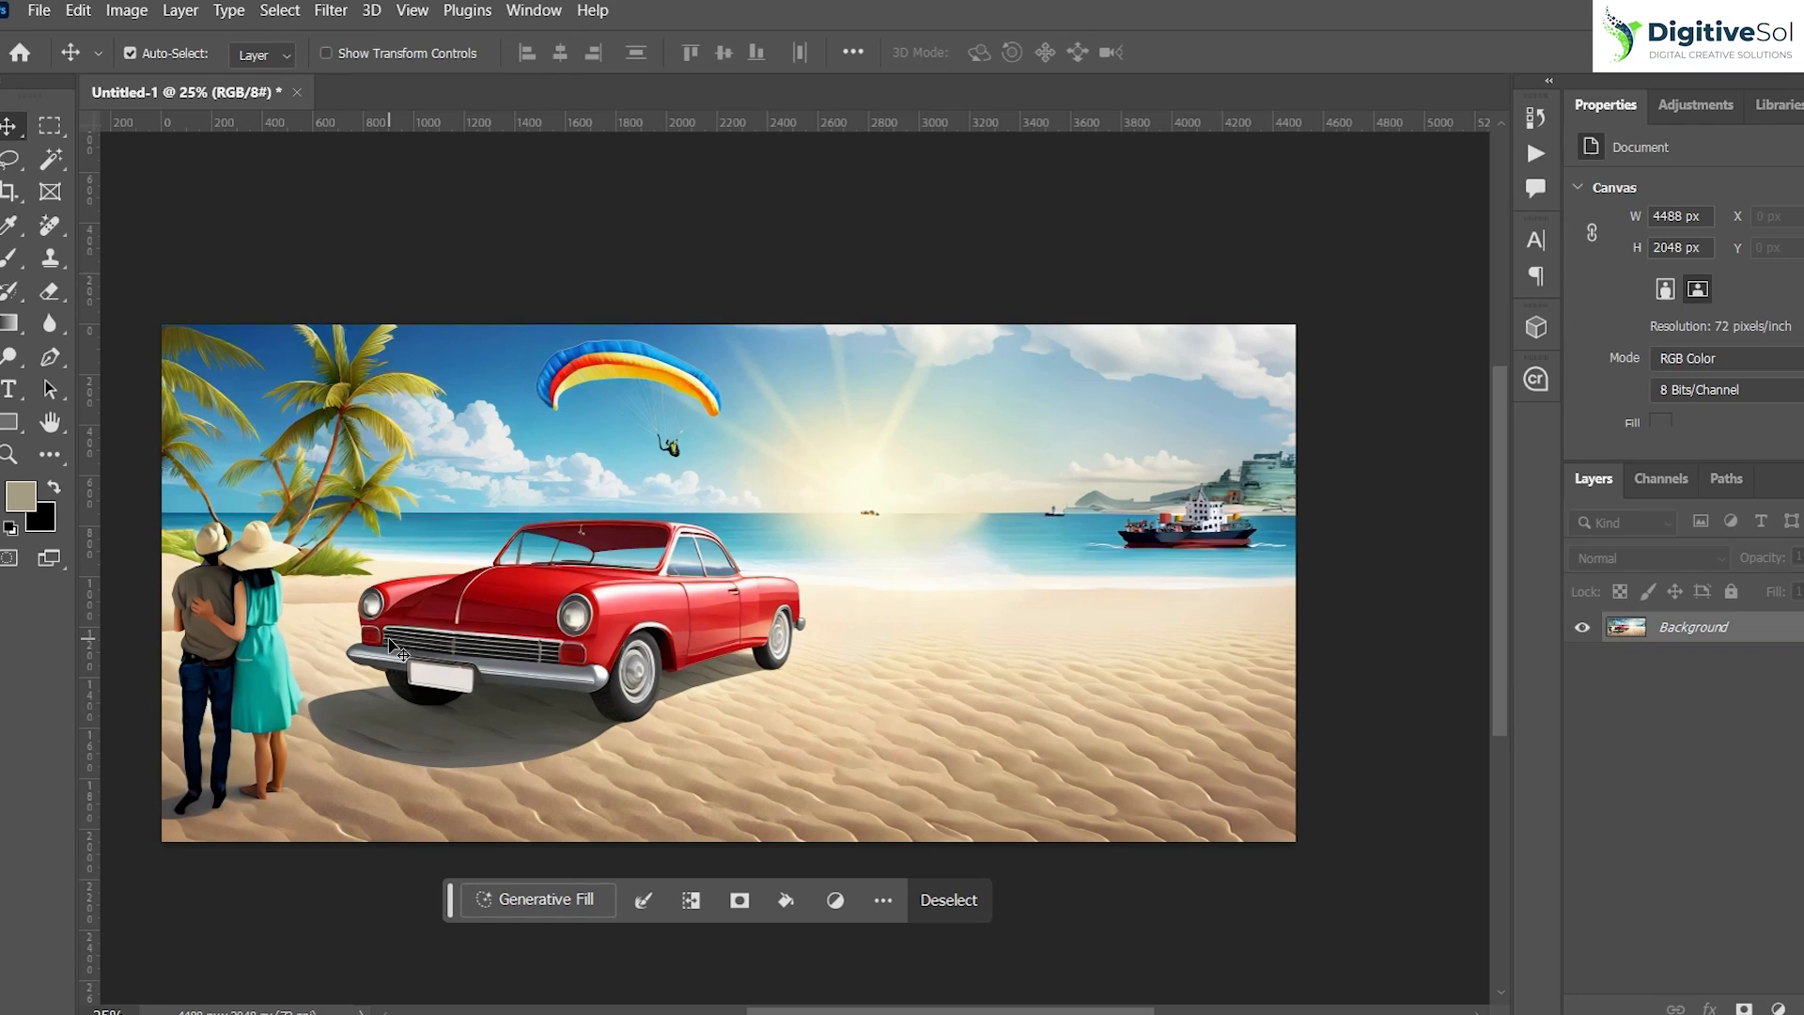
{"action": "mouse_move", "coordinate": [305, 932]}
{"action": "type", "text": "Digital pai"}
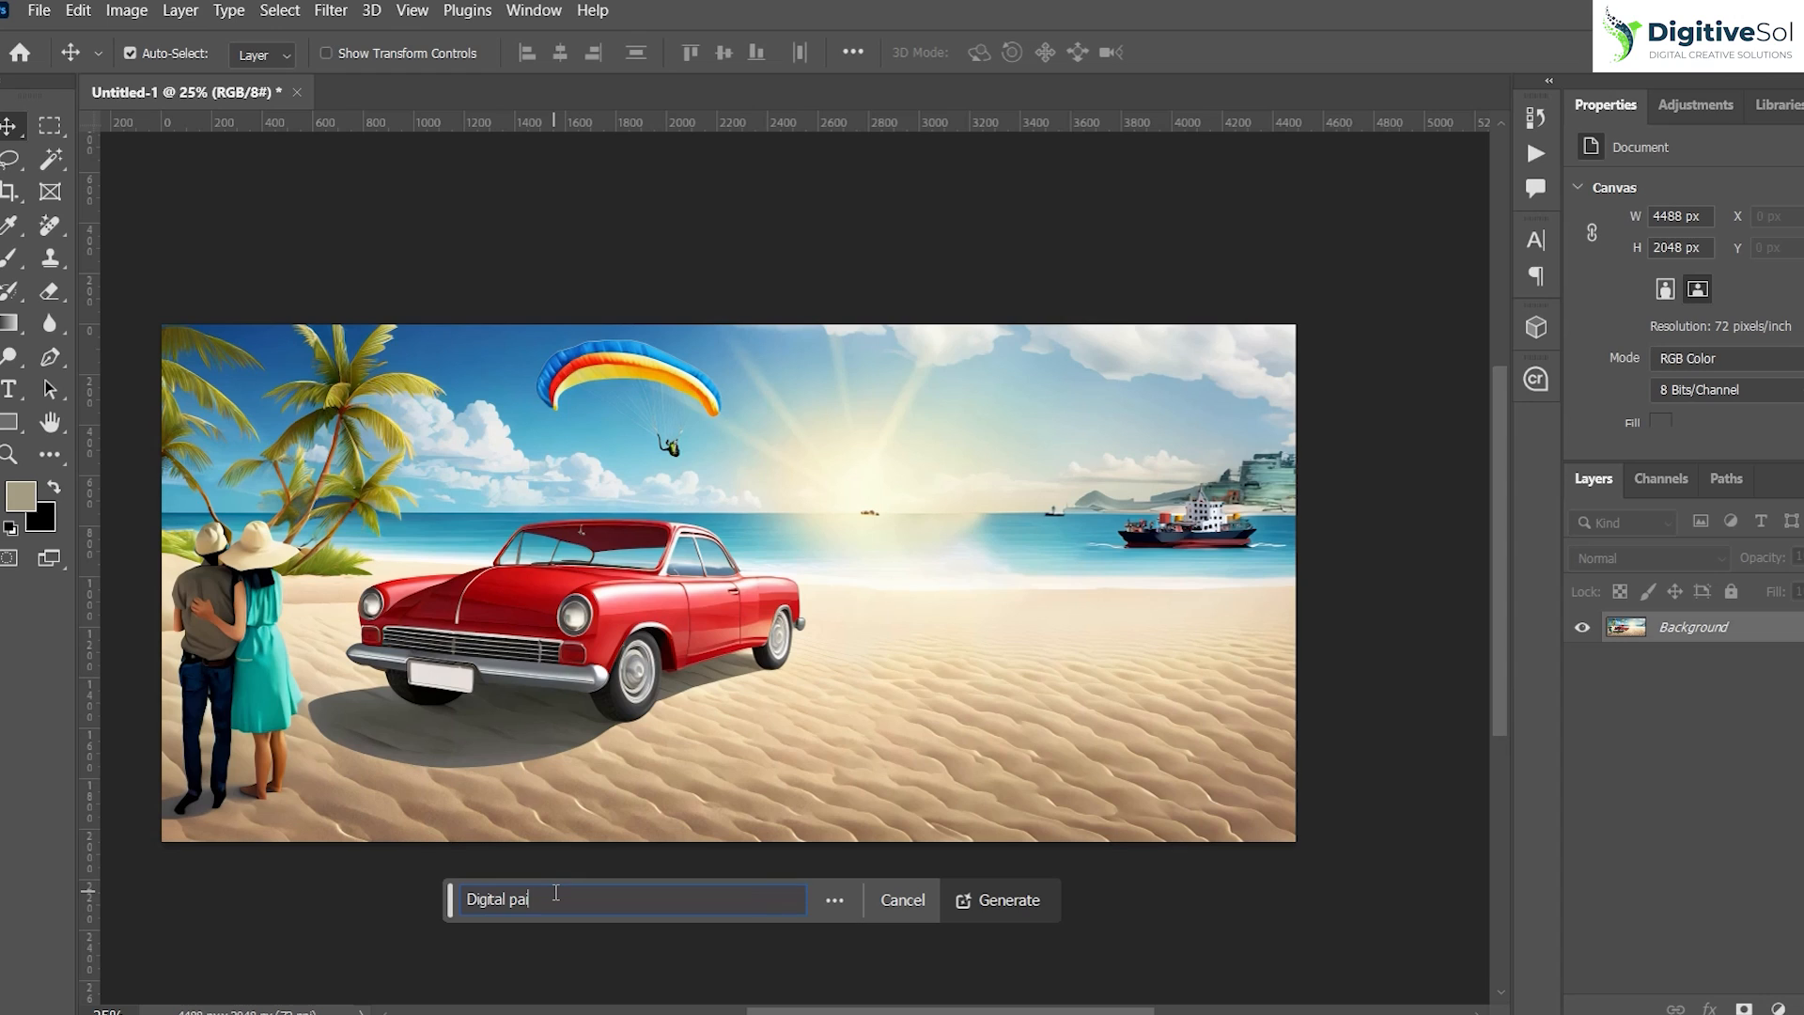
- Generate the 'Digital painting' restyle on the faint selection and pick a variation
{"action": "left_click", "coordinate": [998, 901]}
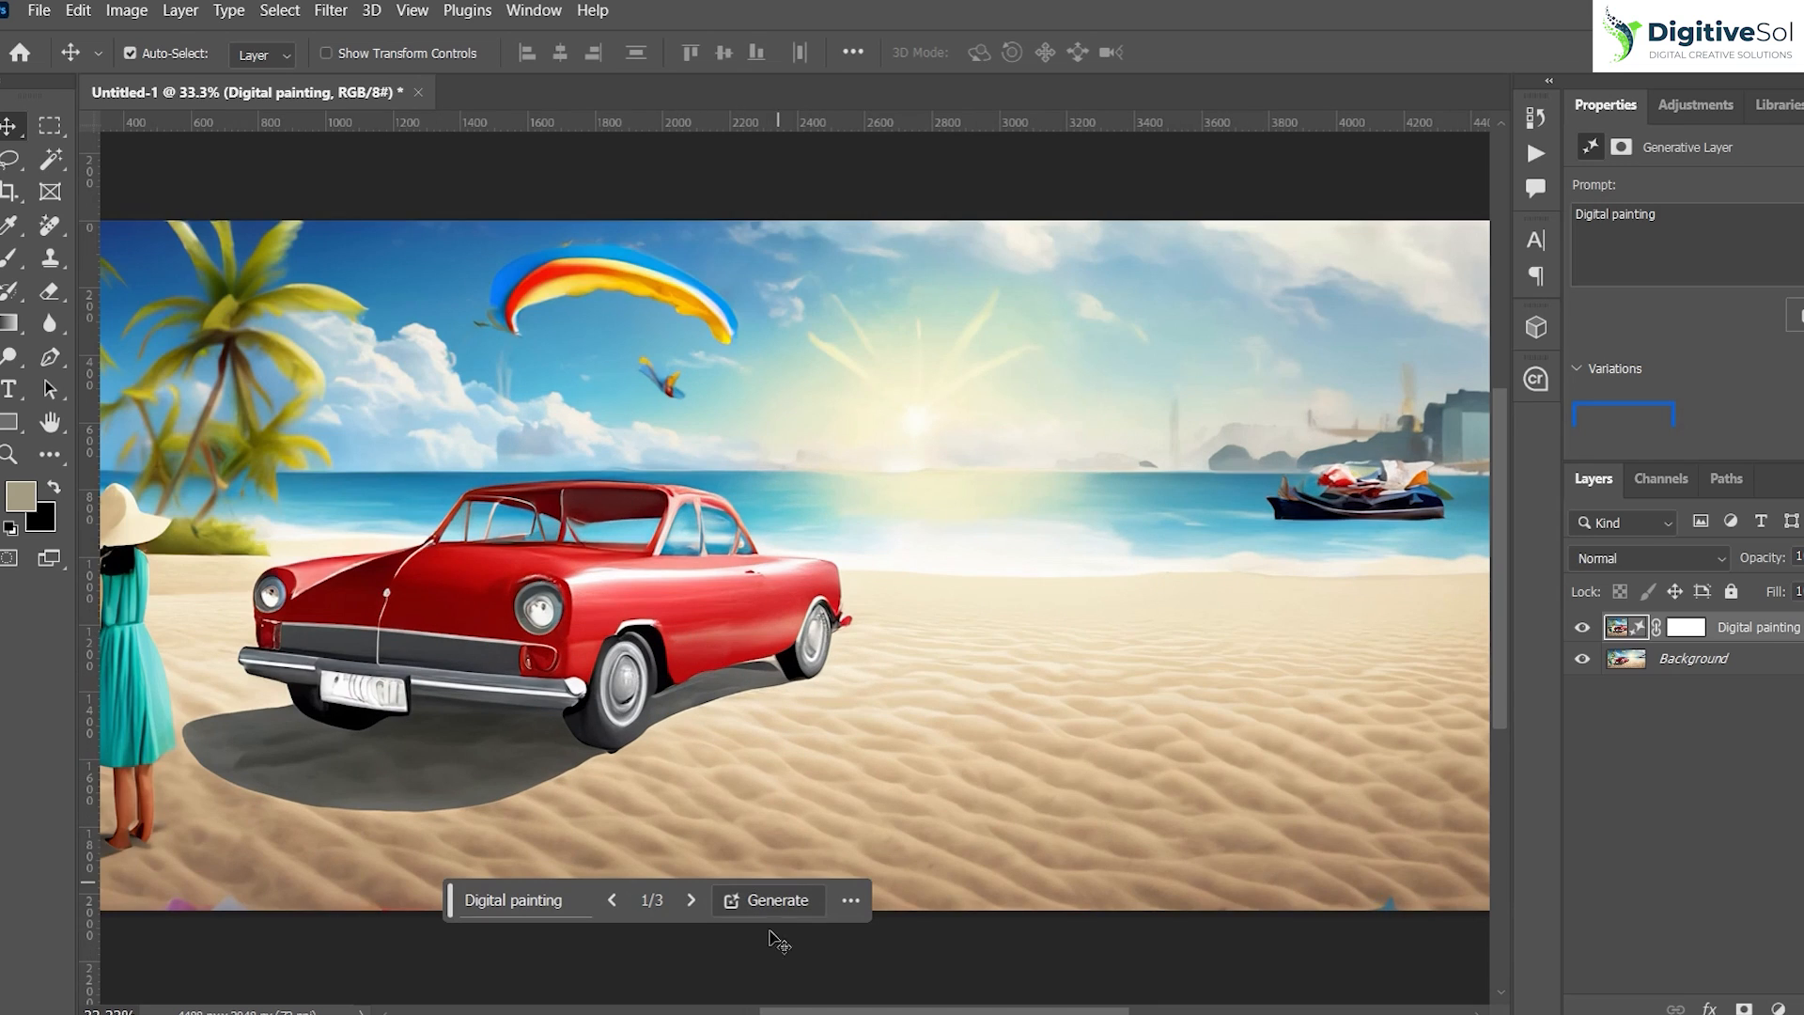
{"action": "left_click", "coordinate": [692, 900]}
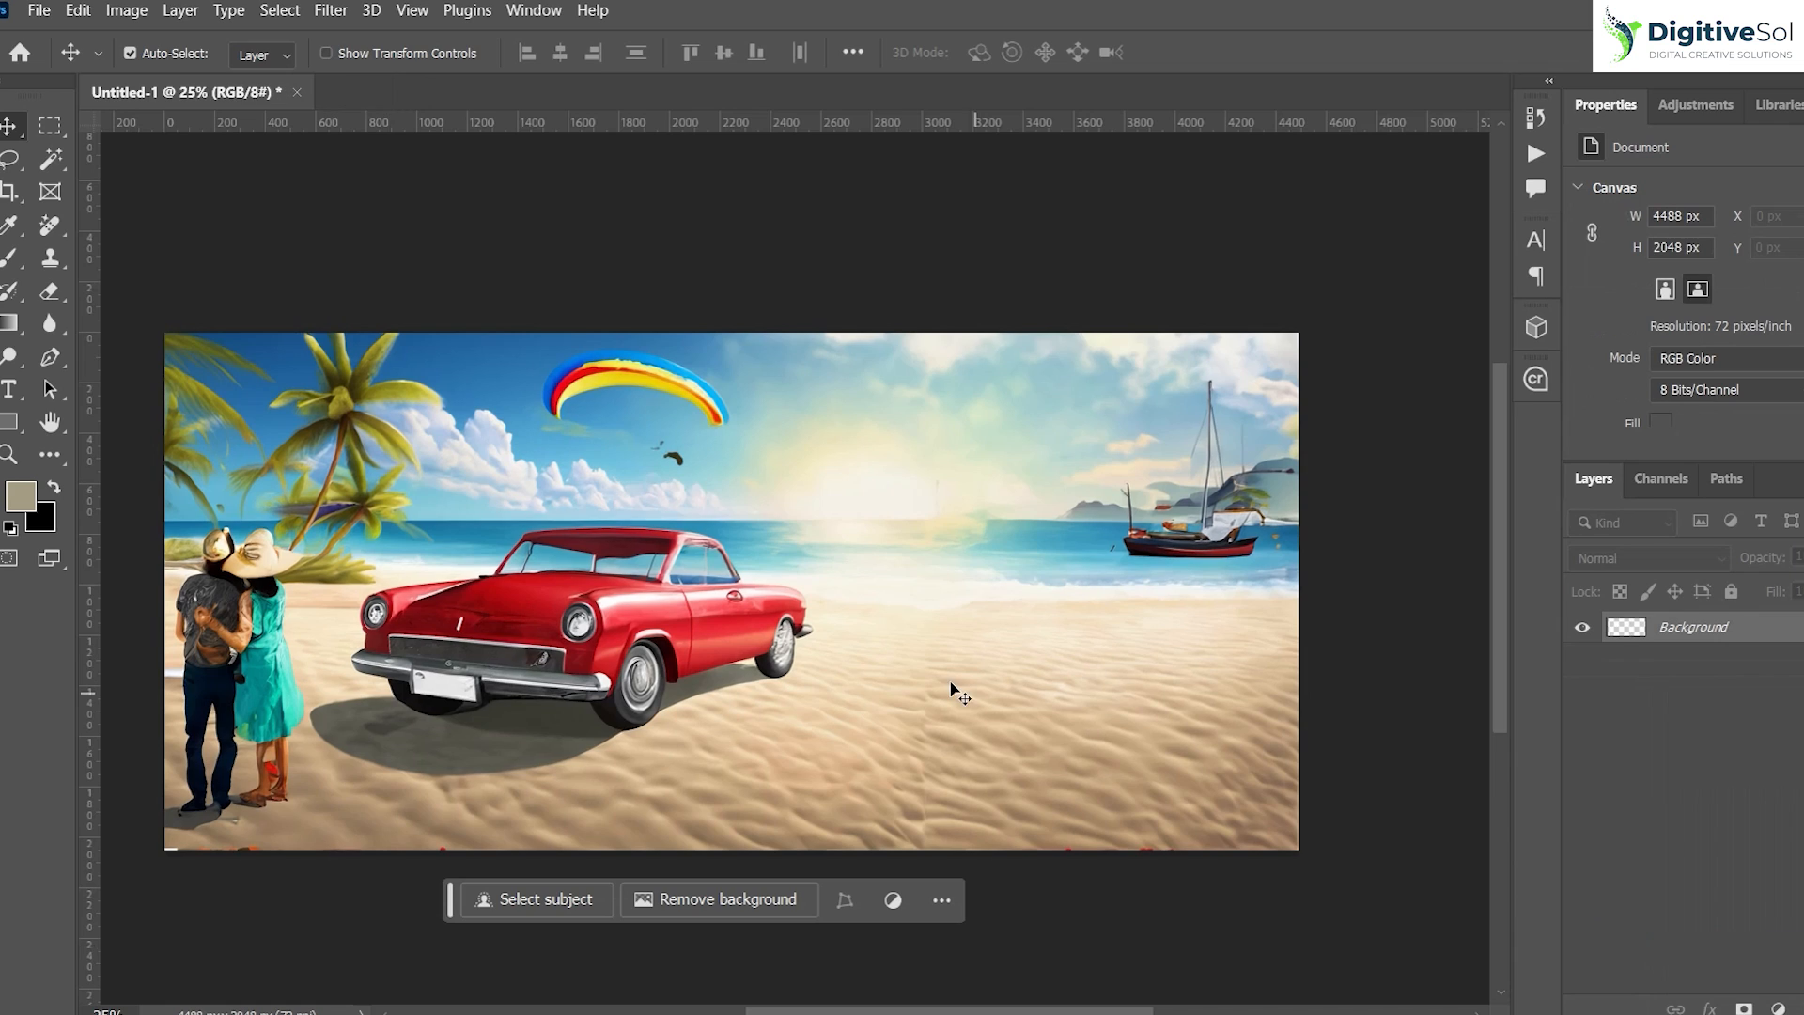
{"action": "left_click", "coordinate": [331, 12]}
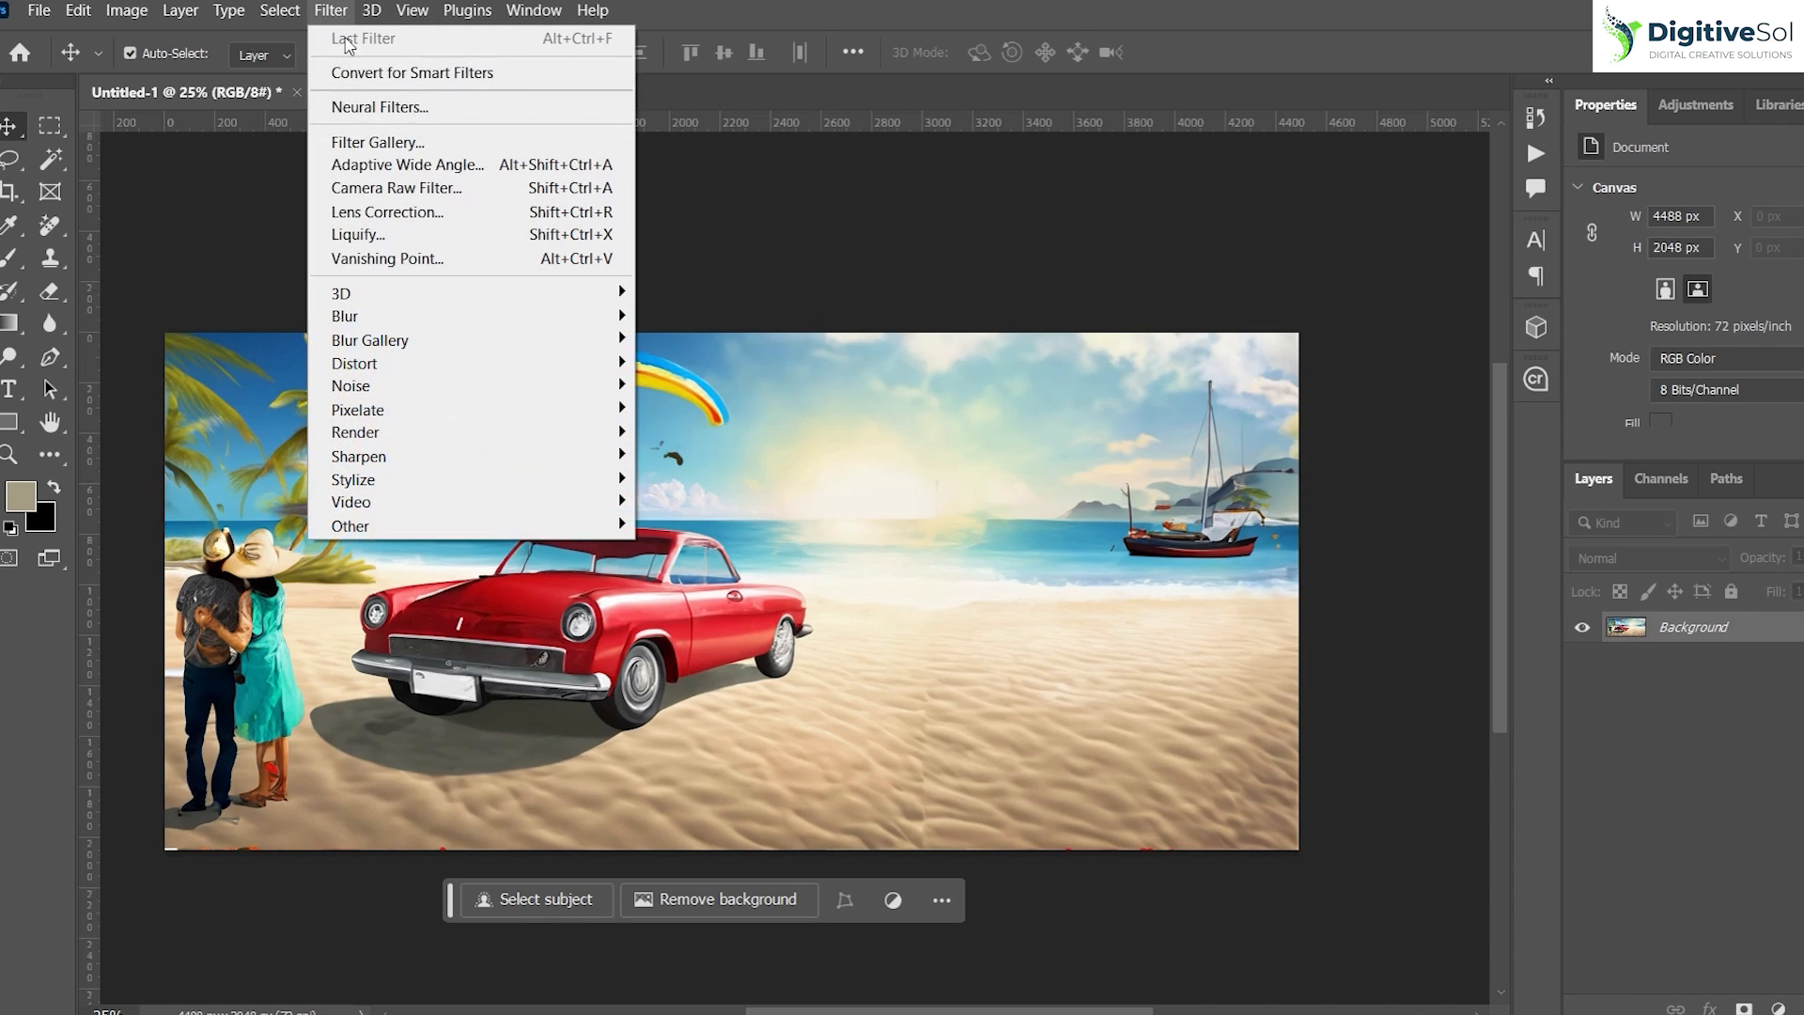
- Enter the Neural Filters workspace and switch on Super Zoom under Photography
{"action": "left_click", "coordinate": [378, 105]}
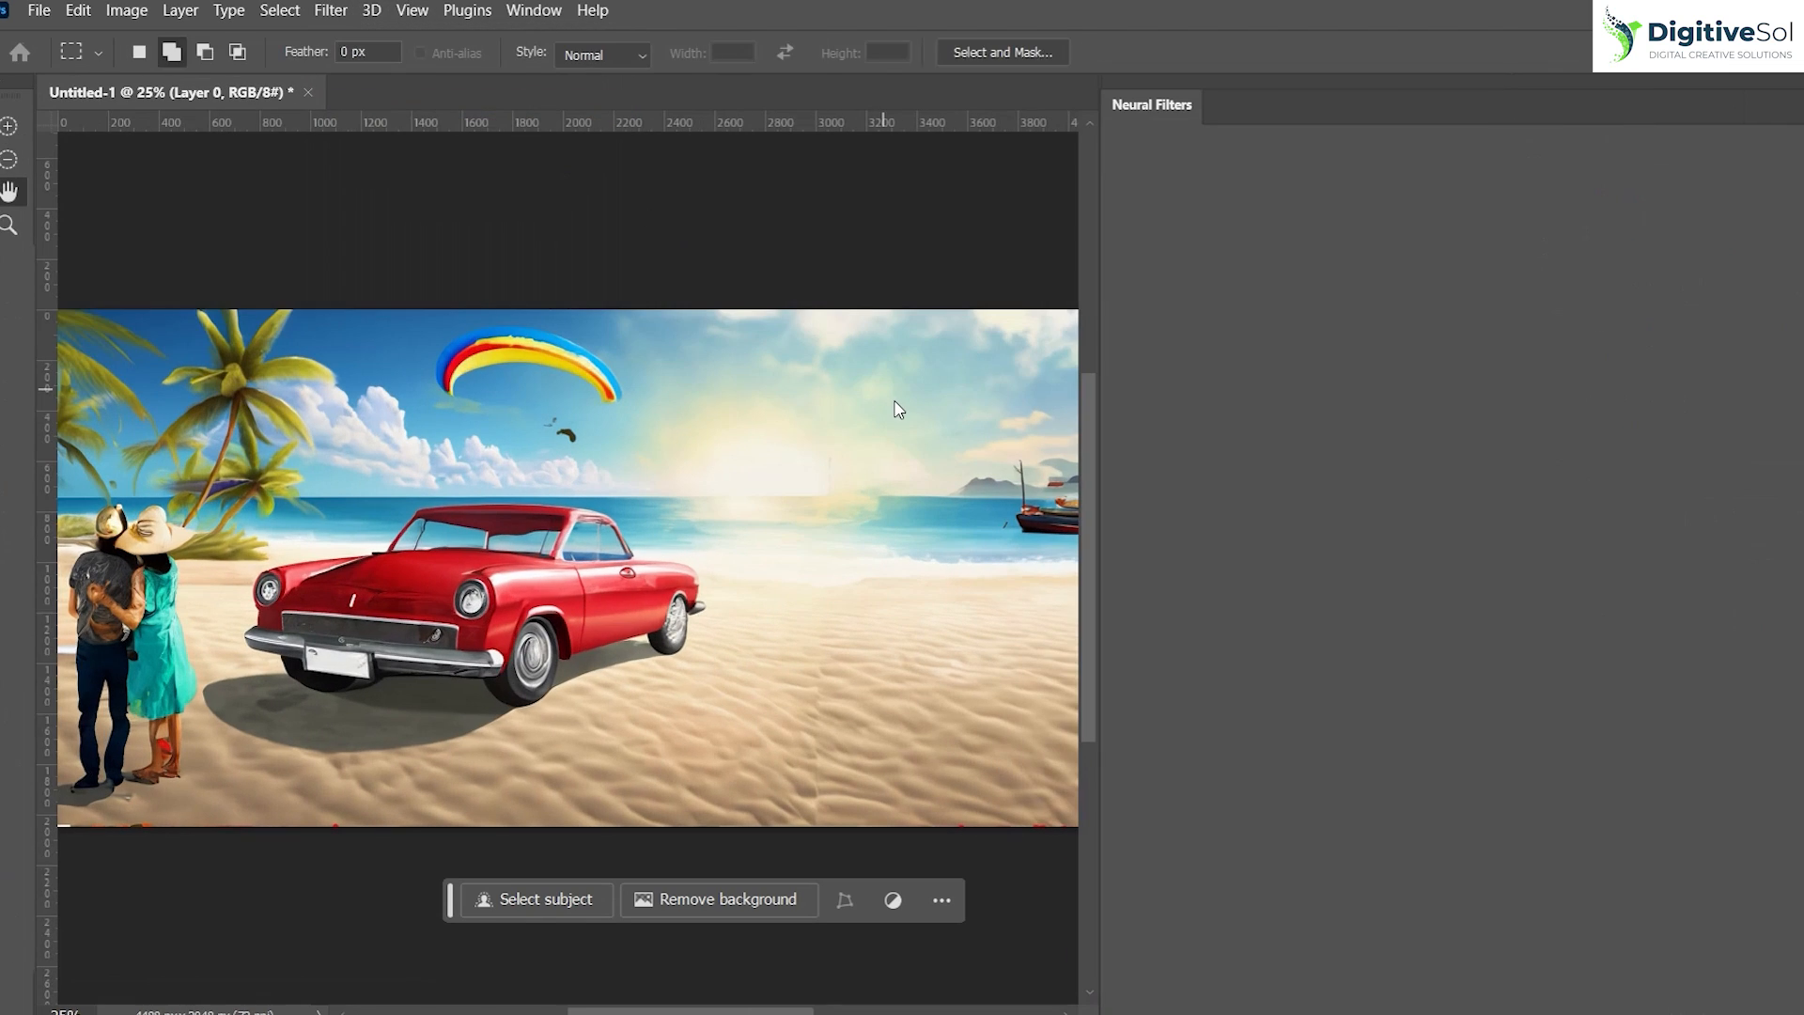
{"action": "left_click", "coordinate": [9, 190]}
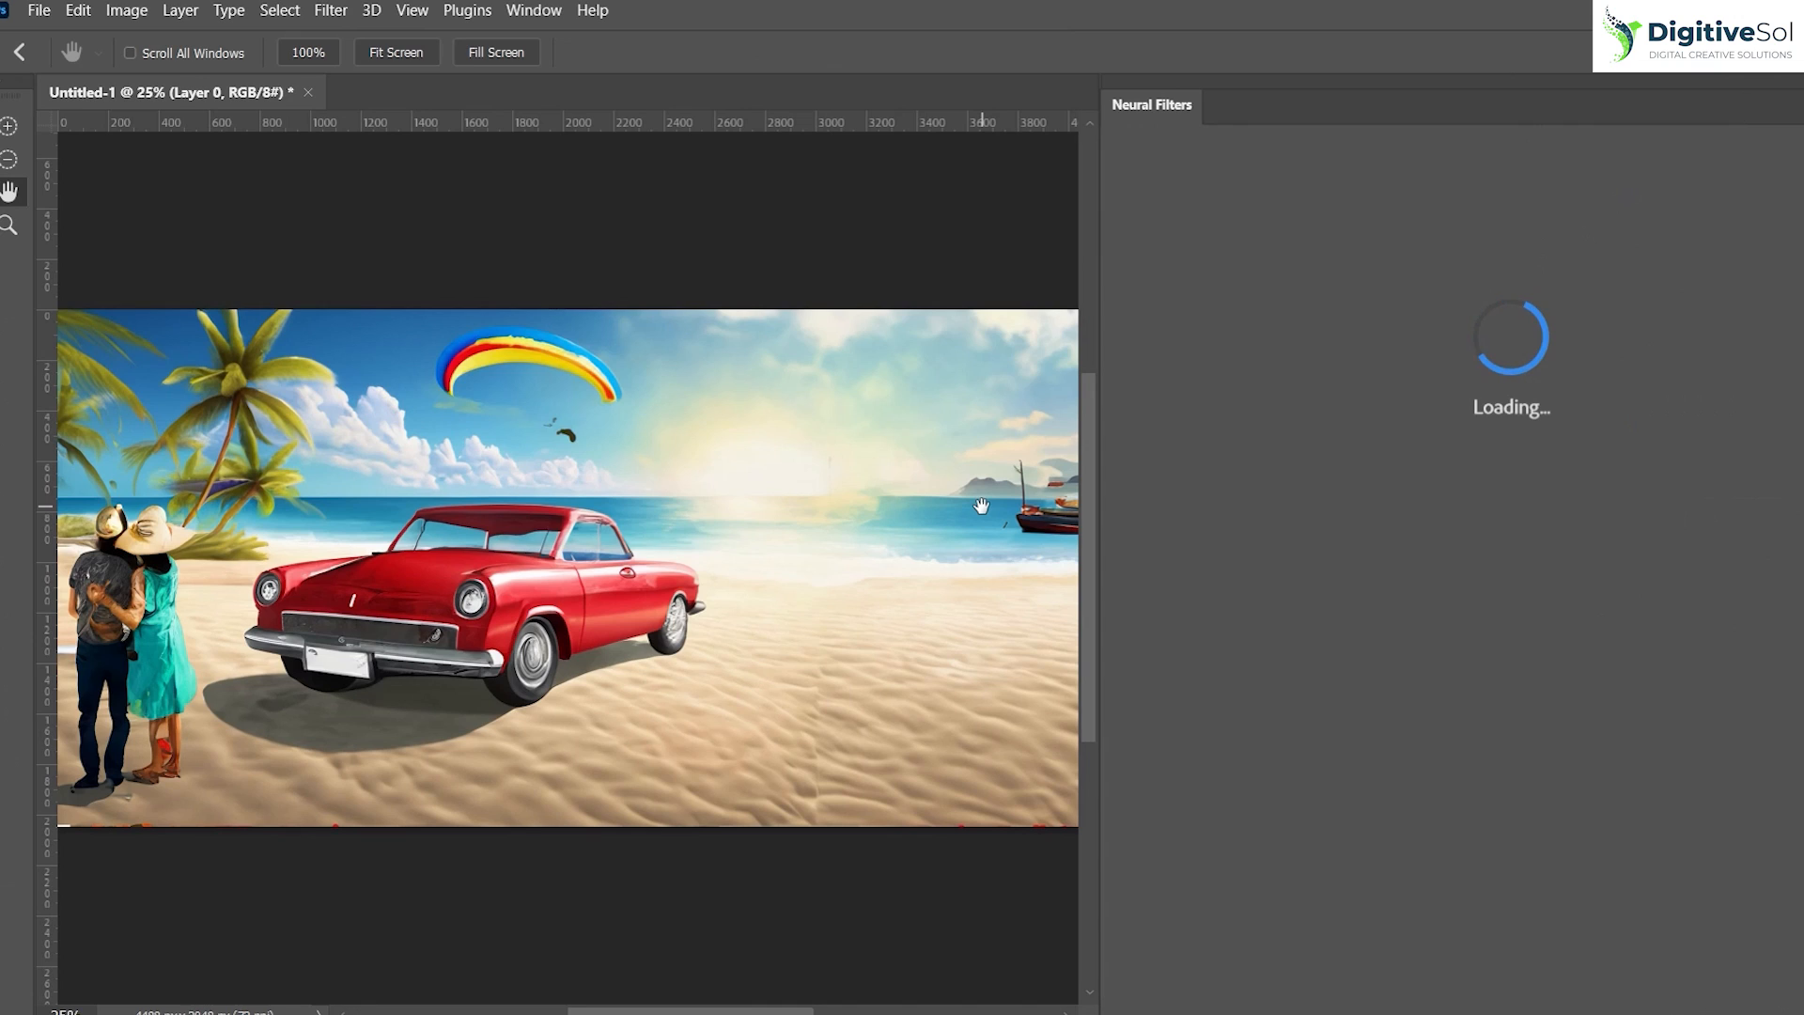
{"action": "mouse_move", "coordinate": [919, 639]}
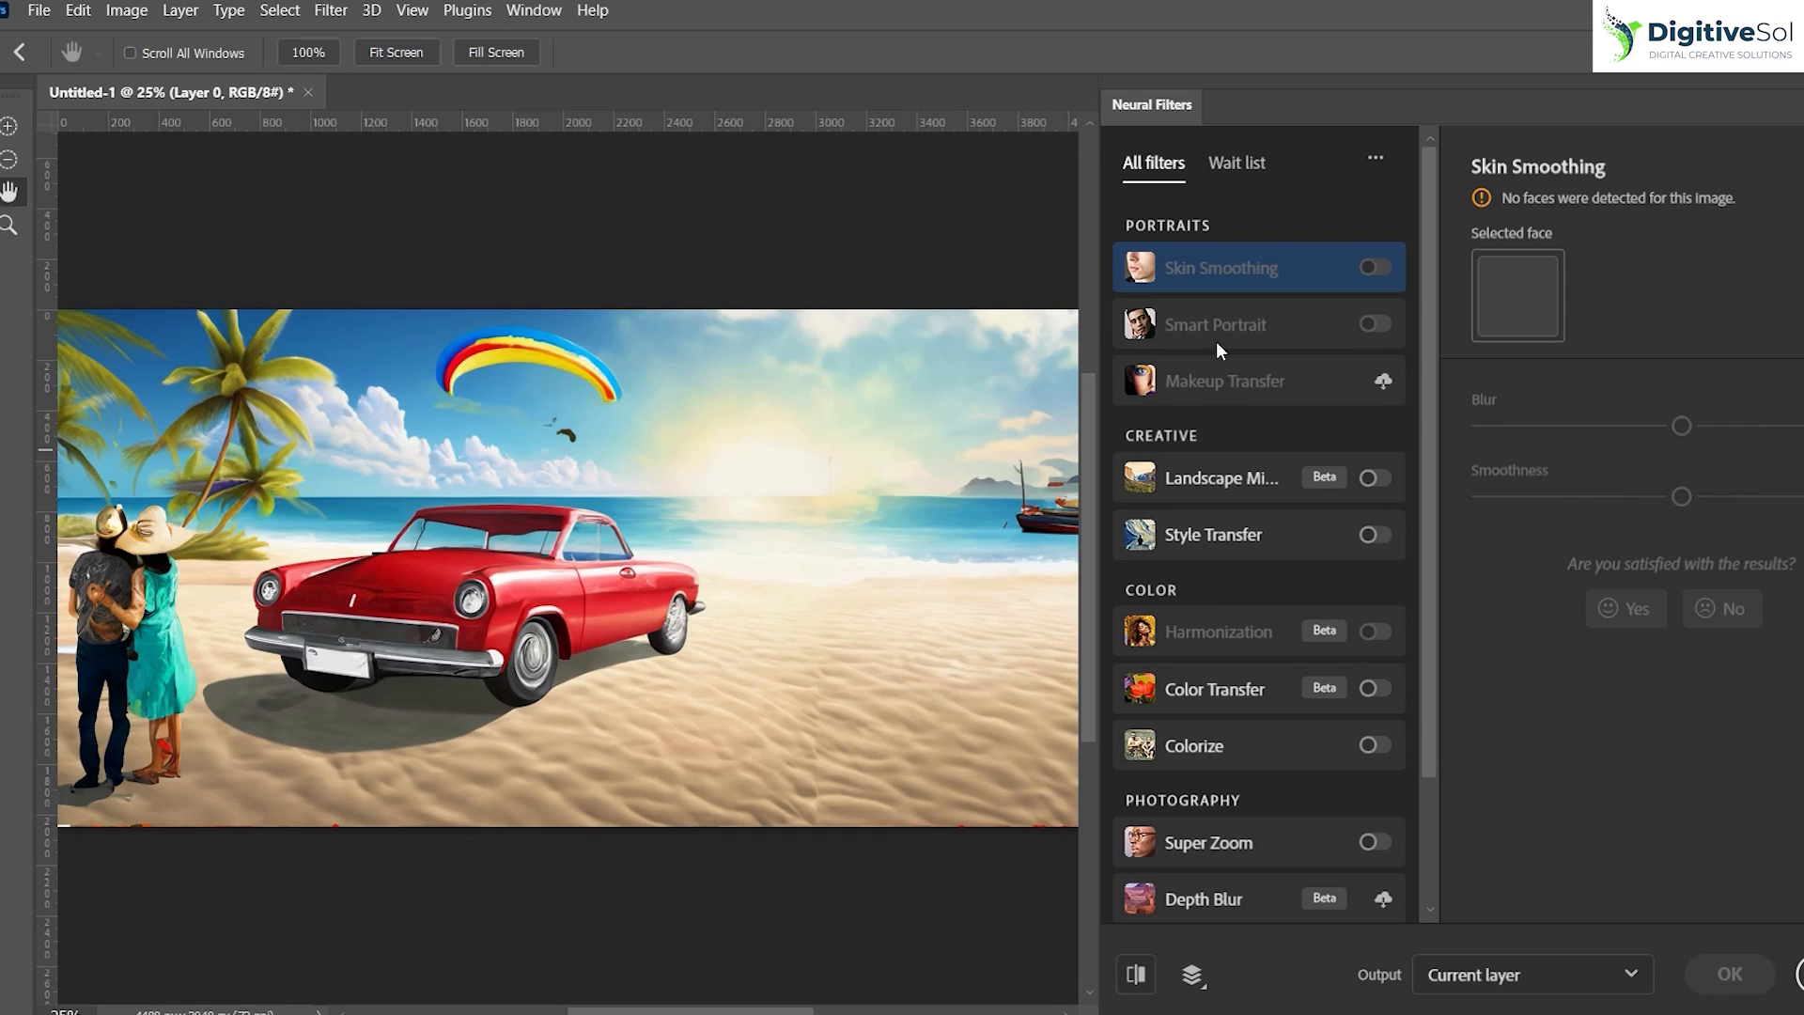
{"action": "mouse_move", "coordinate": [1230, 900]}
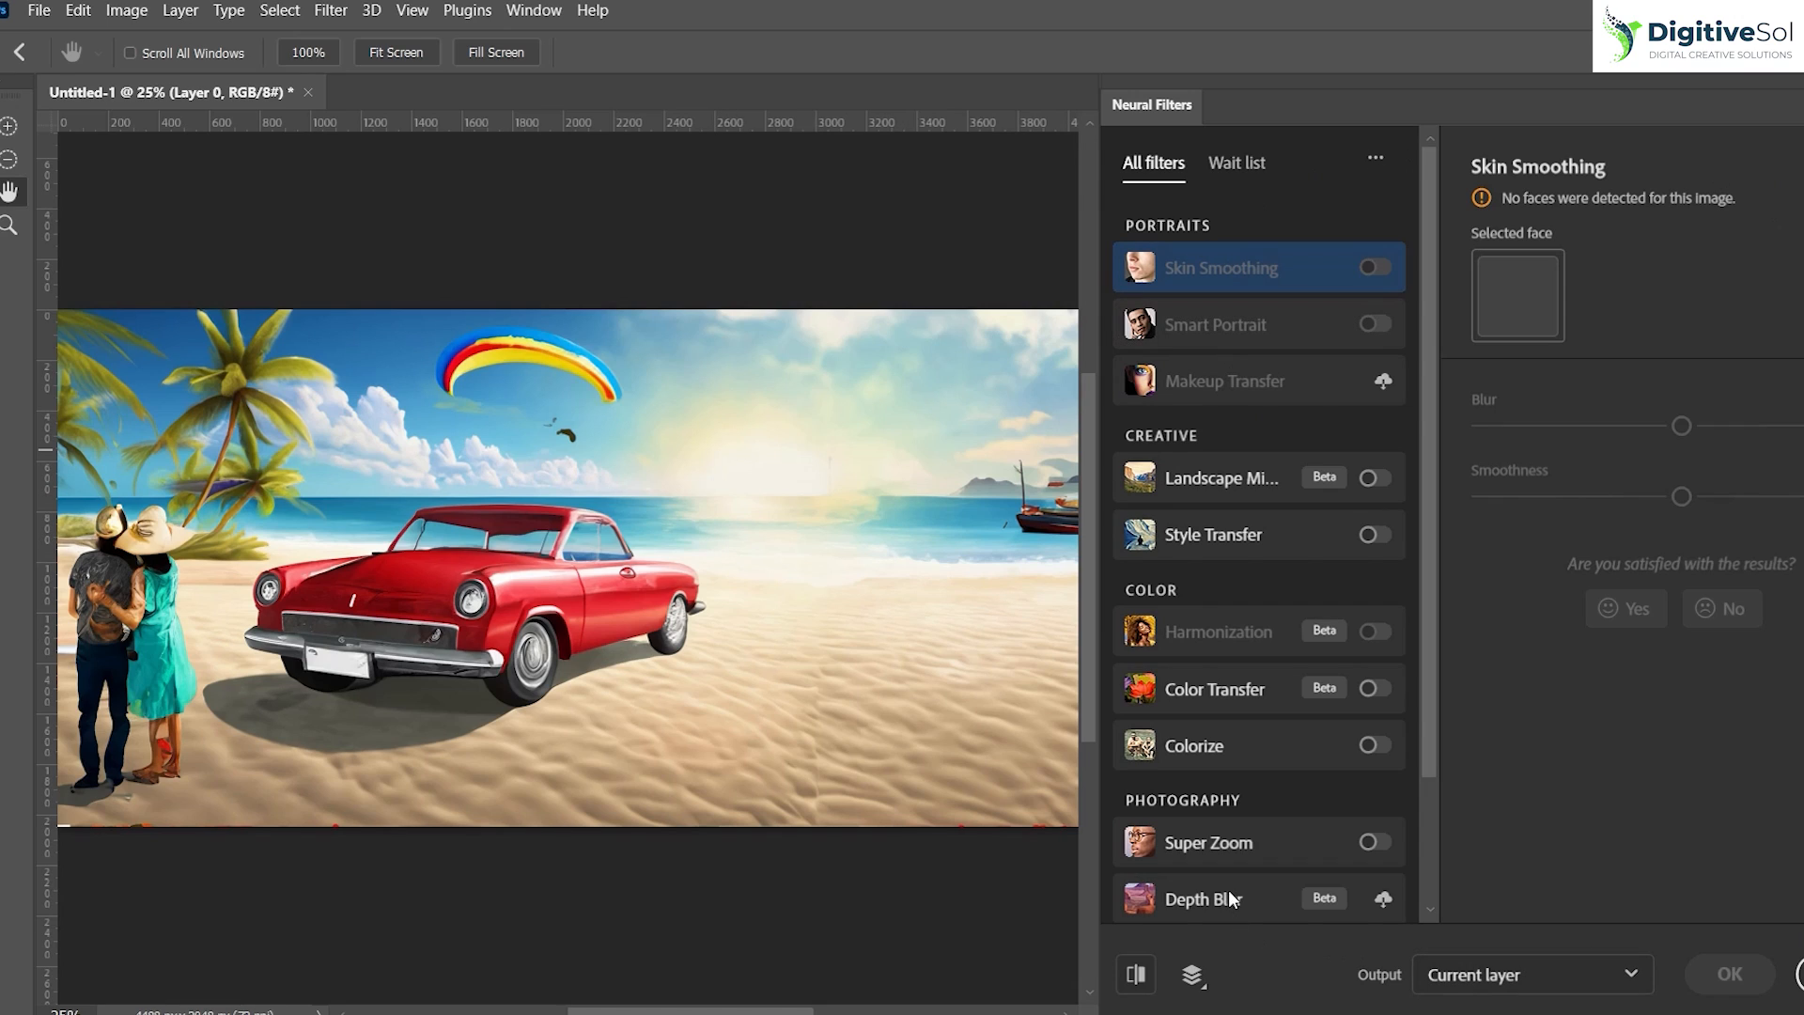
{"action": "mouse_move", "coordinate": [1319, 808]}
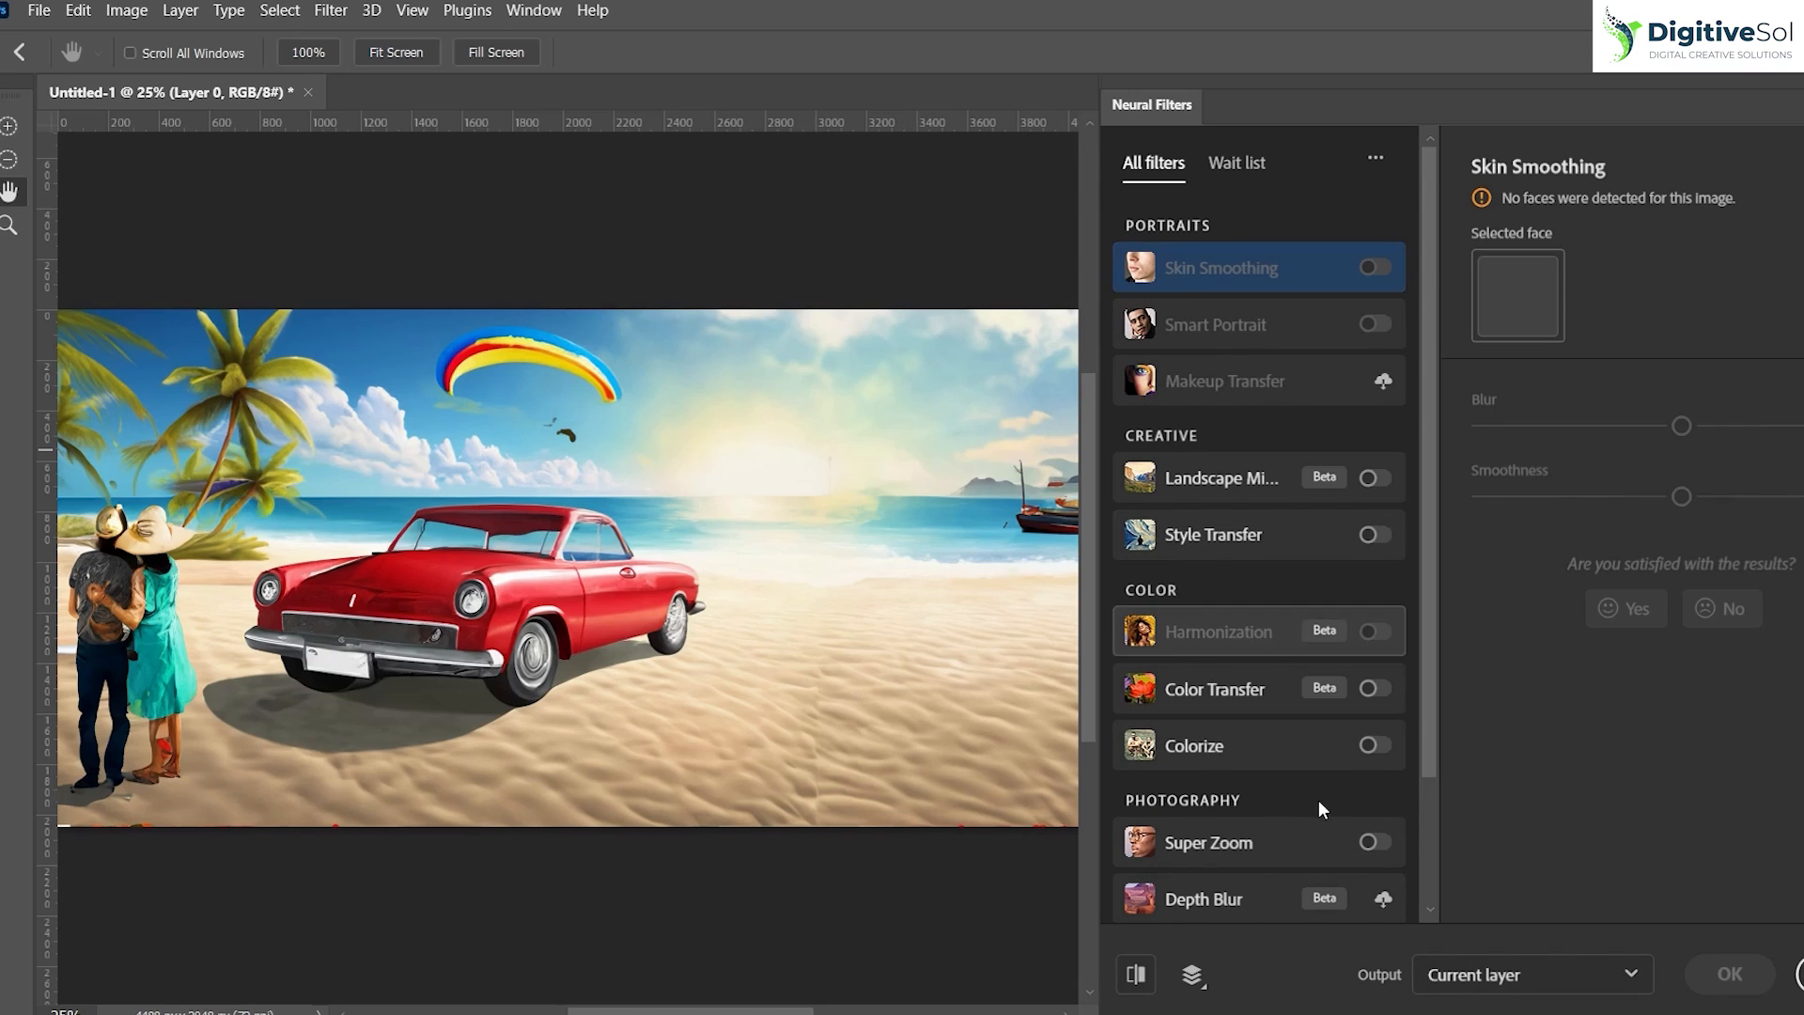
{"action": "left_click", "coordinate": [1376, 842]}
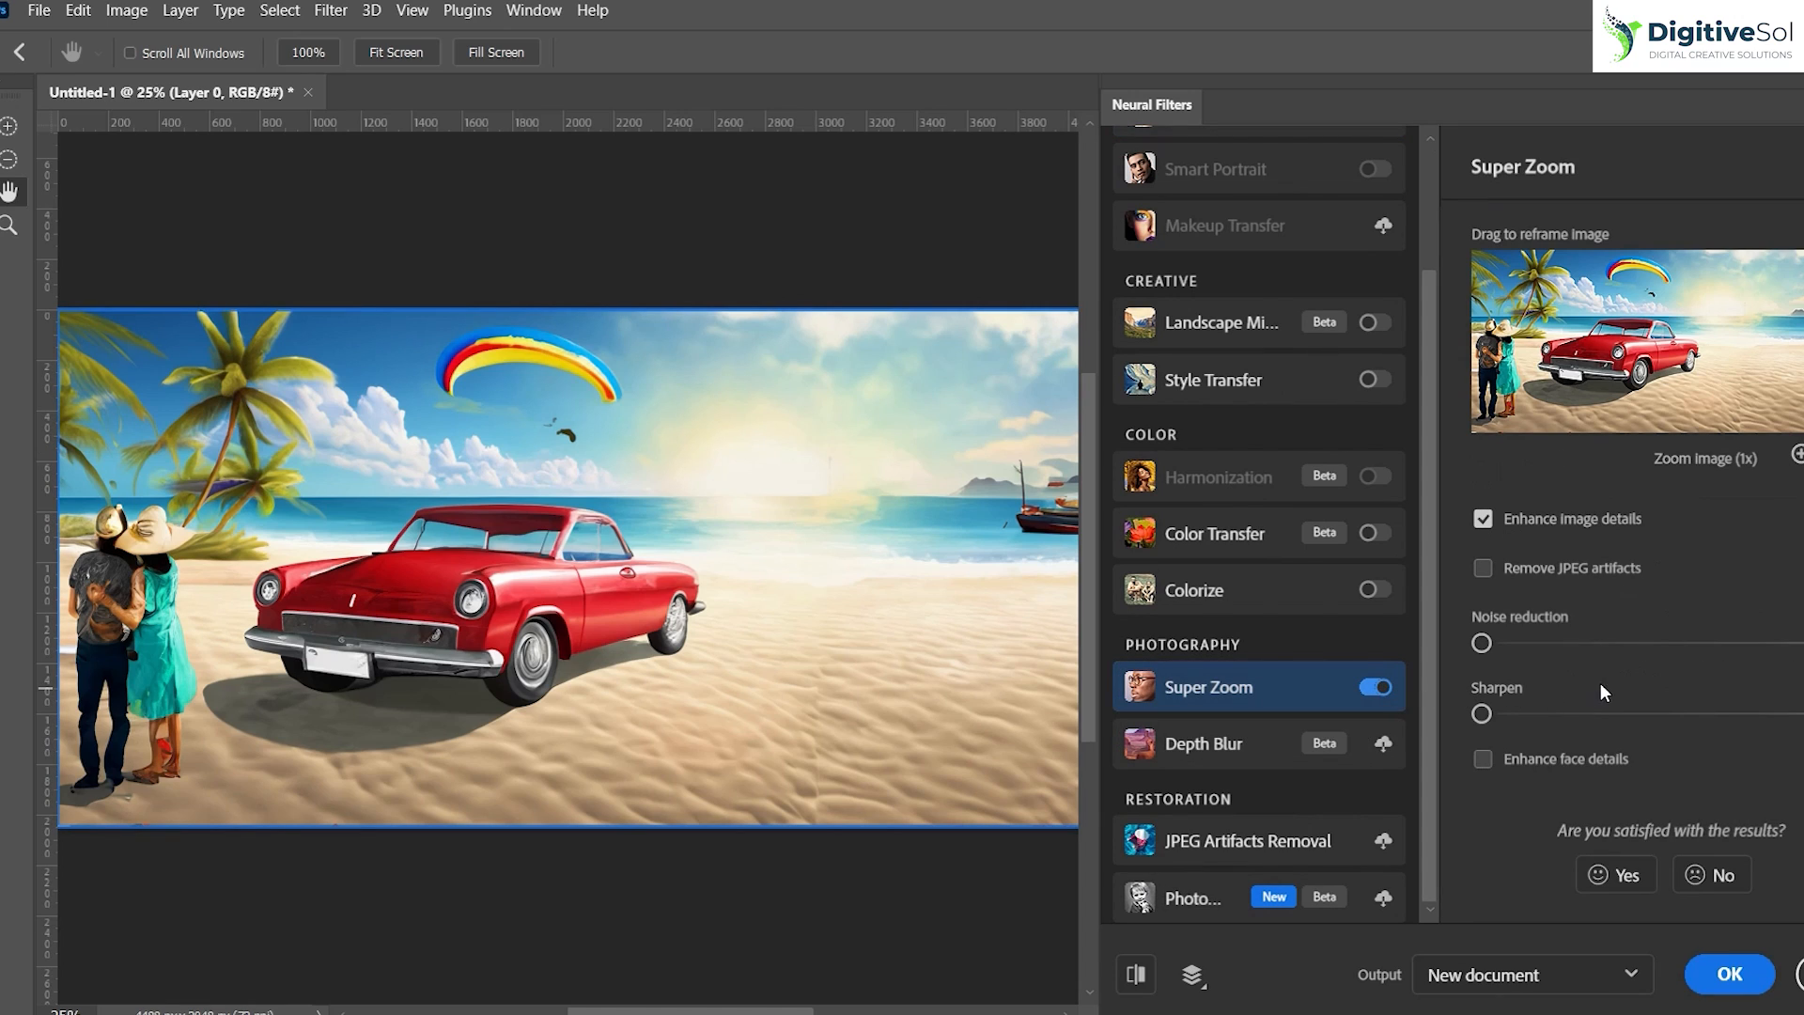
- Raise Super Zoom to 5x and apply it to the painted beach scene
{"action": "left_click", "coordinate": [1794, 457]}
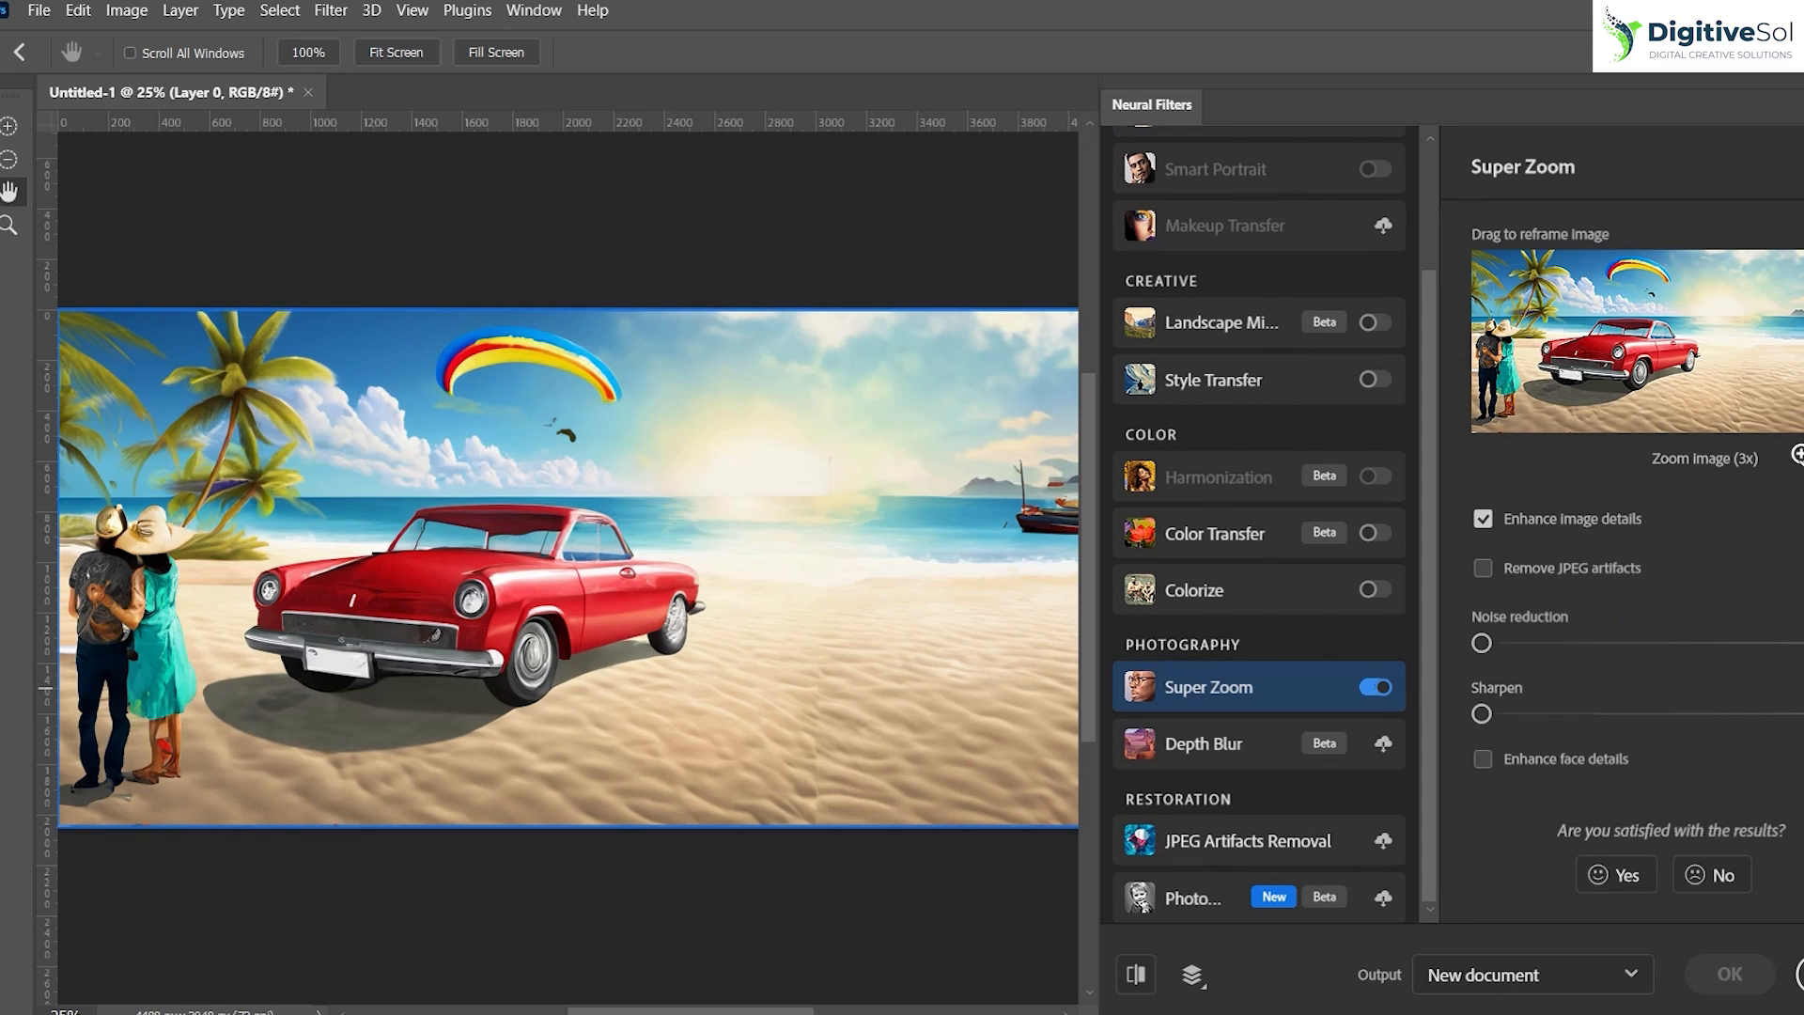
{"action": "left_click", "coordinate": [1794, 457]}
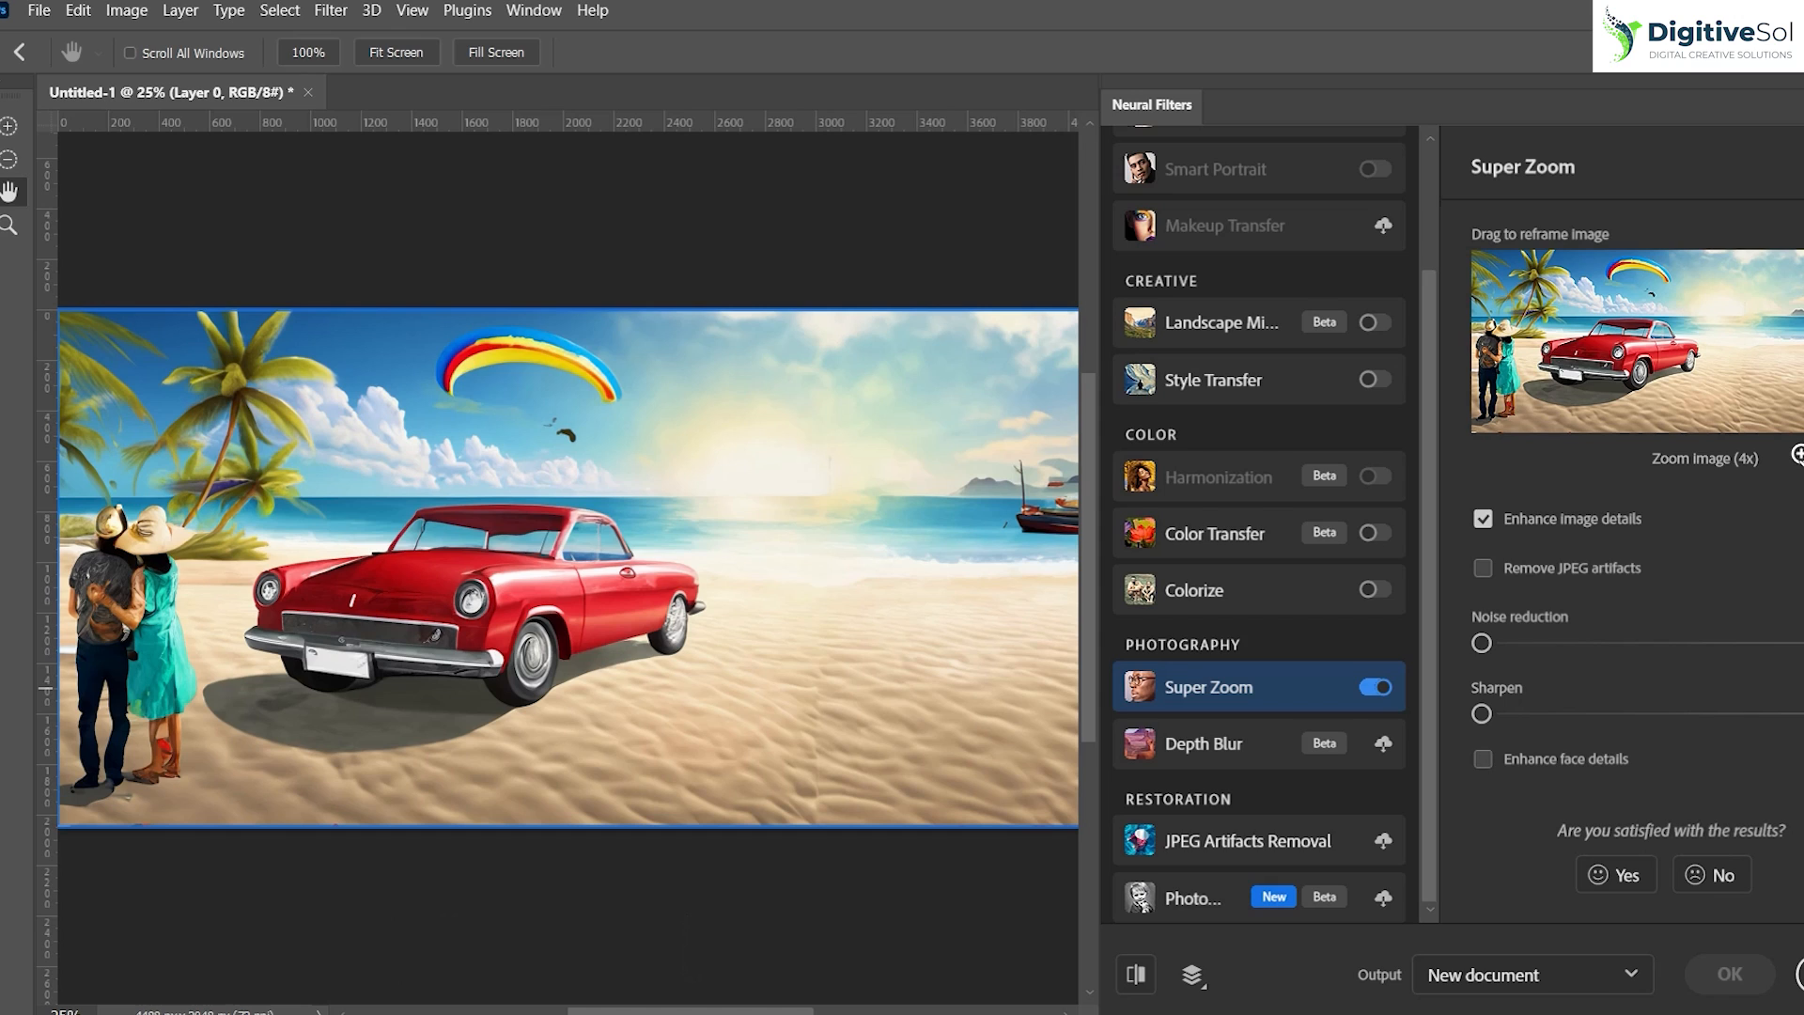
{"action": "left_click", "coordinate": [1797, 454]}
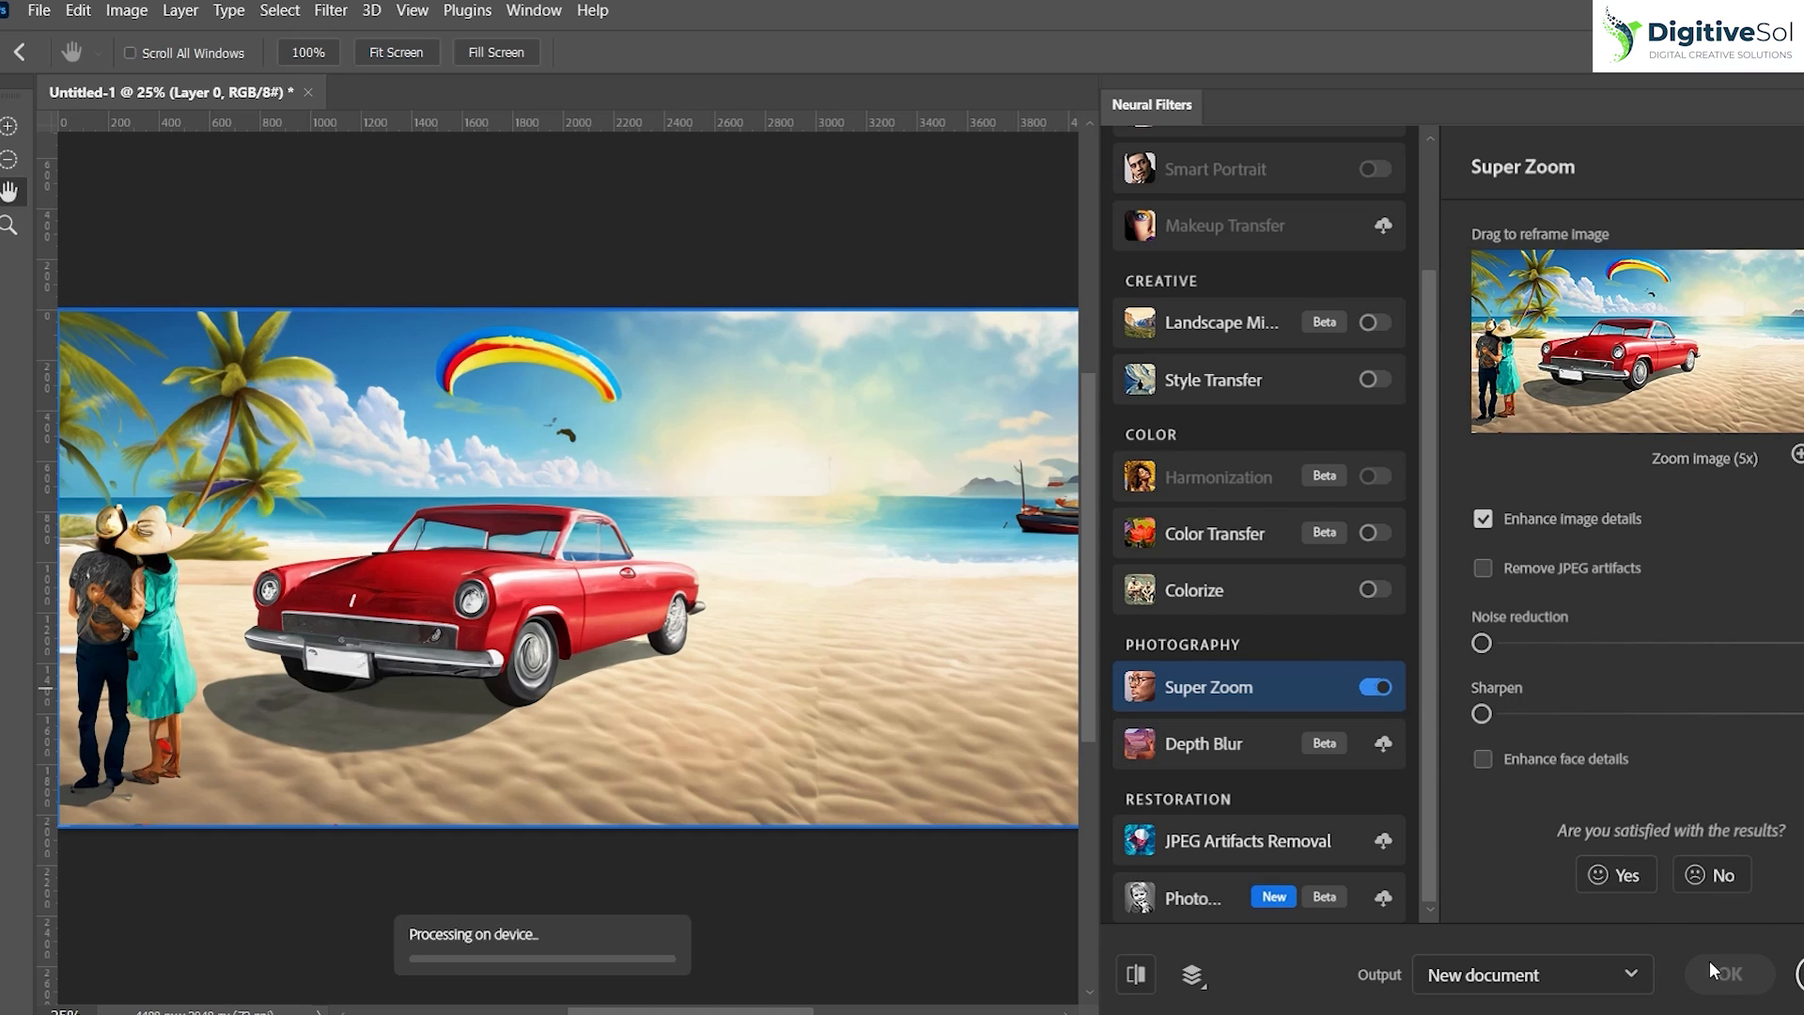
{"action": "left_click", "coordinate": [1742, 973]}
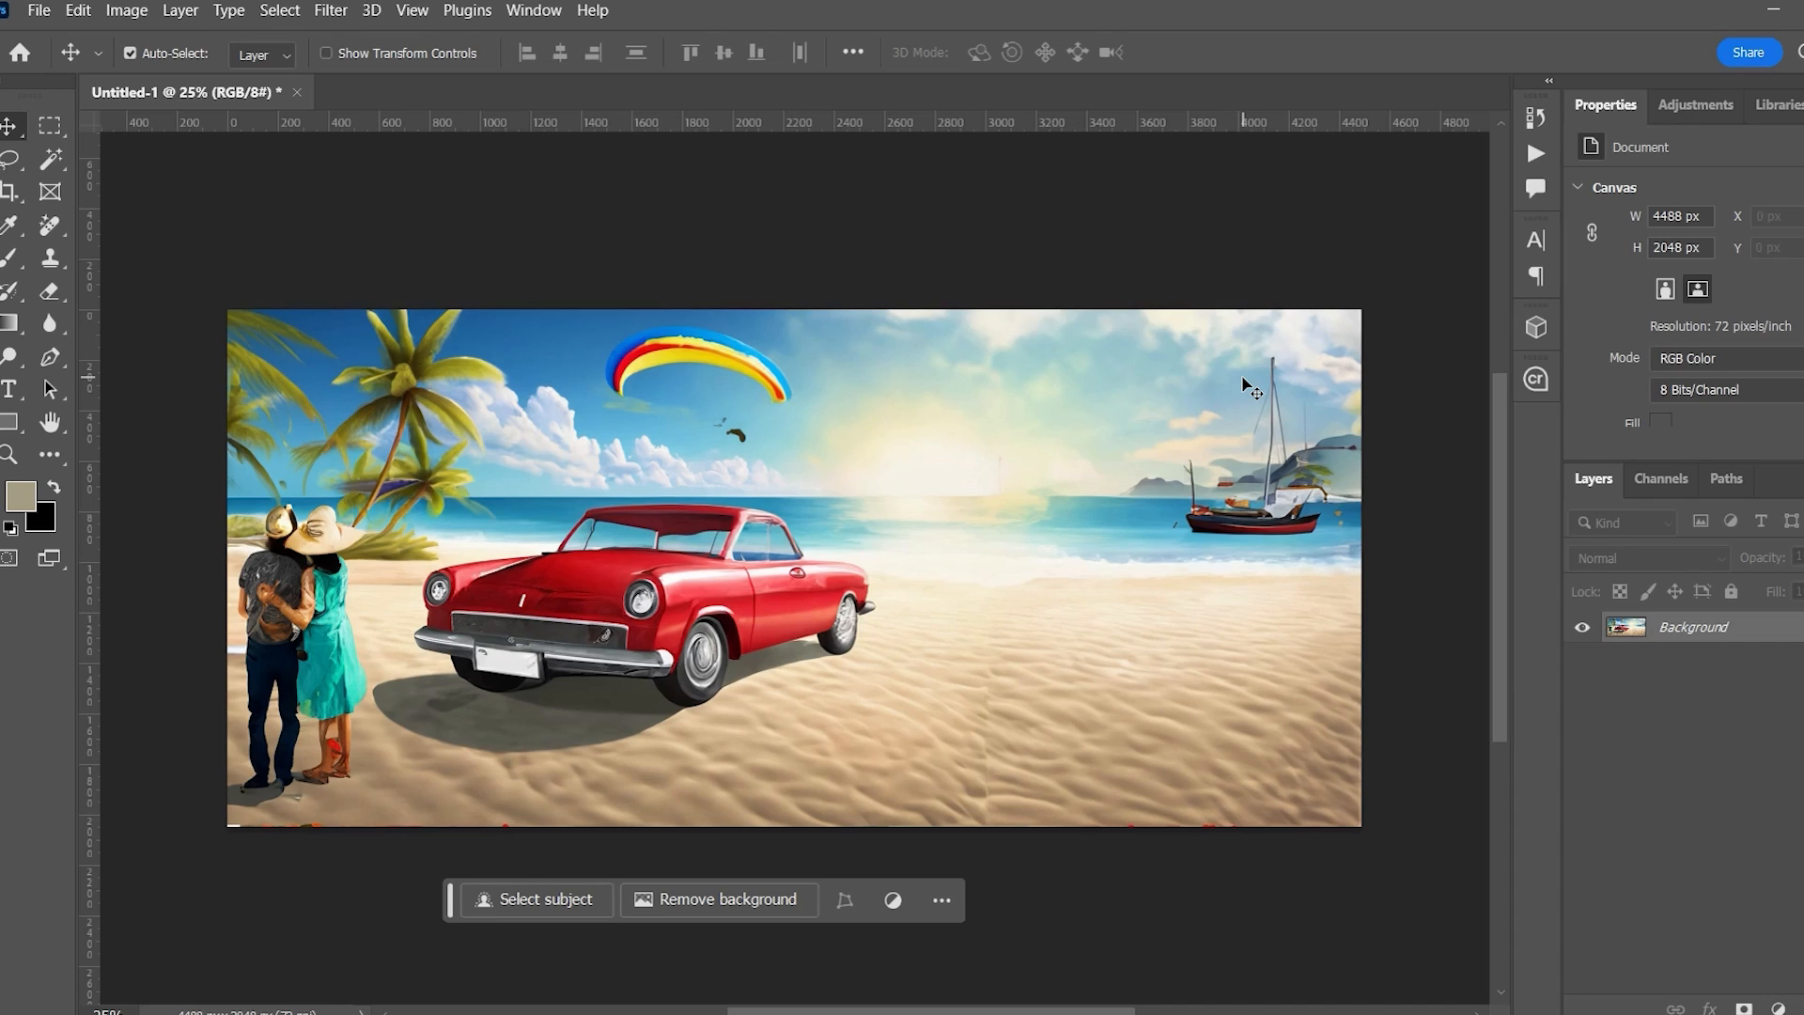
{"action": "mouse_move", "coordinate": [972, 746]}
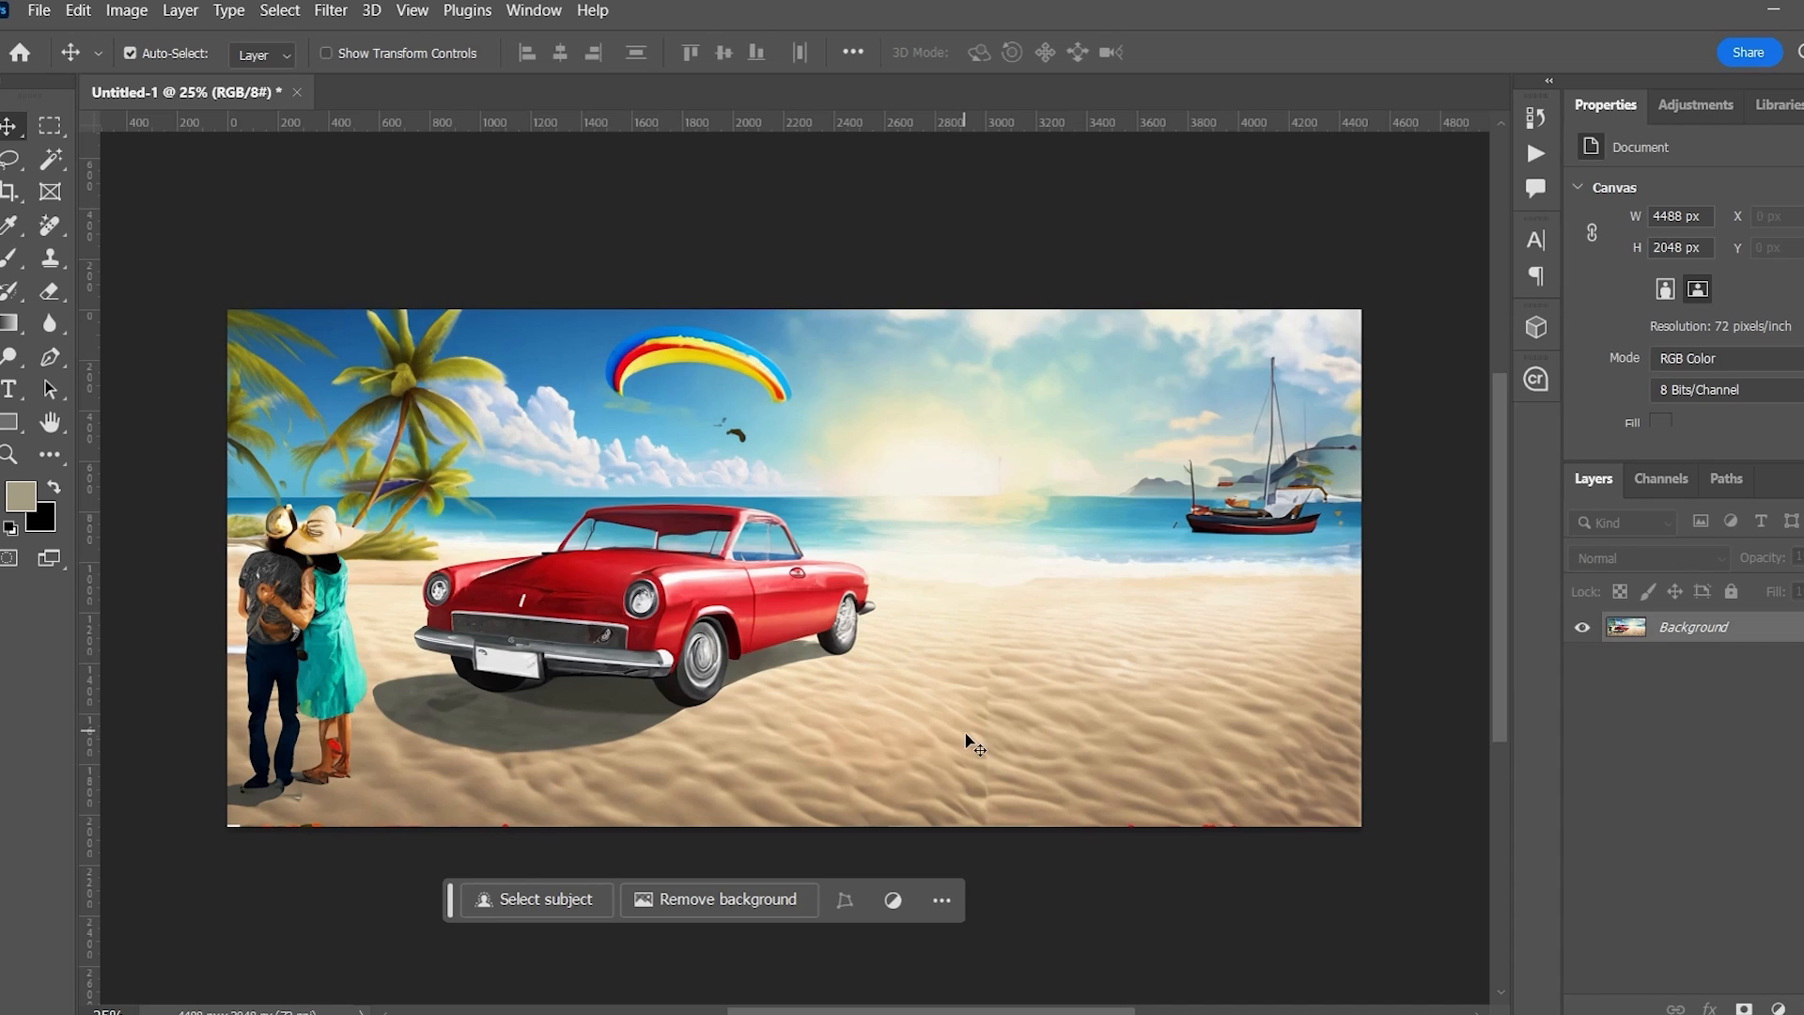